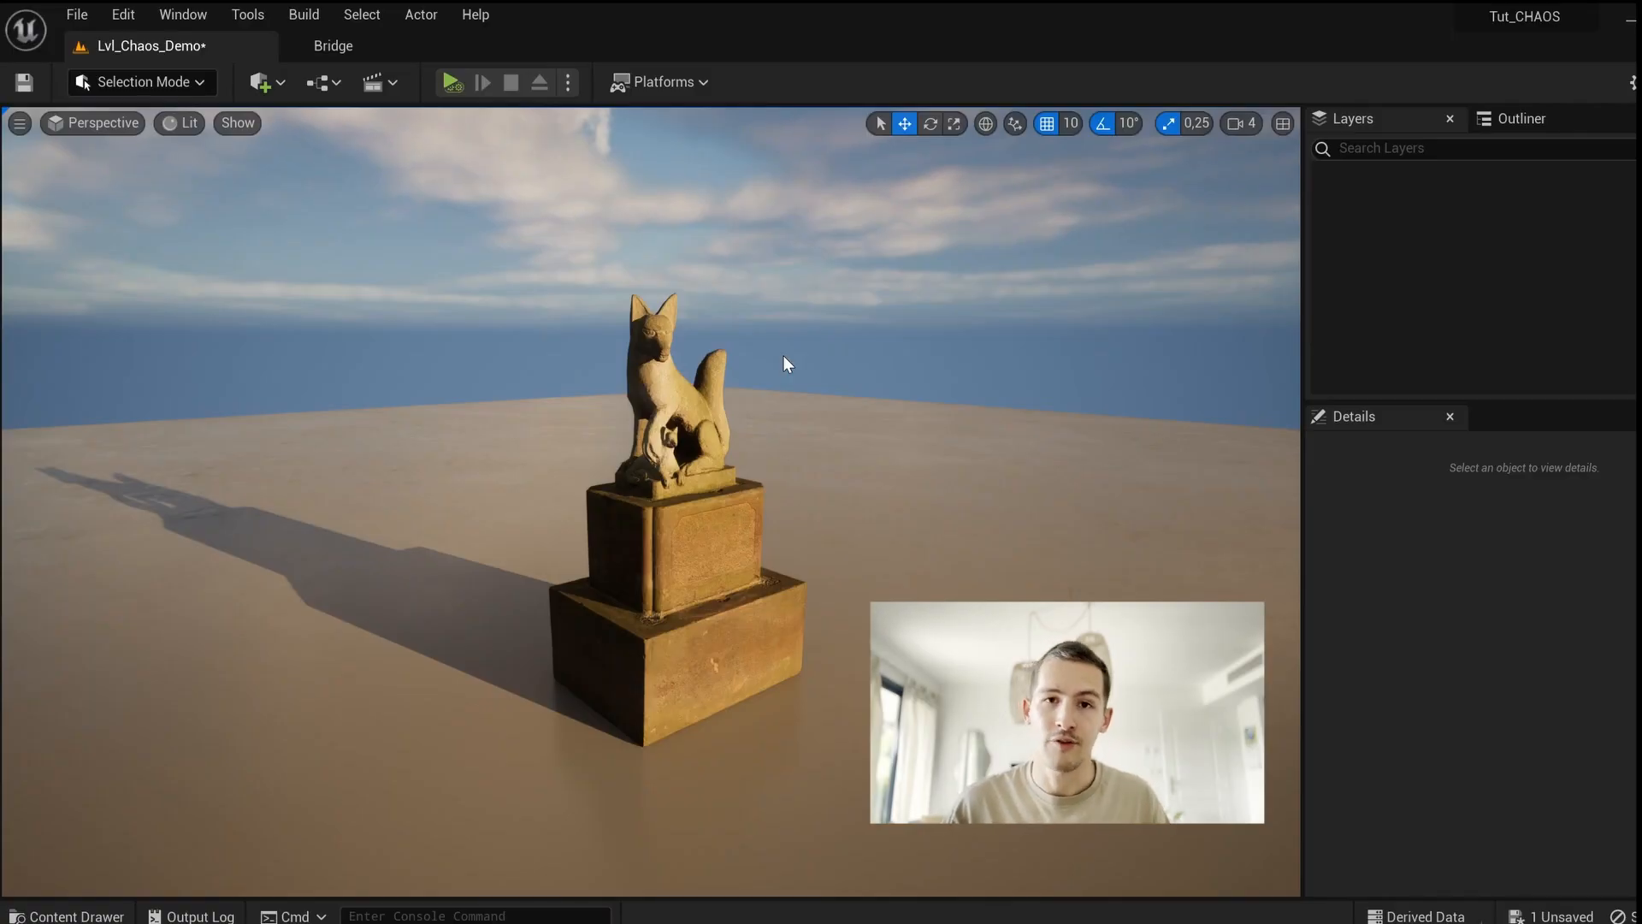
Step: Select the fox statue and bring up the editor modes list
left_click(670, 577)
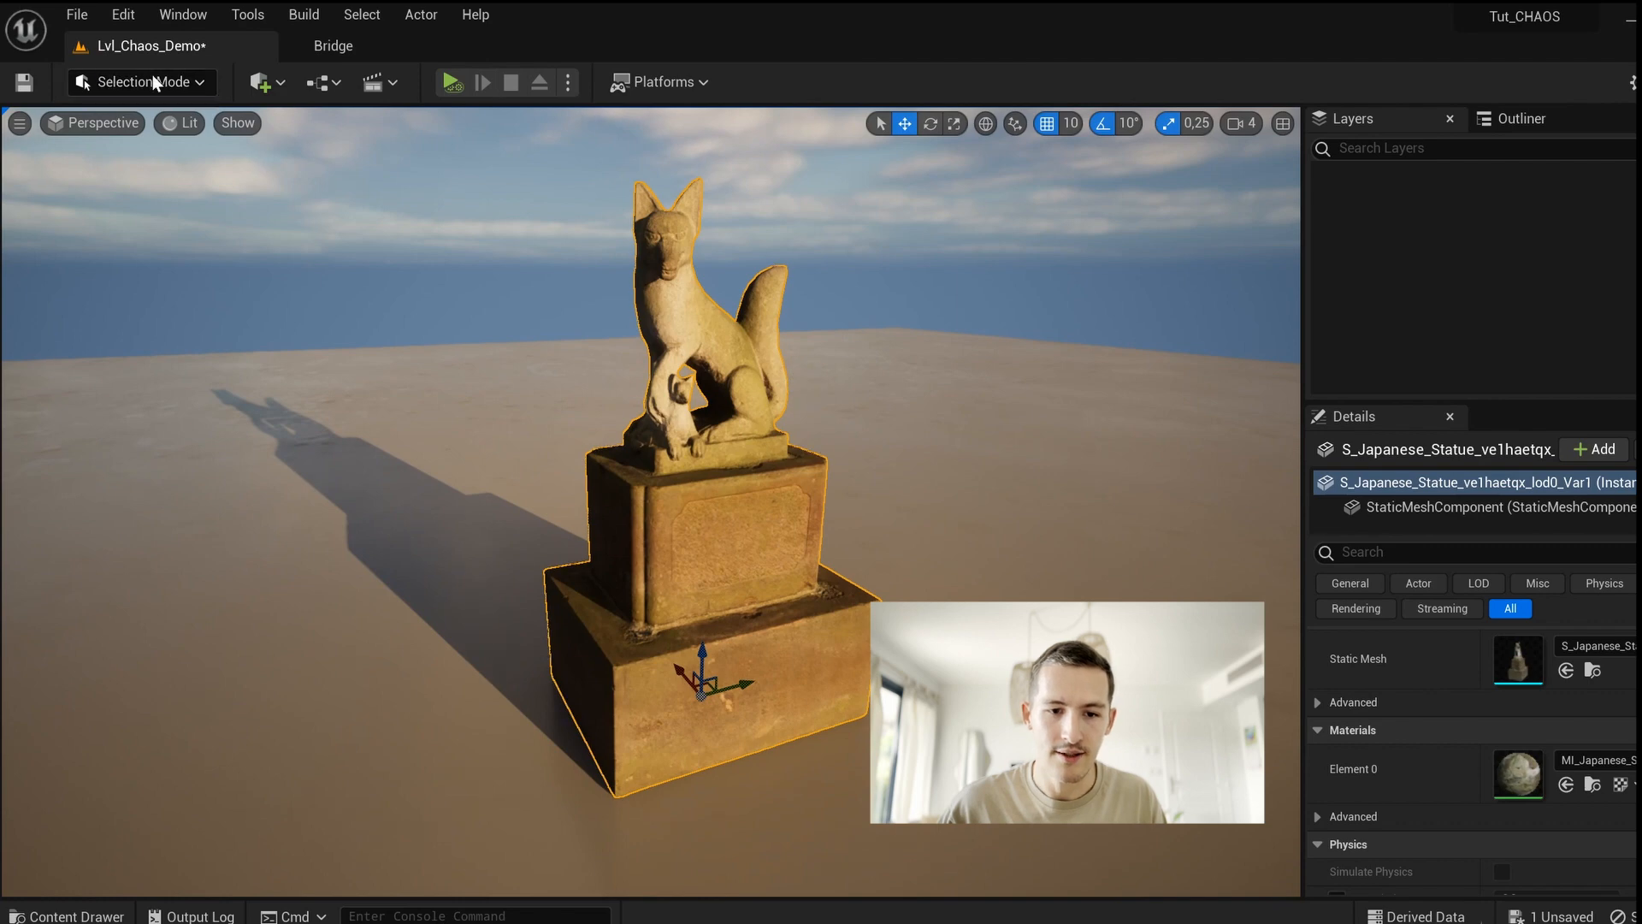
left_click(142, 82)
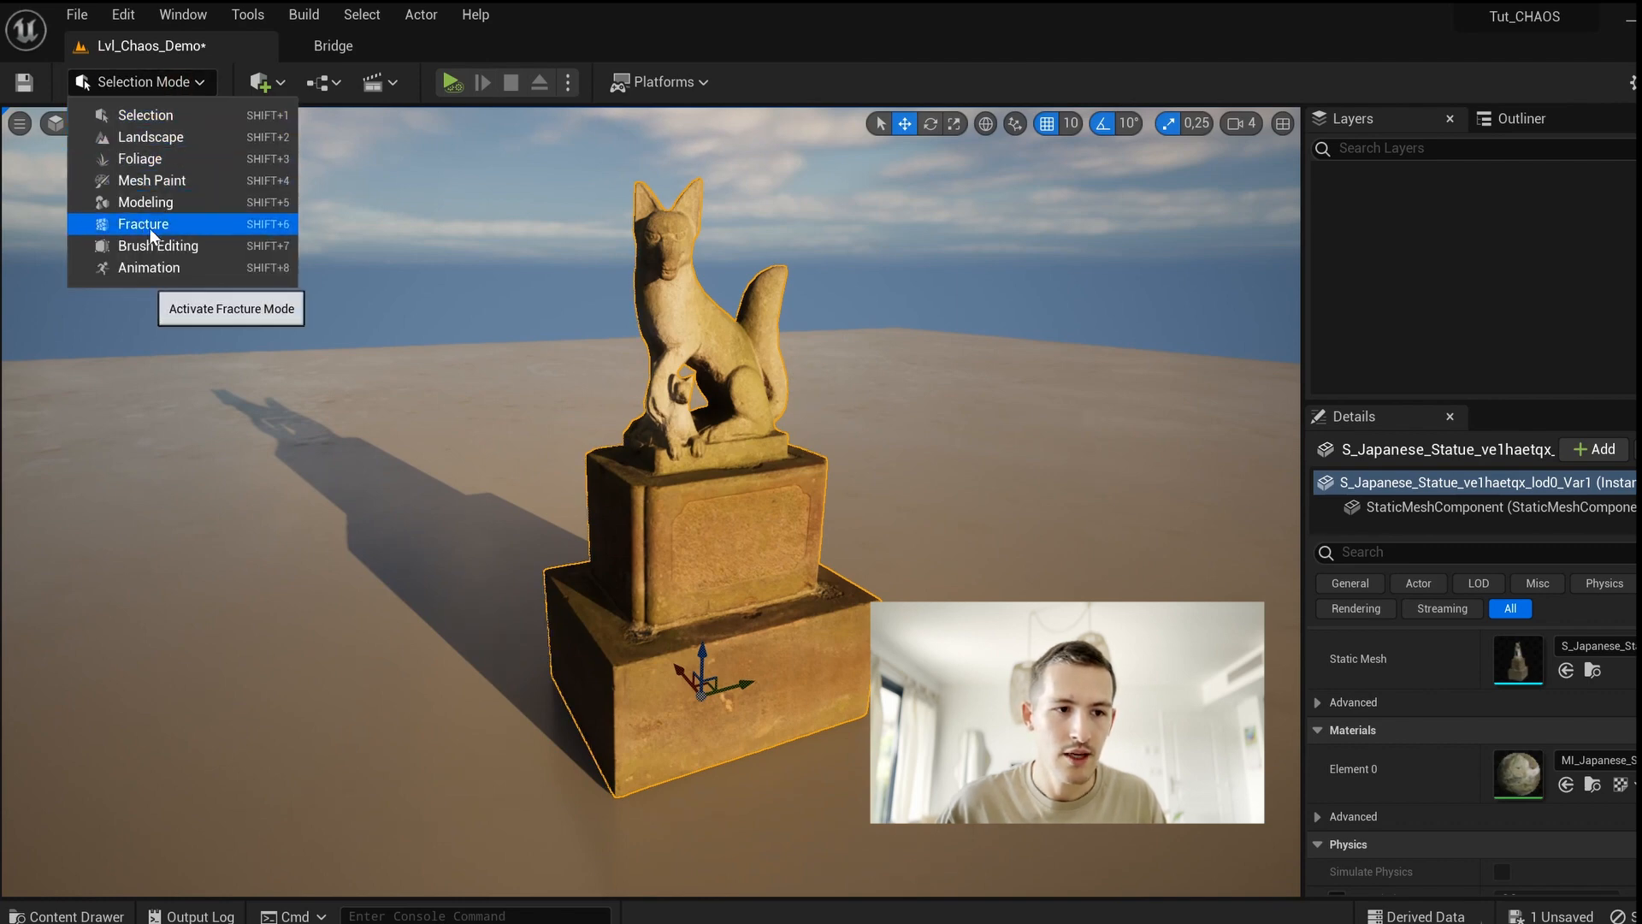
Step: Switch to Fracture mode and convert the statue into a geometry collection stored in CHAOS_Tut
left_click(144, 223)
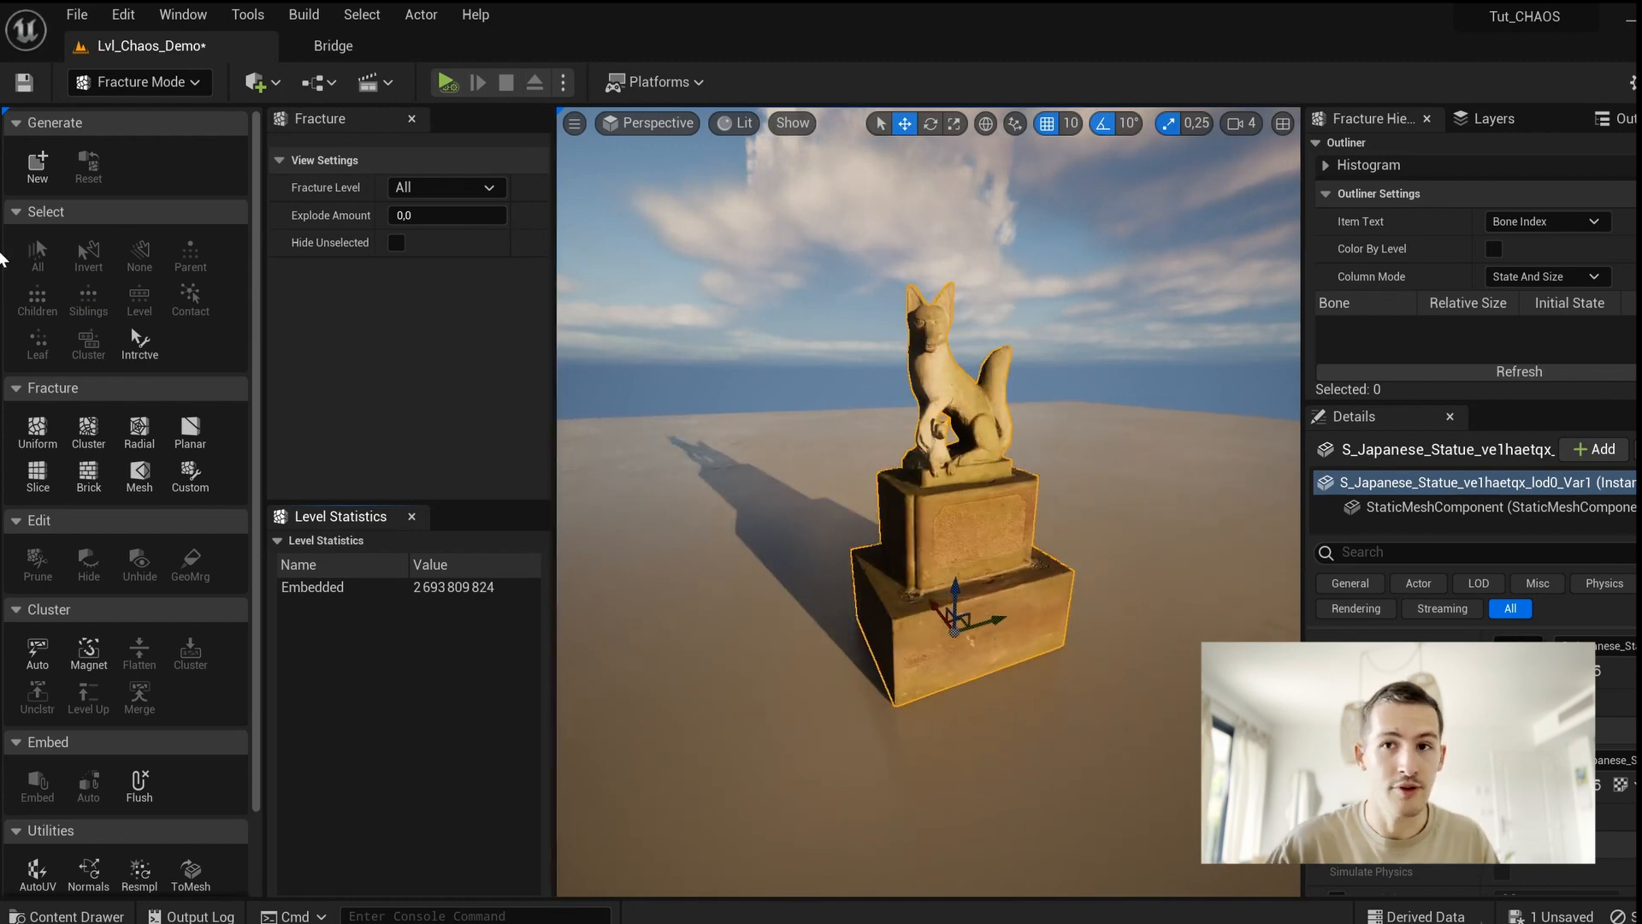
mouse_move(36, 166)
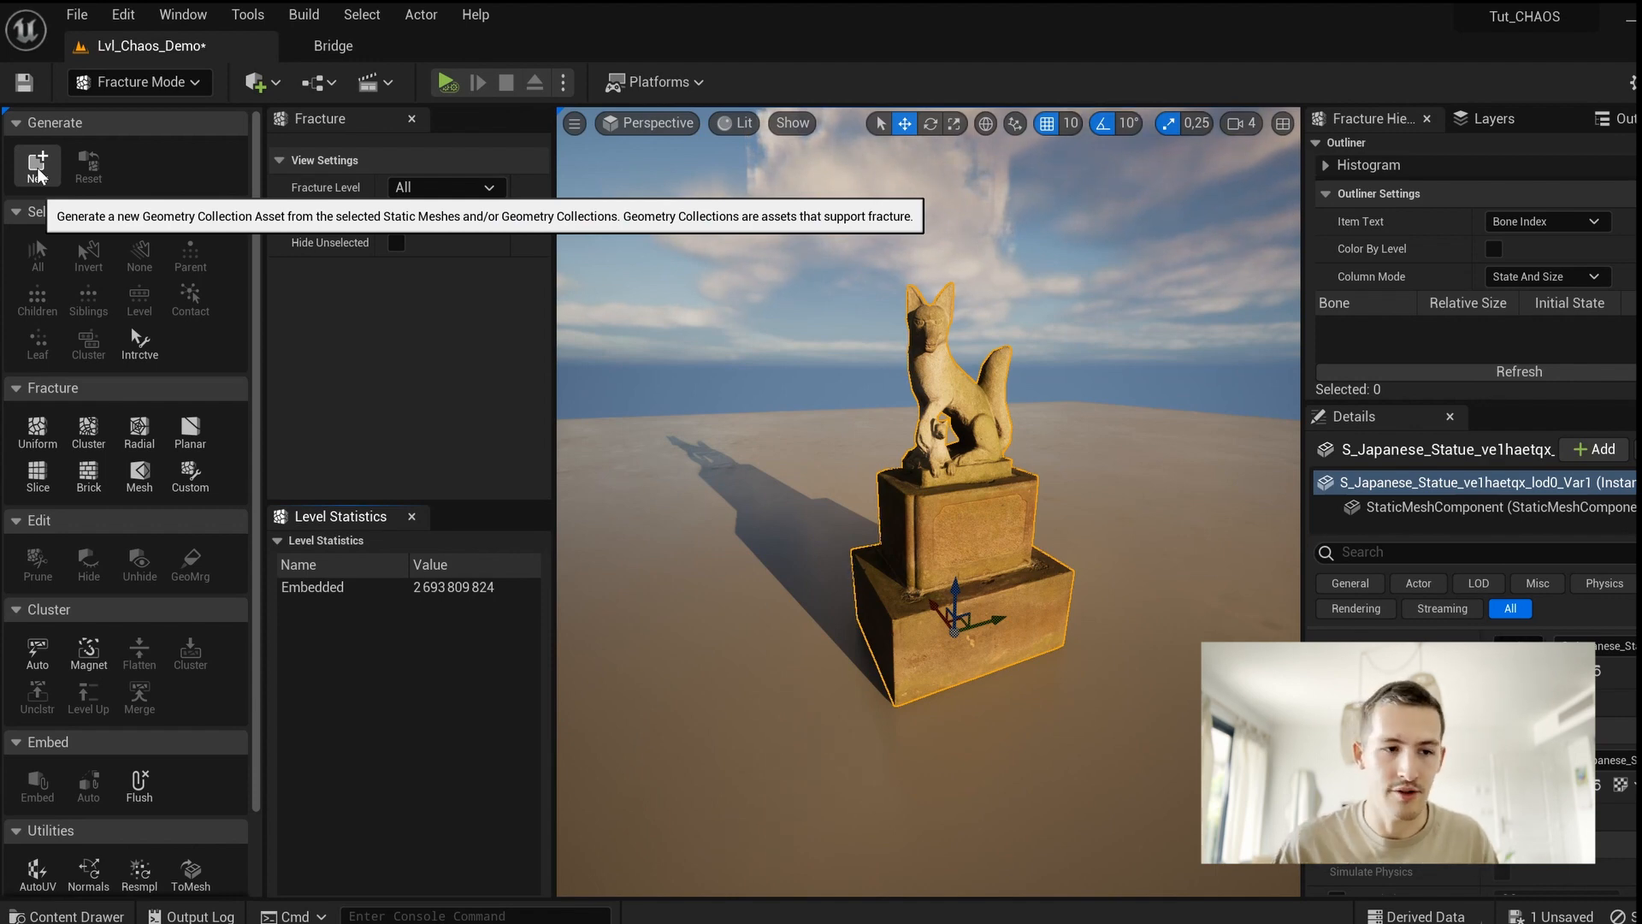
left_click(36, 164)
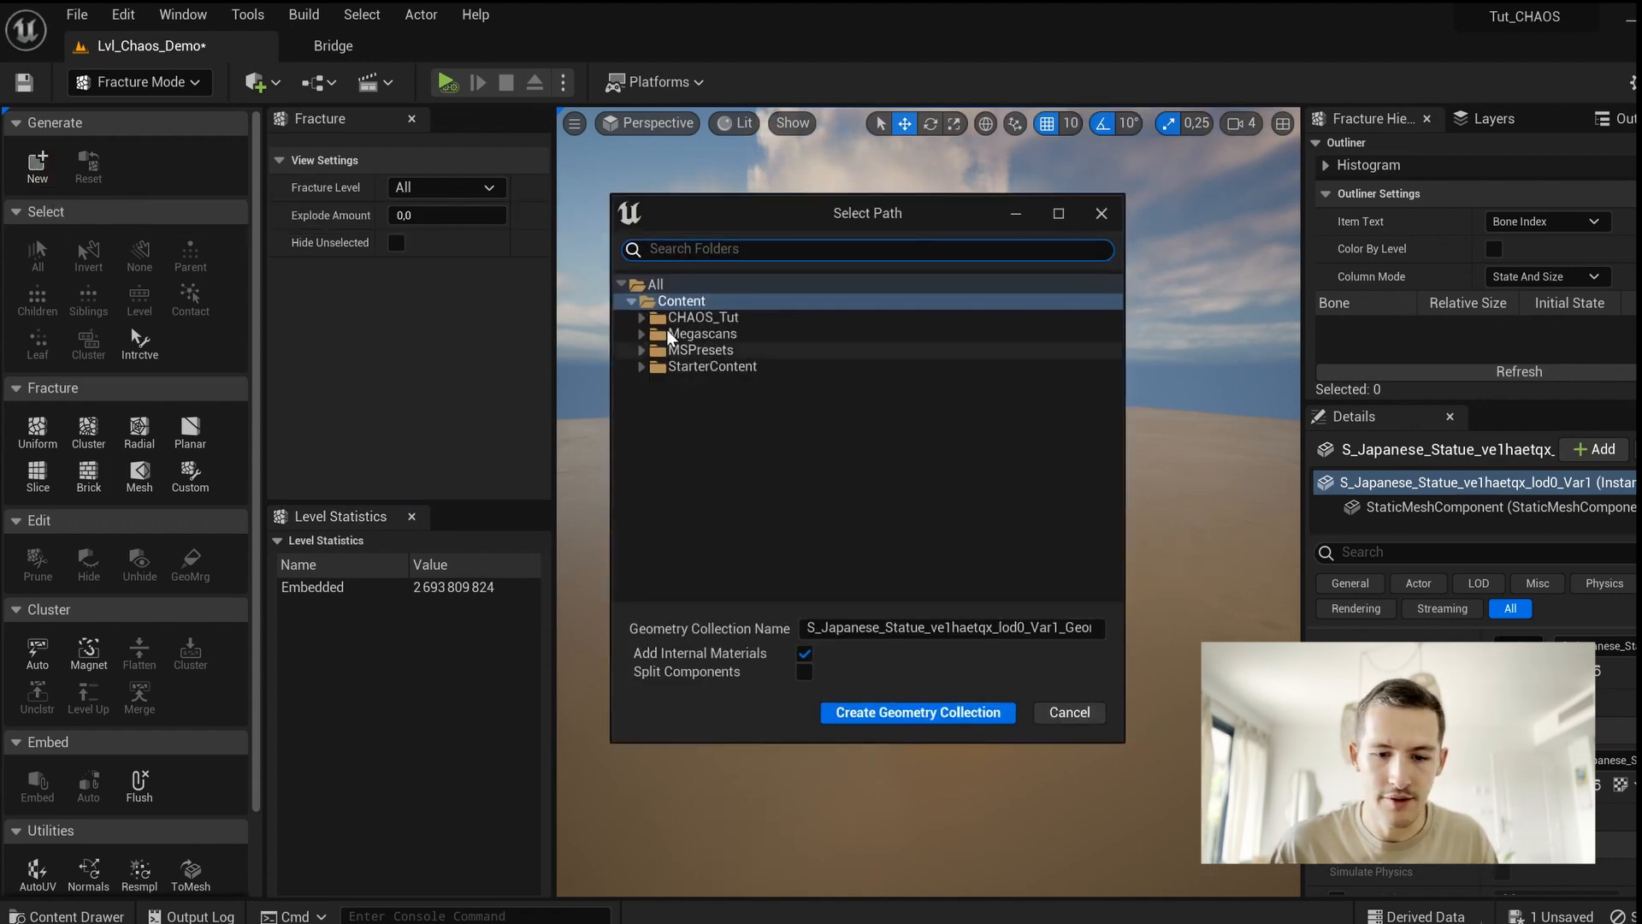
left_click(701, 318)
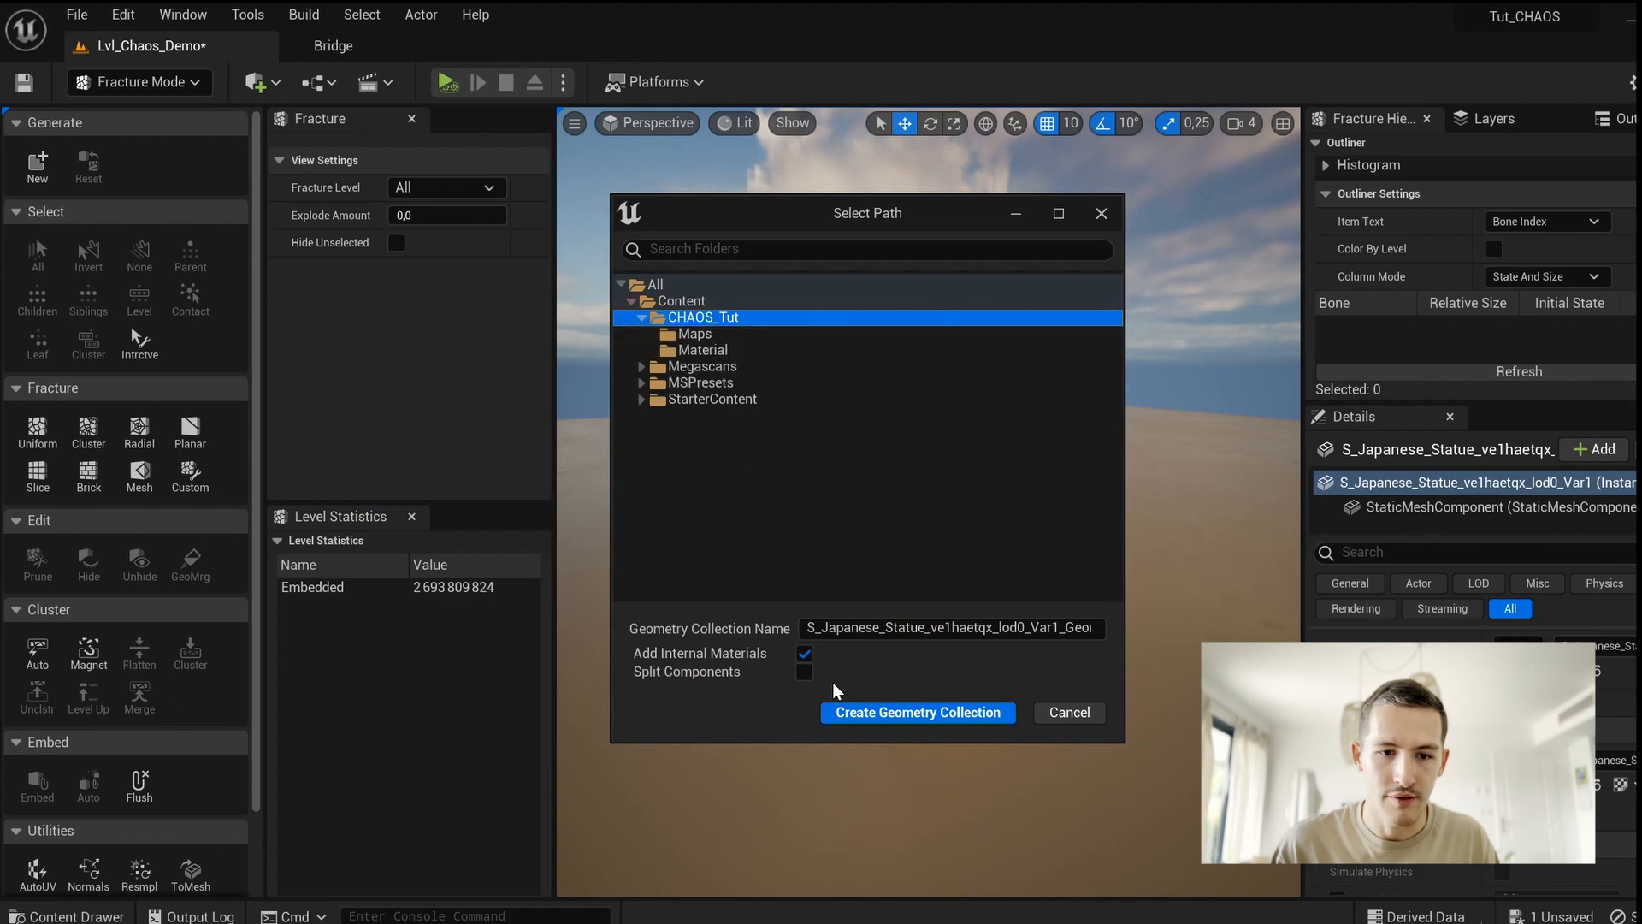
left_click(917, 712)
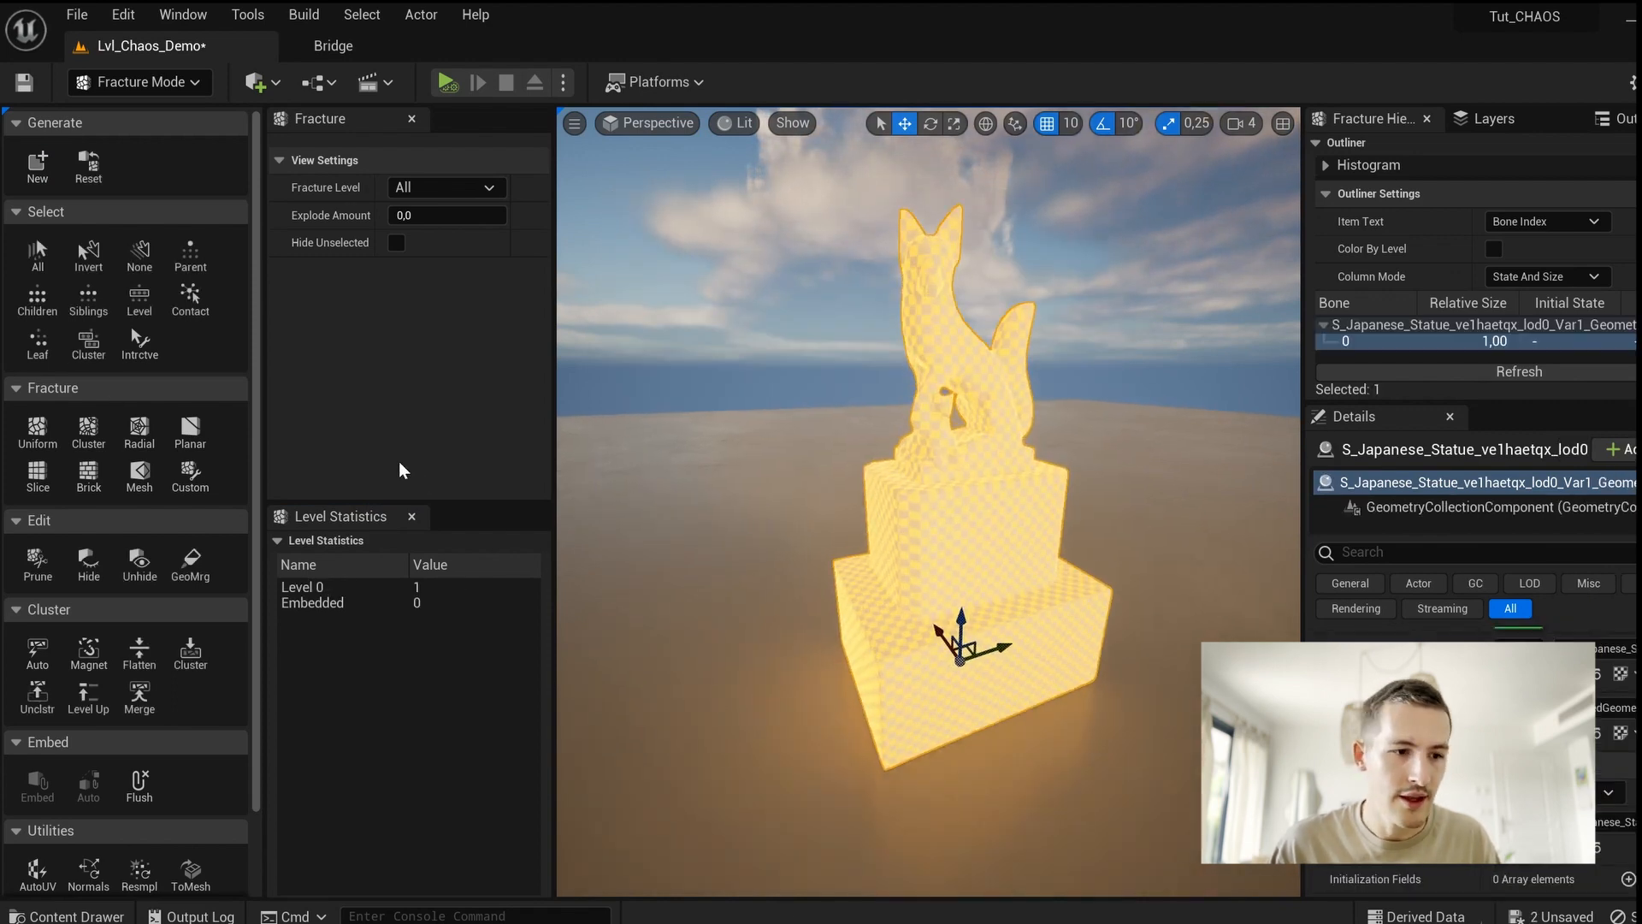
mouse_move(415, 623)
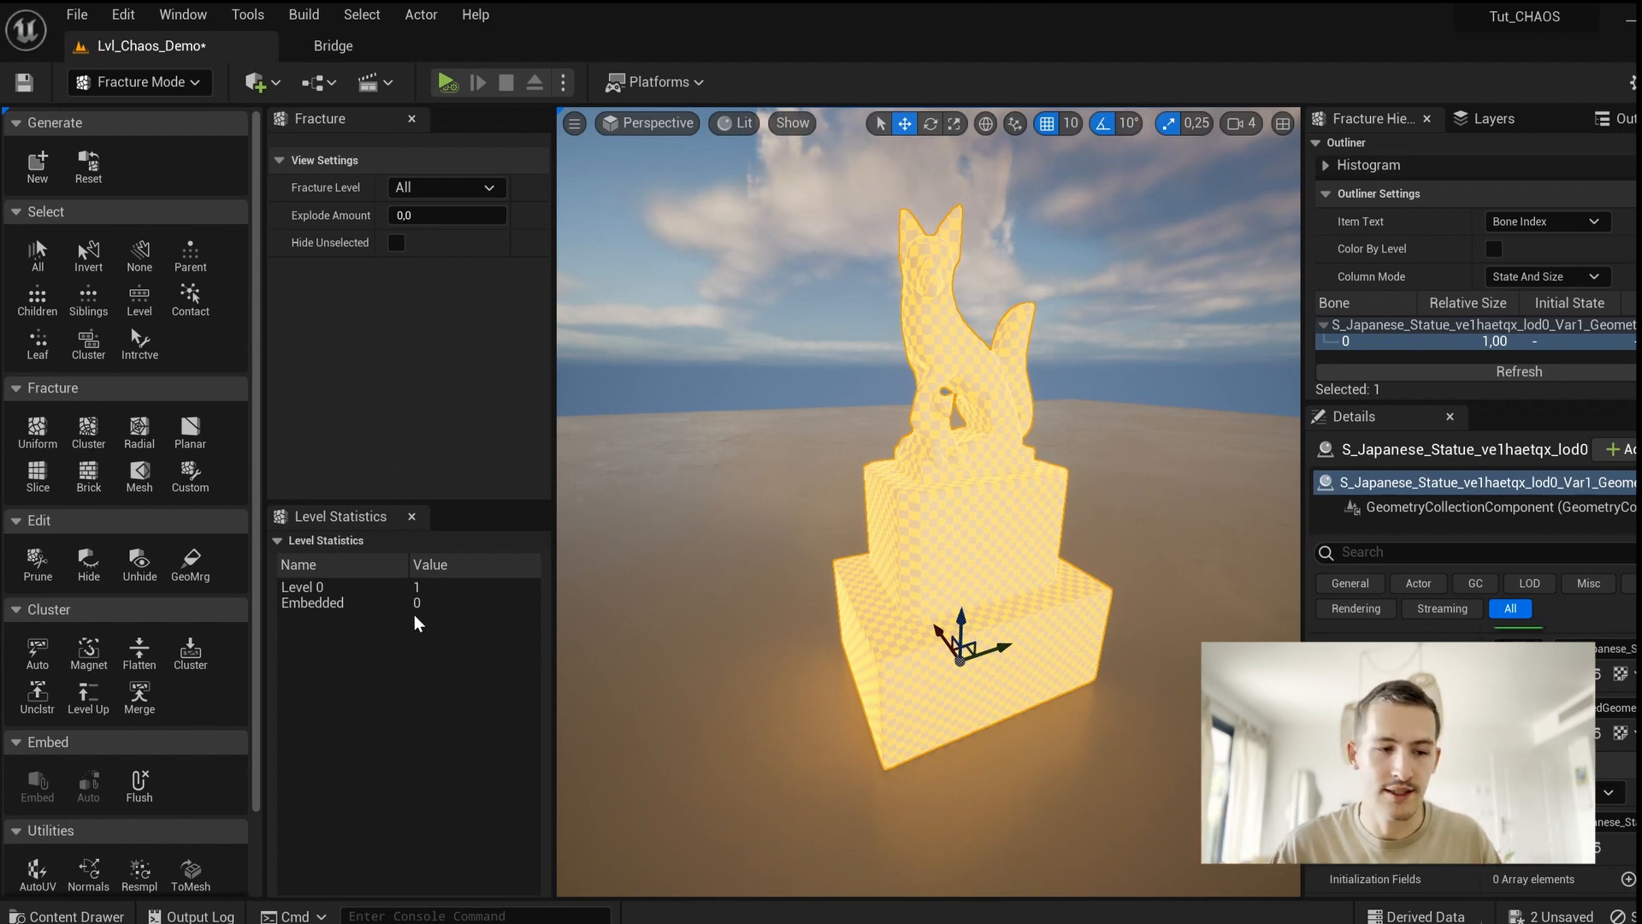
mouse_move(35, 430)
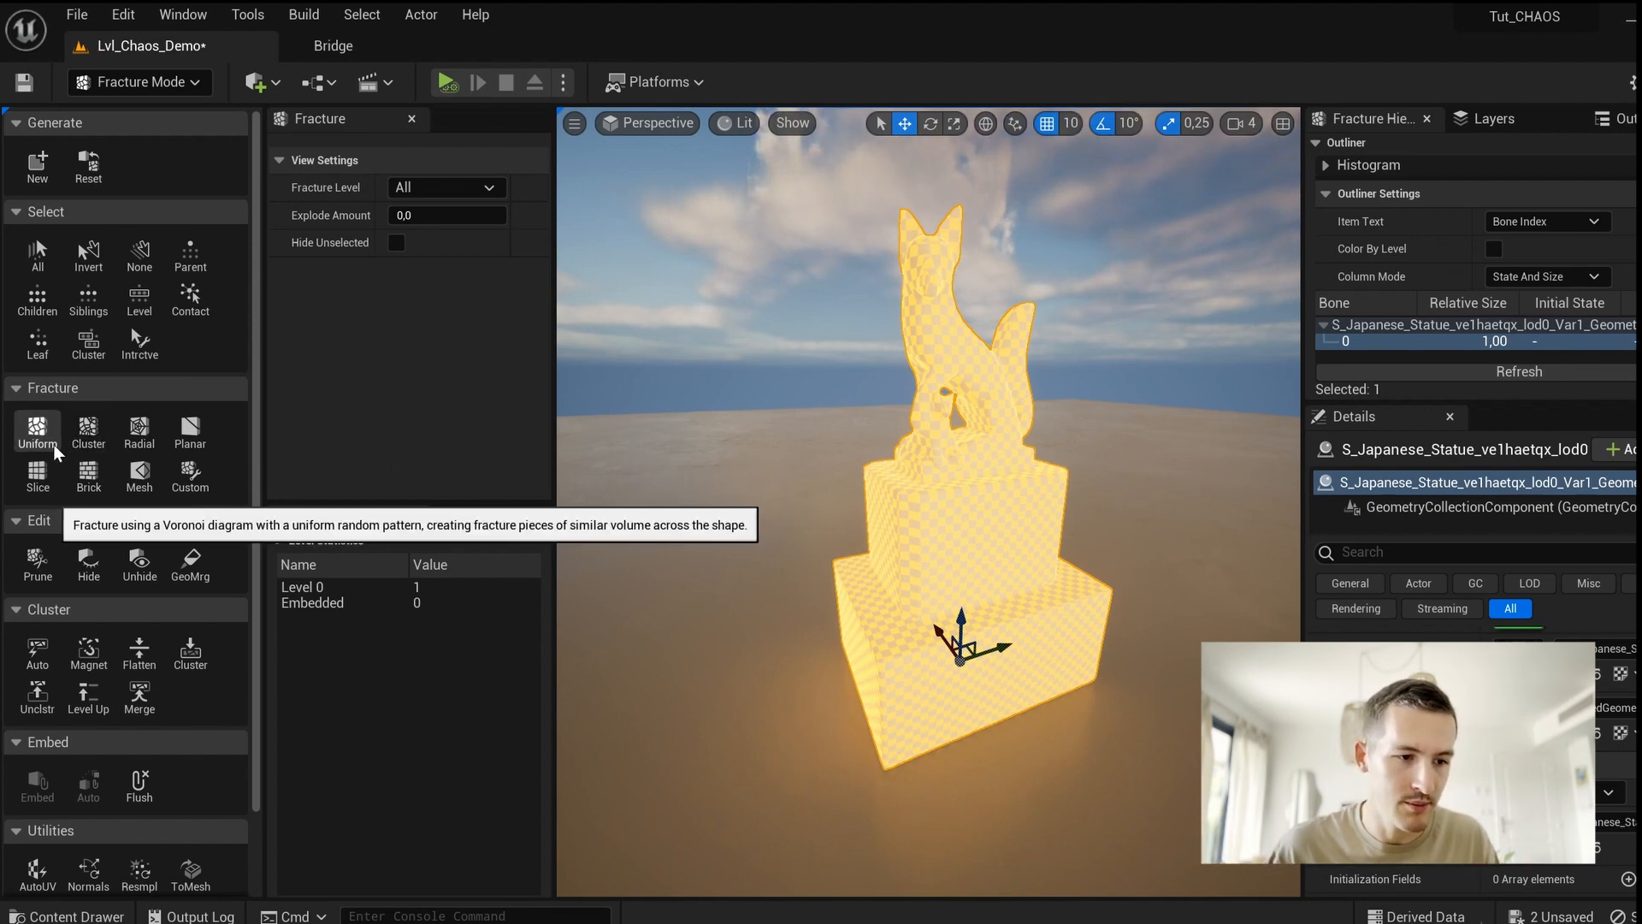
Step: Uniform-Voronoi fracture the statue twice, giving 21 level-1 and 99 level-2 pieces
left_click(36, 430)
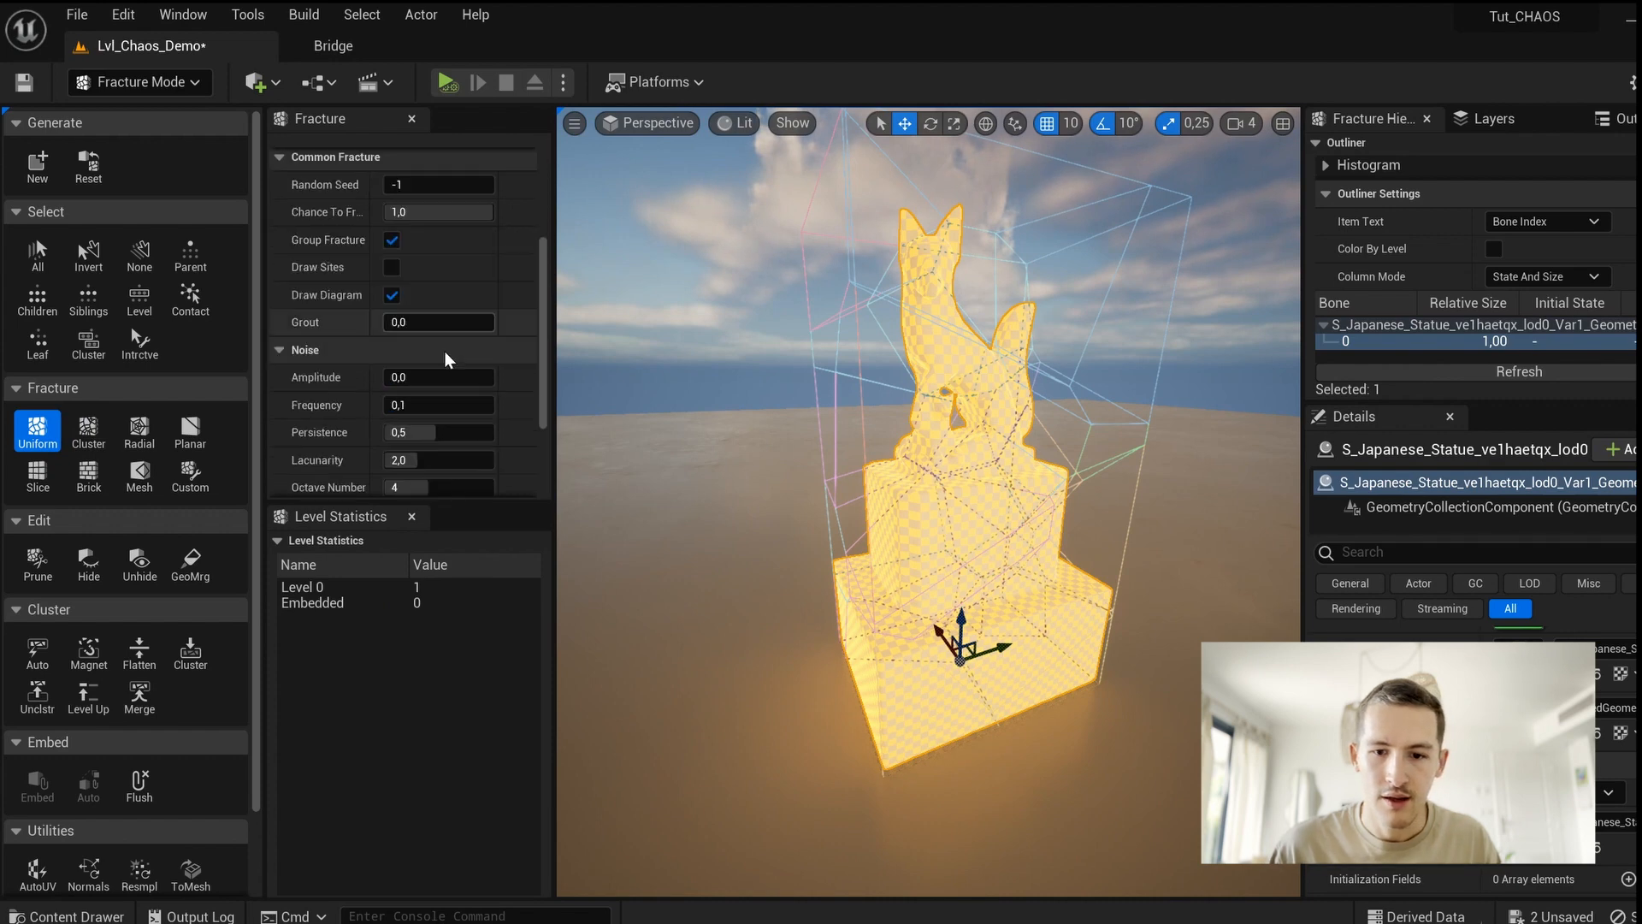
scroll("down", 3)
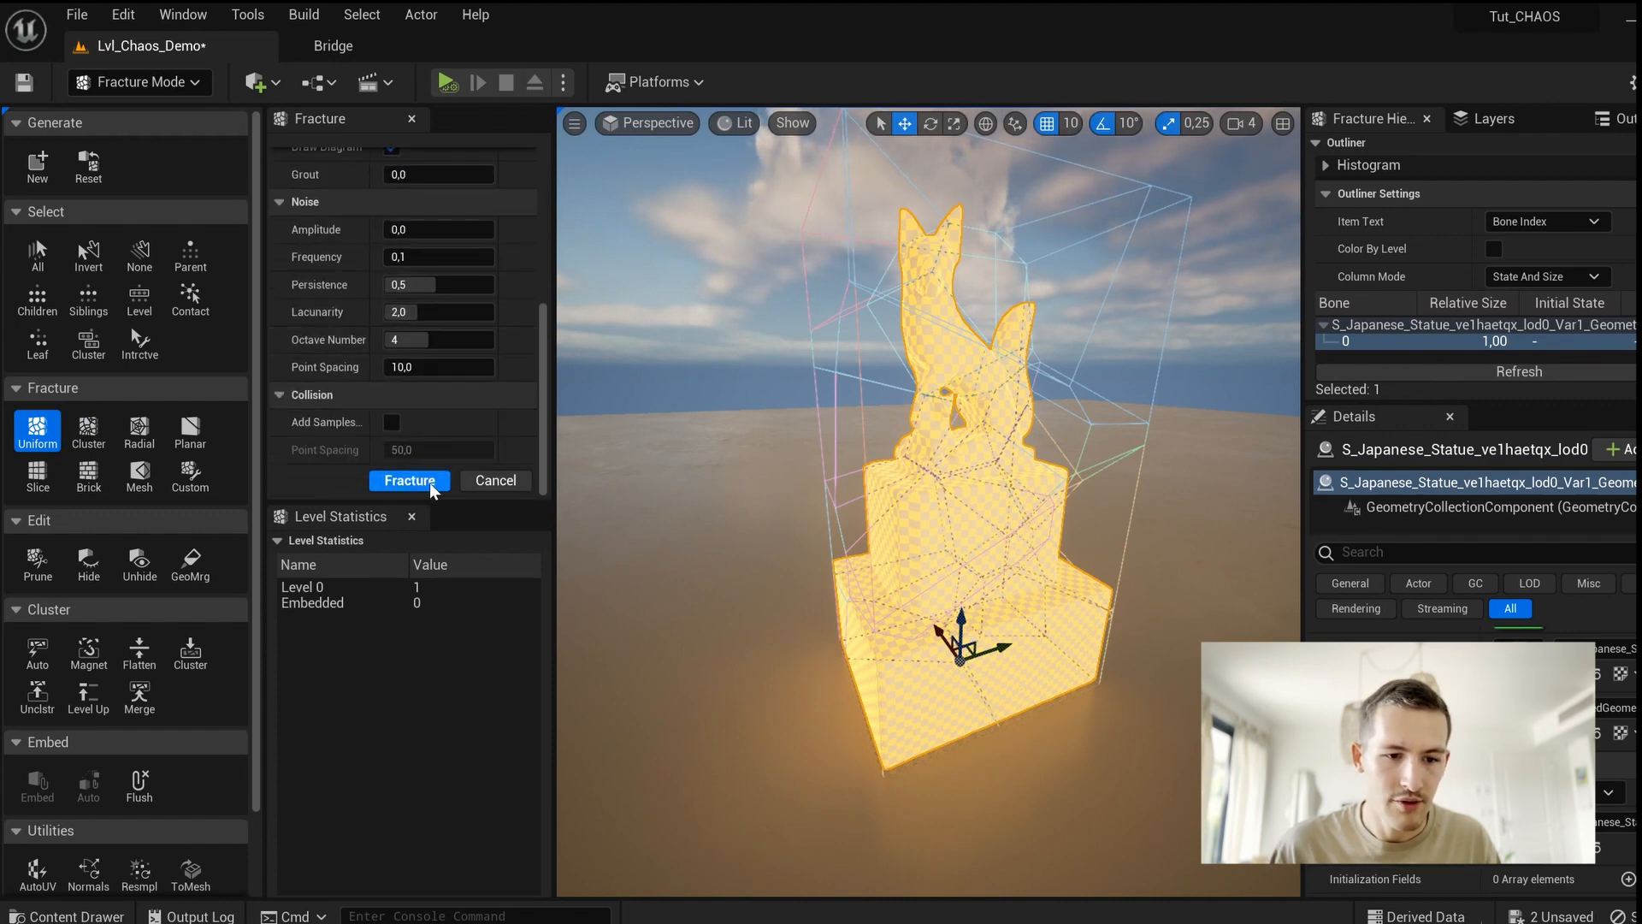
left_click(409, 479)
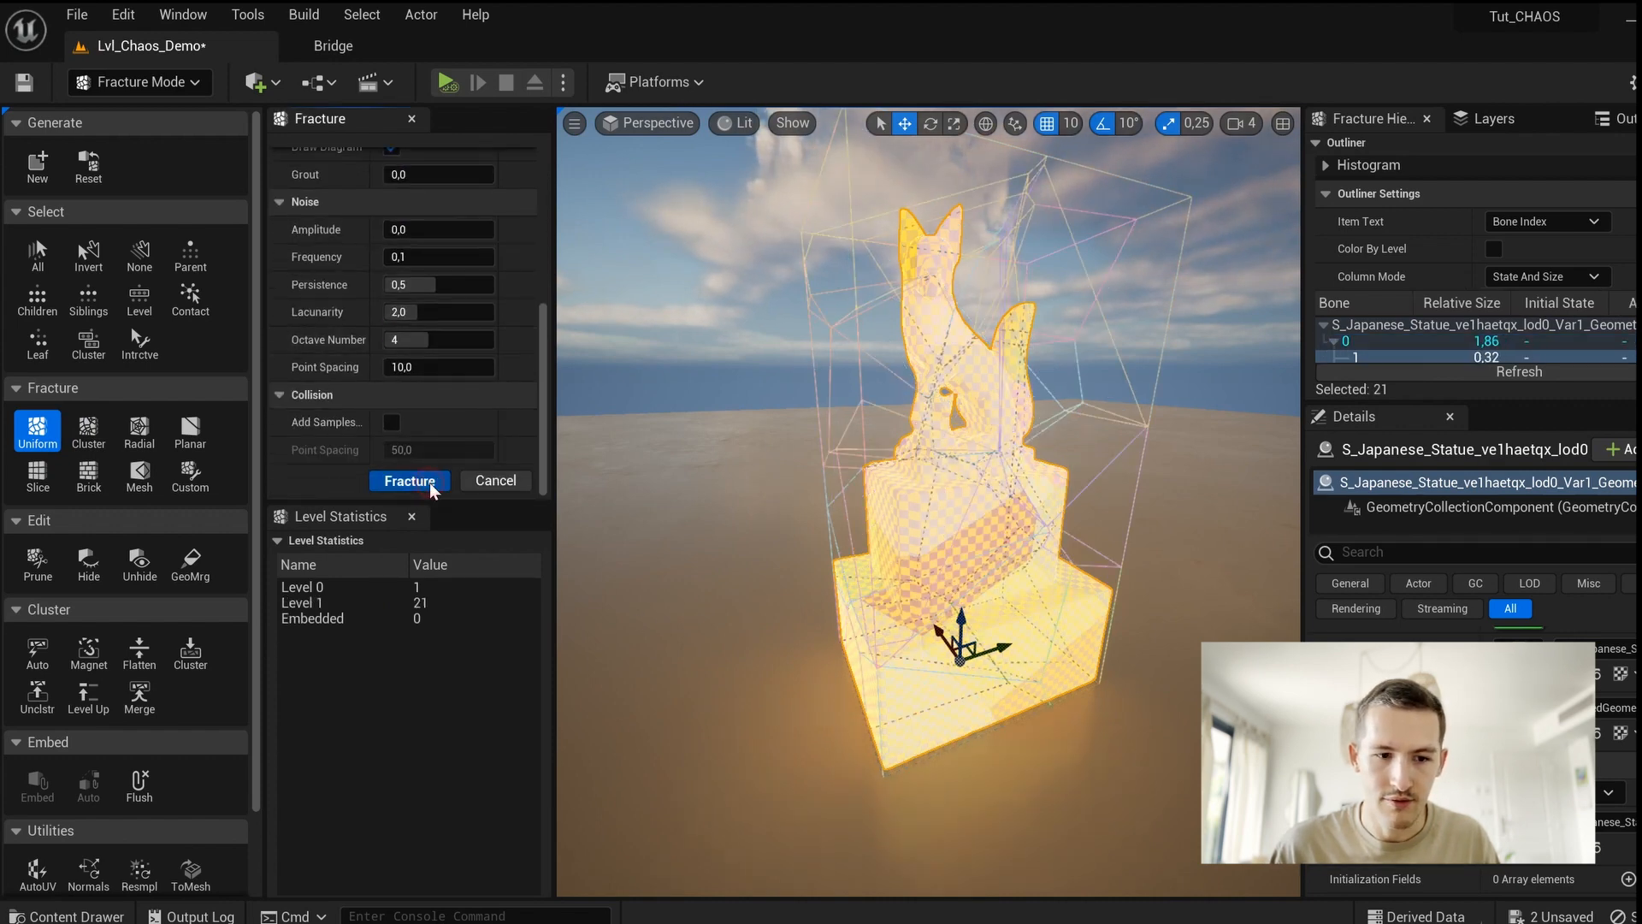
left_click(409, 479)
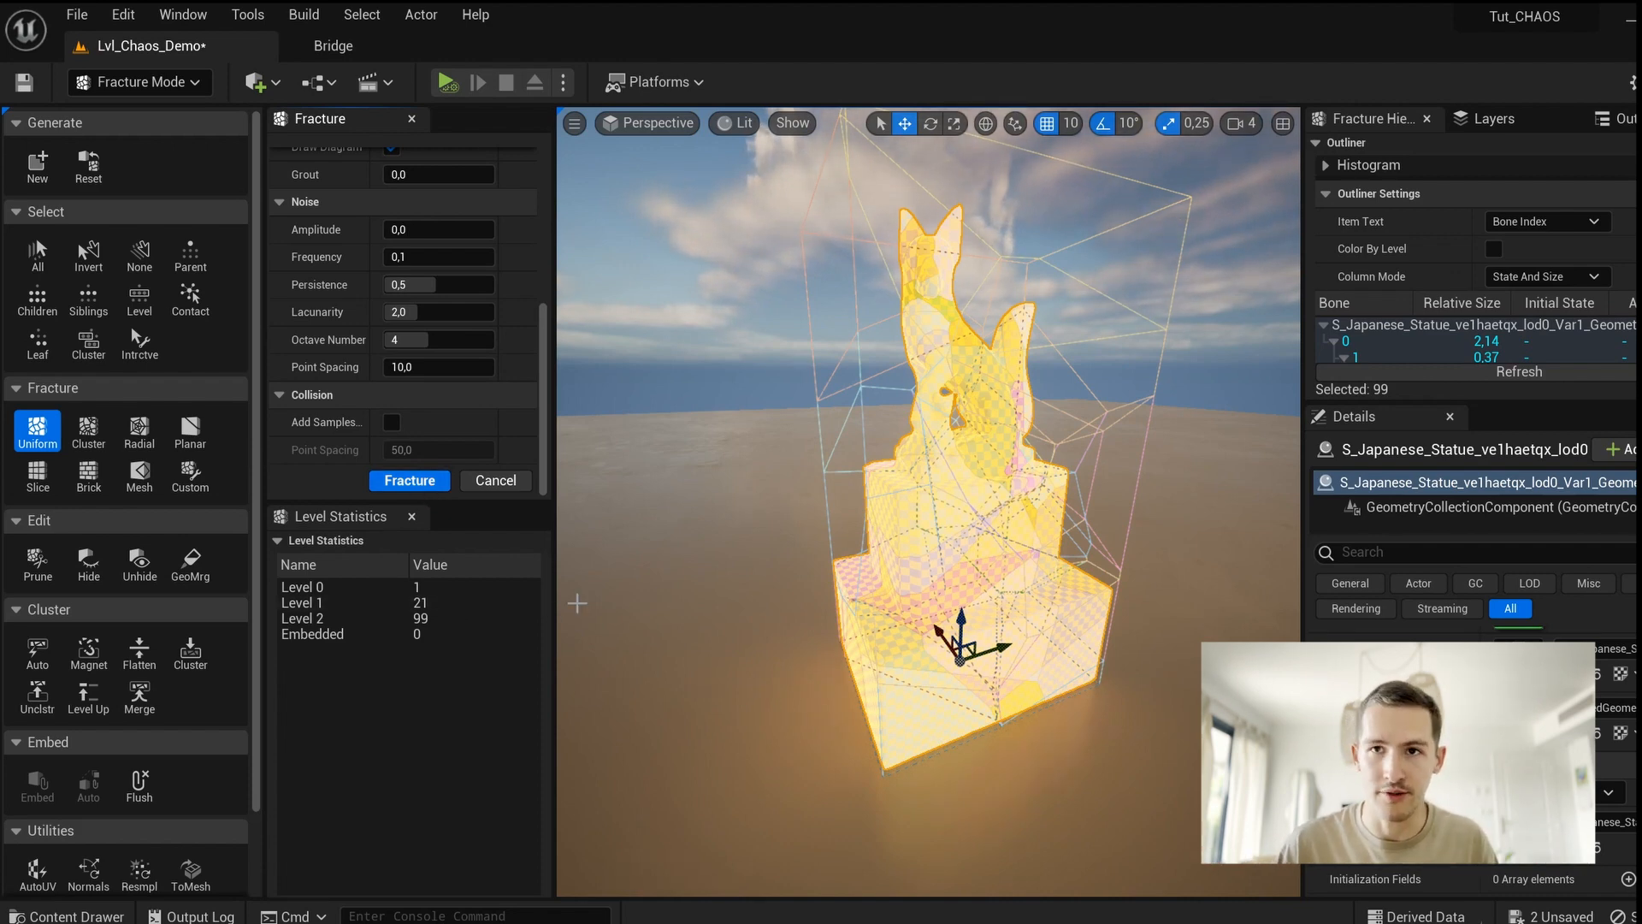
left_click(409, 479)
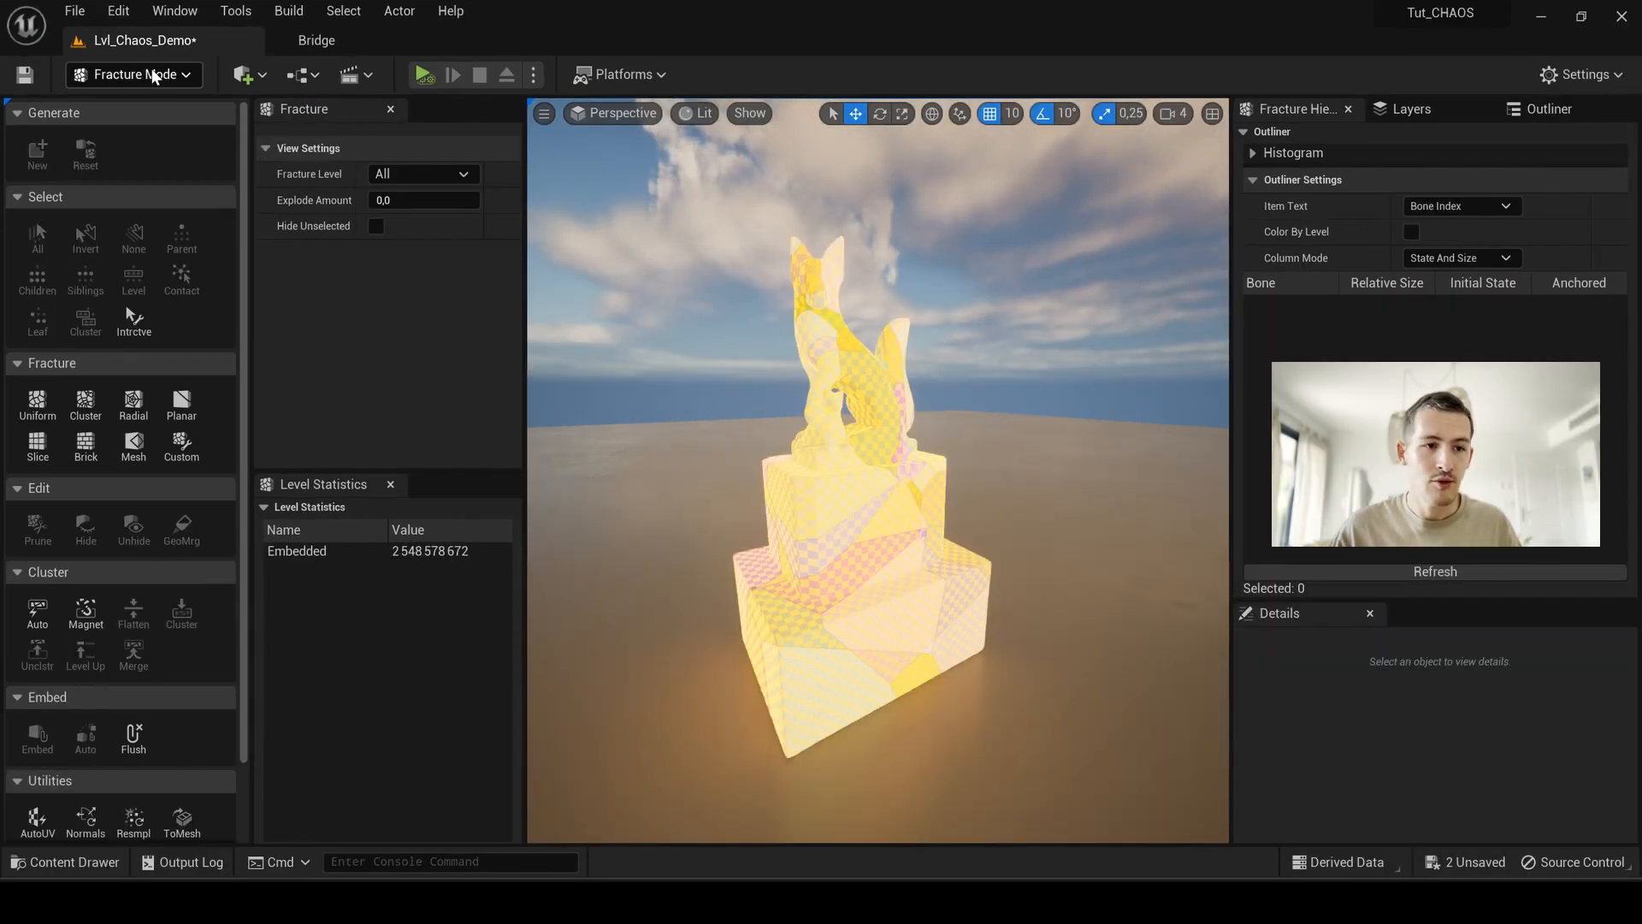
Step: Return to Selection Mode and run a Simulate test of the fractured statue, then stop it
left_click(133, 74)
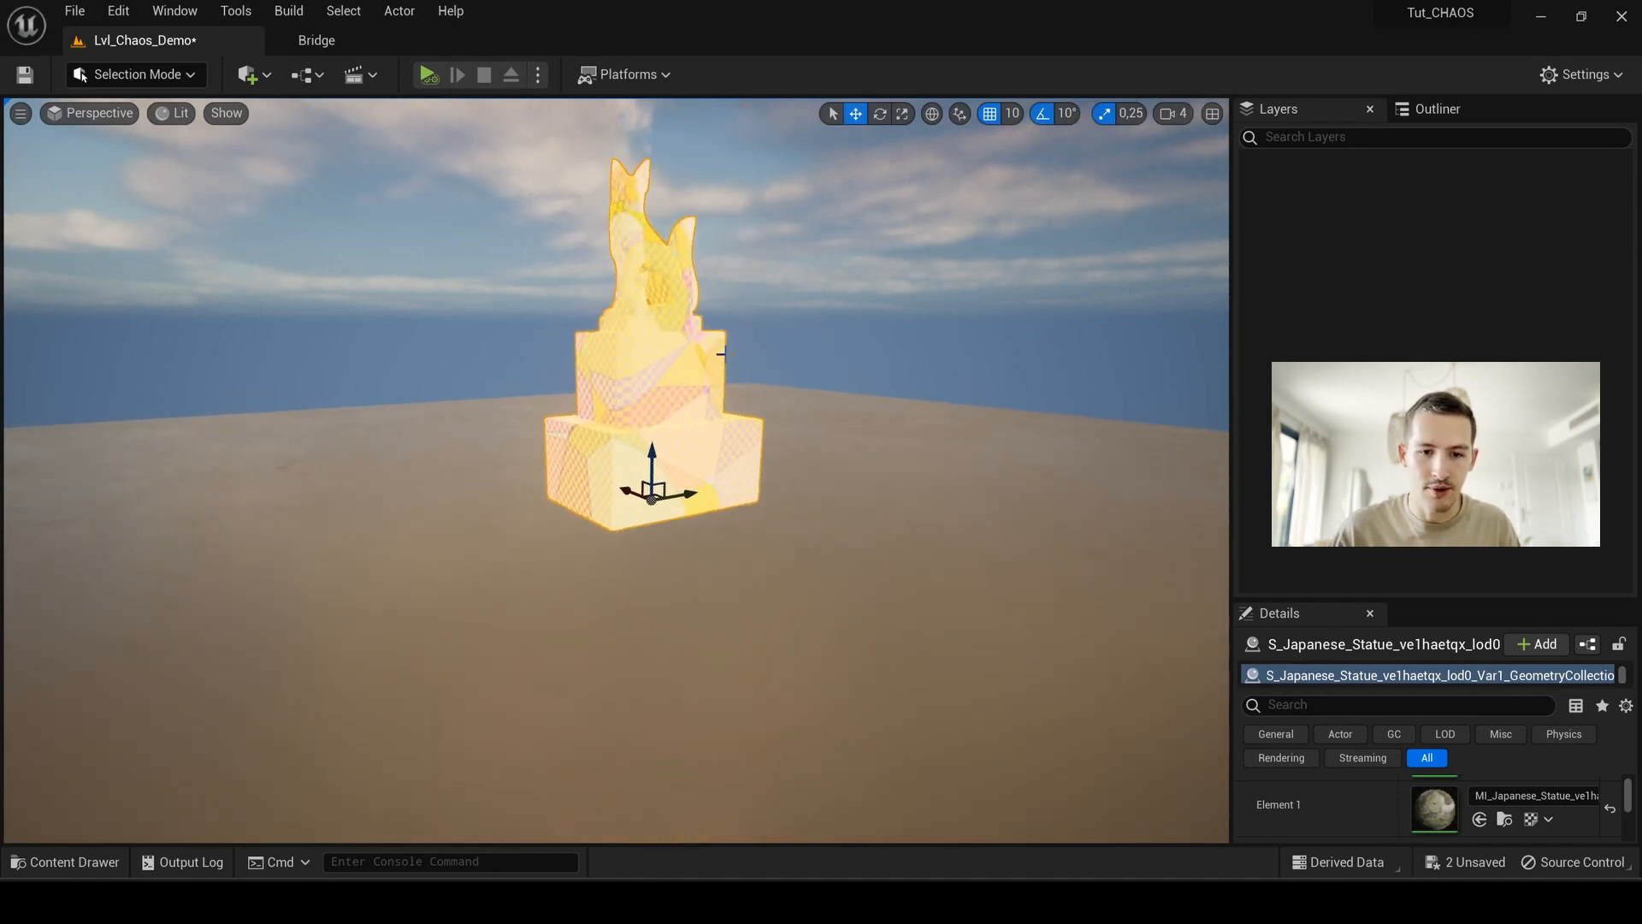
left_click(537, 74)
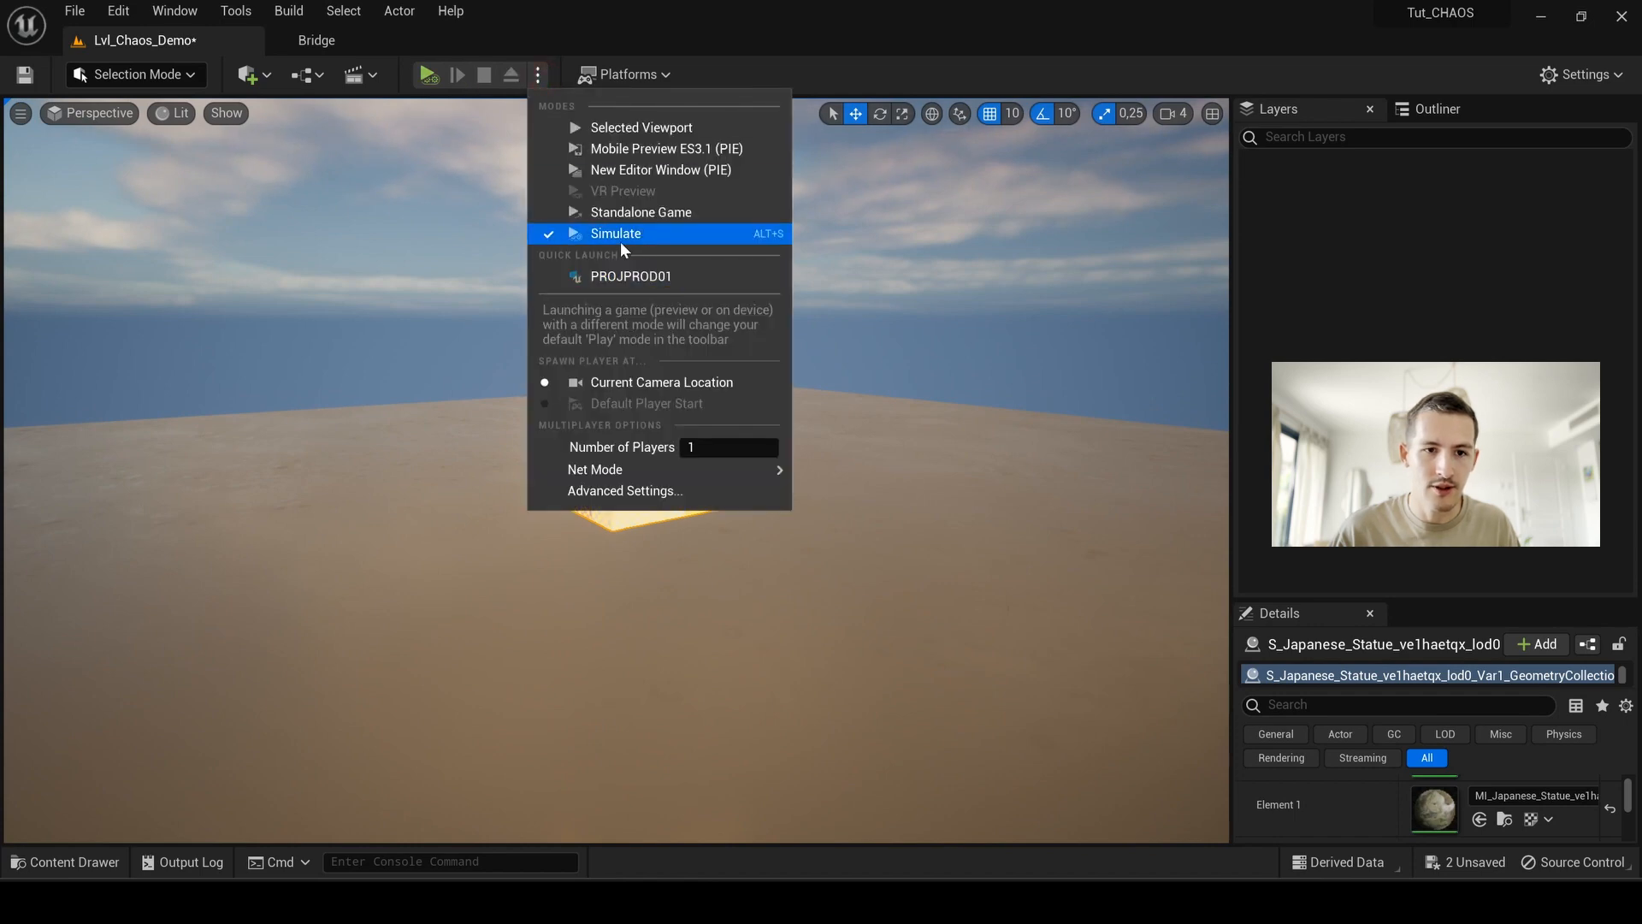
left_click(616, 233)
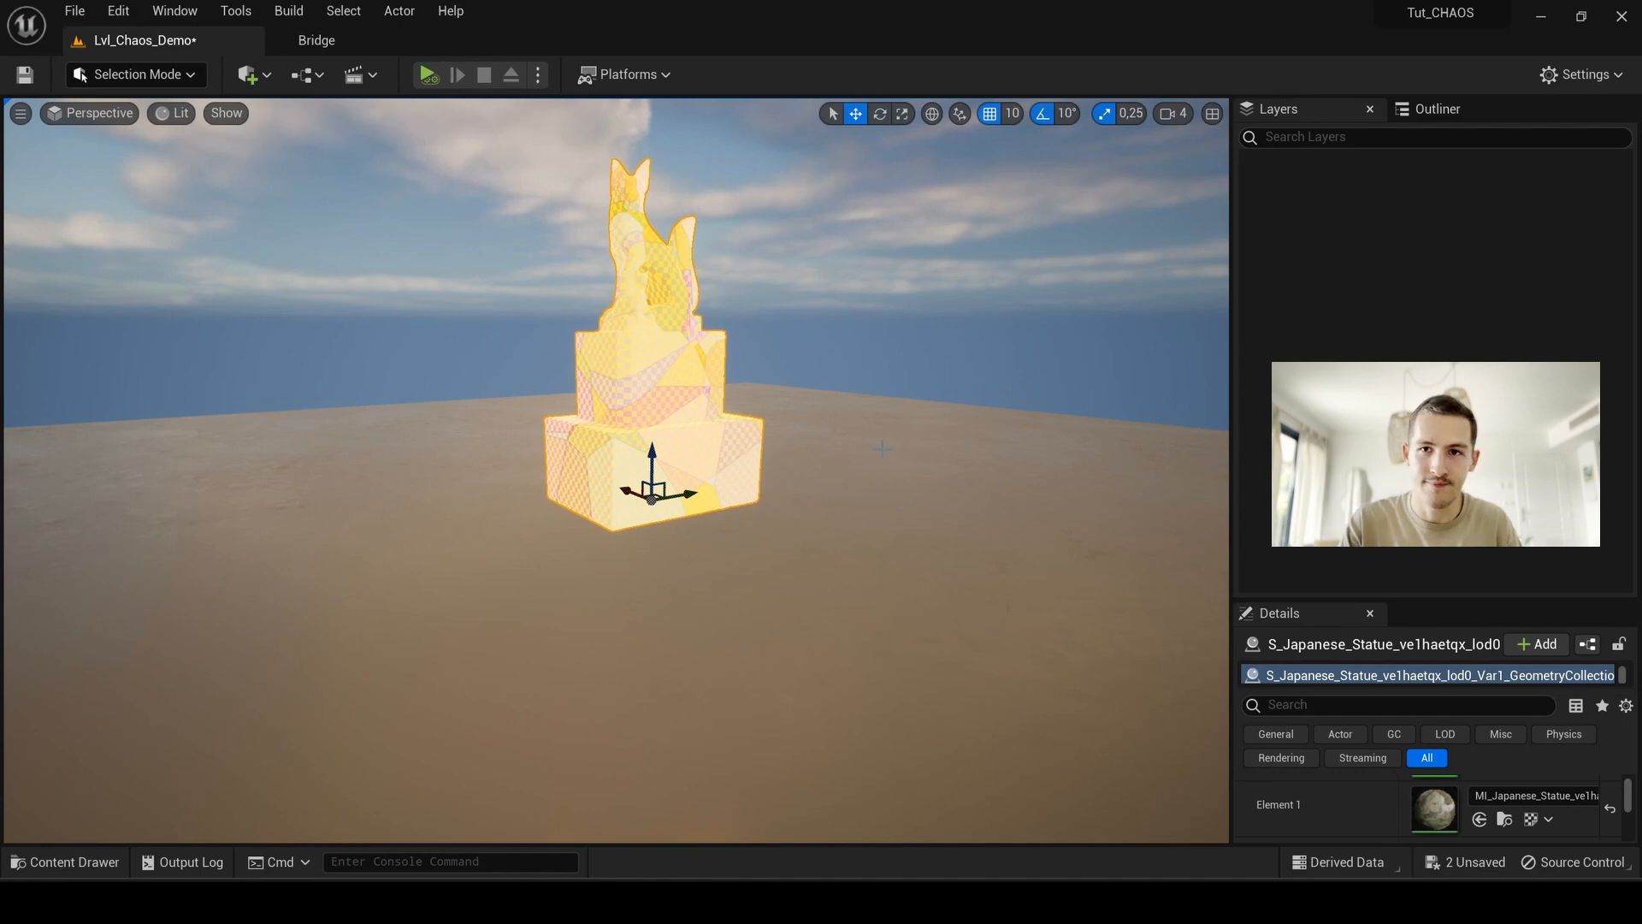
left_click(888, 305)
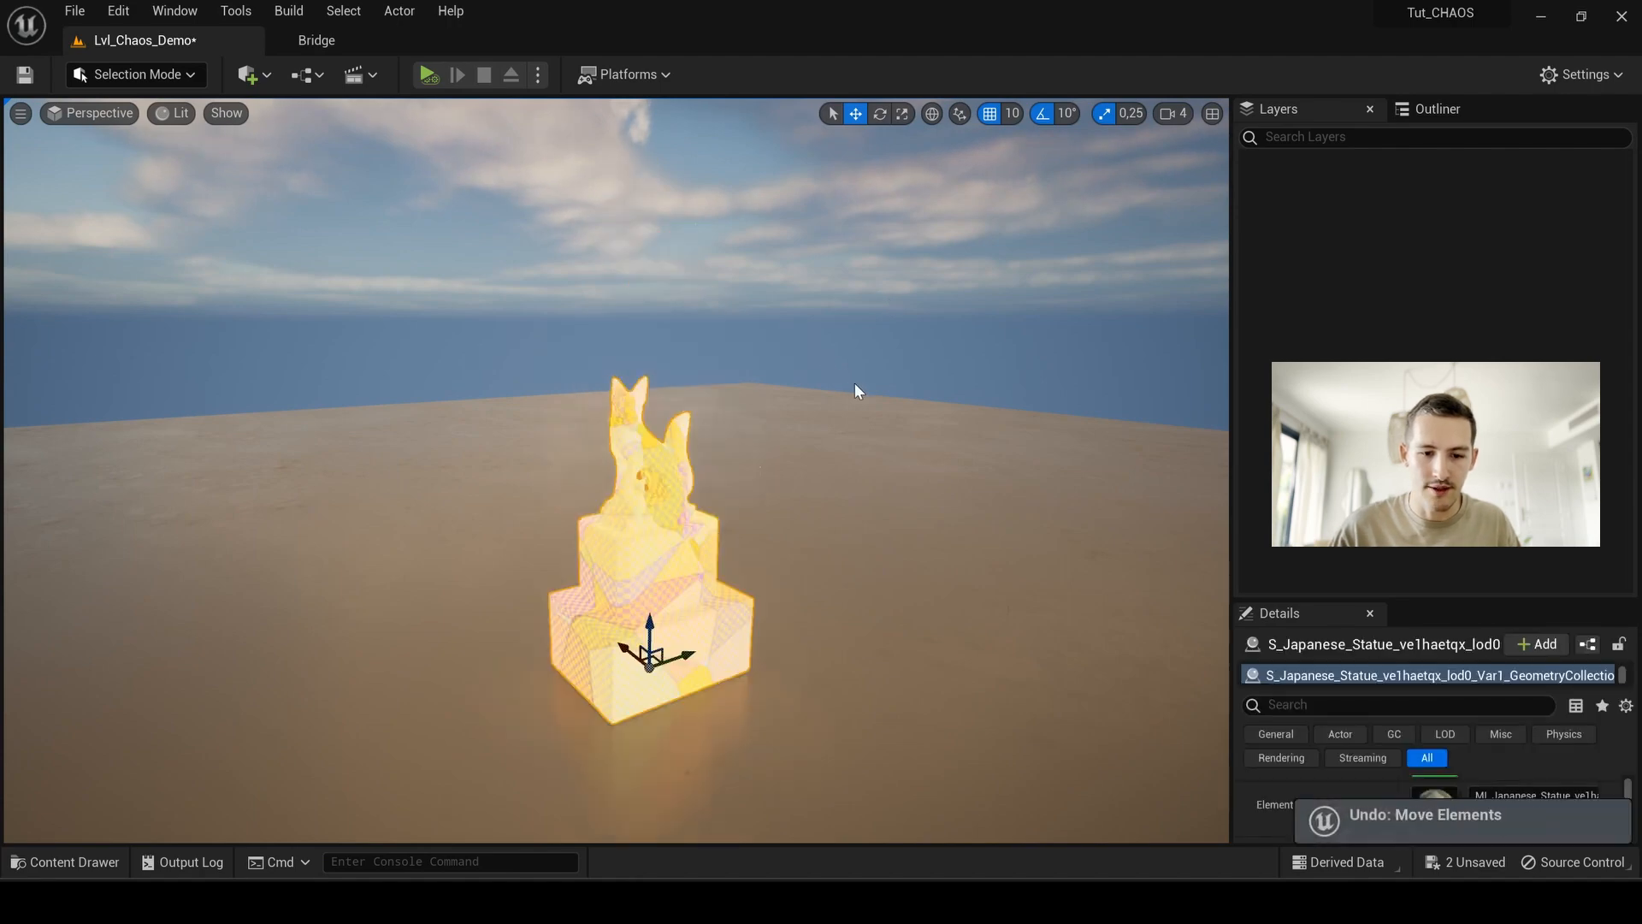
Step: Deselect the statue and browse the Content Drawer up to the Content folder
left_click(777, 310)
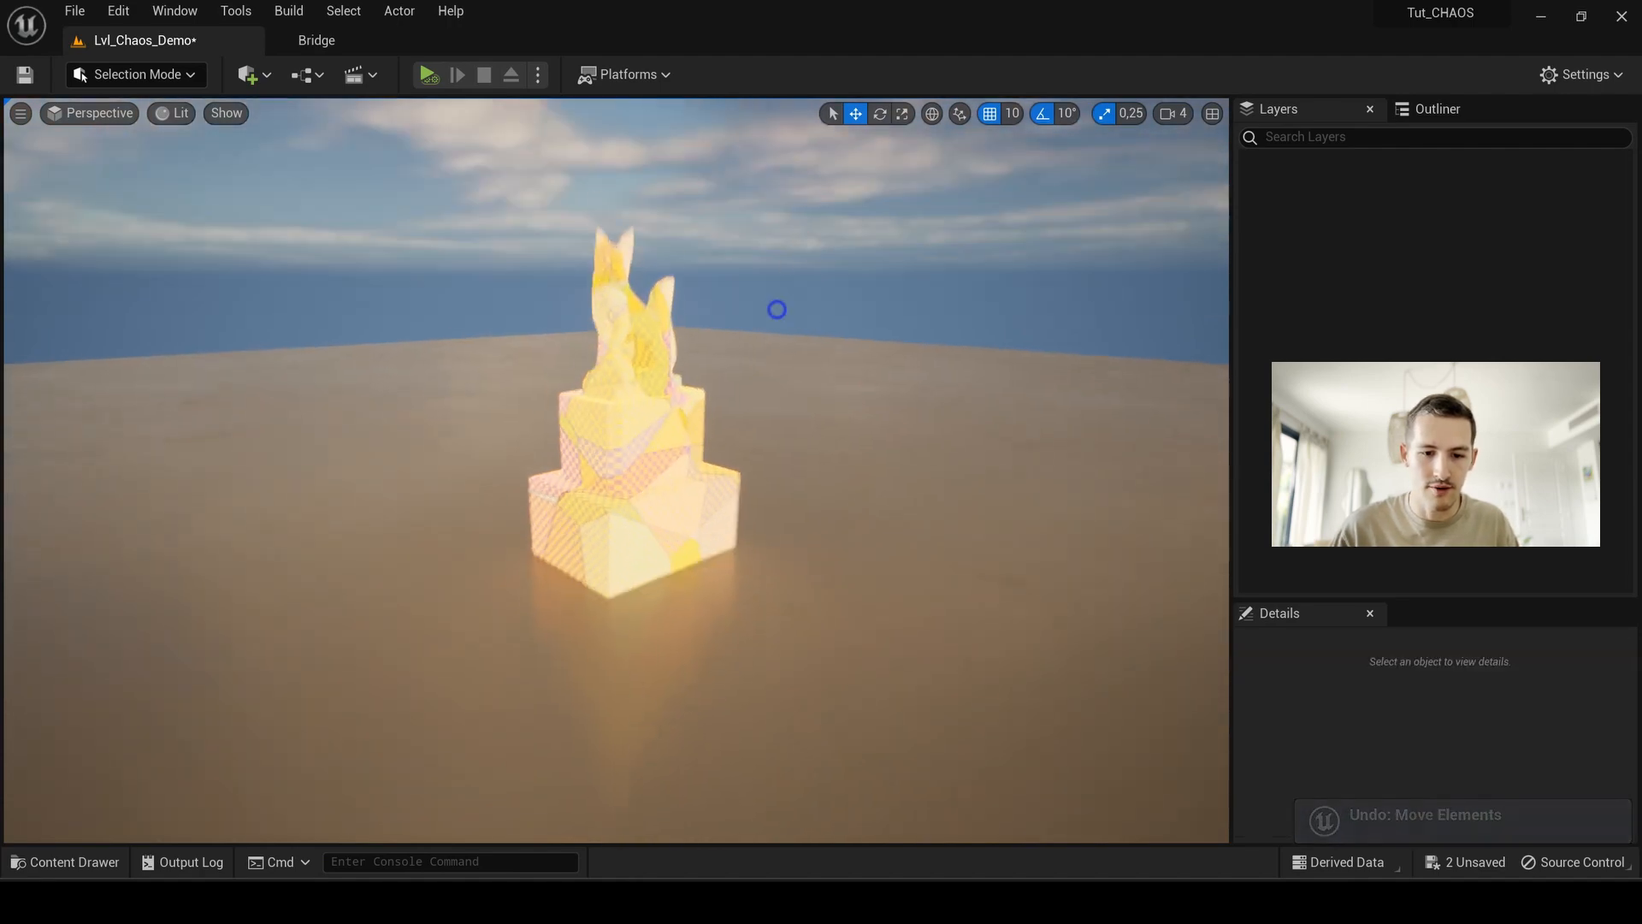
left_click(64, 860)
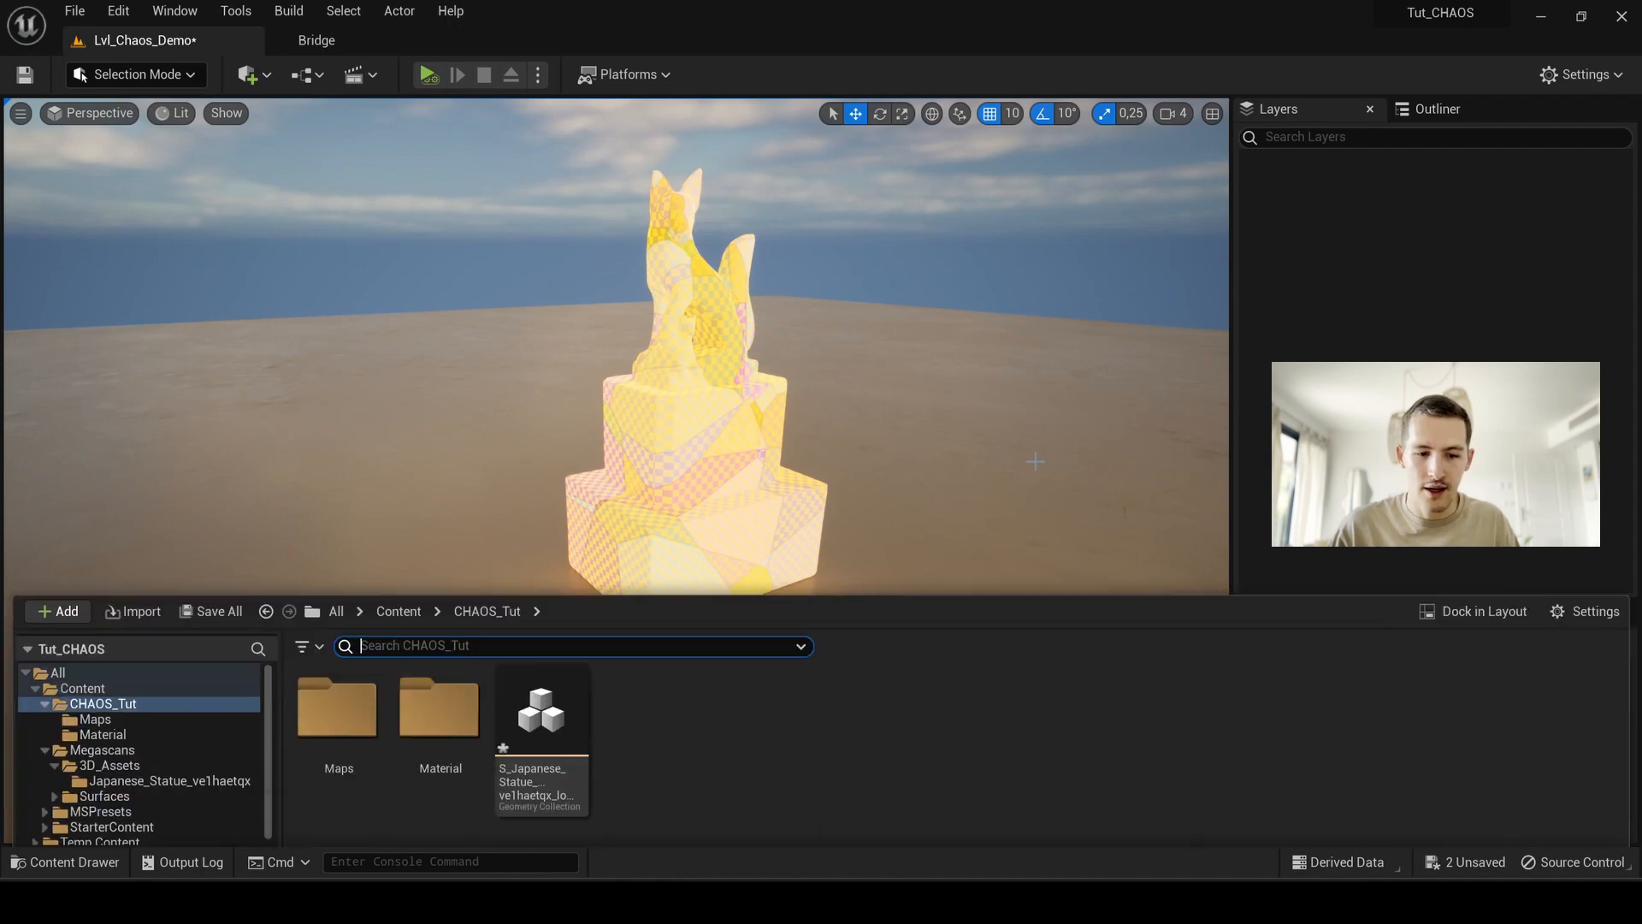
left_click(541, 712)
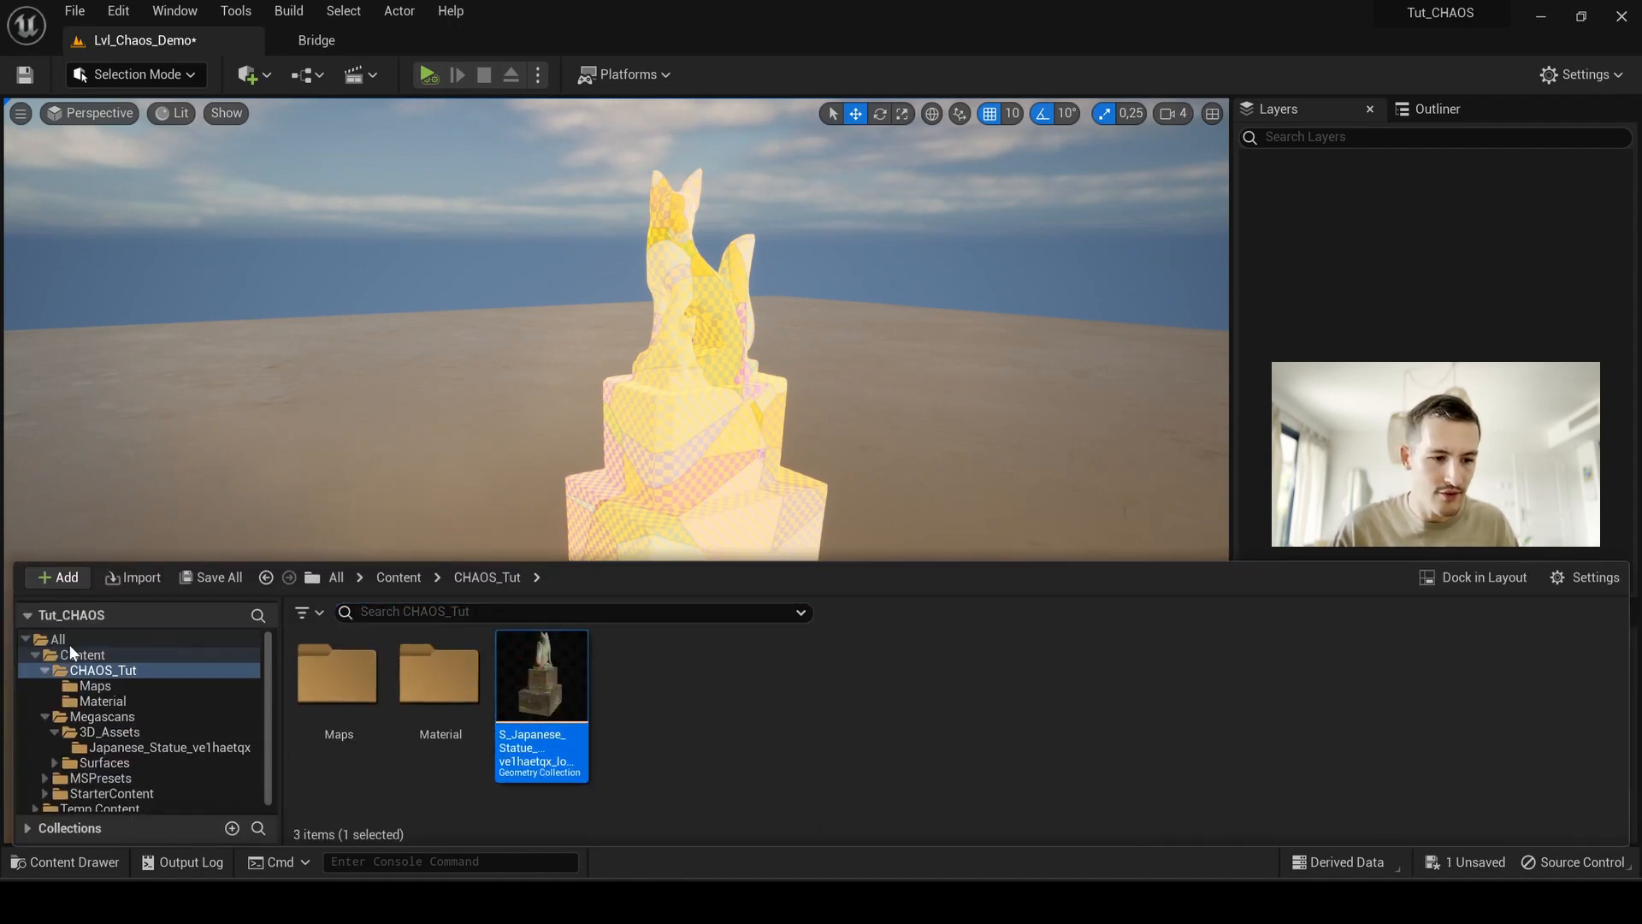
left_click(82, 656)
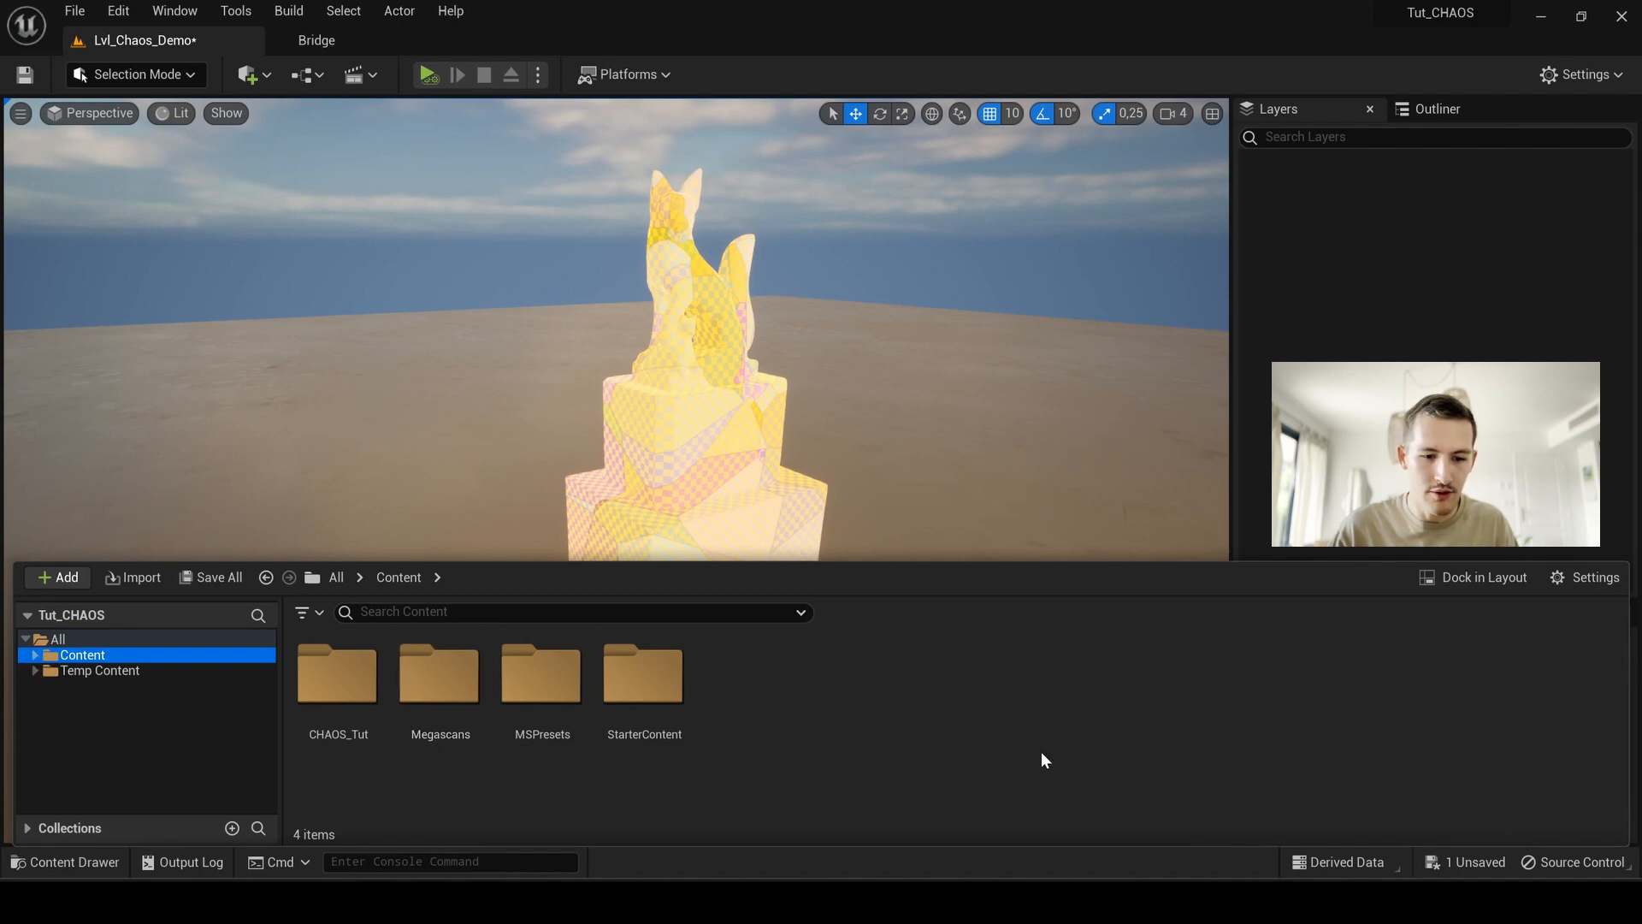
Step: Enable engine content in the browser settings and browse into the Engine folder
left_click(1593, 576)
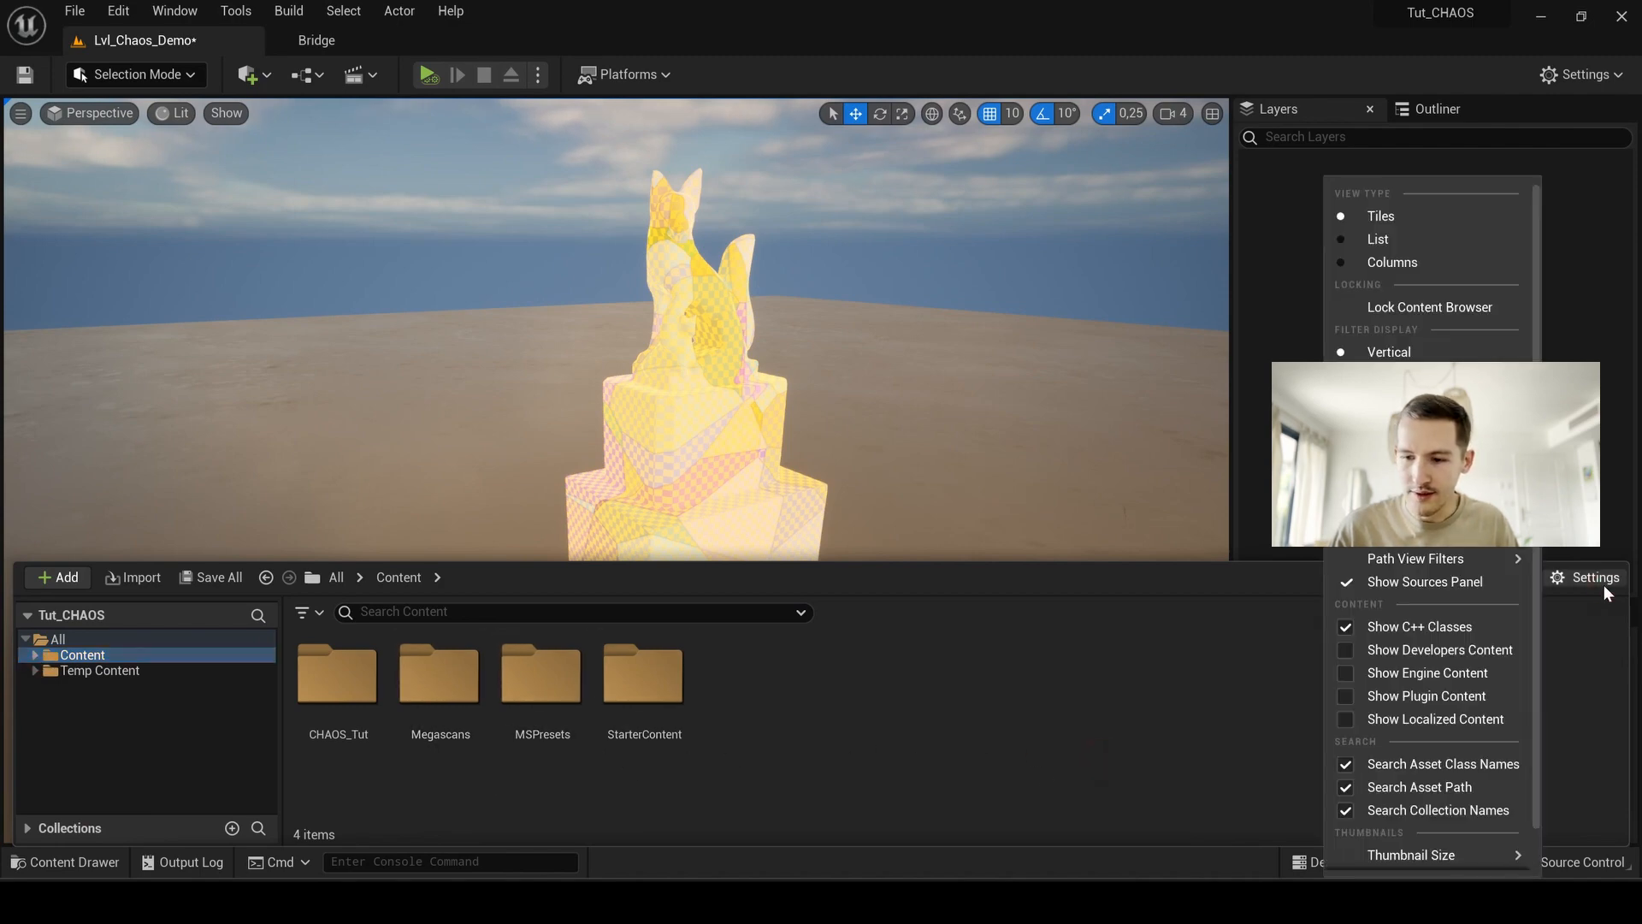
mouse_move(1427, 672)
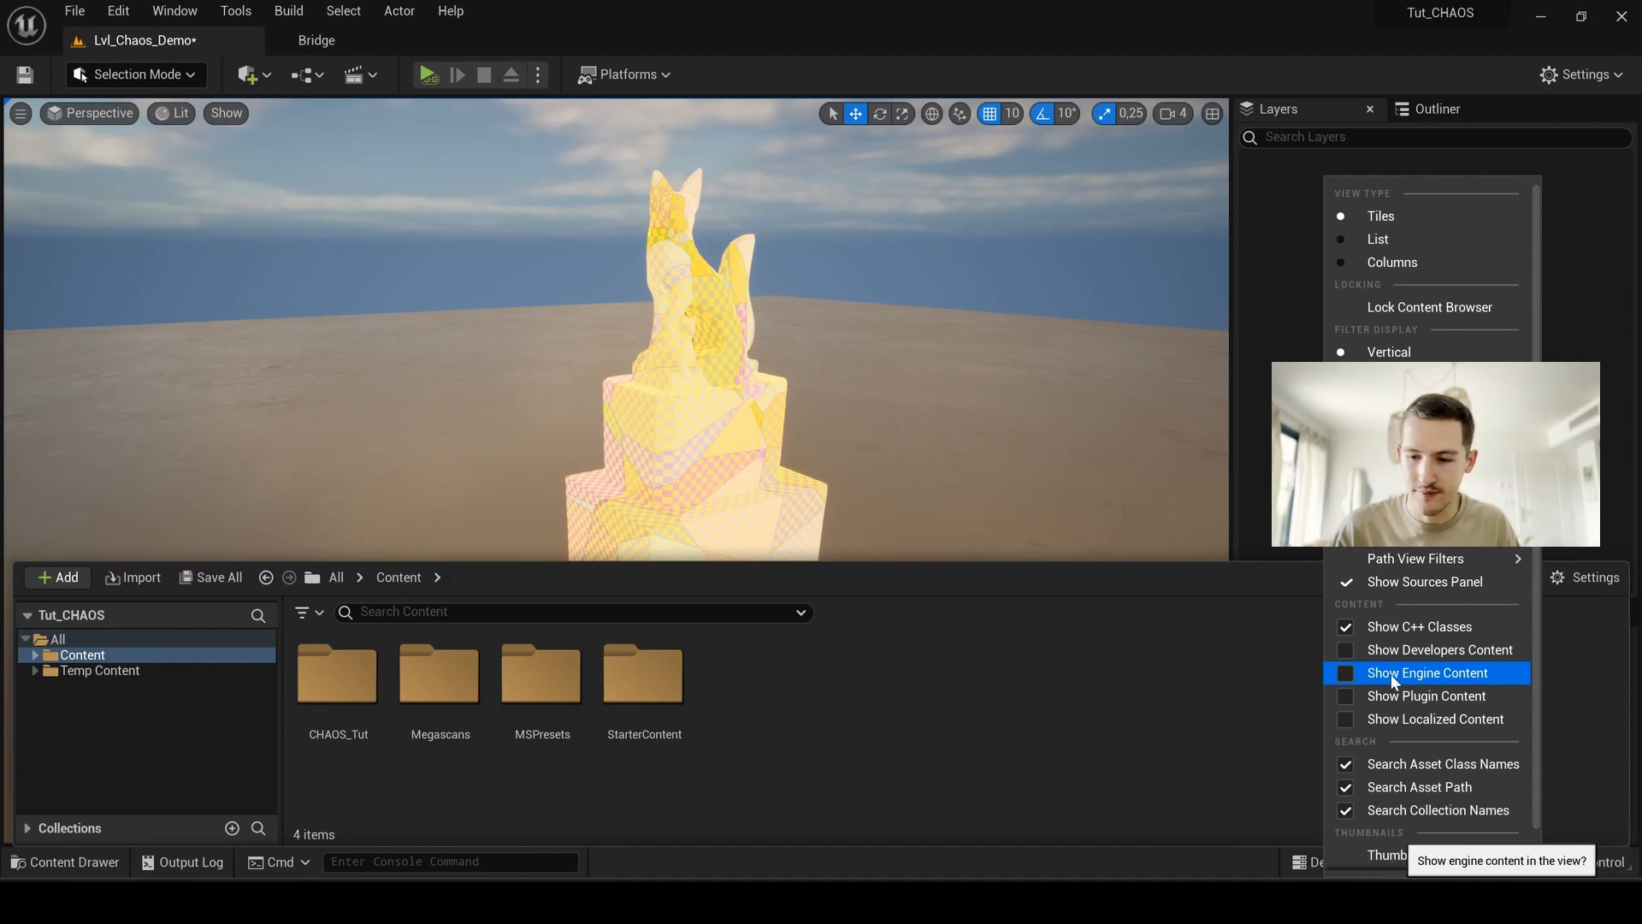
left_click(1427, 672)
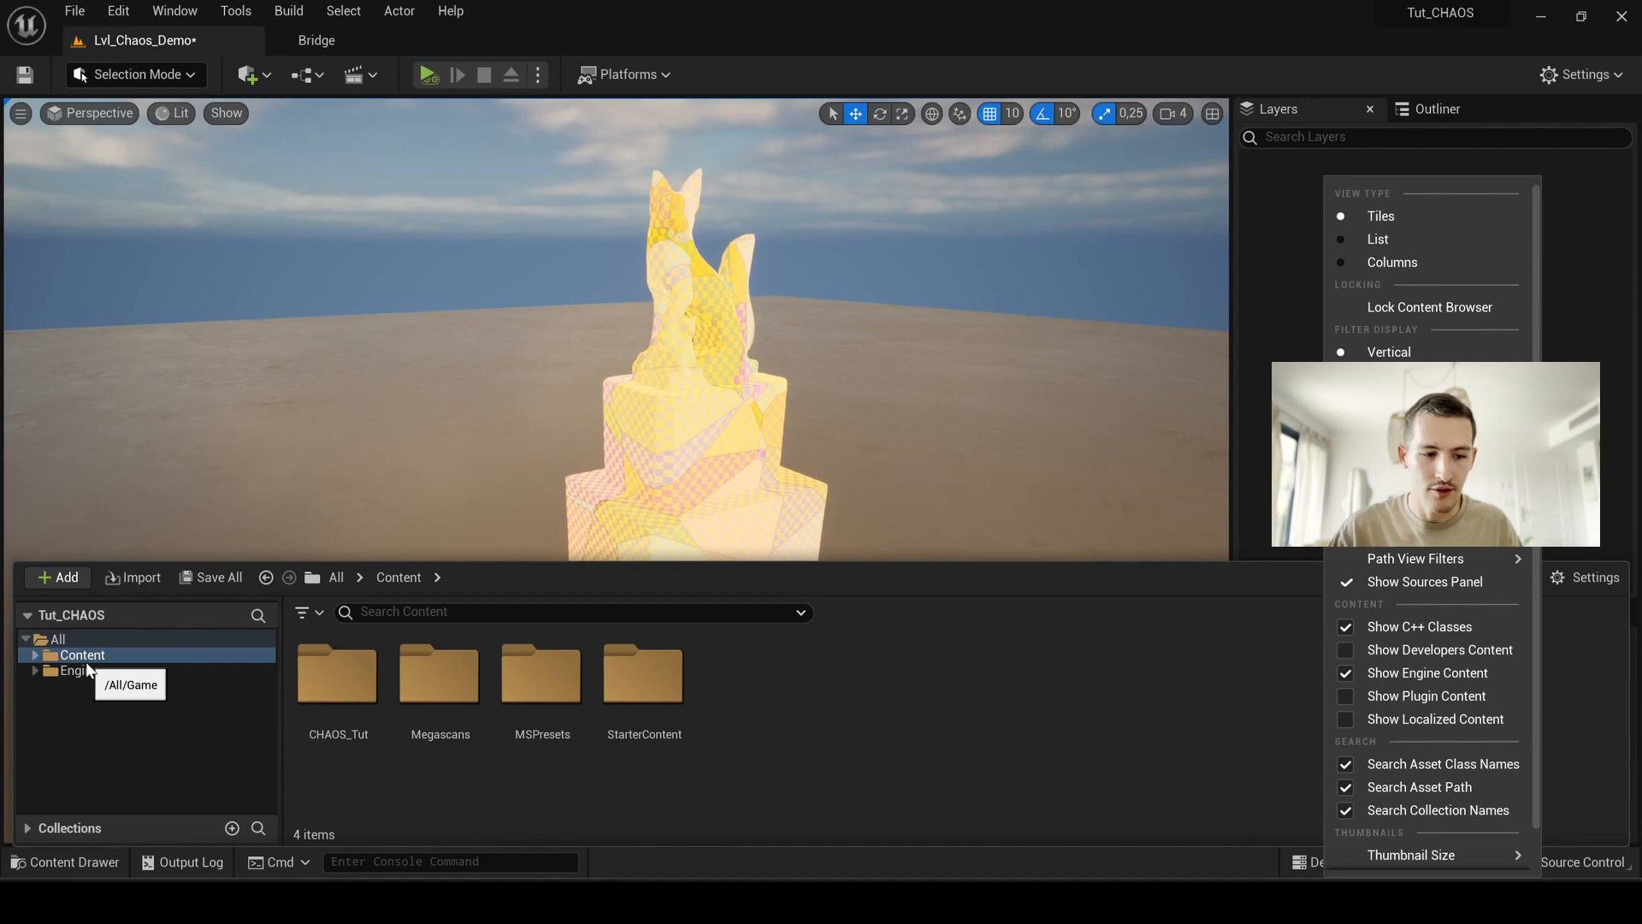
left_click(80, 670)
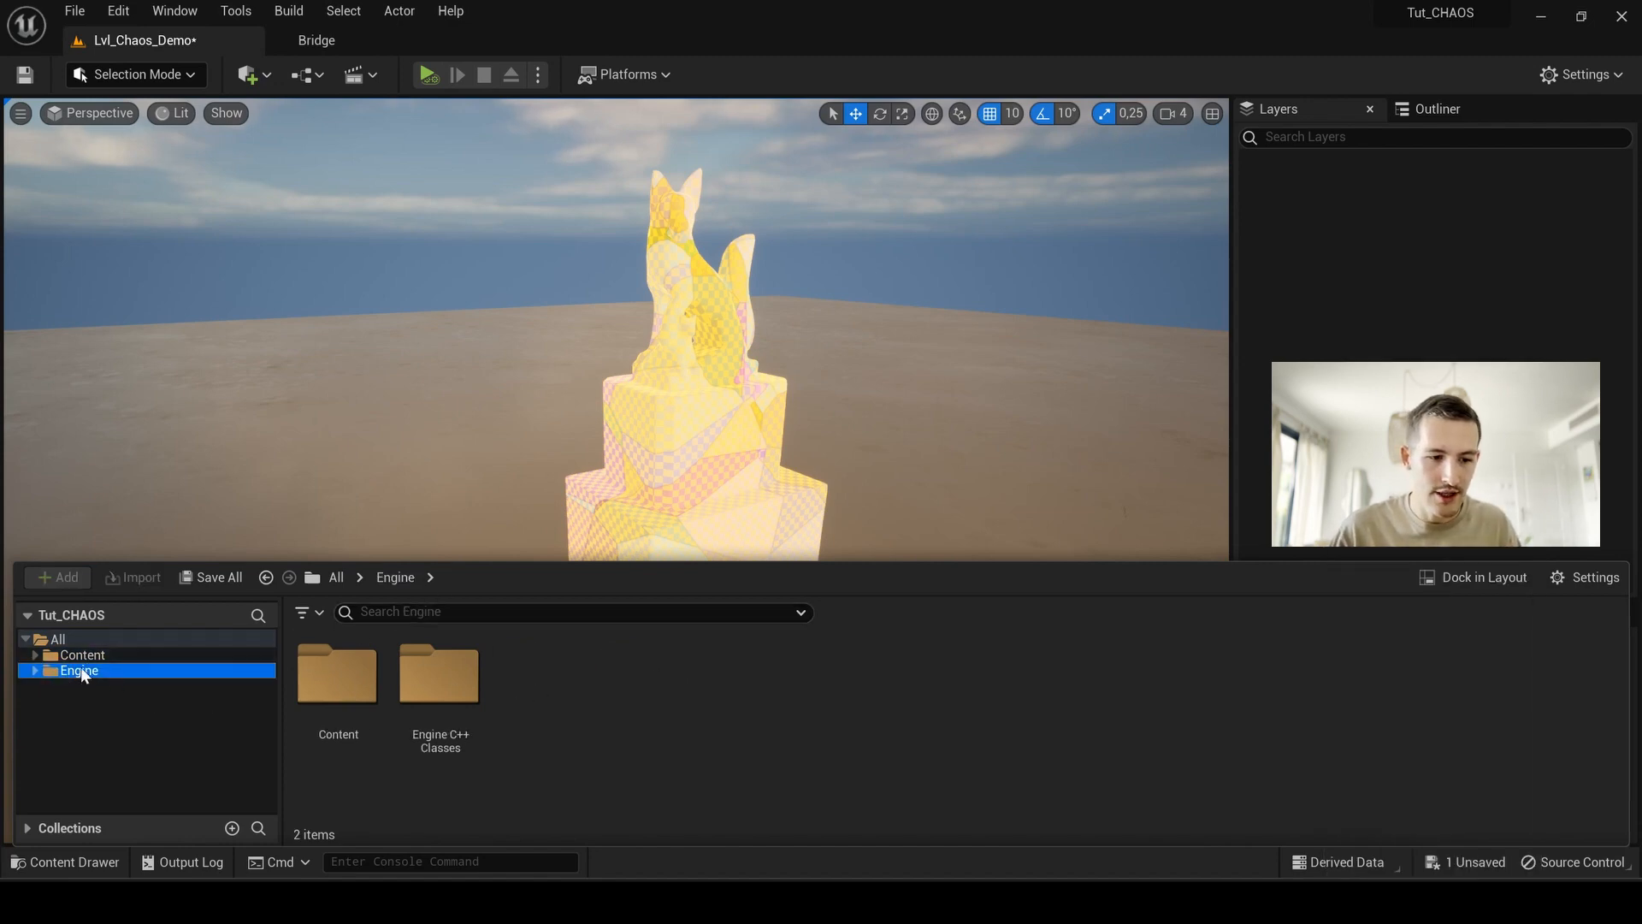
Step: Find FS_AnchorField_Generic by searching 'anchor' and place it in the level
type("anchor")
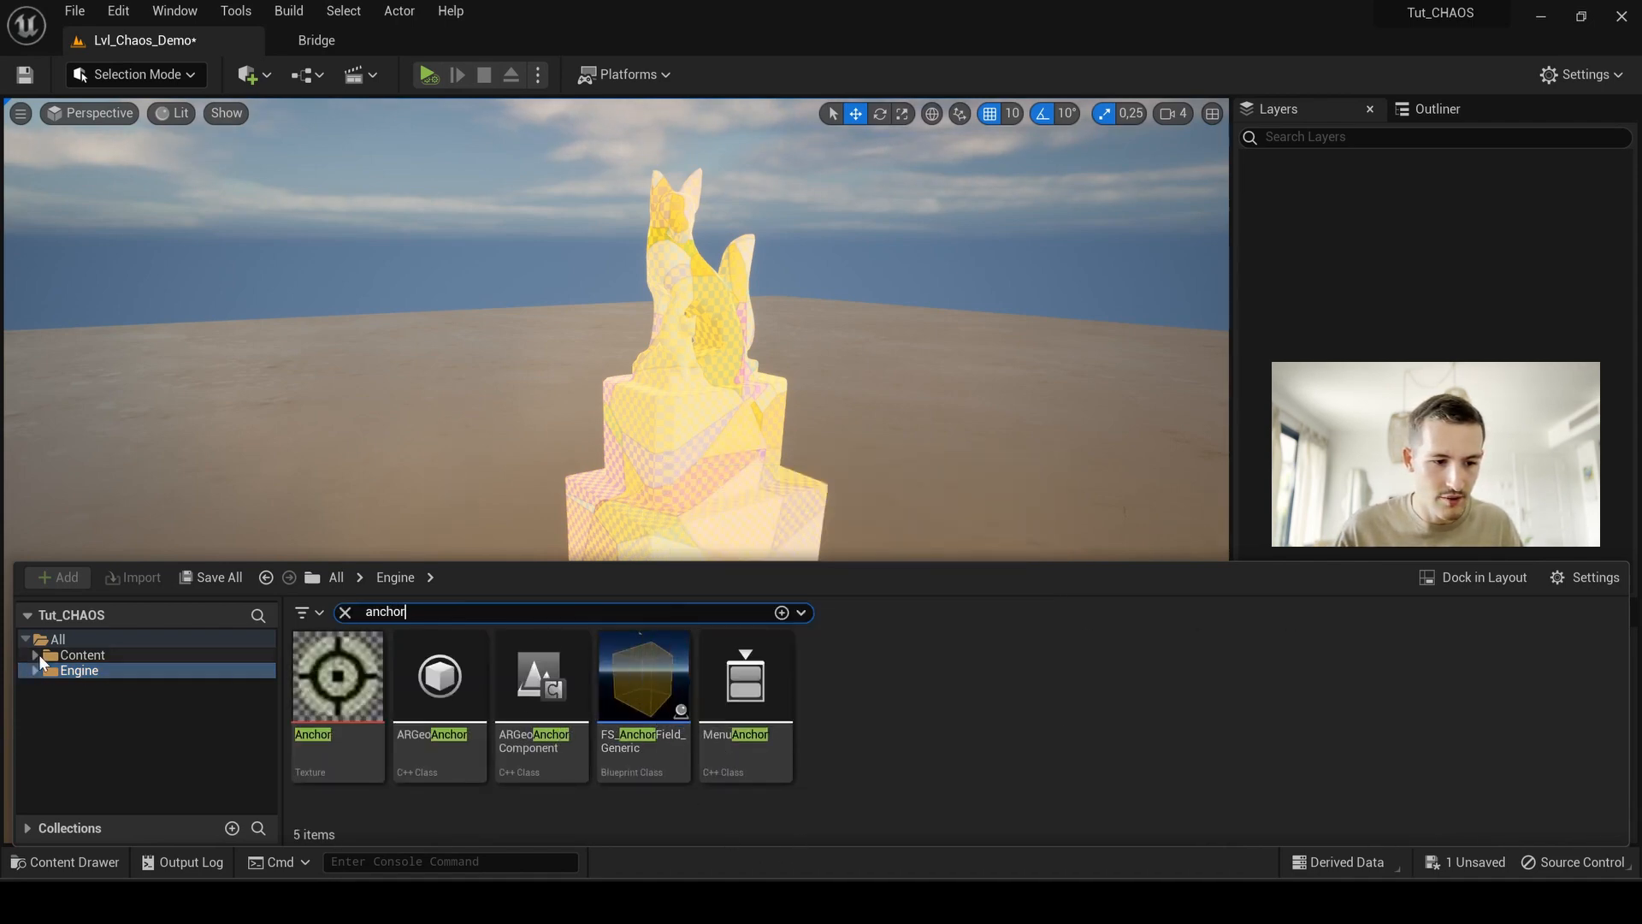
left_click(35, 655)
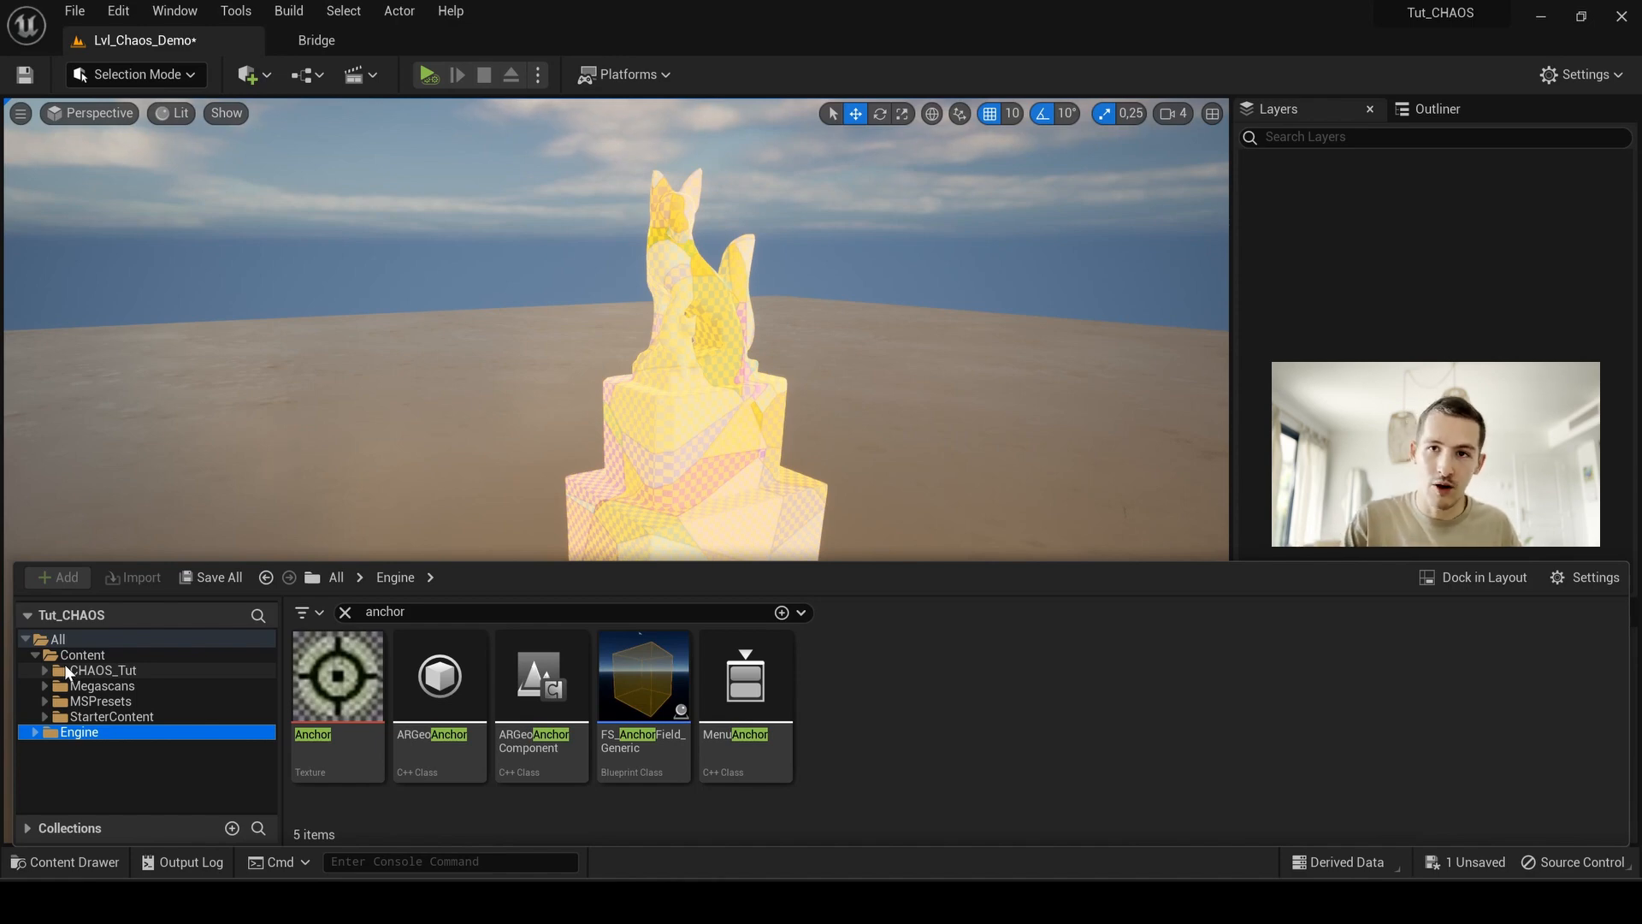
left_click(643, 676)
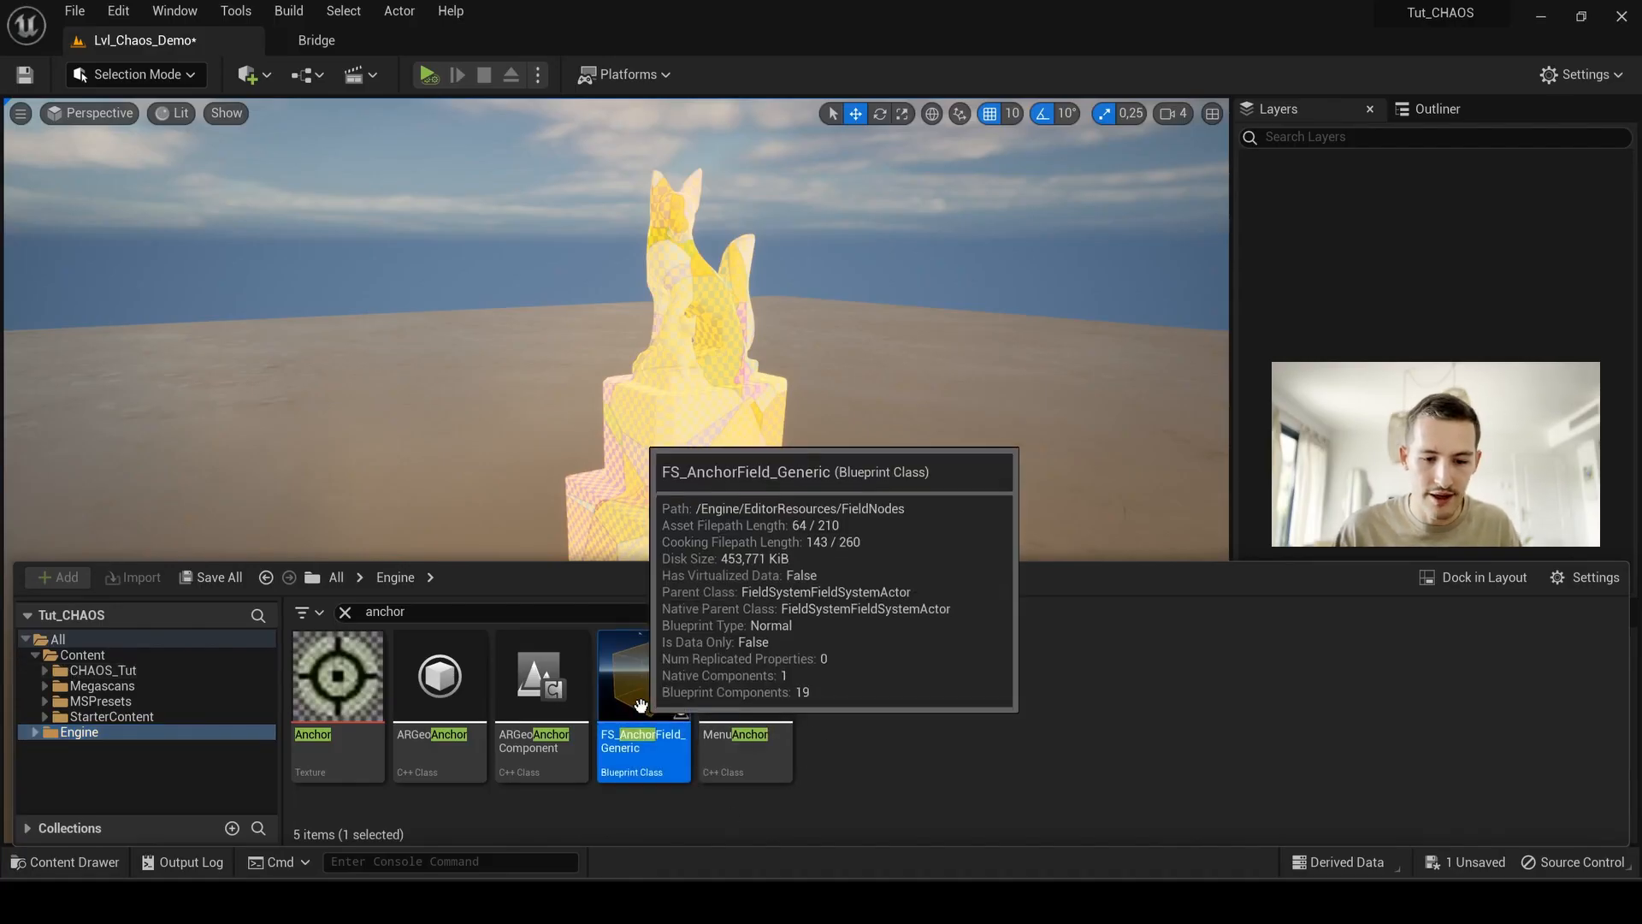
left_click_drag(643, 676, 100, 670)
type("m")
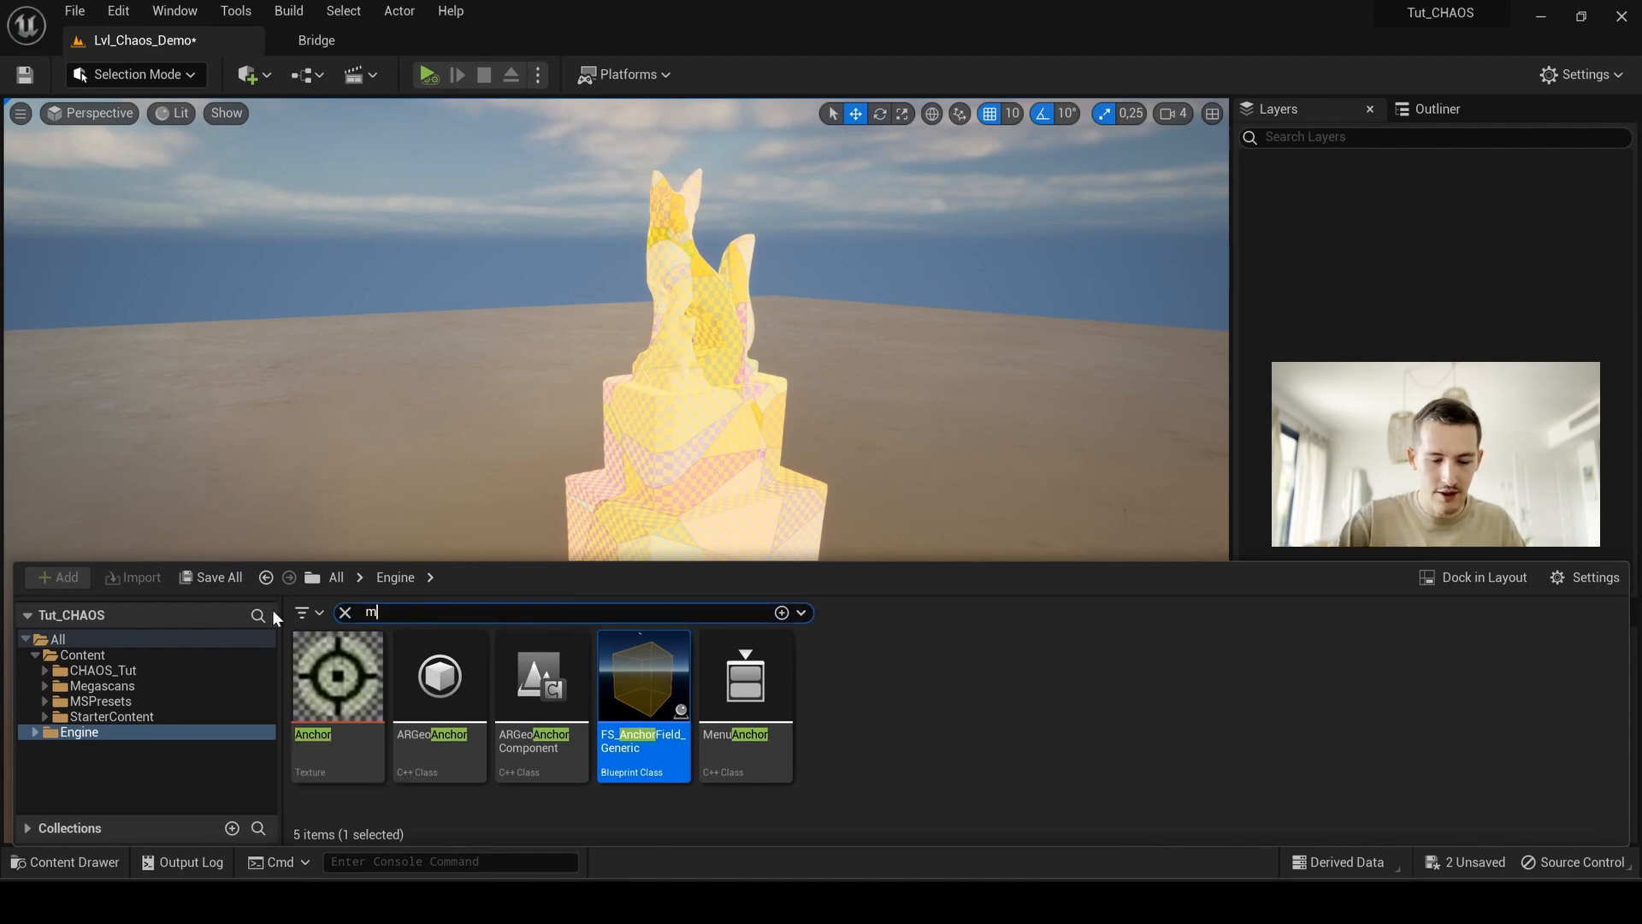
Step: Find FS_MasterField by searching 'masterf' and copy it into the CHAOS_Tut folder
type("asterf")
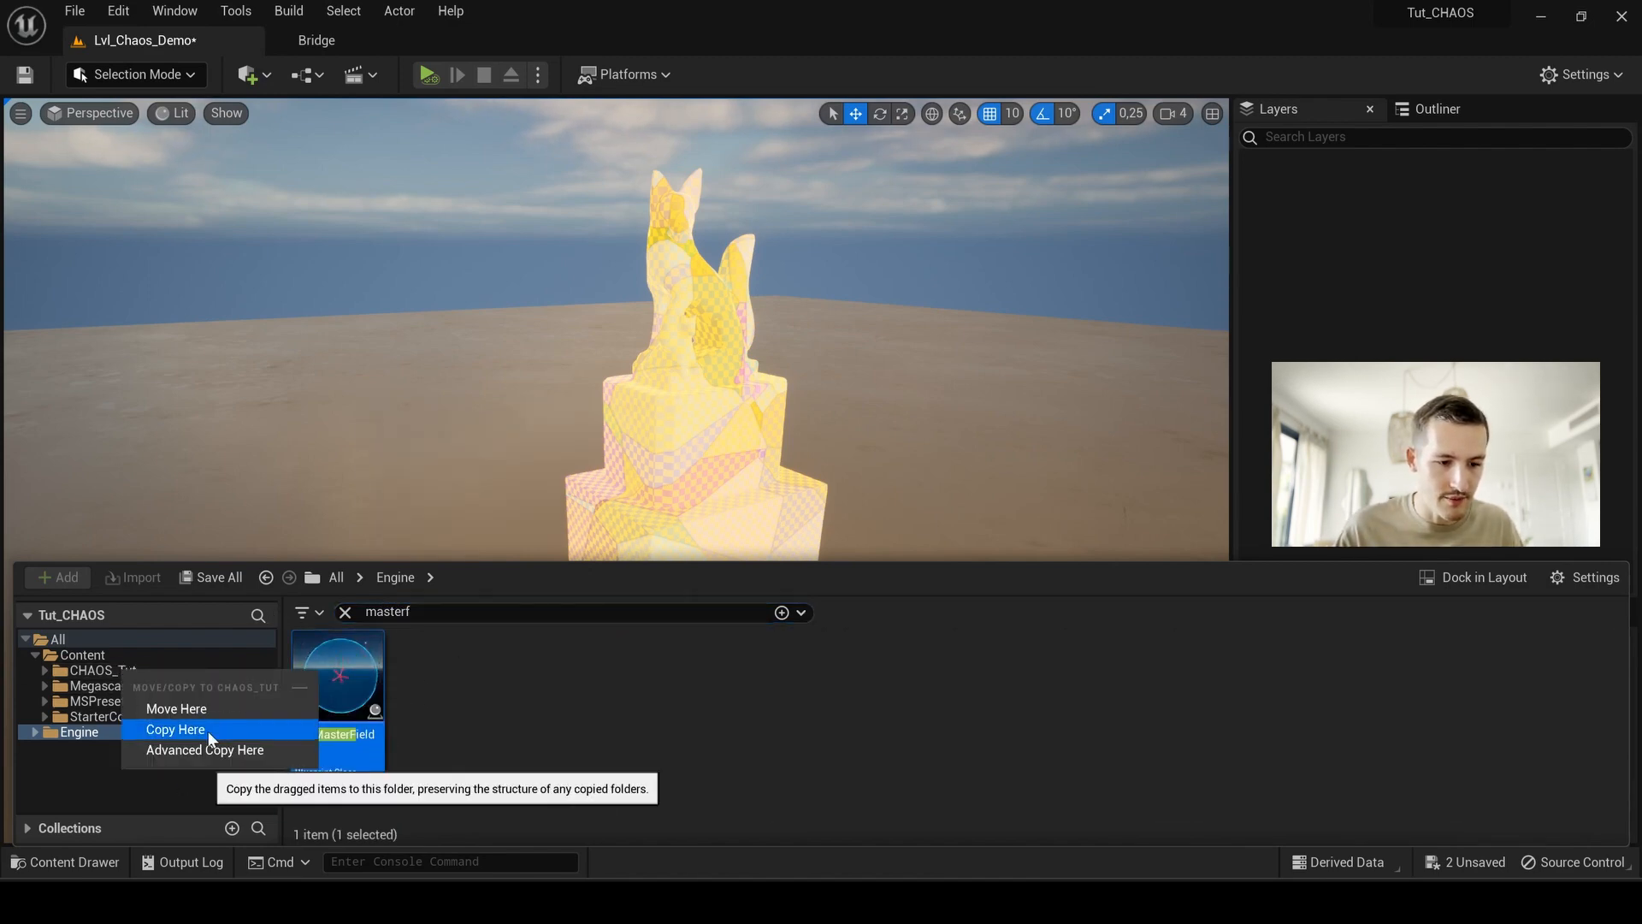
left_click(175, 729)
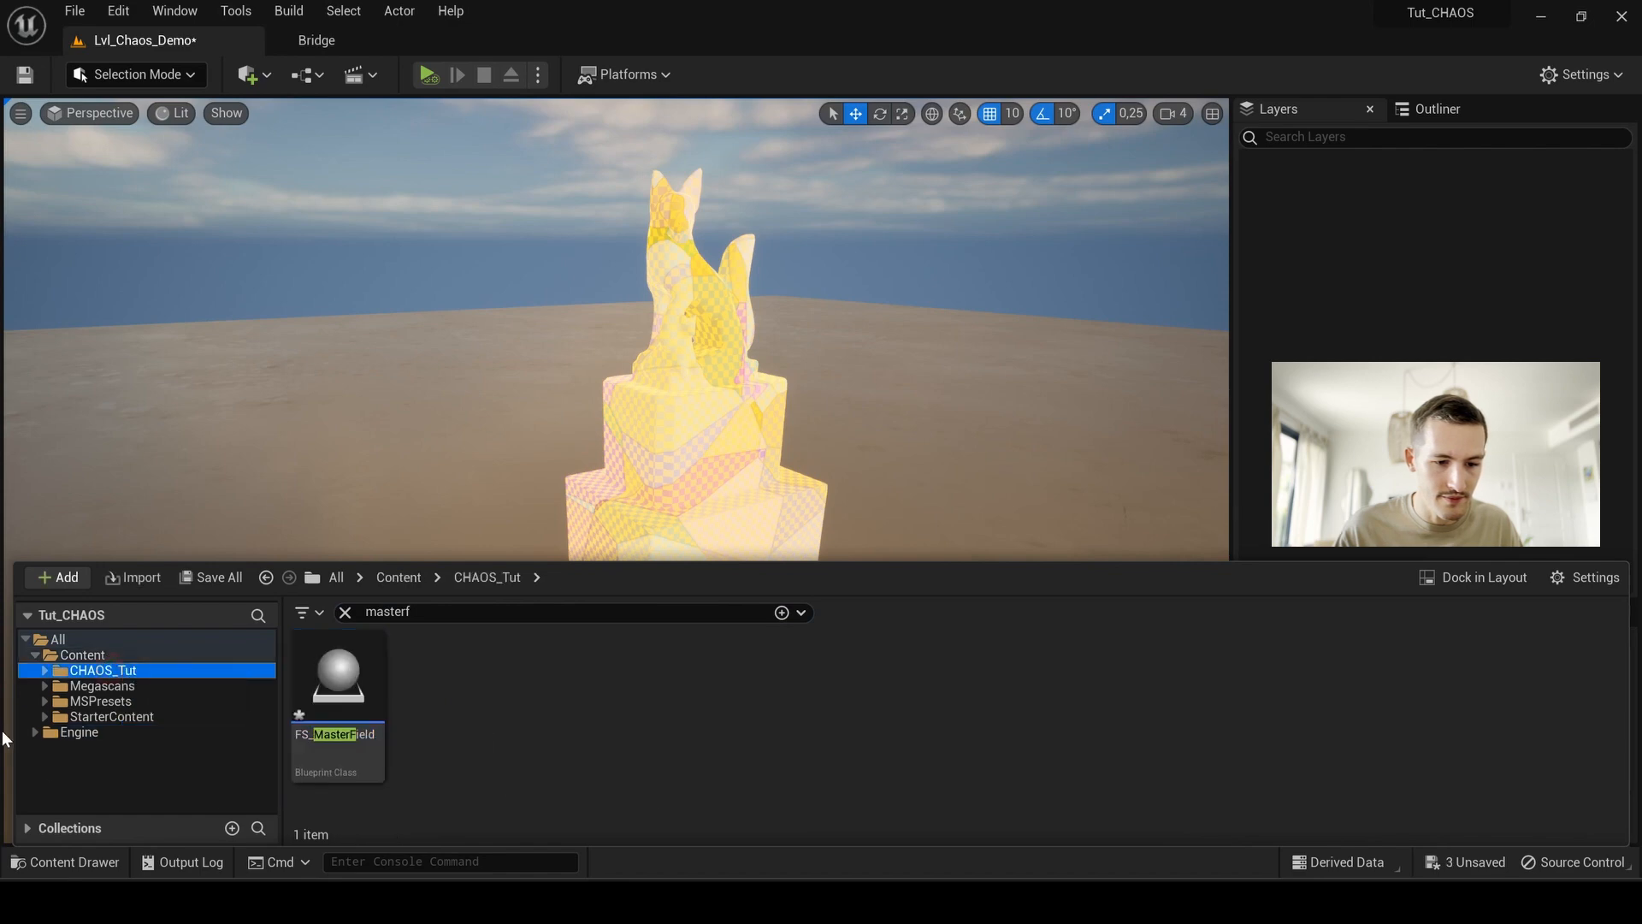
left_click(344, 613)
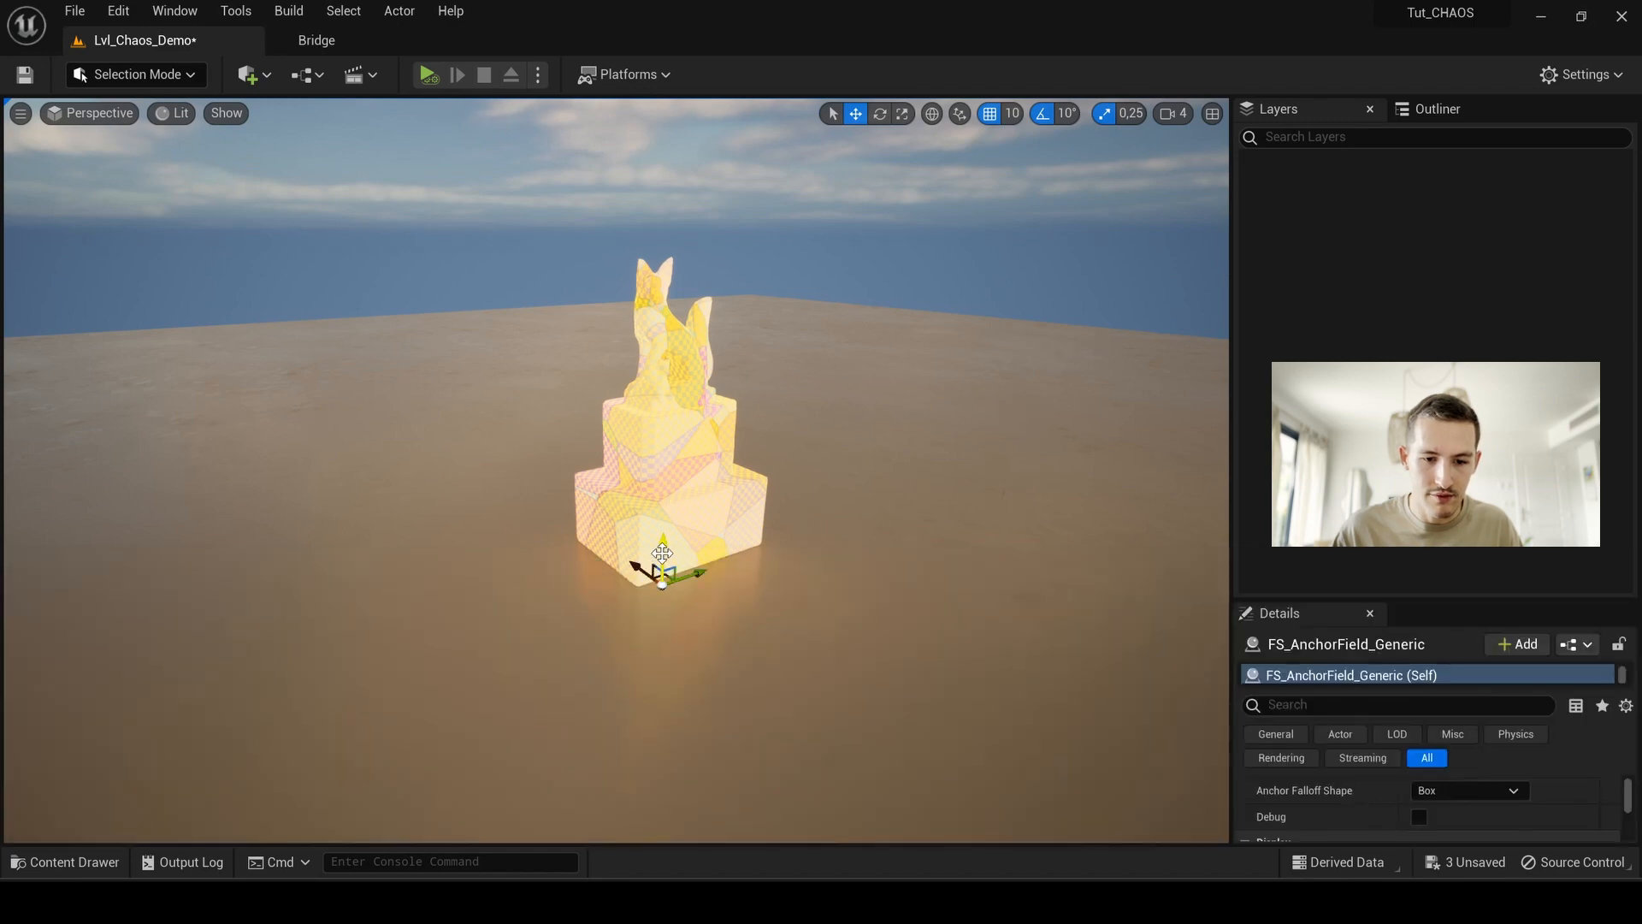
Step: Fit the anchor field box around the pedestal and the master field sphere around the fox
left_click(65, 861)
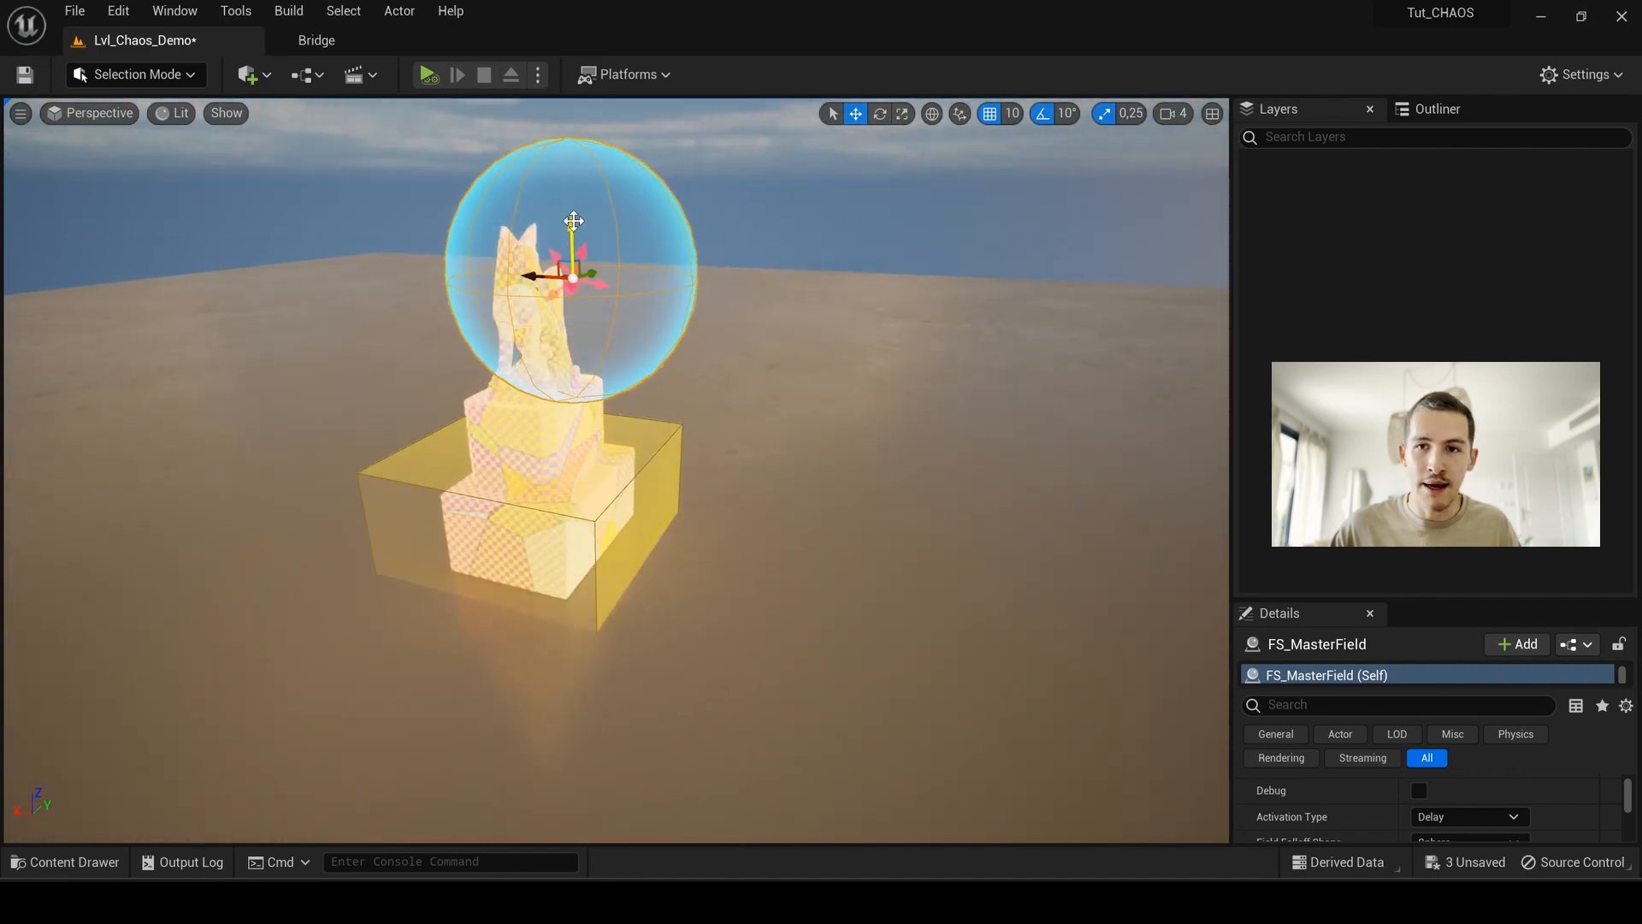
left_click(1435, 110)
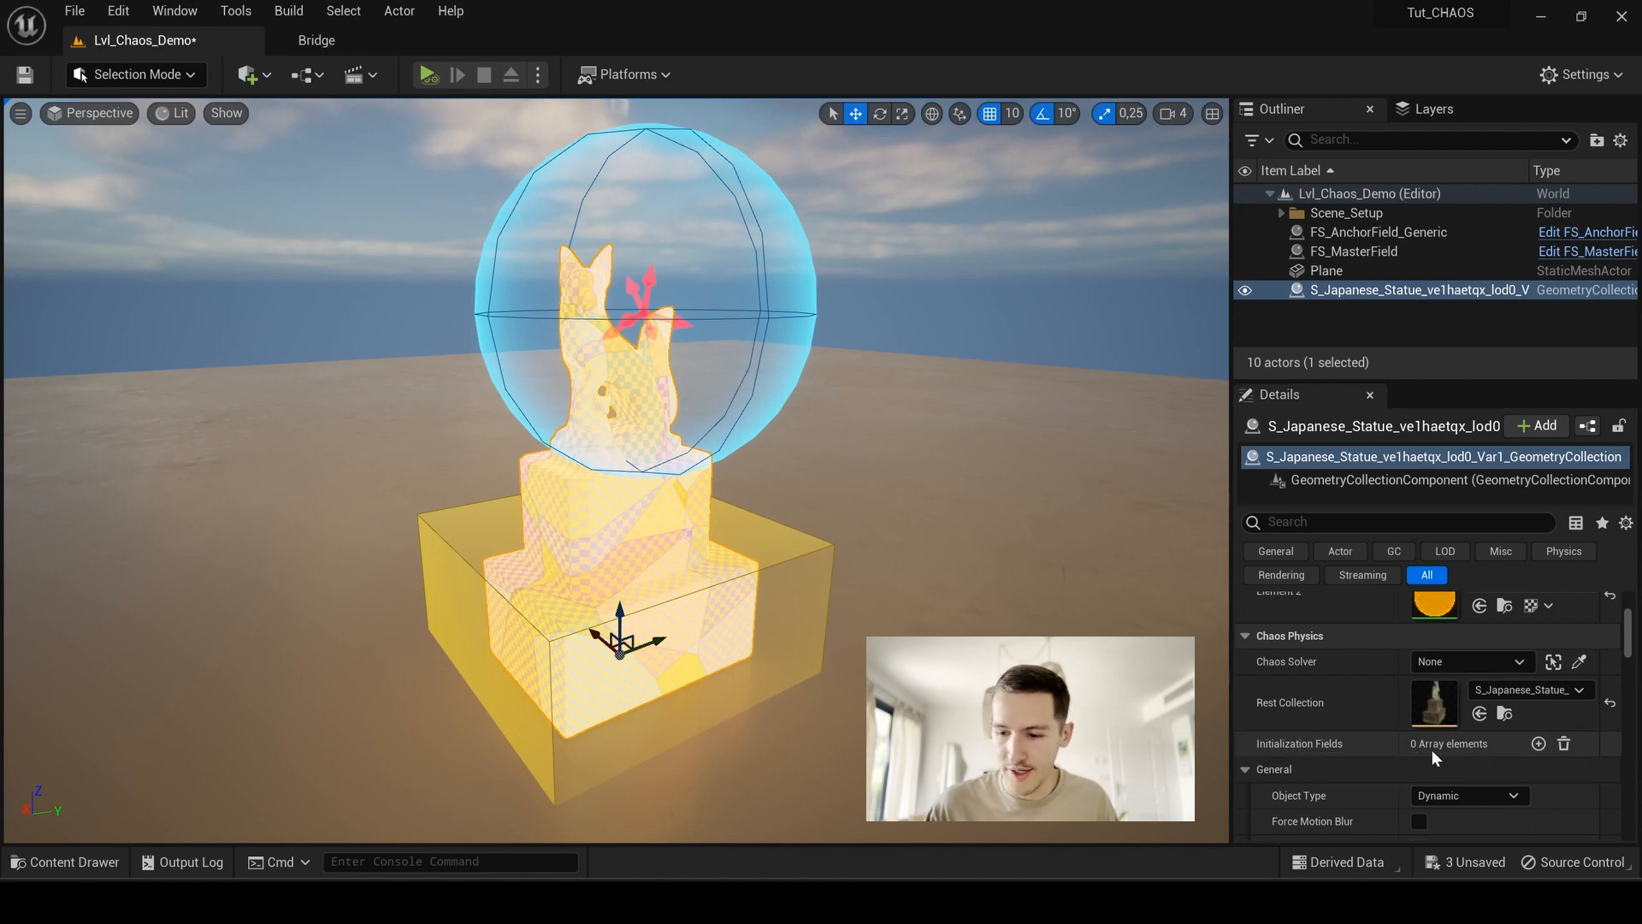
mouse_move(1531, 755)
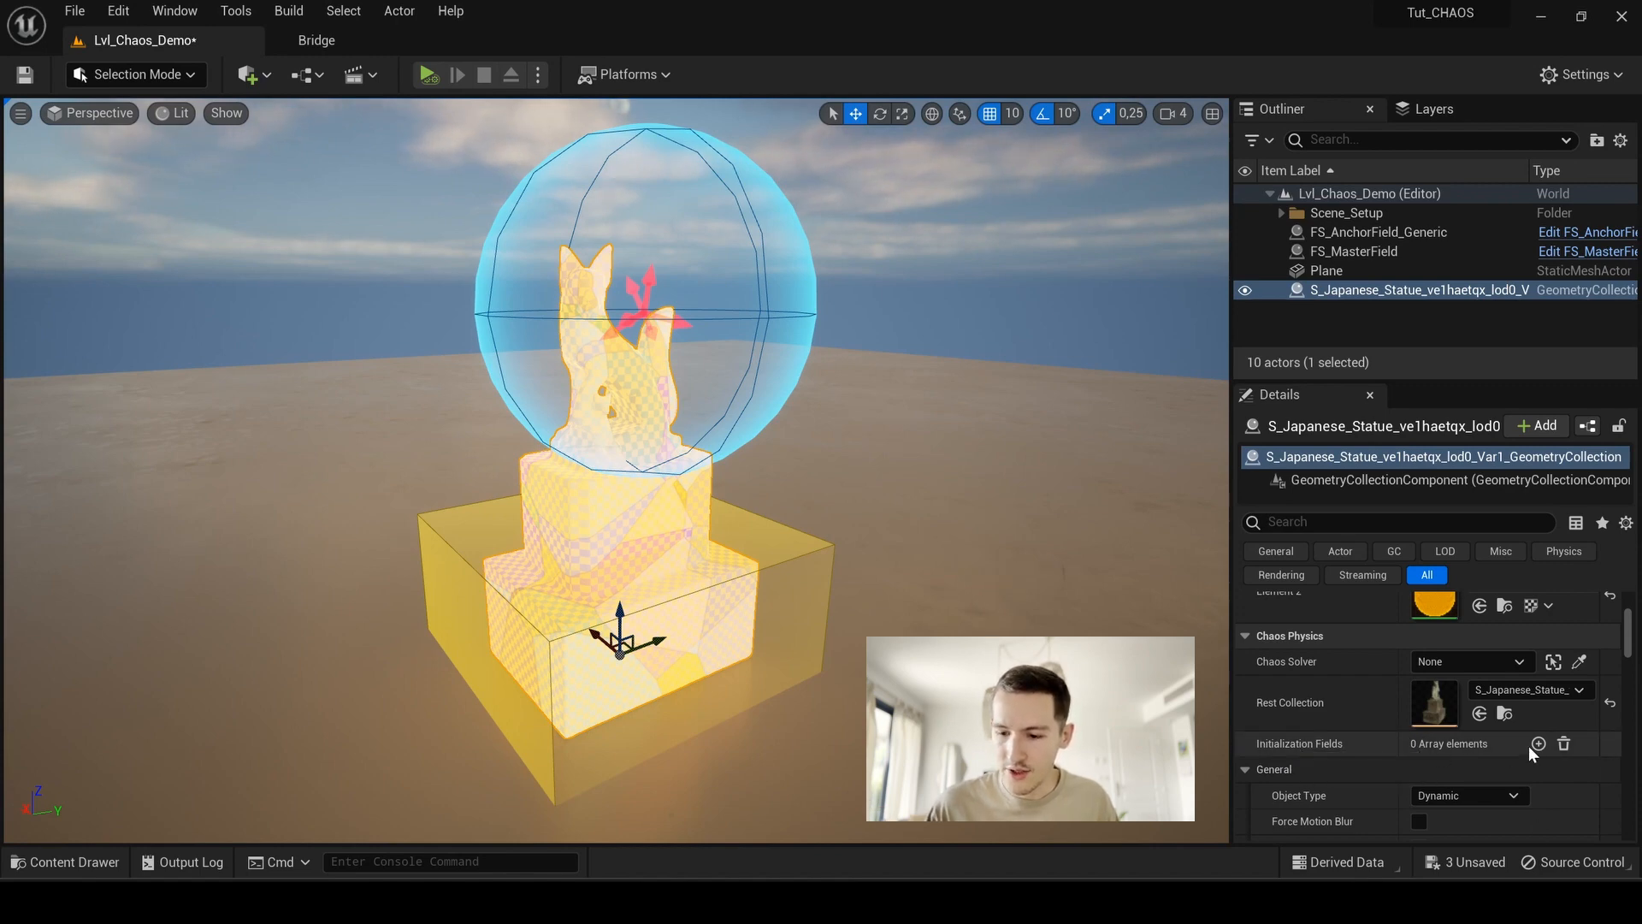
Step: Add one Chaos Physics initialization field on the statue set to FS_AnchorField_Generic
left_click(1538, 743)
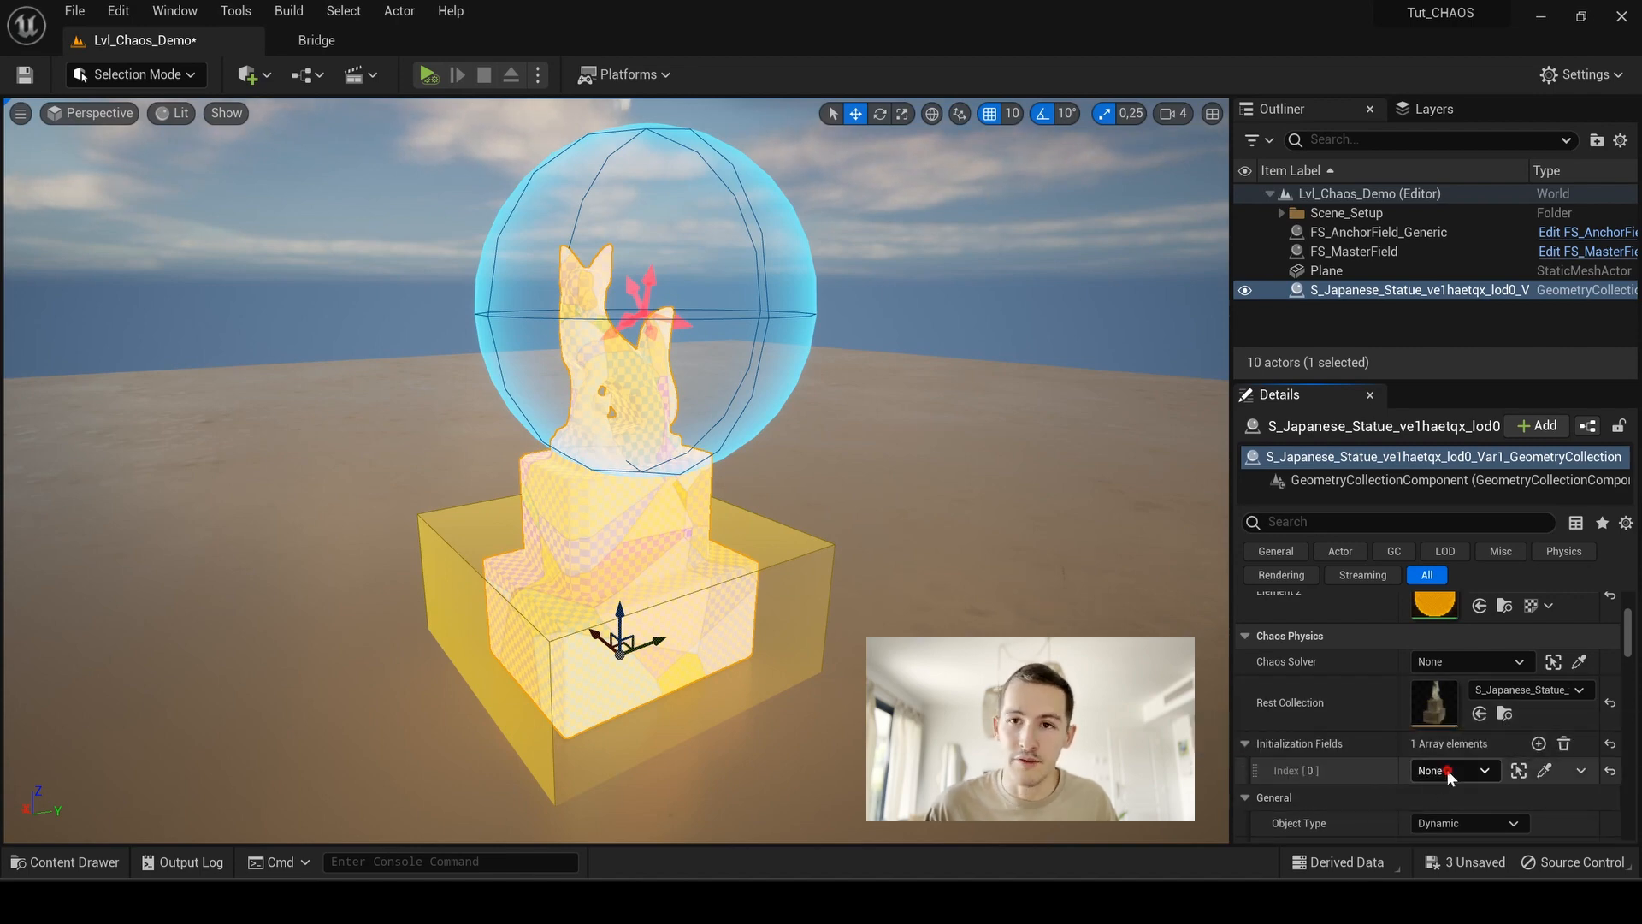
left_click(1450, 769)
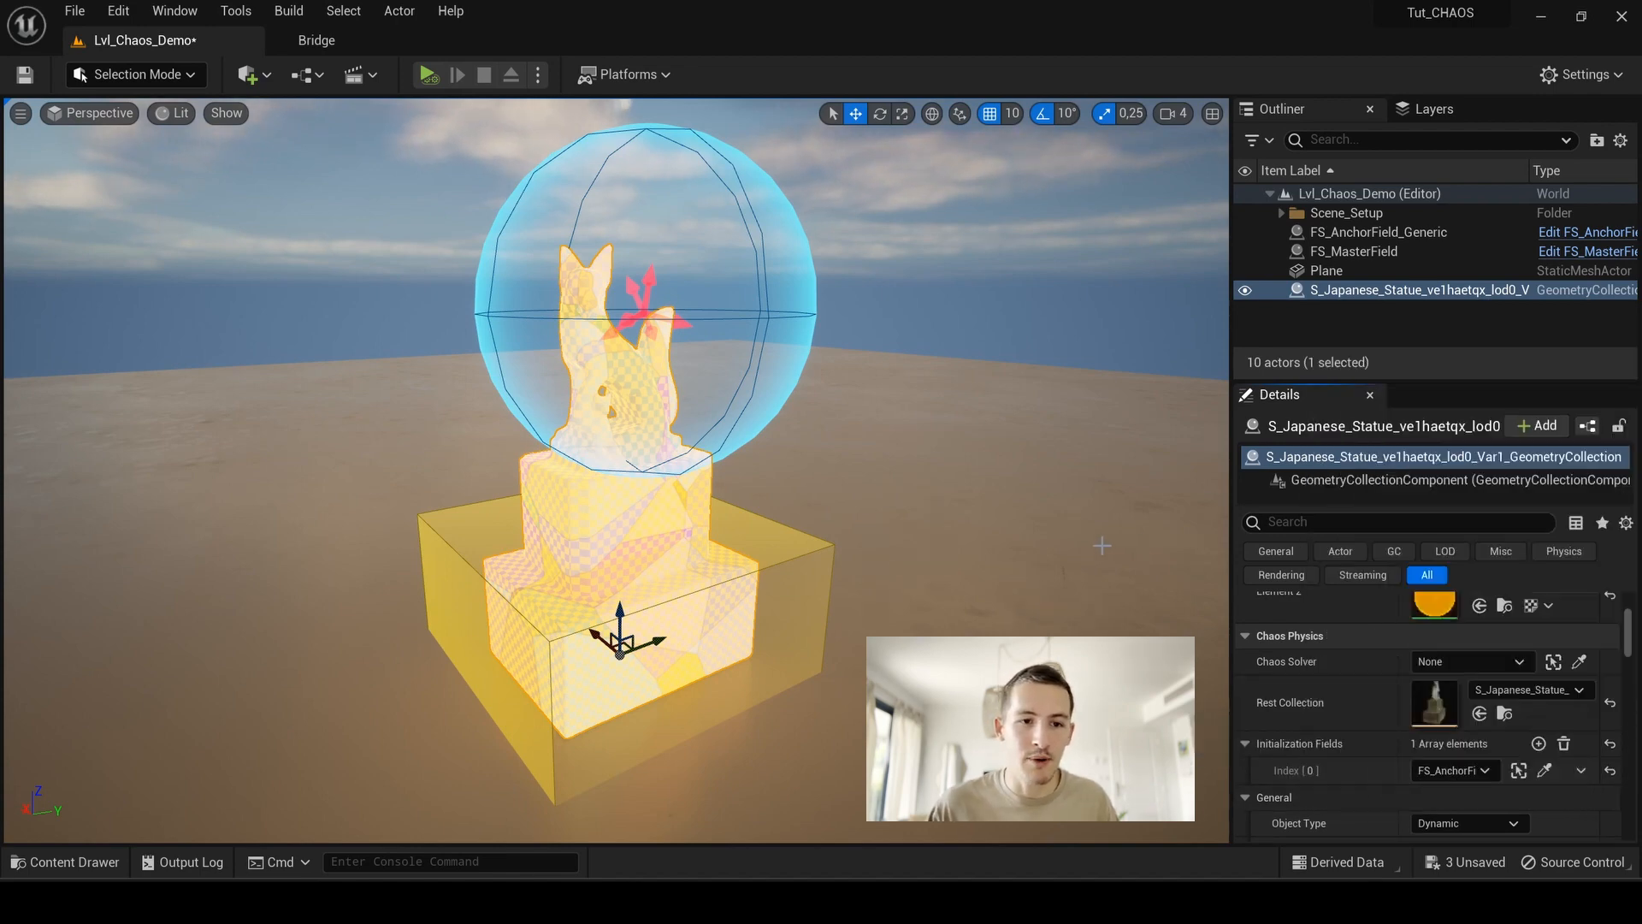
left_click(426, 74)
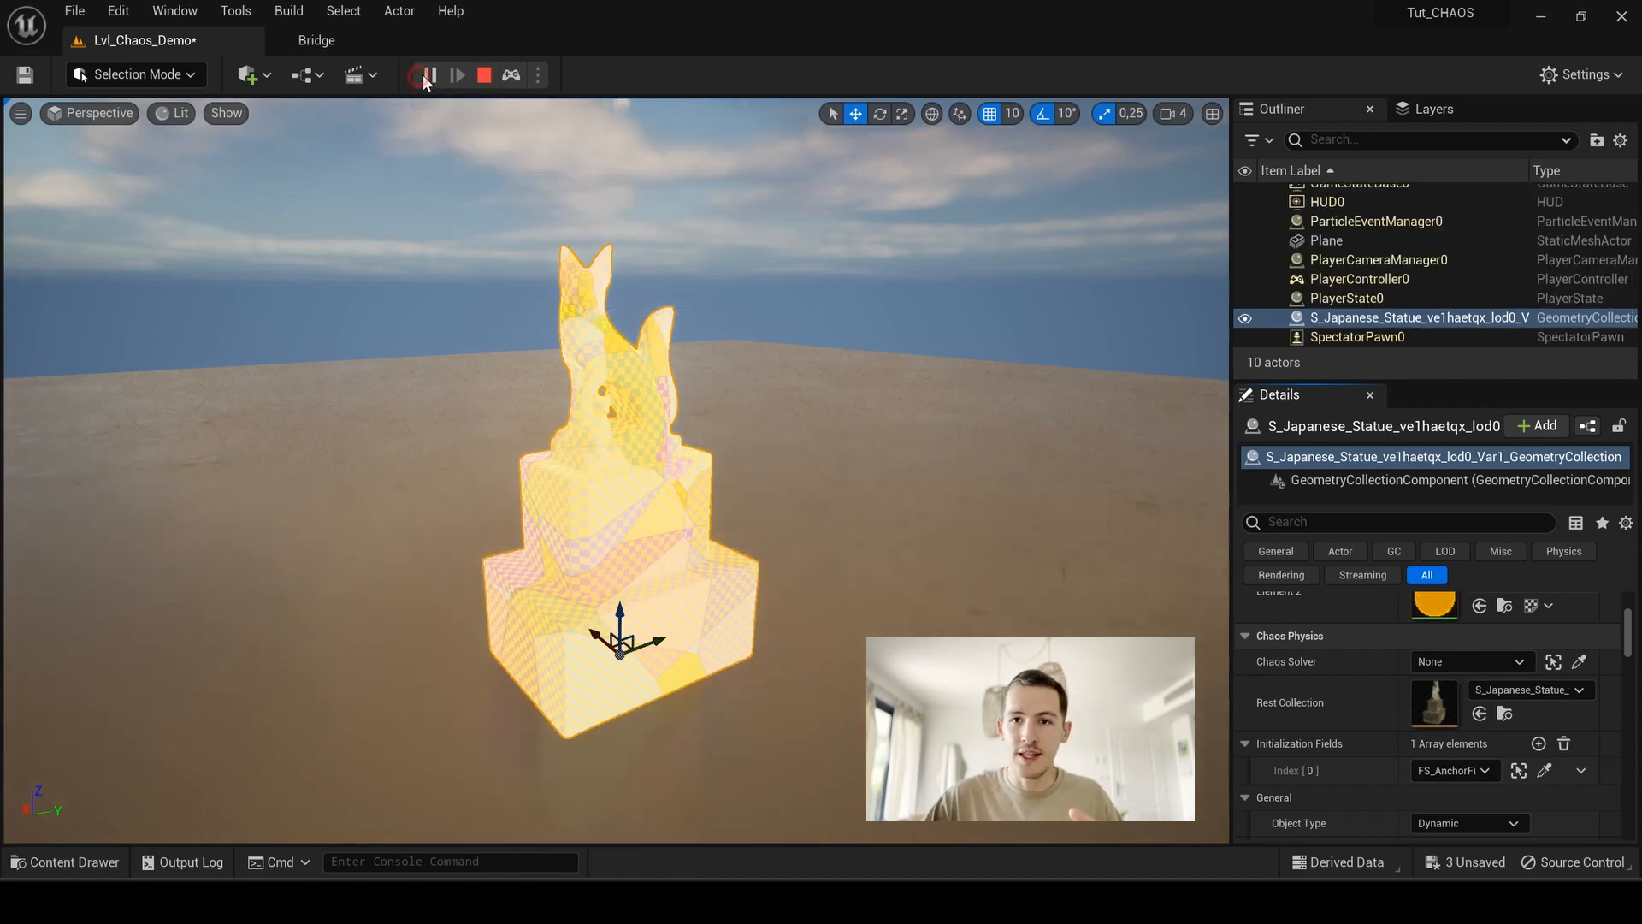
left_click(430, 74)
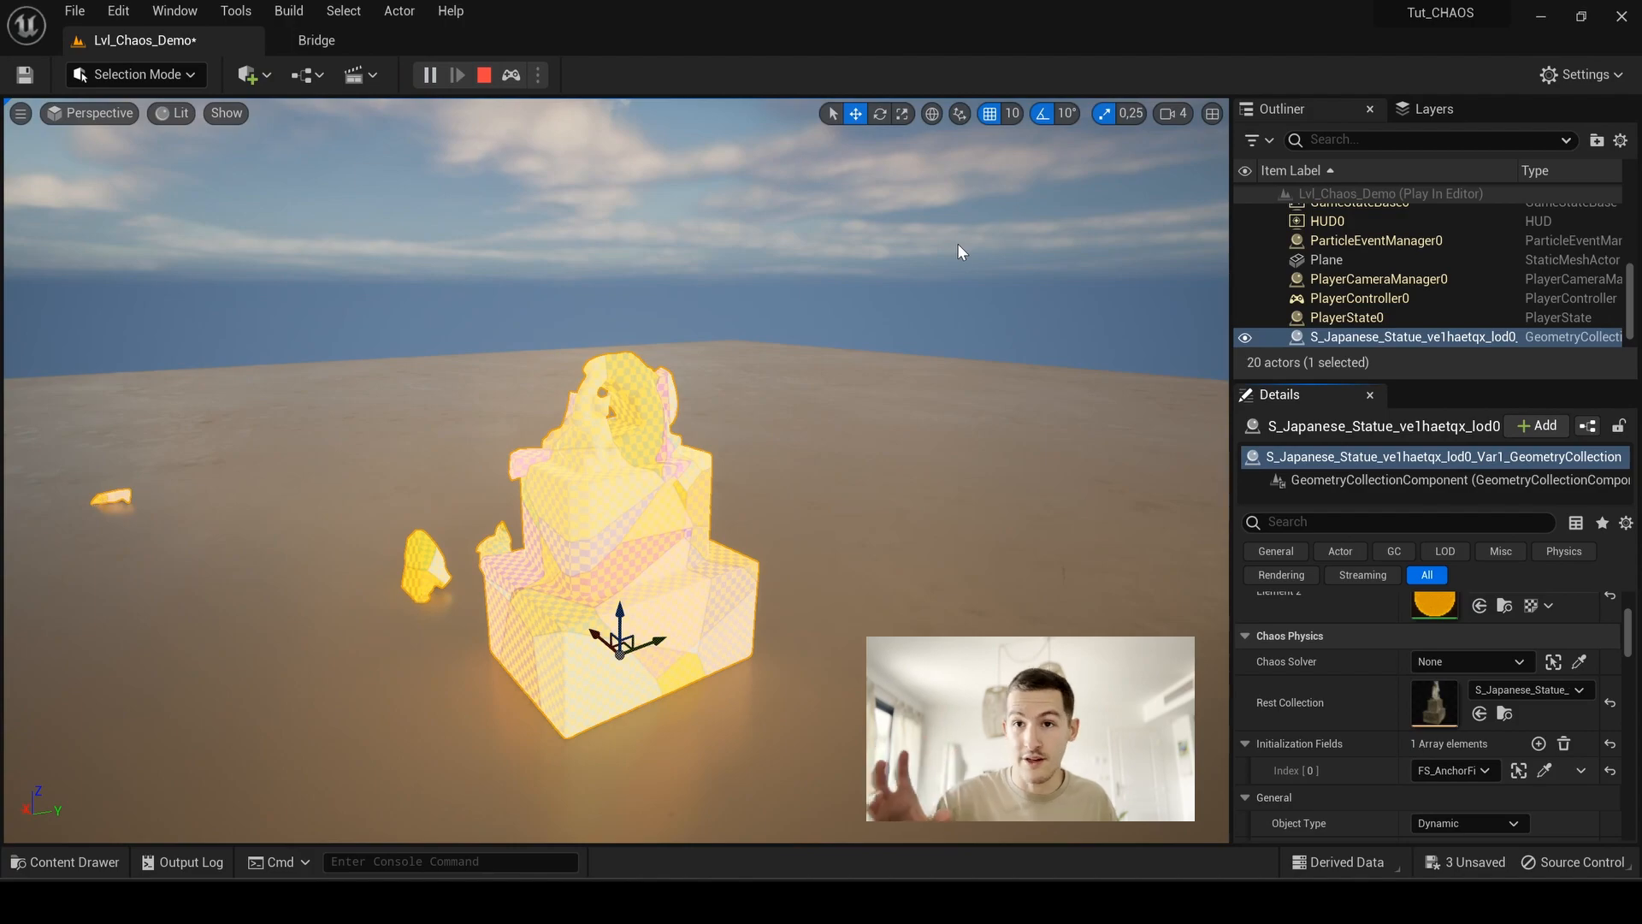
left_click(484, 74)
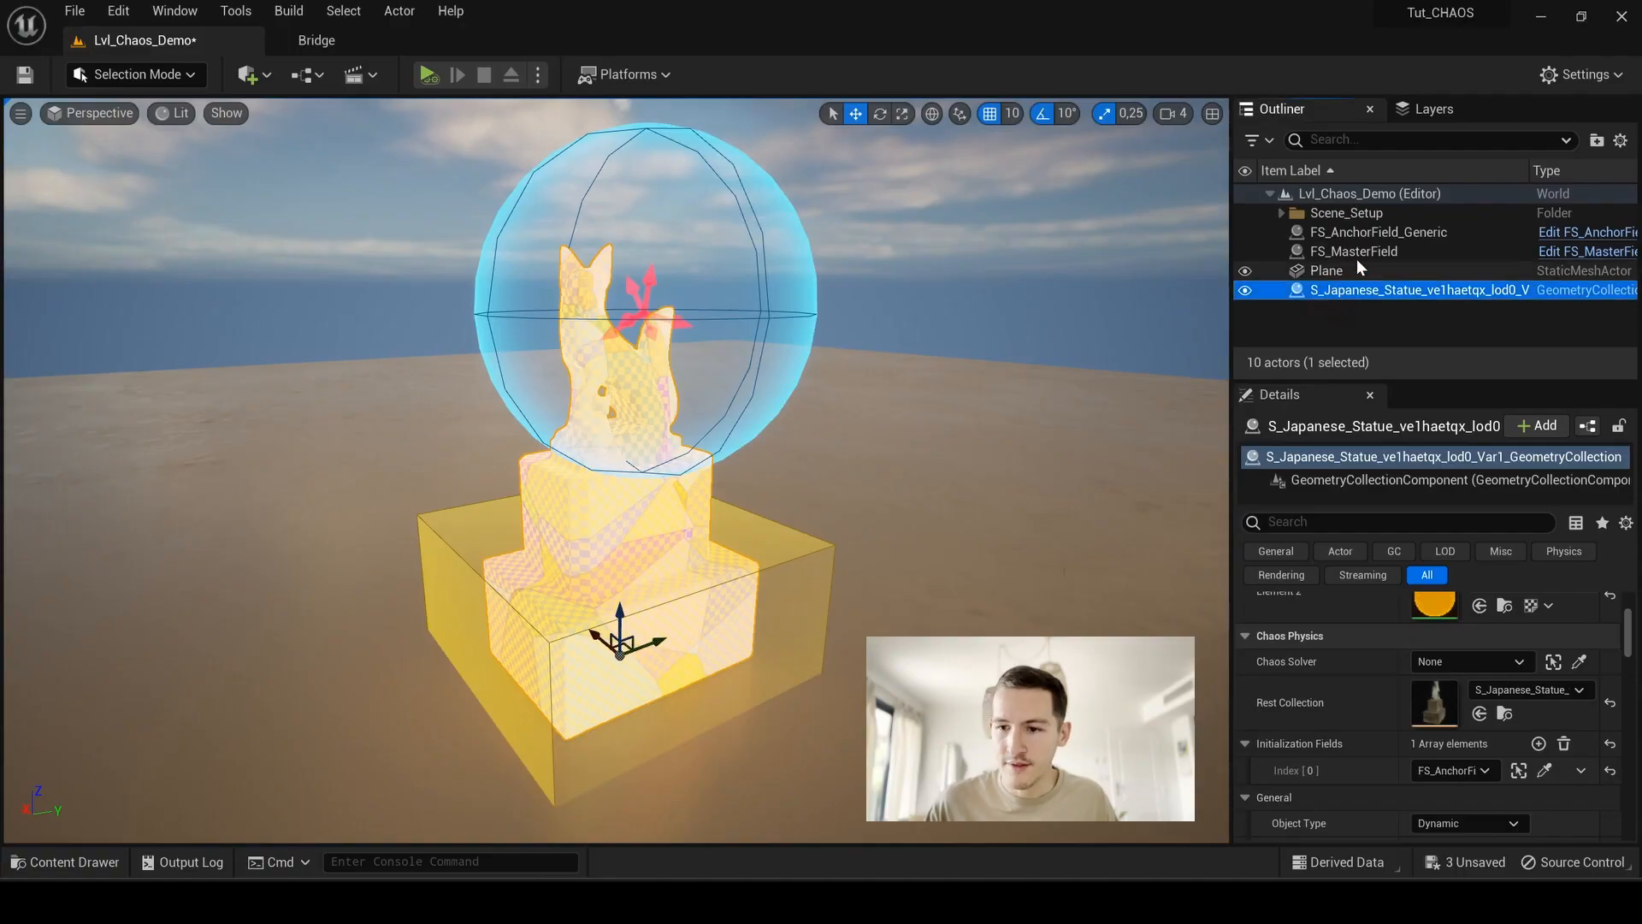
mouse_move(1361, 291)
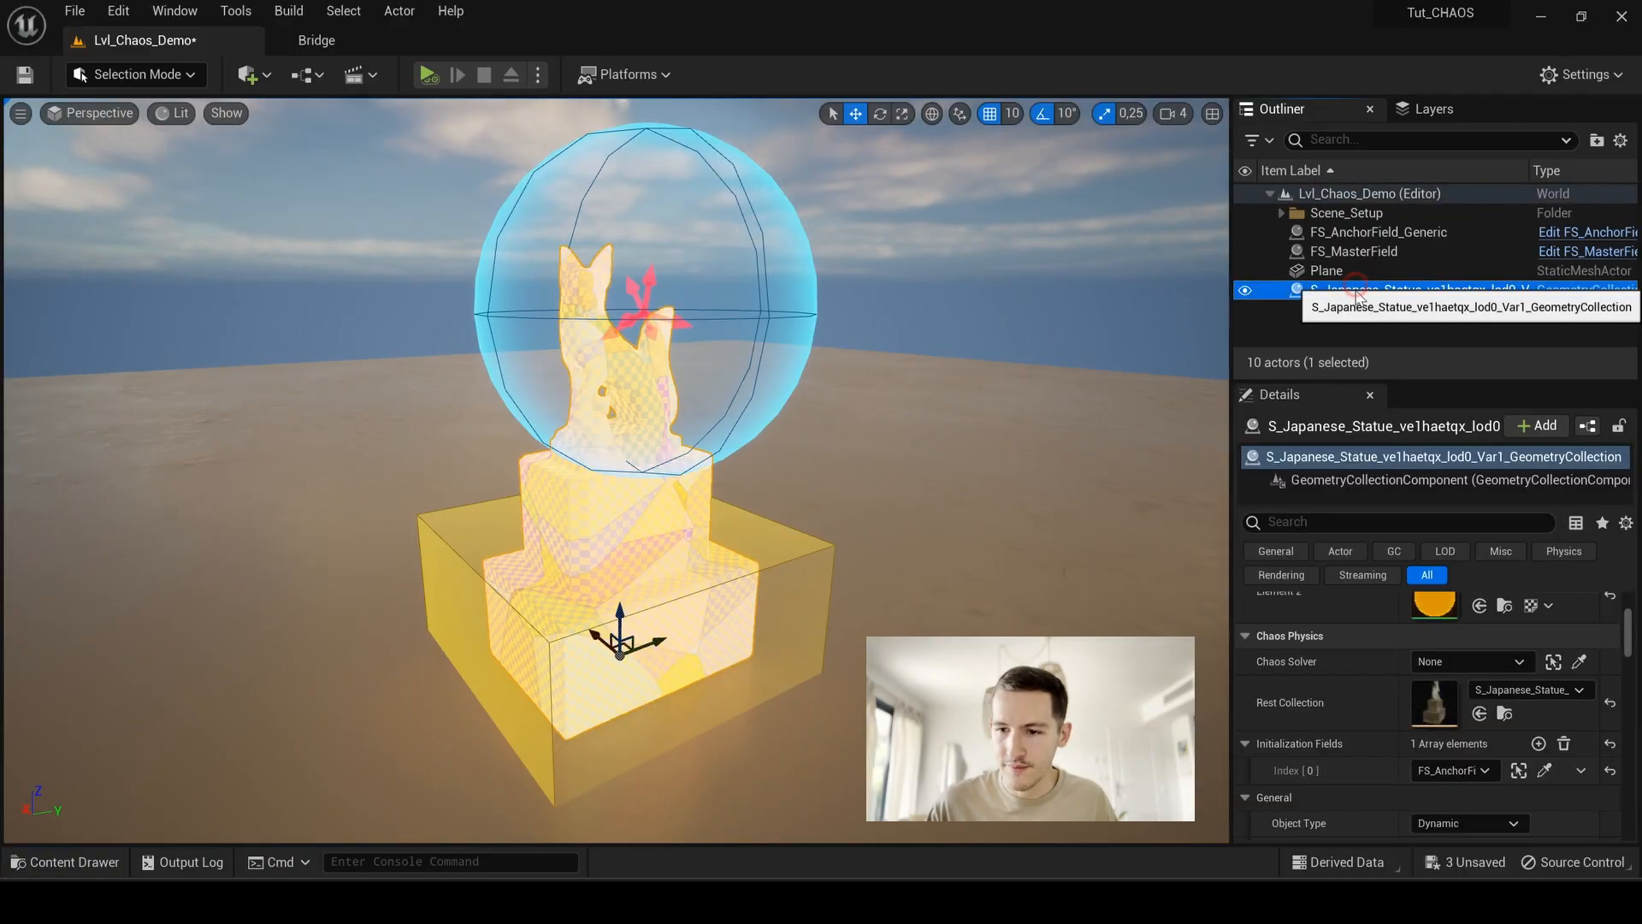
Step: Turn off Show Bone Colors so the statue shows its stone and wood materials, then deselect it
scroll("down", 3)
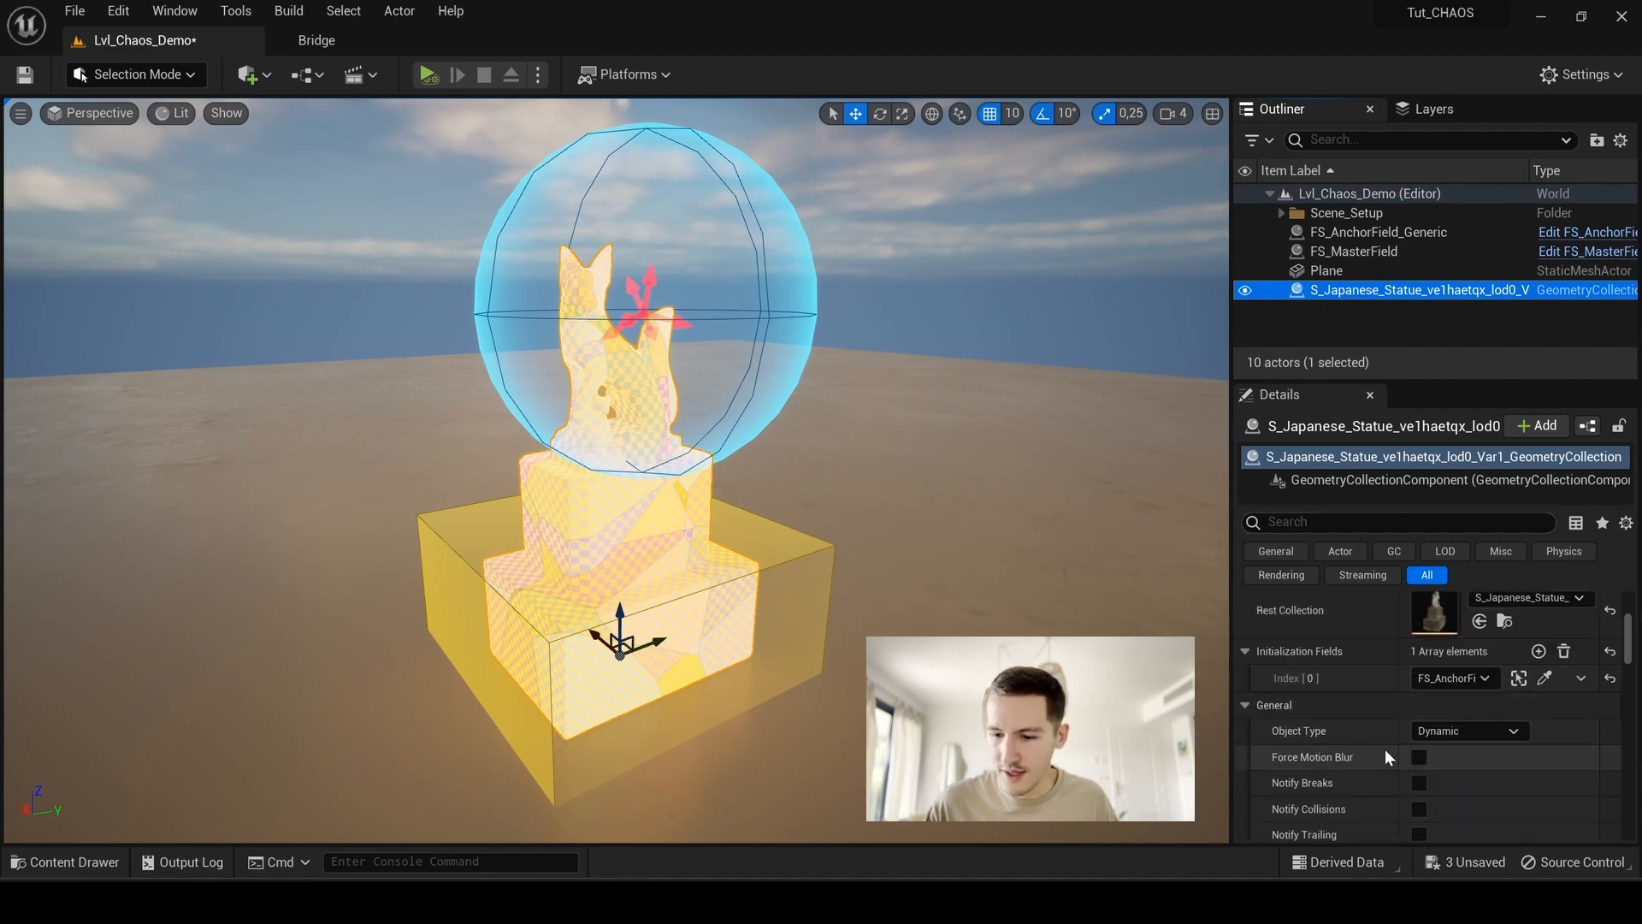
scroll("down", 3)
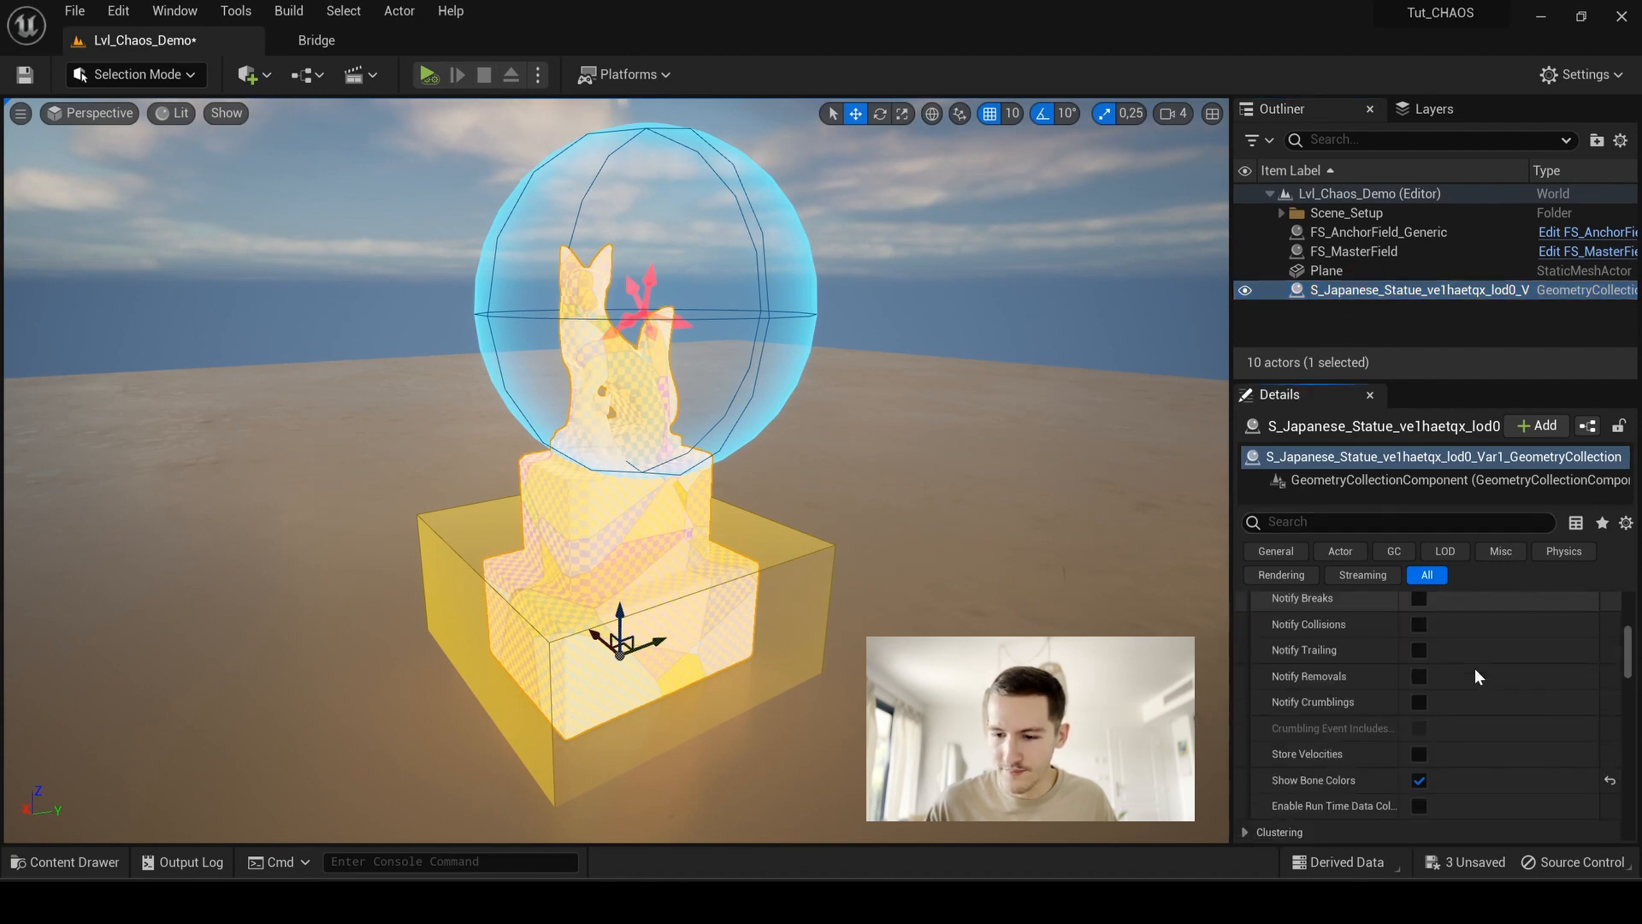
mouse_move(1314, 780)
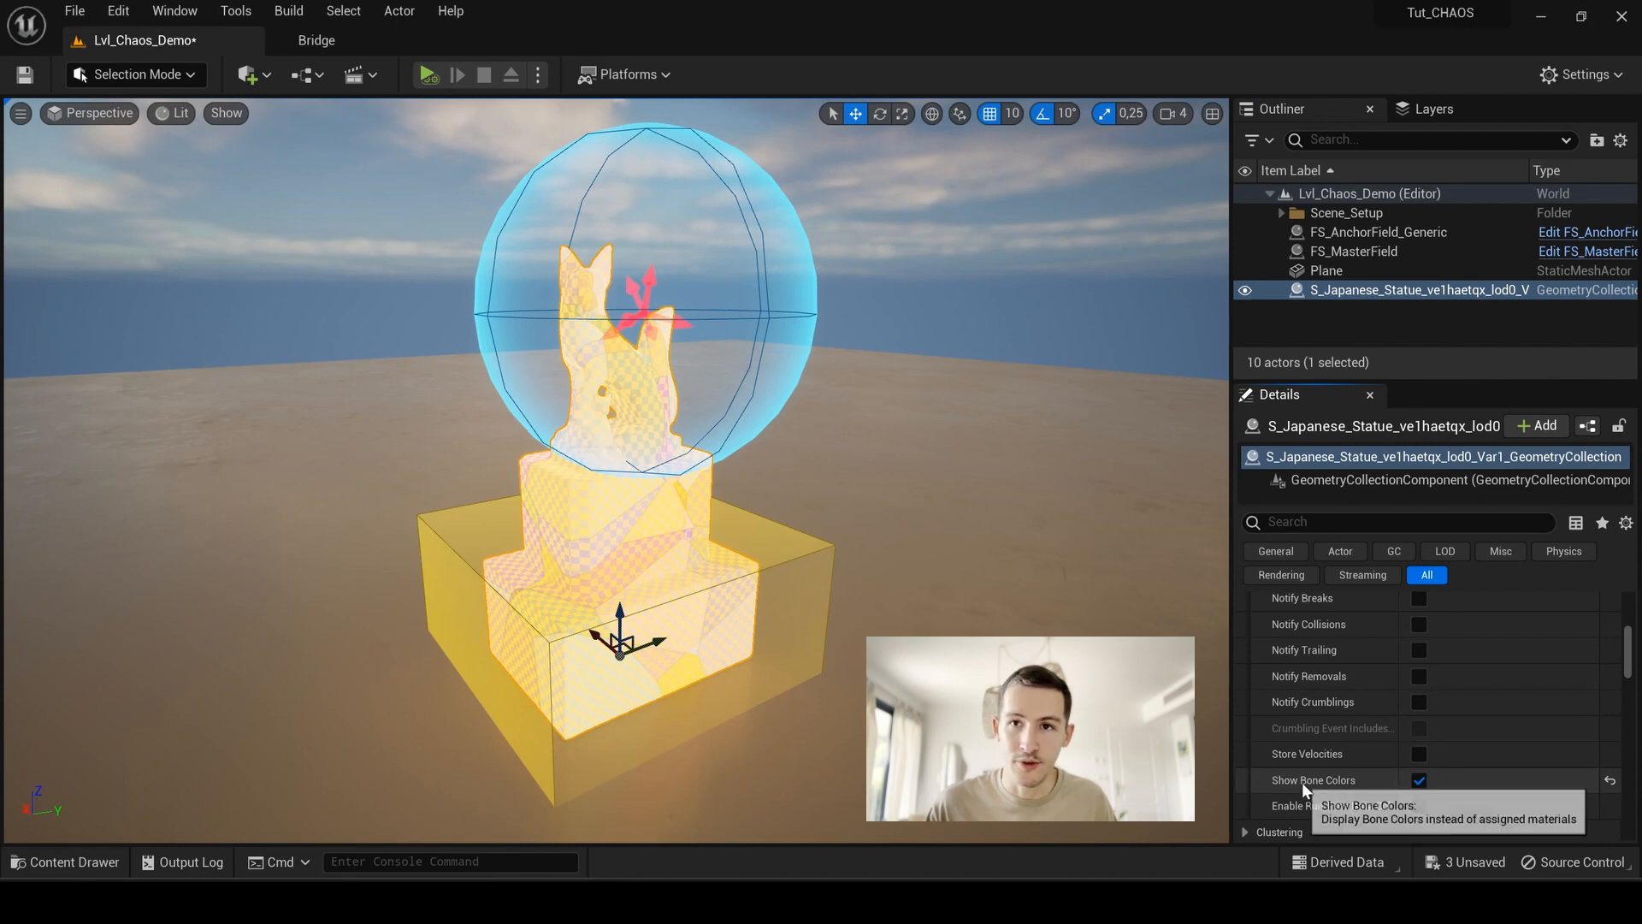
left_click(1419, 780)
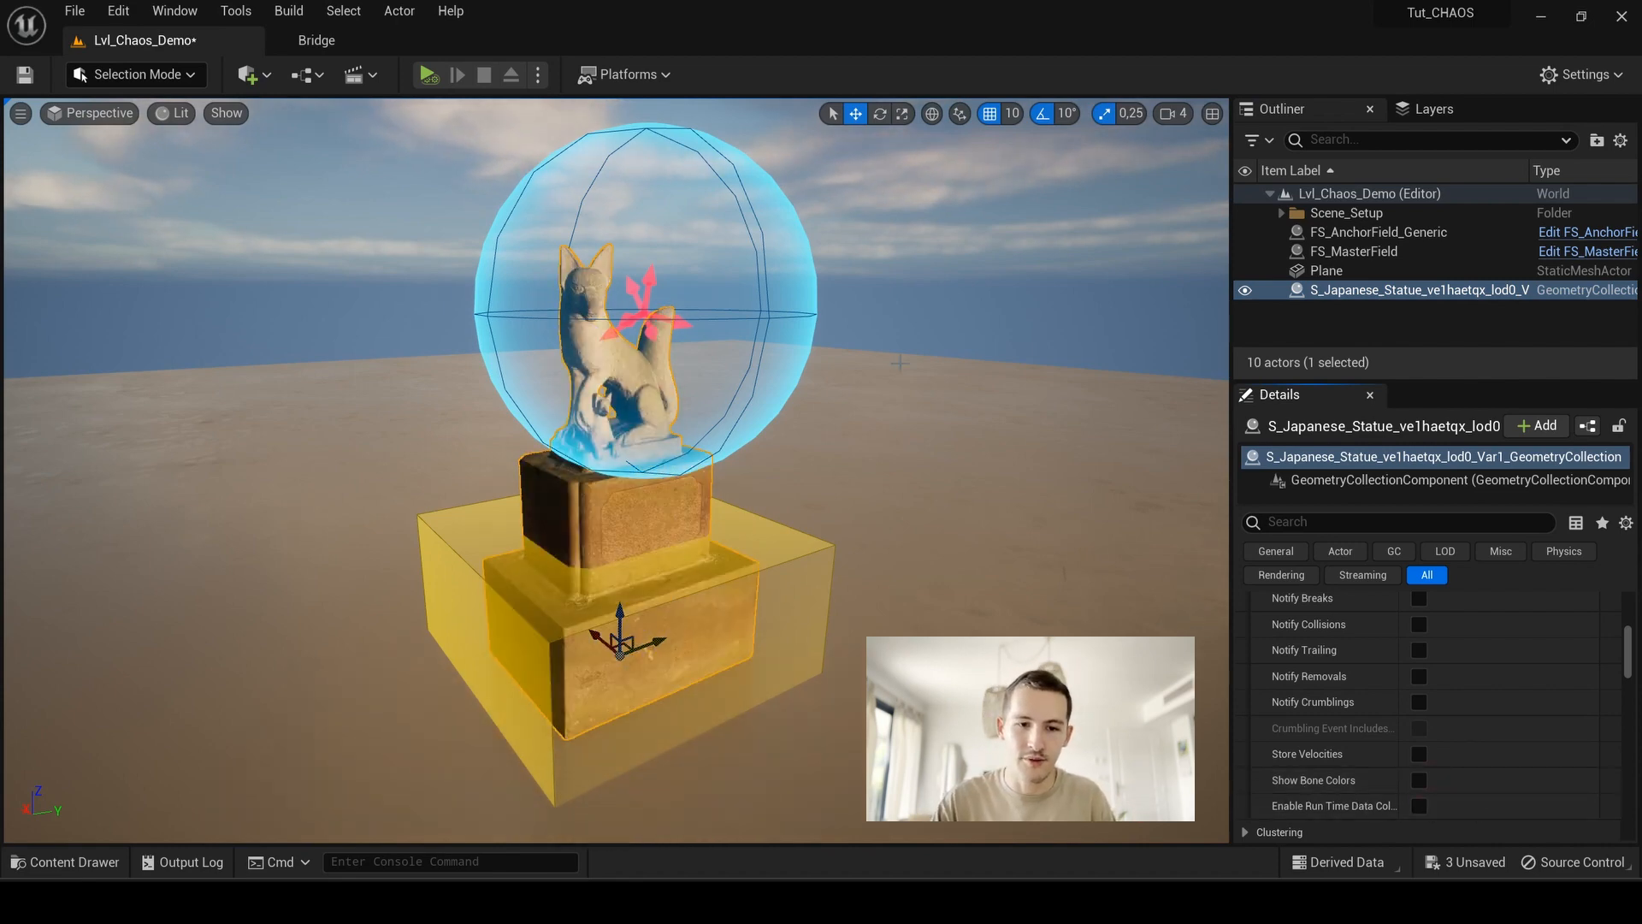
left_click(924, 294)
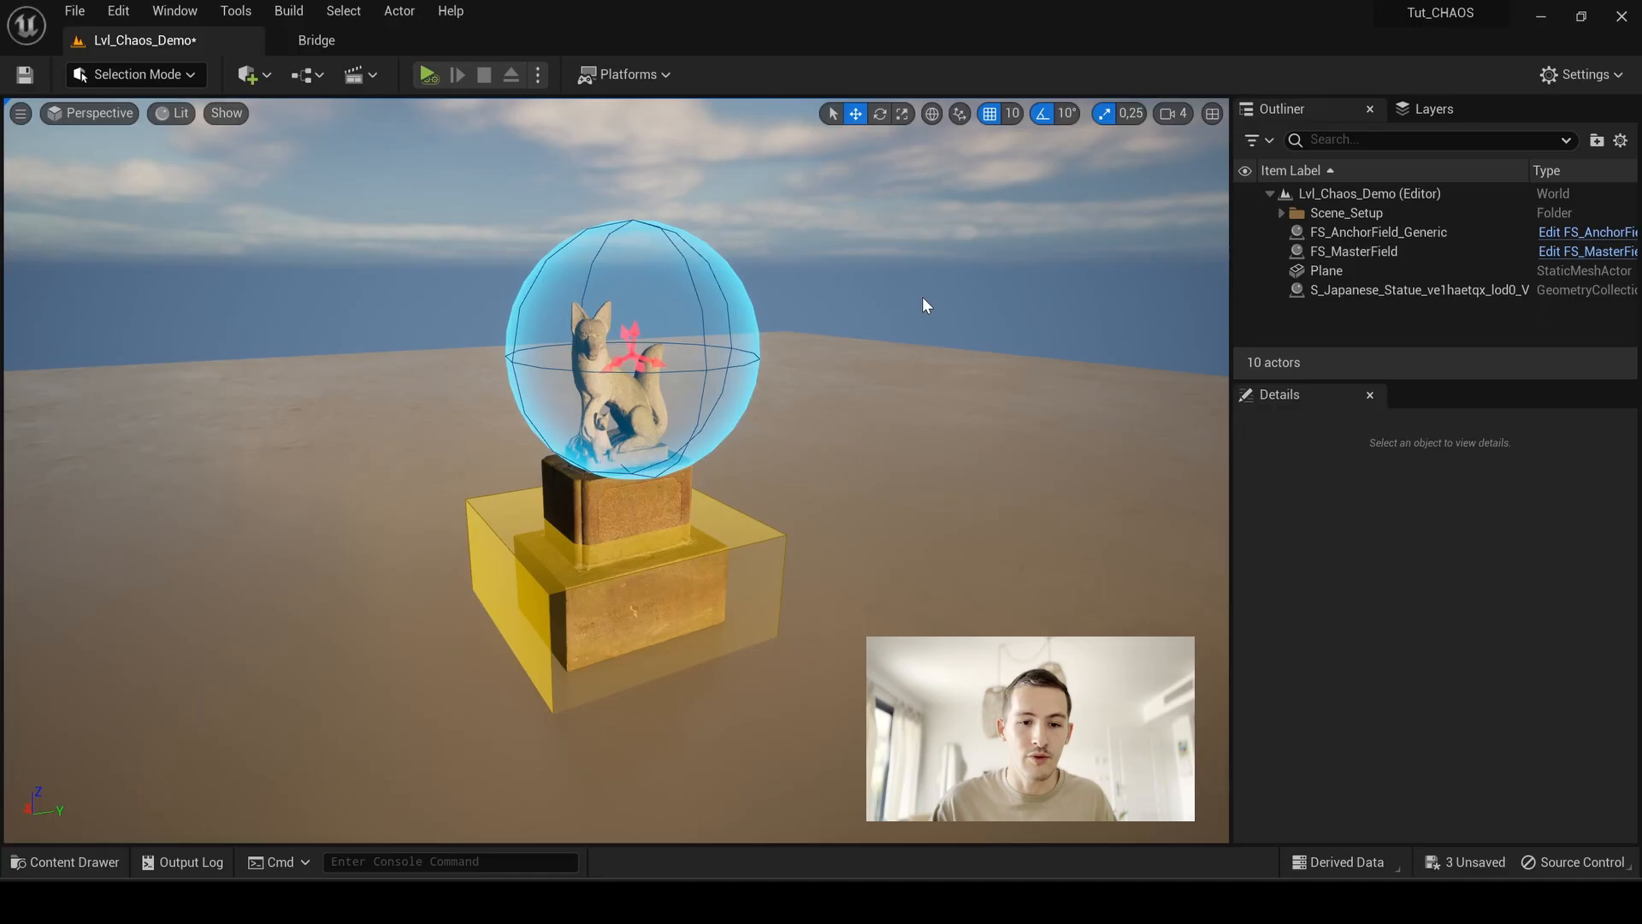
mouse_move(642, 172)
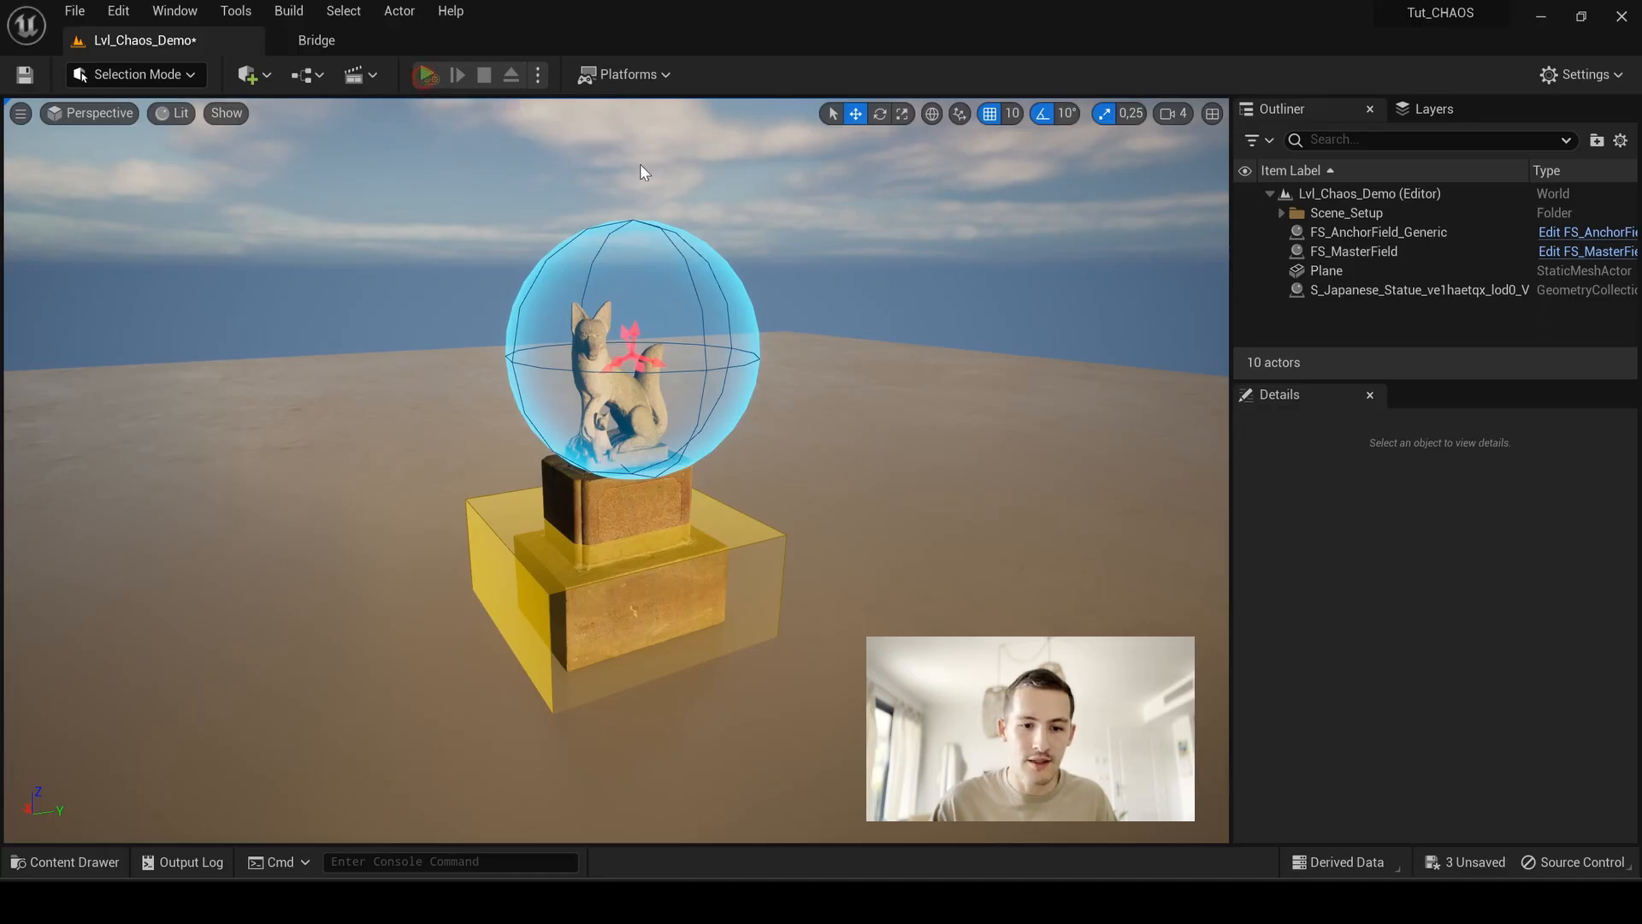
left_click(426, 74)
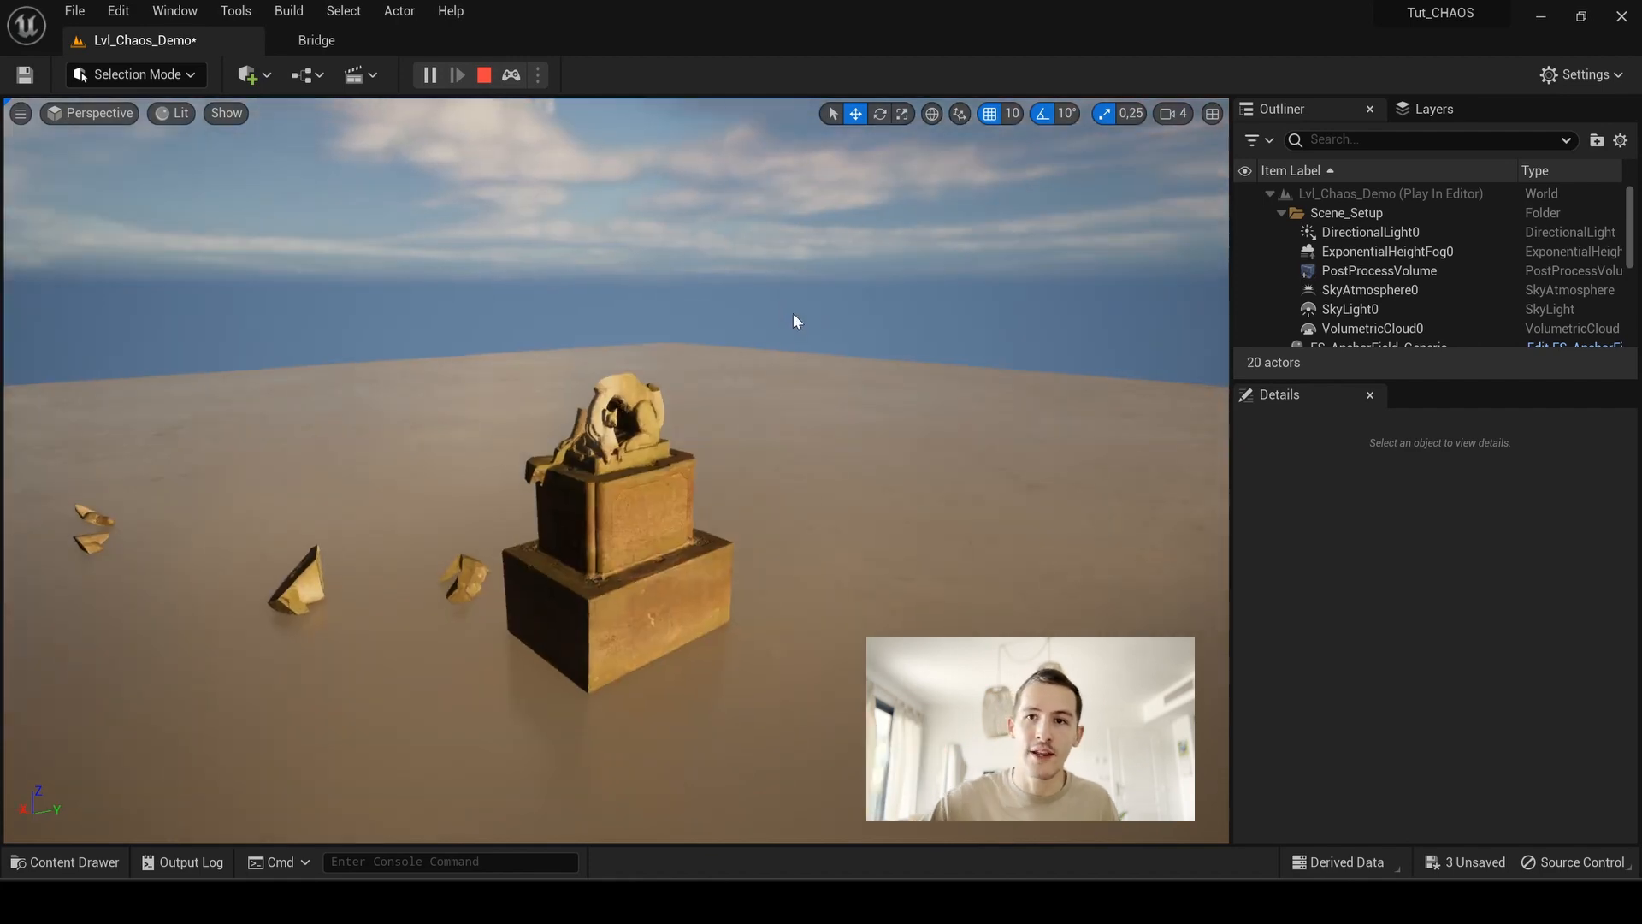
left_click(482, 74)
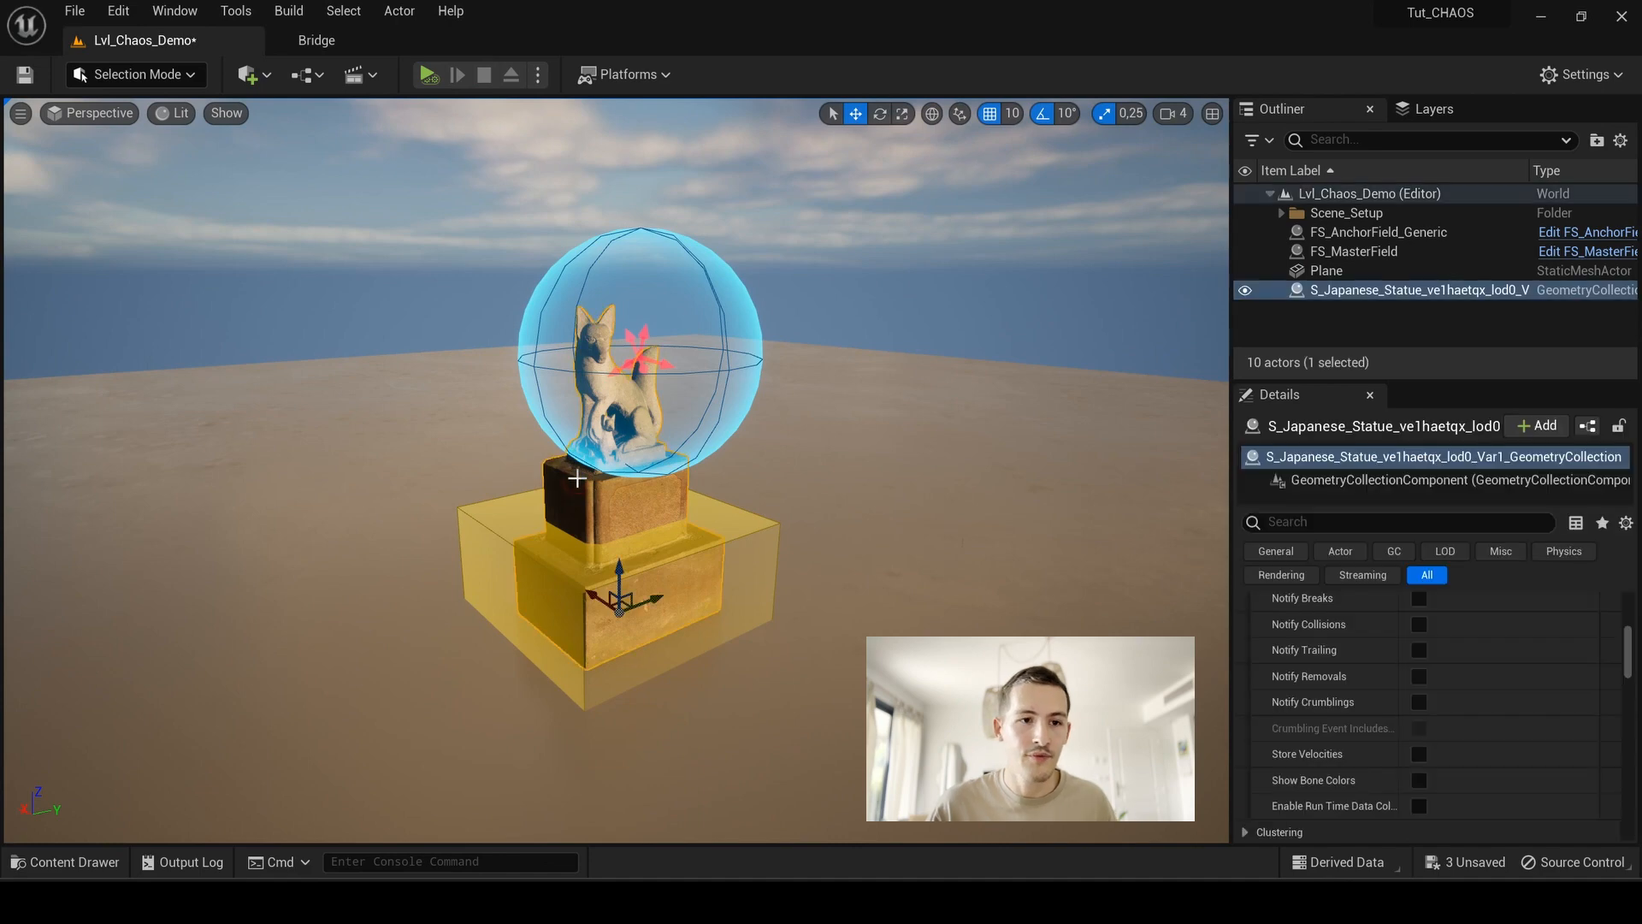
mouse_move(398, 10)
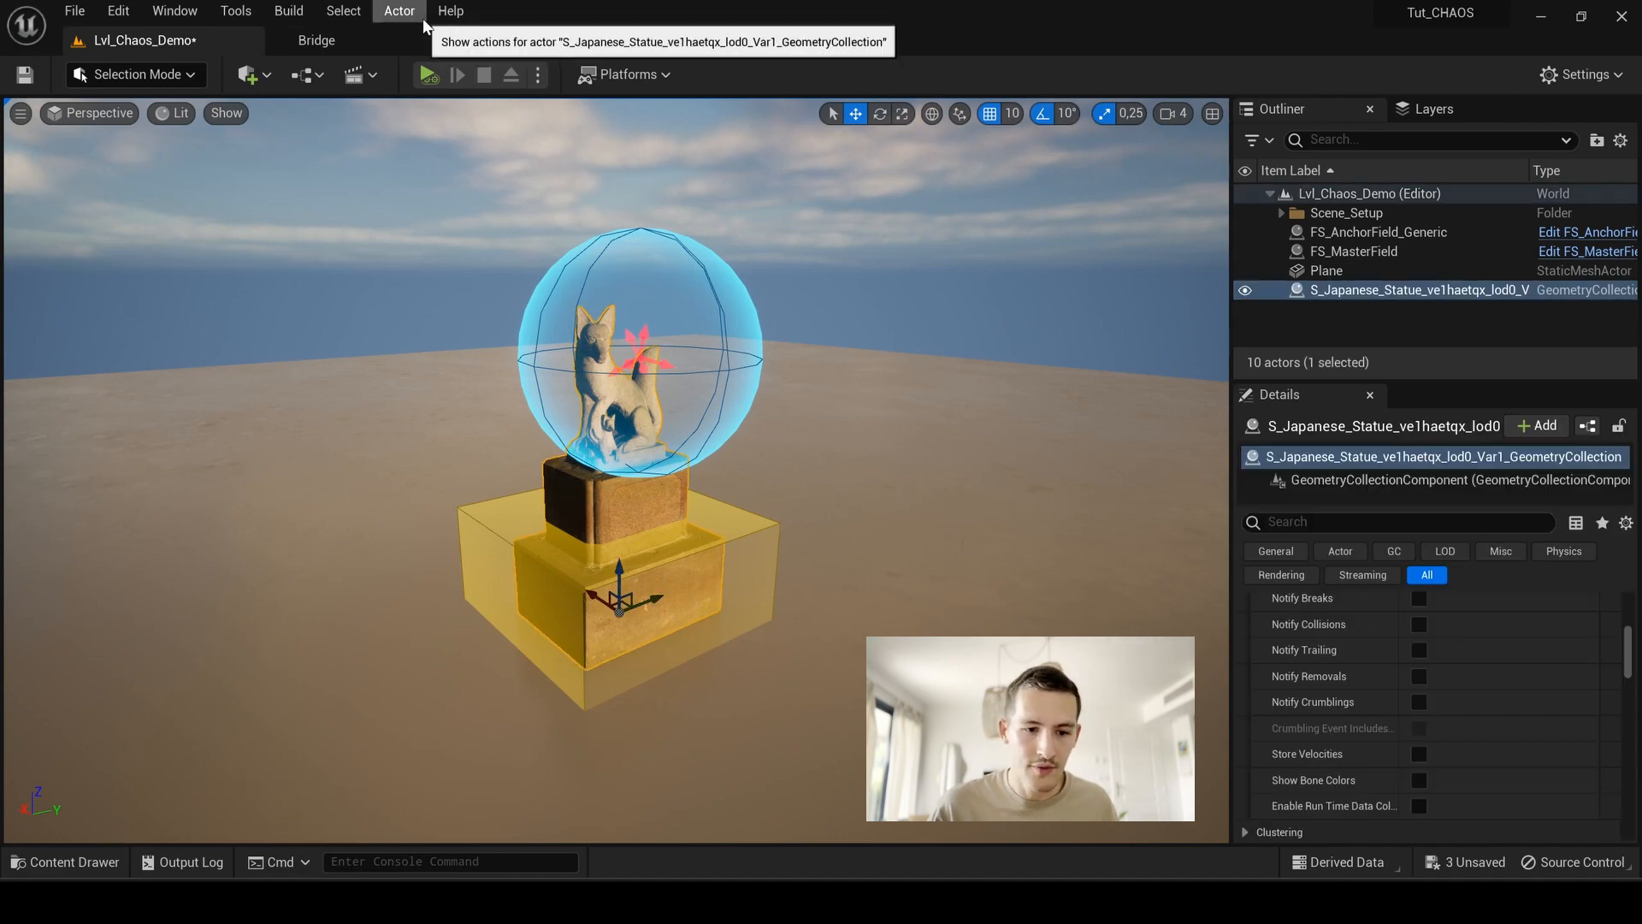
Step: Reveal the Actor menu's Chaos tools offering Create Cache Manager for the statue
left_click(398, 11)
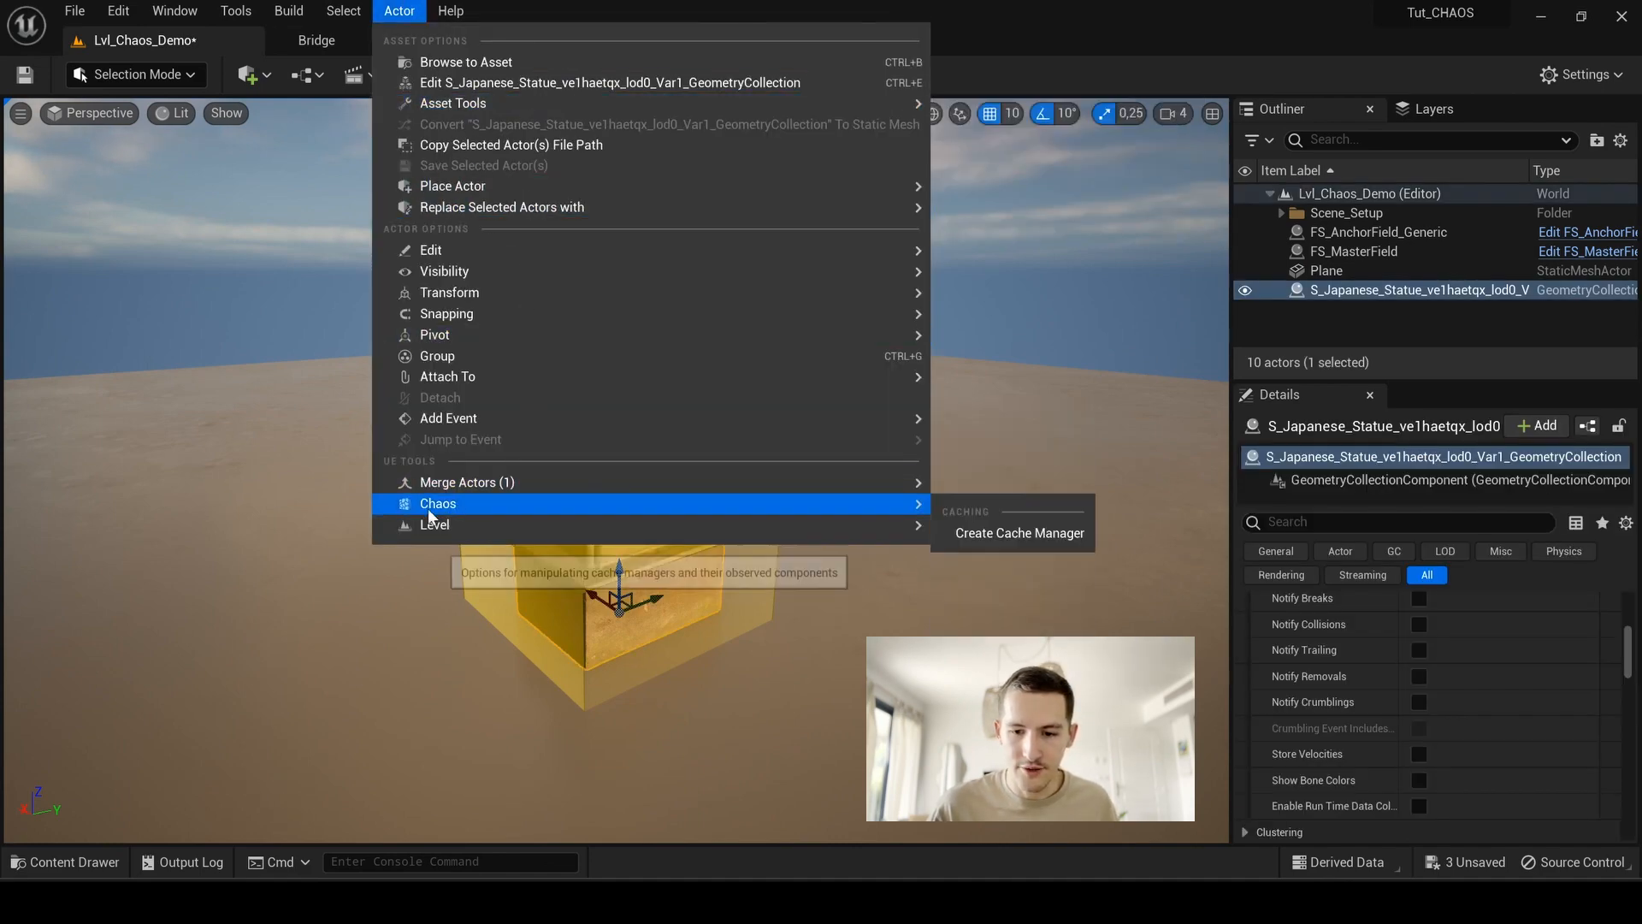
mouse_move(1017, 534)
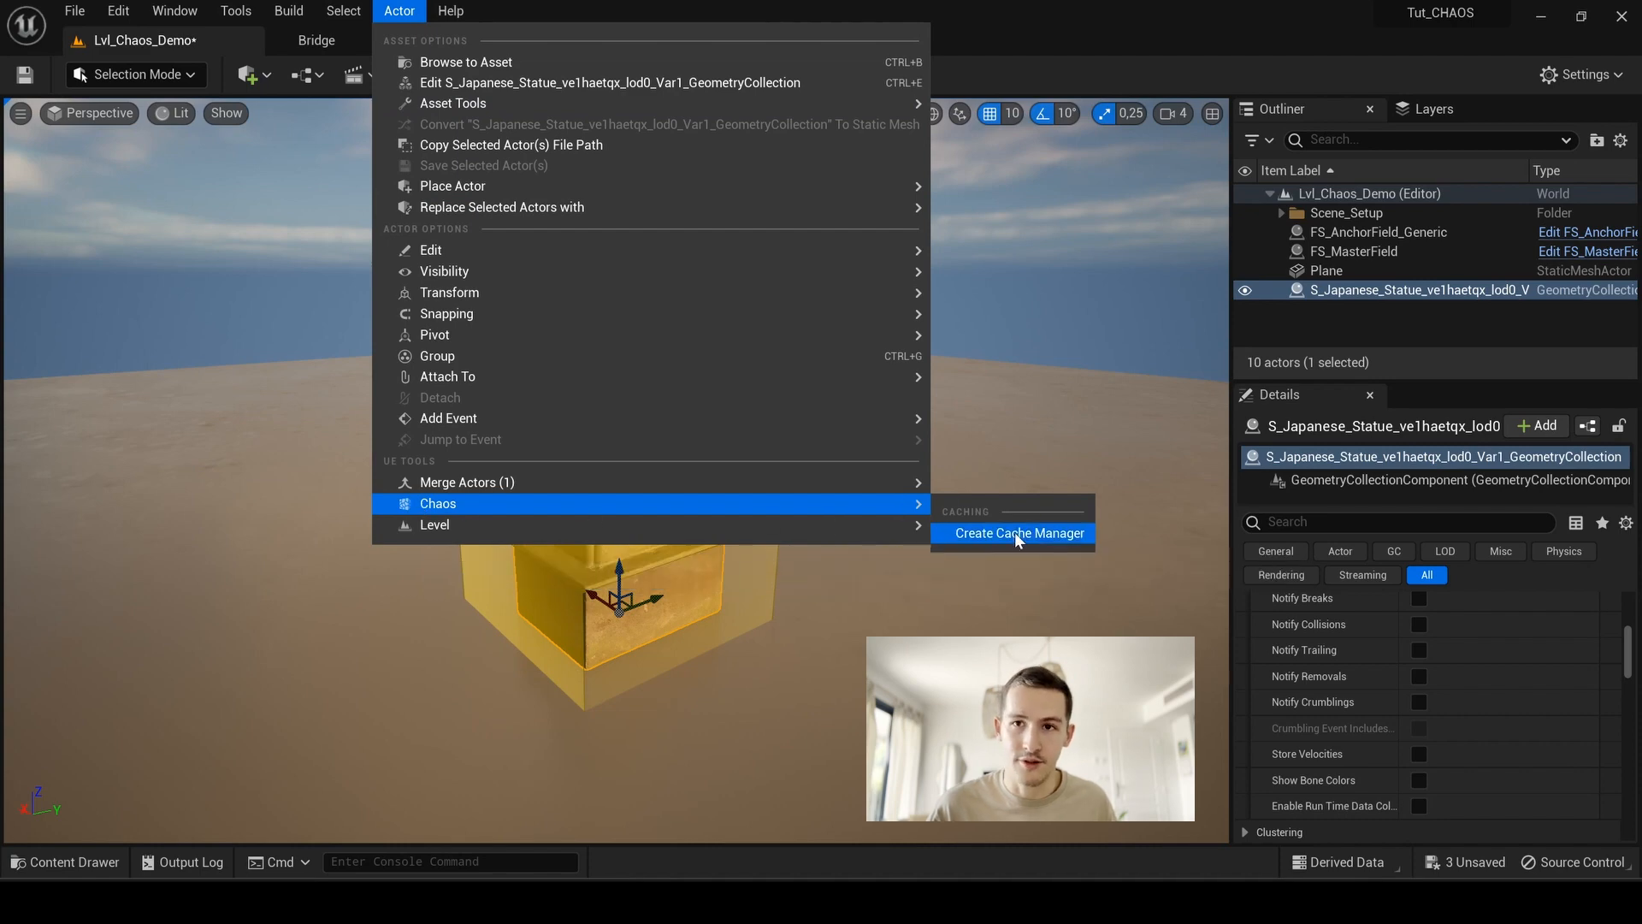
mouse_move(1018, 534)
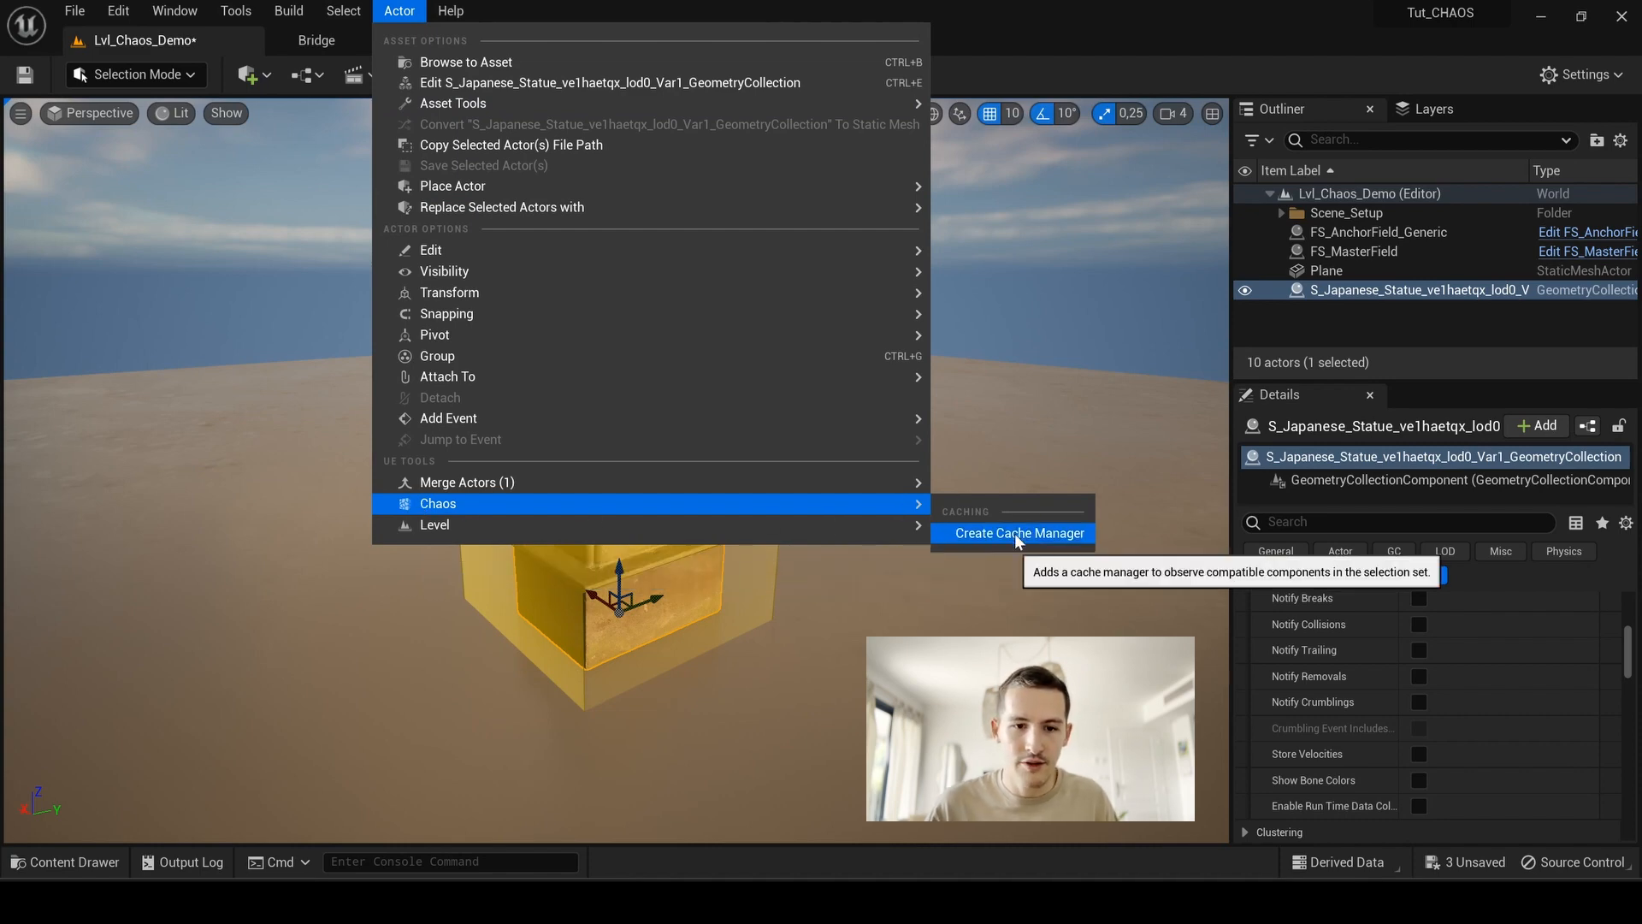
Step: Create a Chaos cache manager and save its cache collection as CCC_Statue in CHAOS_Tut
left_click(1015, 533)
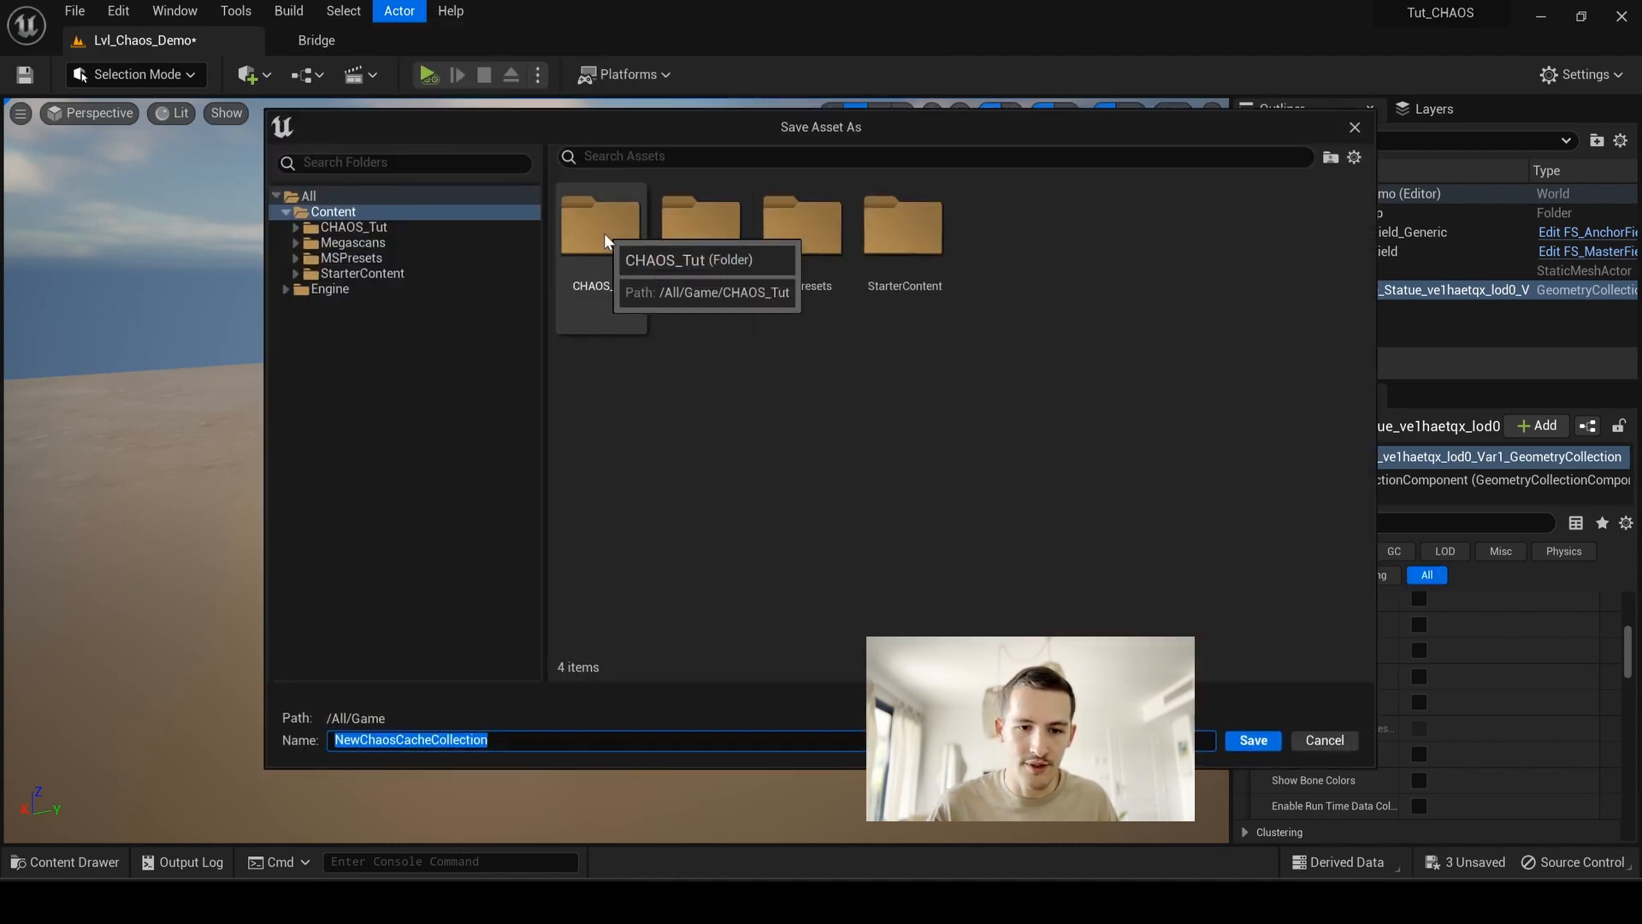
mouse_move(626, 246)
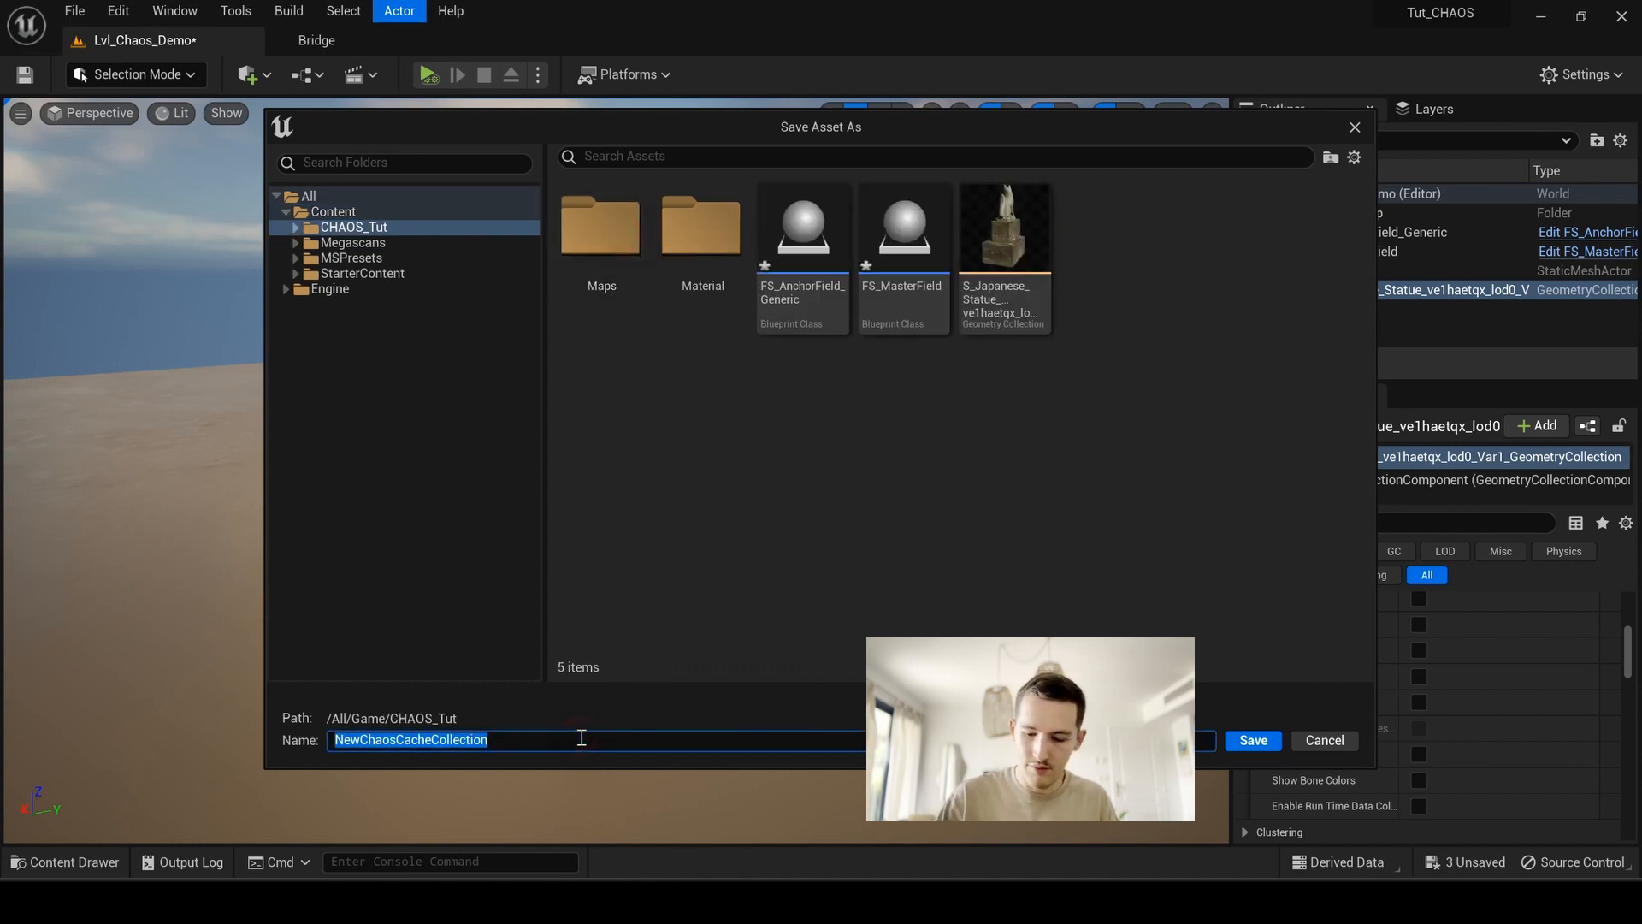
type("CC")
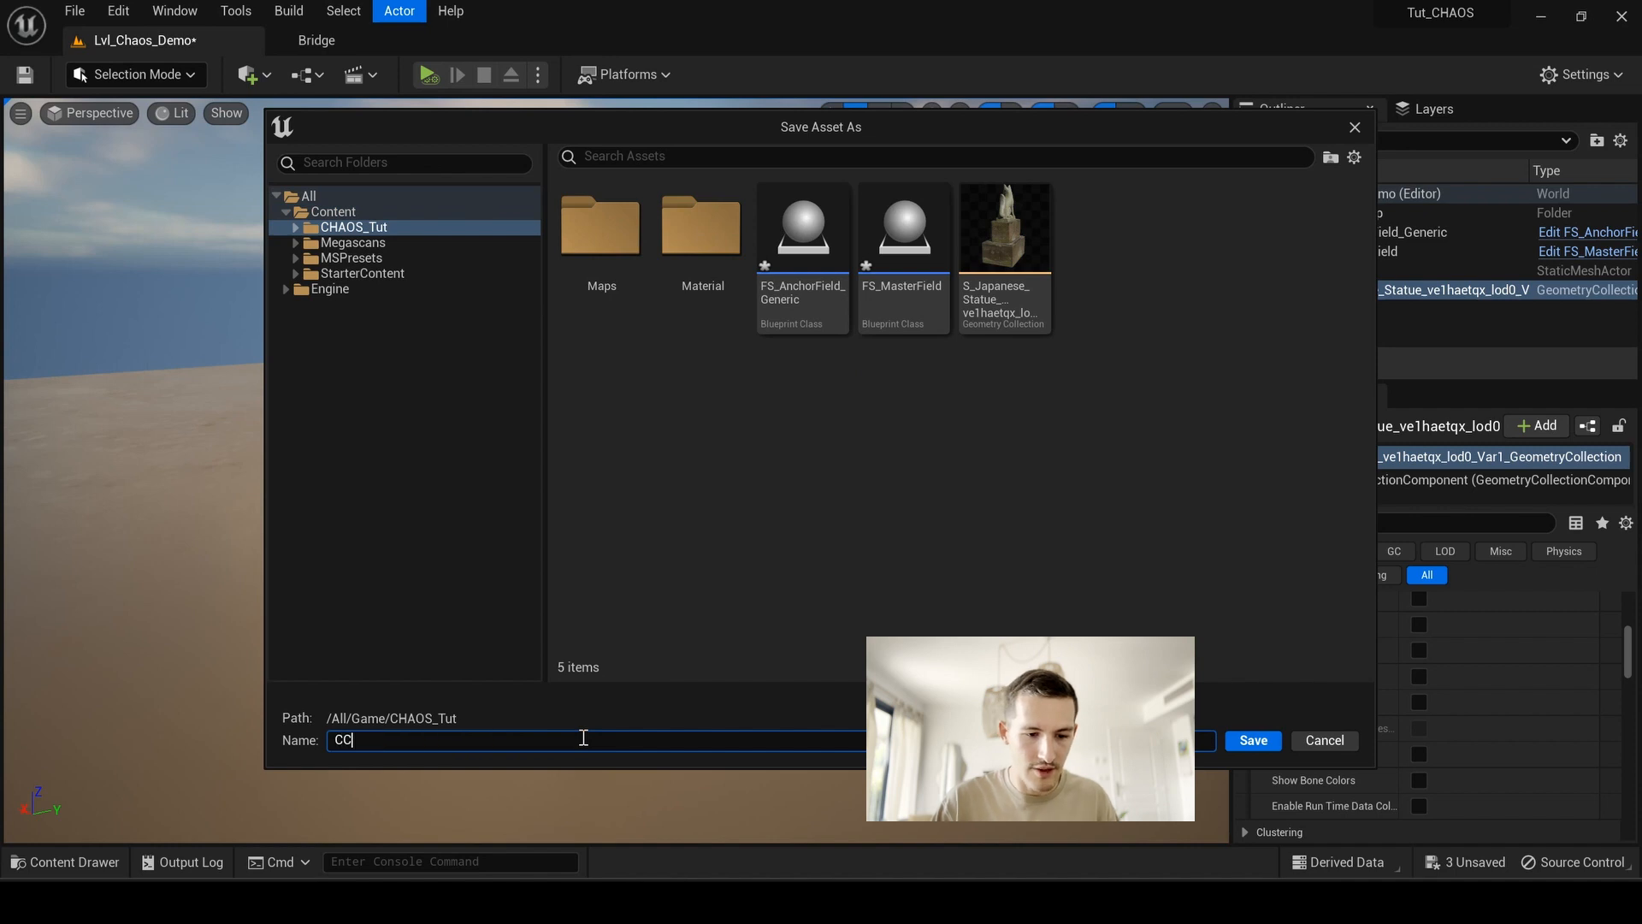
type("C")
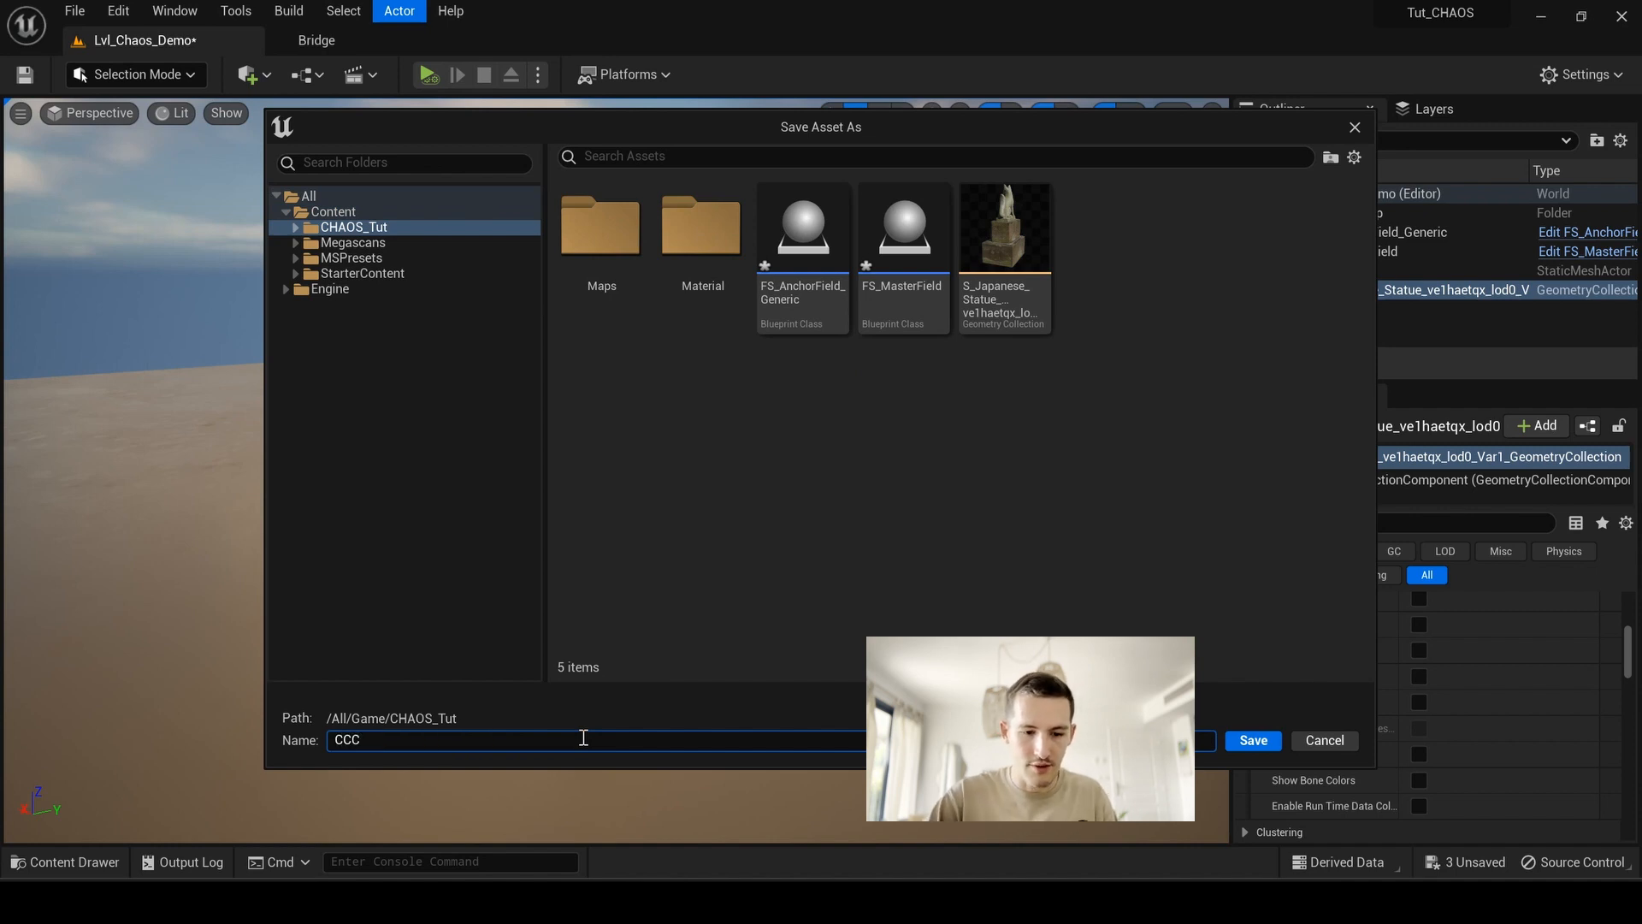
type("_Statue")
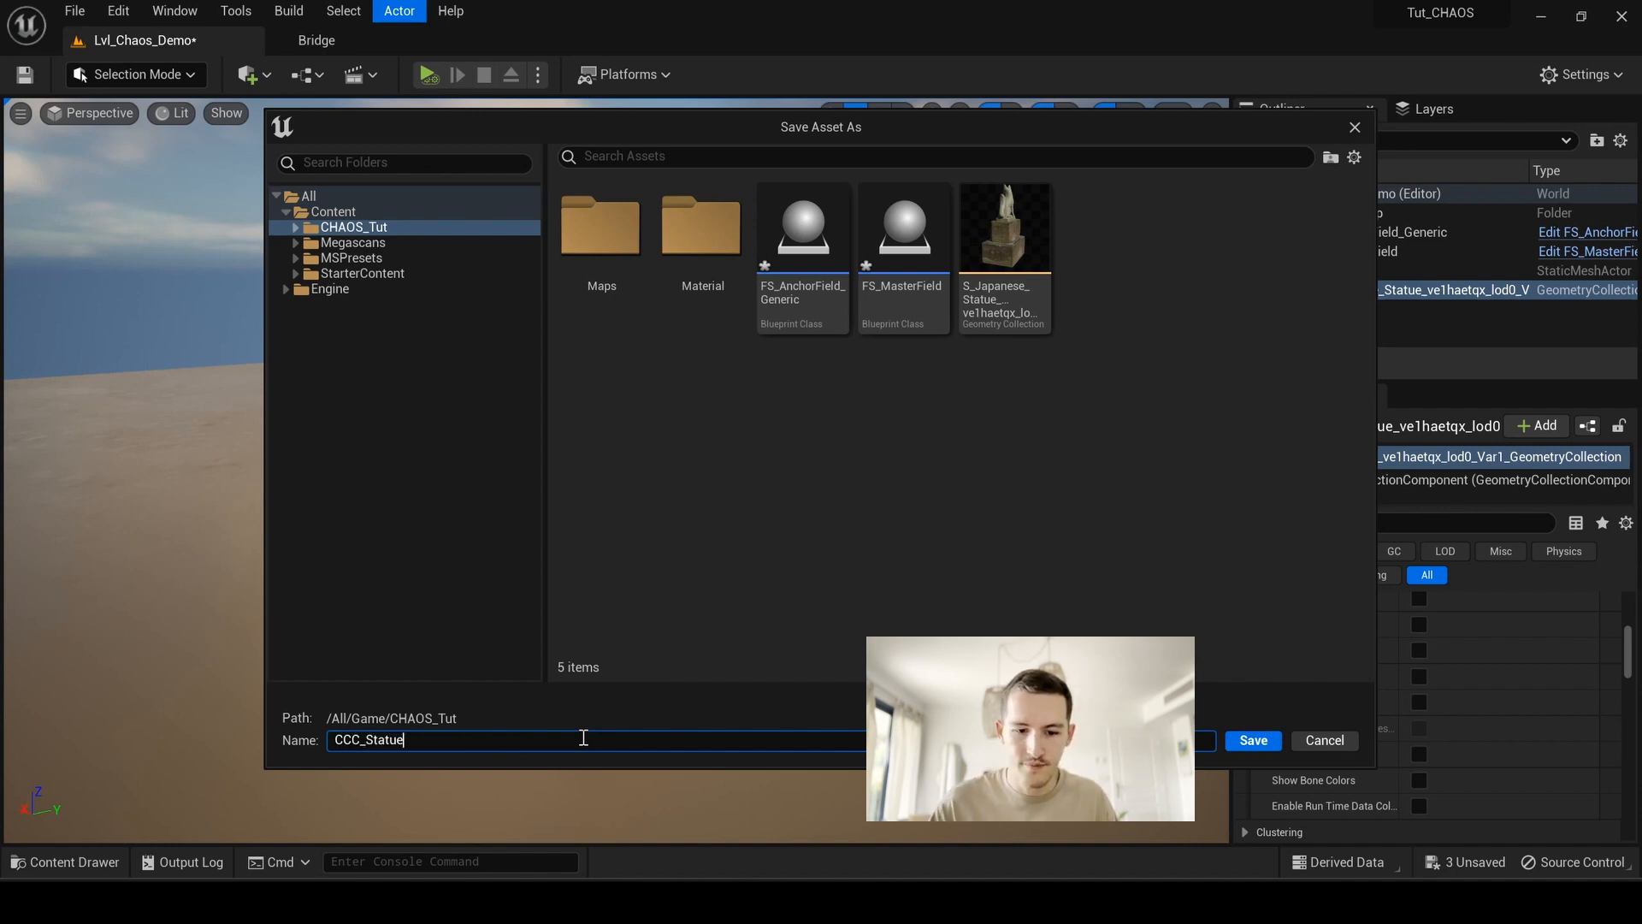
left_click(1252, 740)
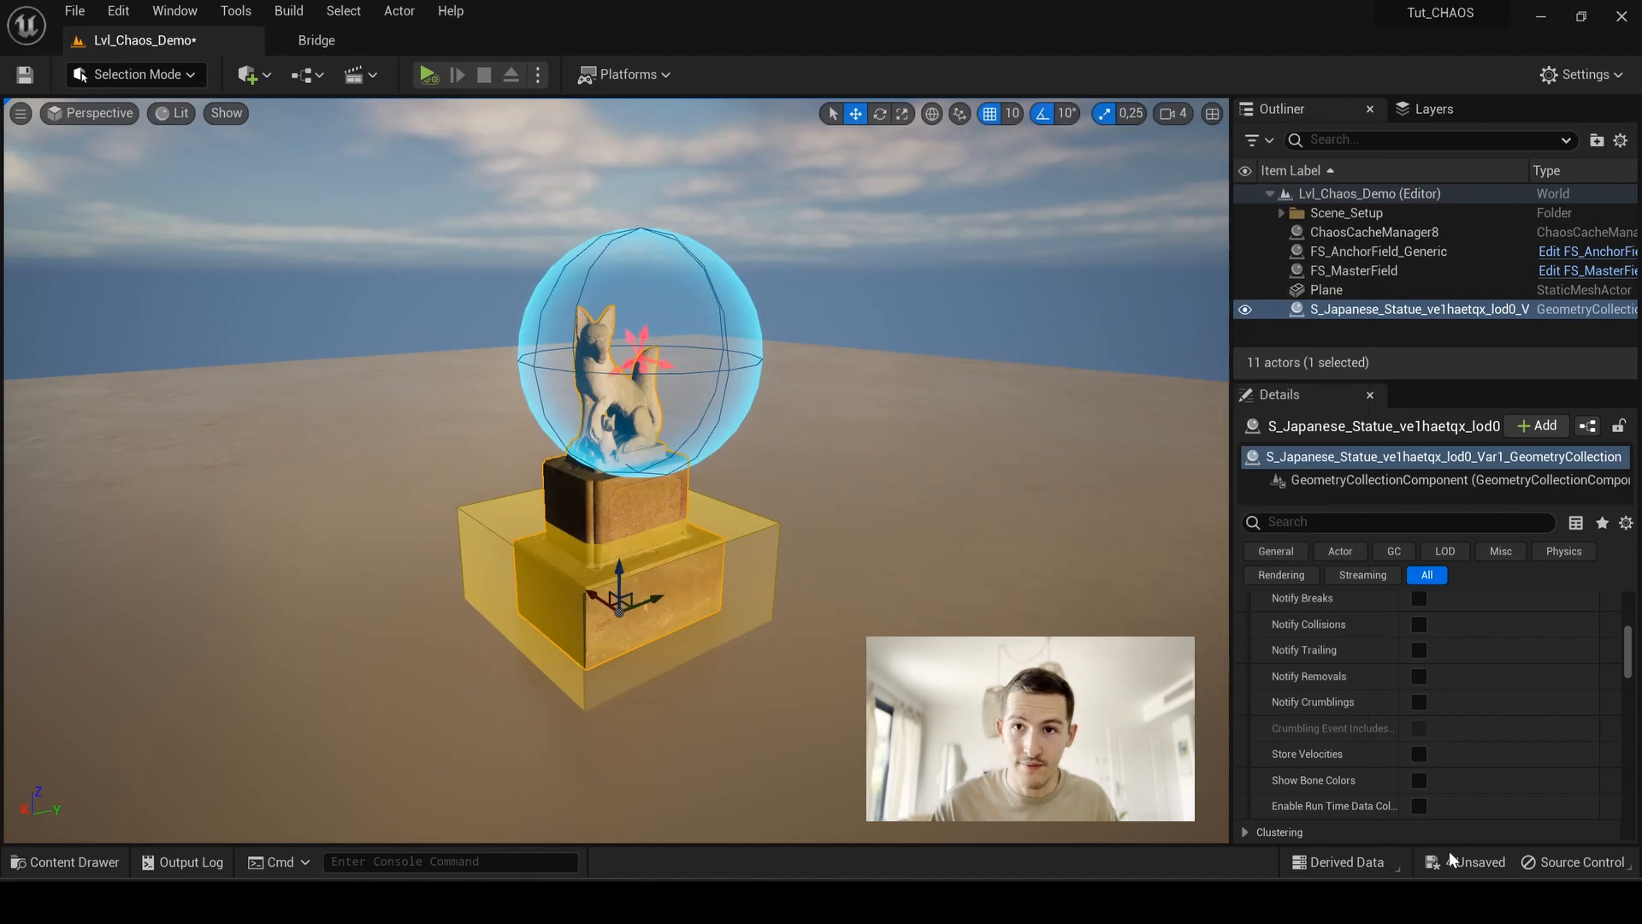
Step: Save the level and locate the CCC_Statue asset in the CHAOS_Tut content folder
key("ctrl+s")
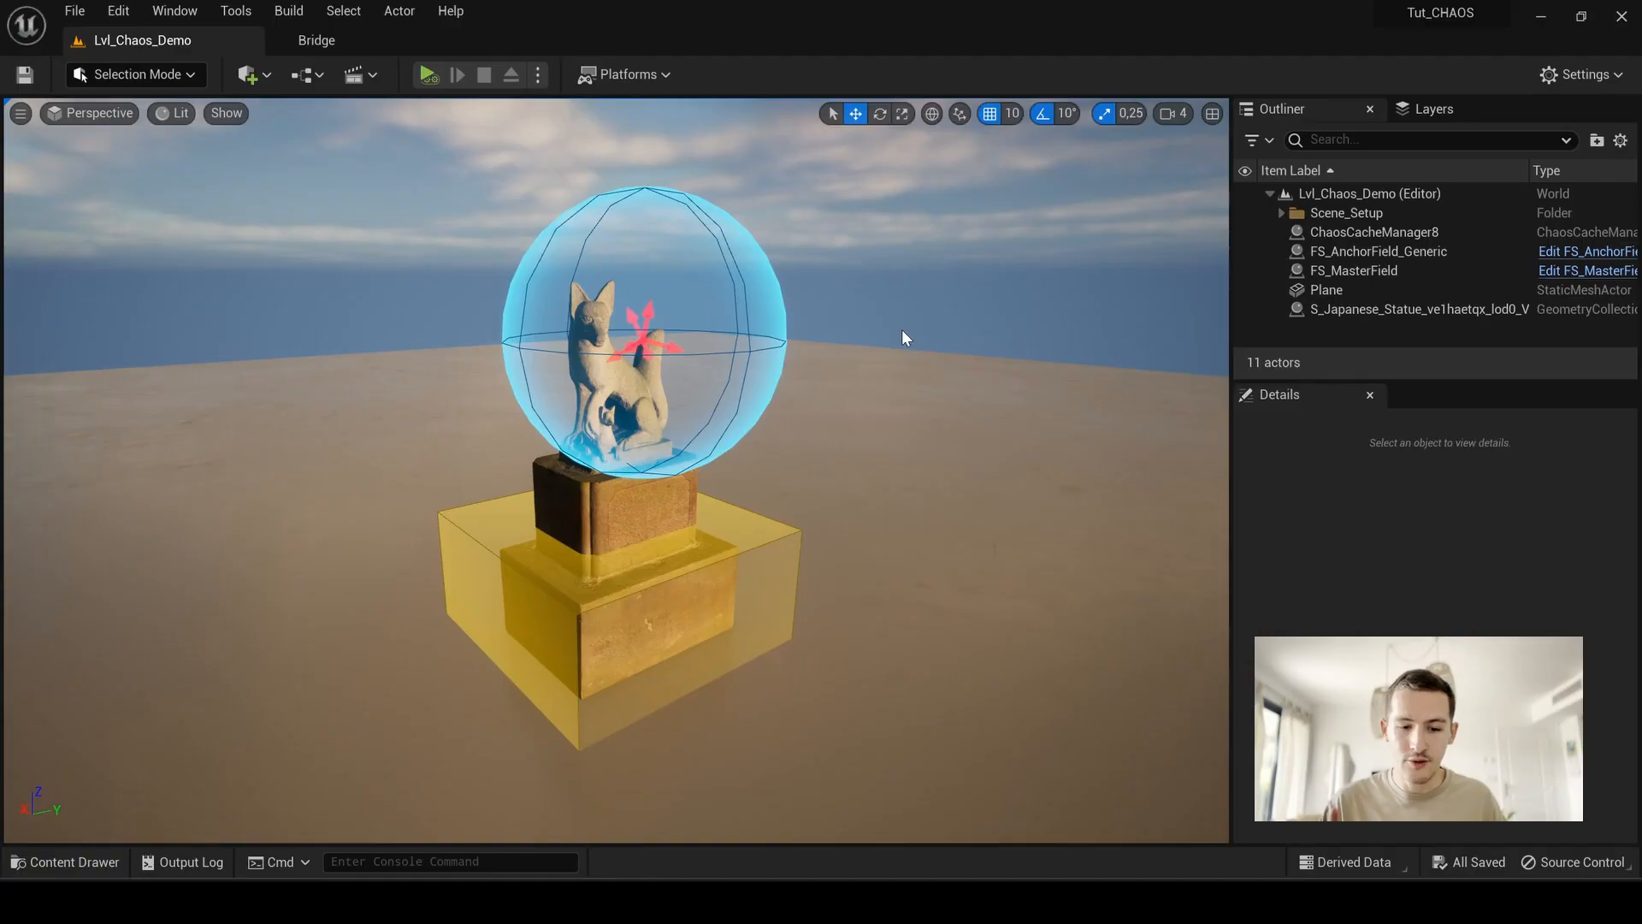
left_click(63, 860)
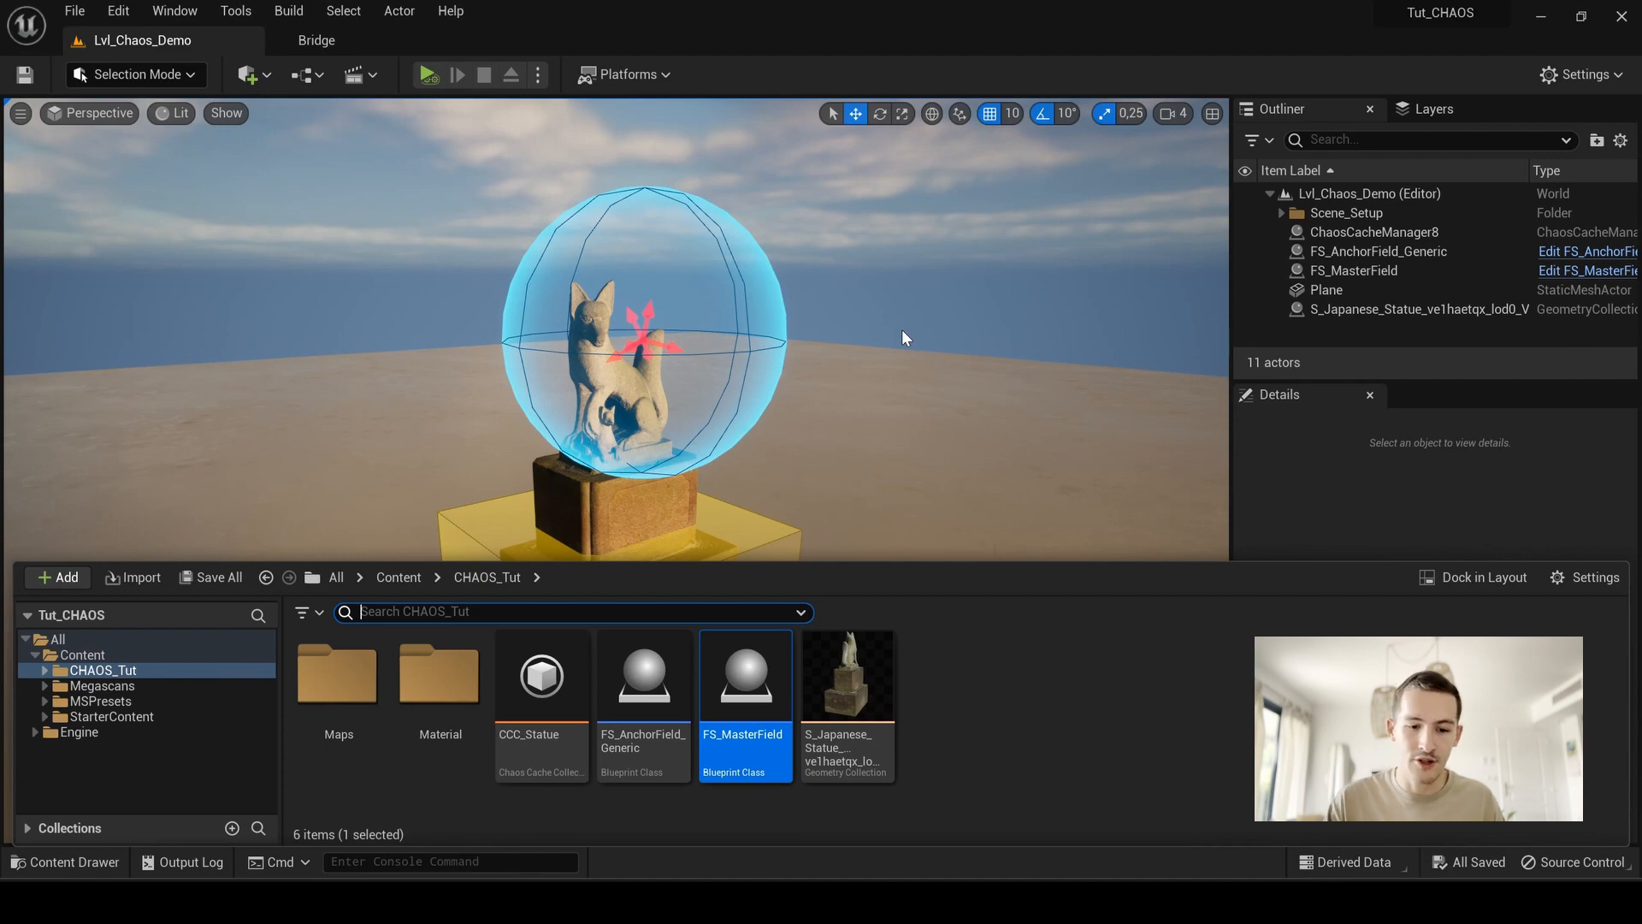
left_click(978, 722)
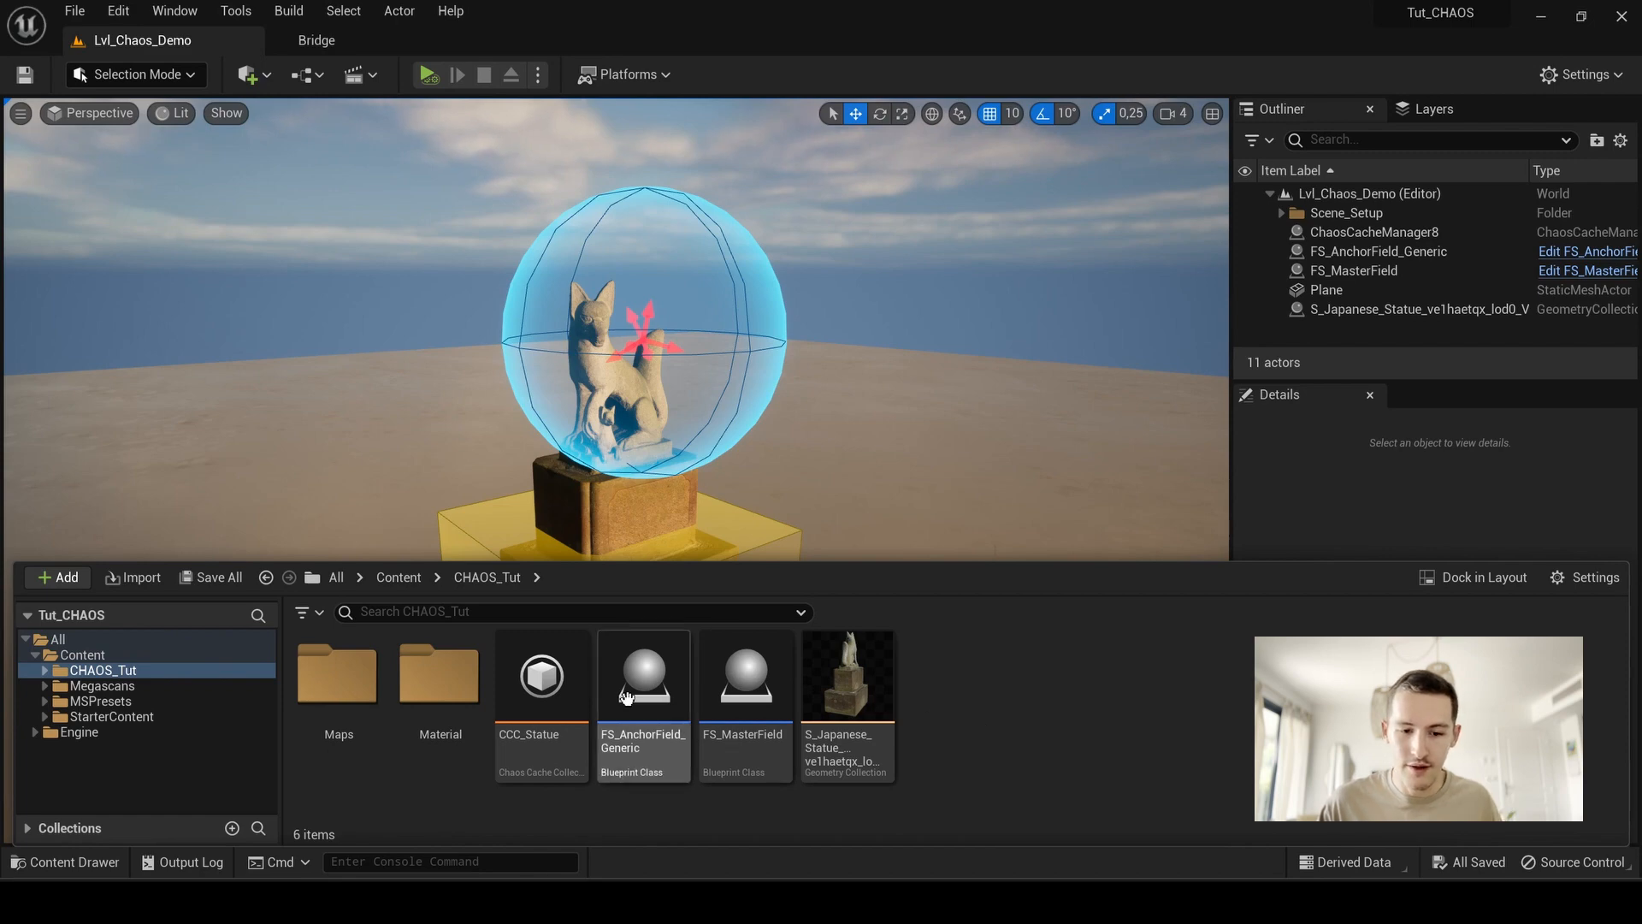
left_click(541, 676)
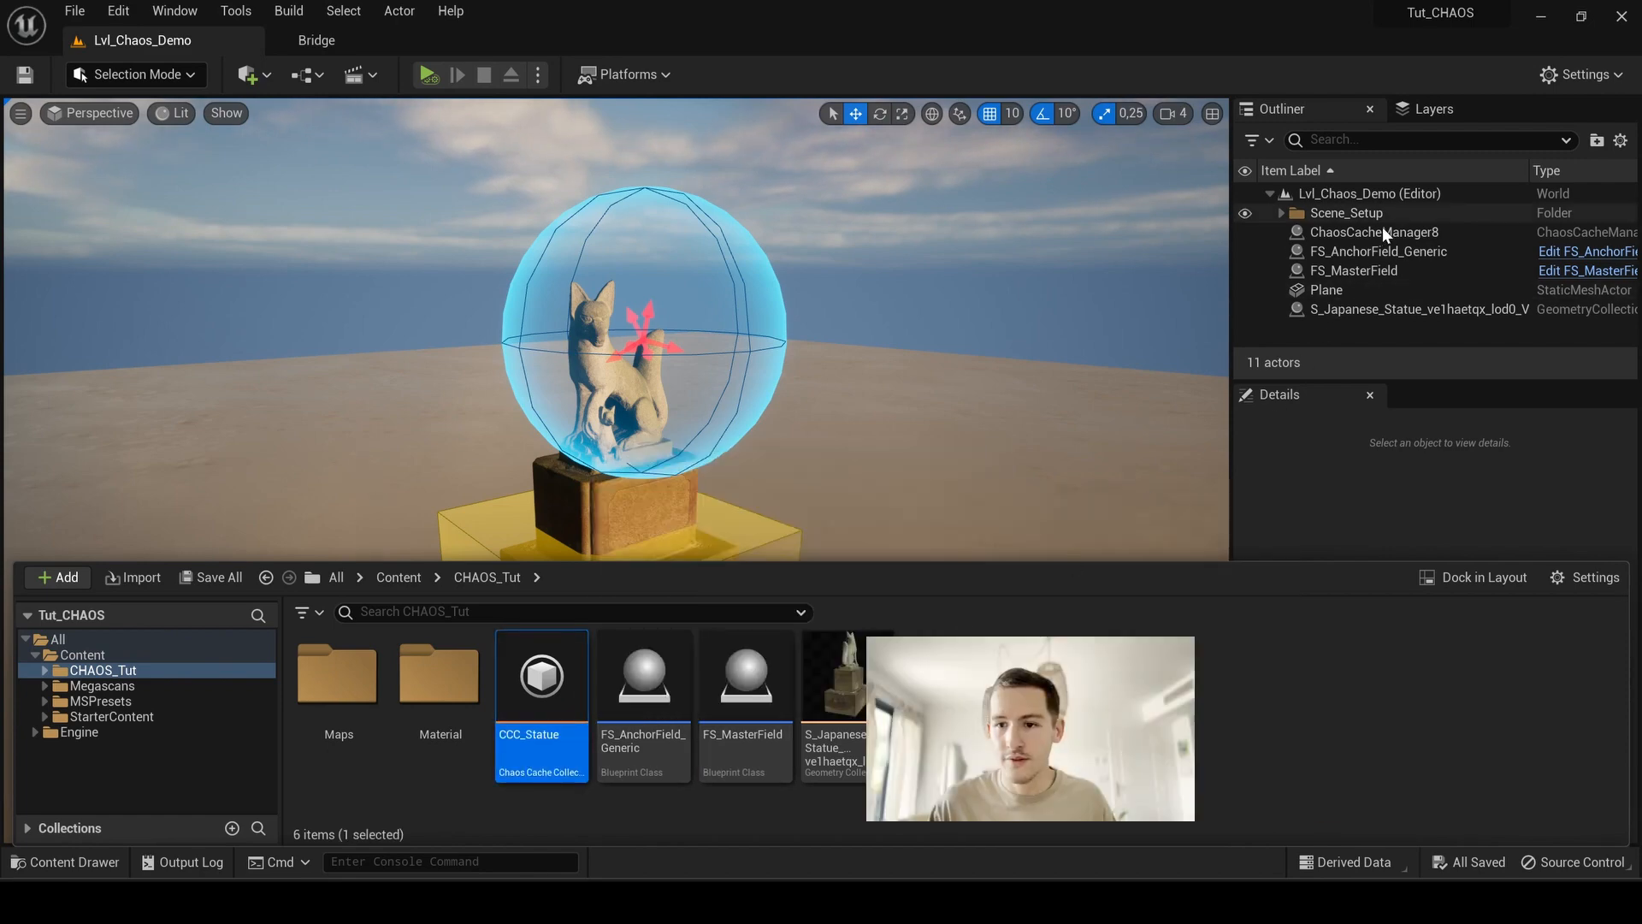
Step: Select ChaosCacheManager8 and bring its Caching details (CCC_Statue, Record mode, timed start) into view
left_click(1374, 231)
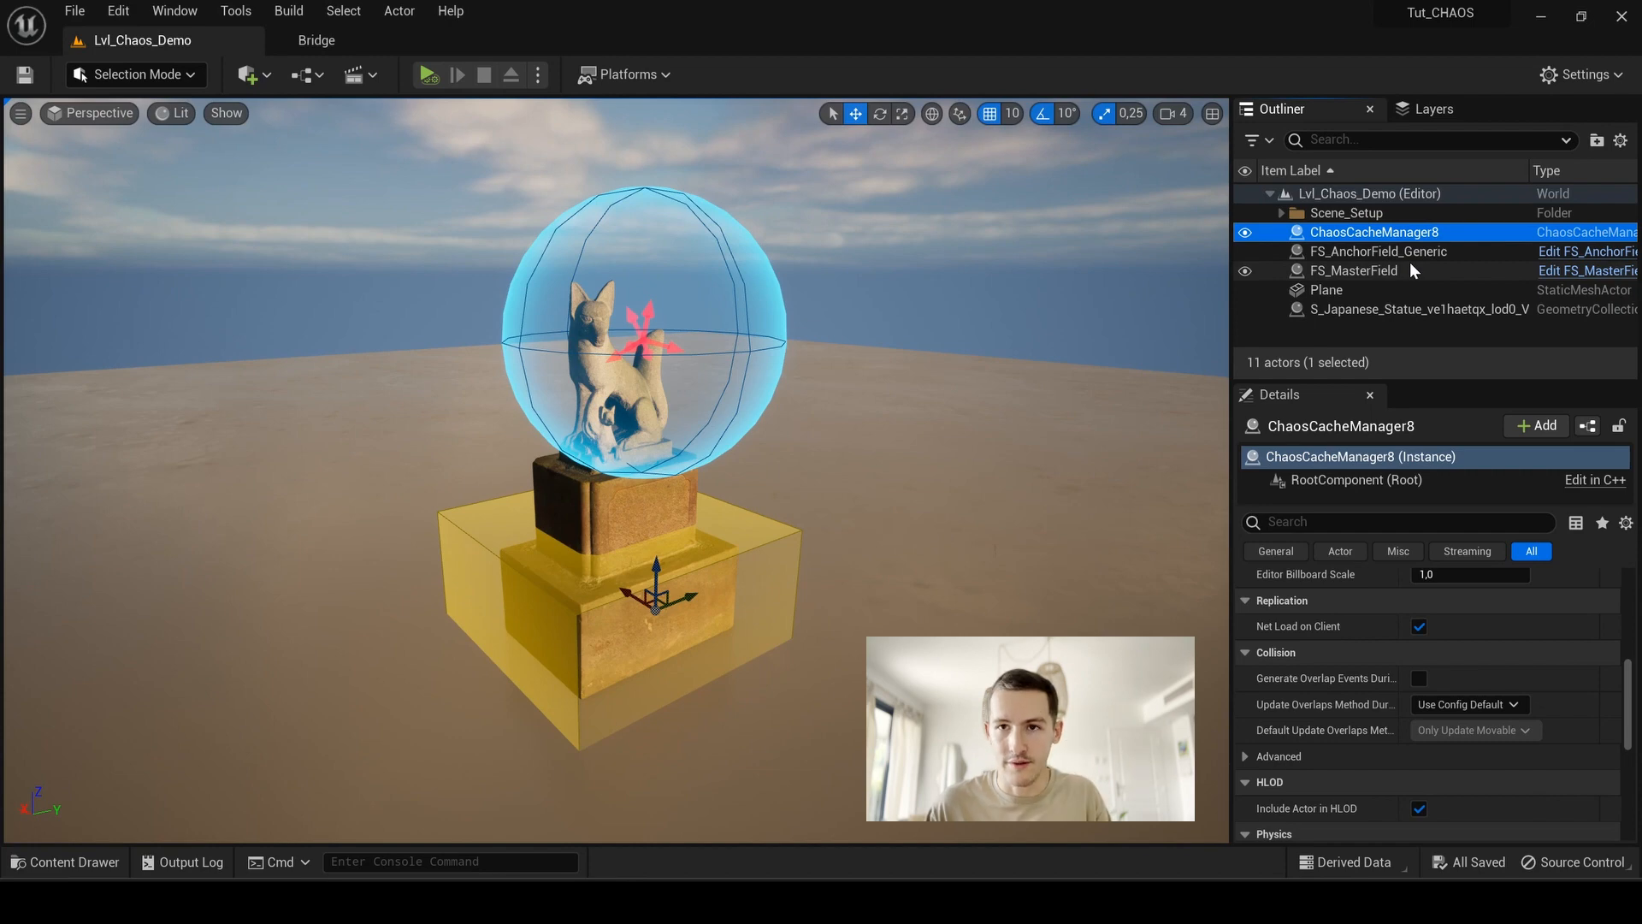
mouse_move(1072, 224)
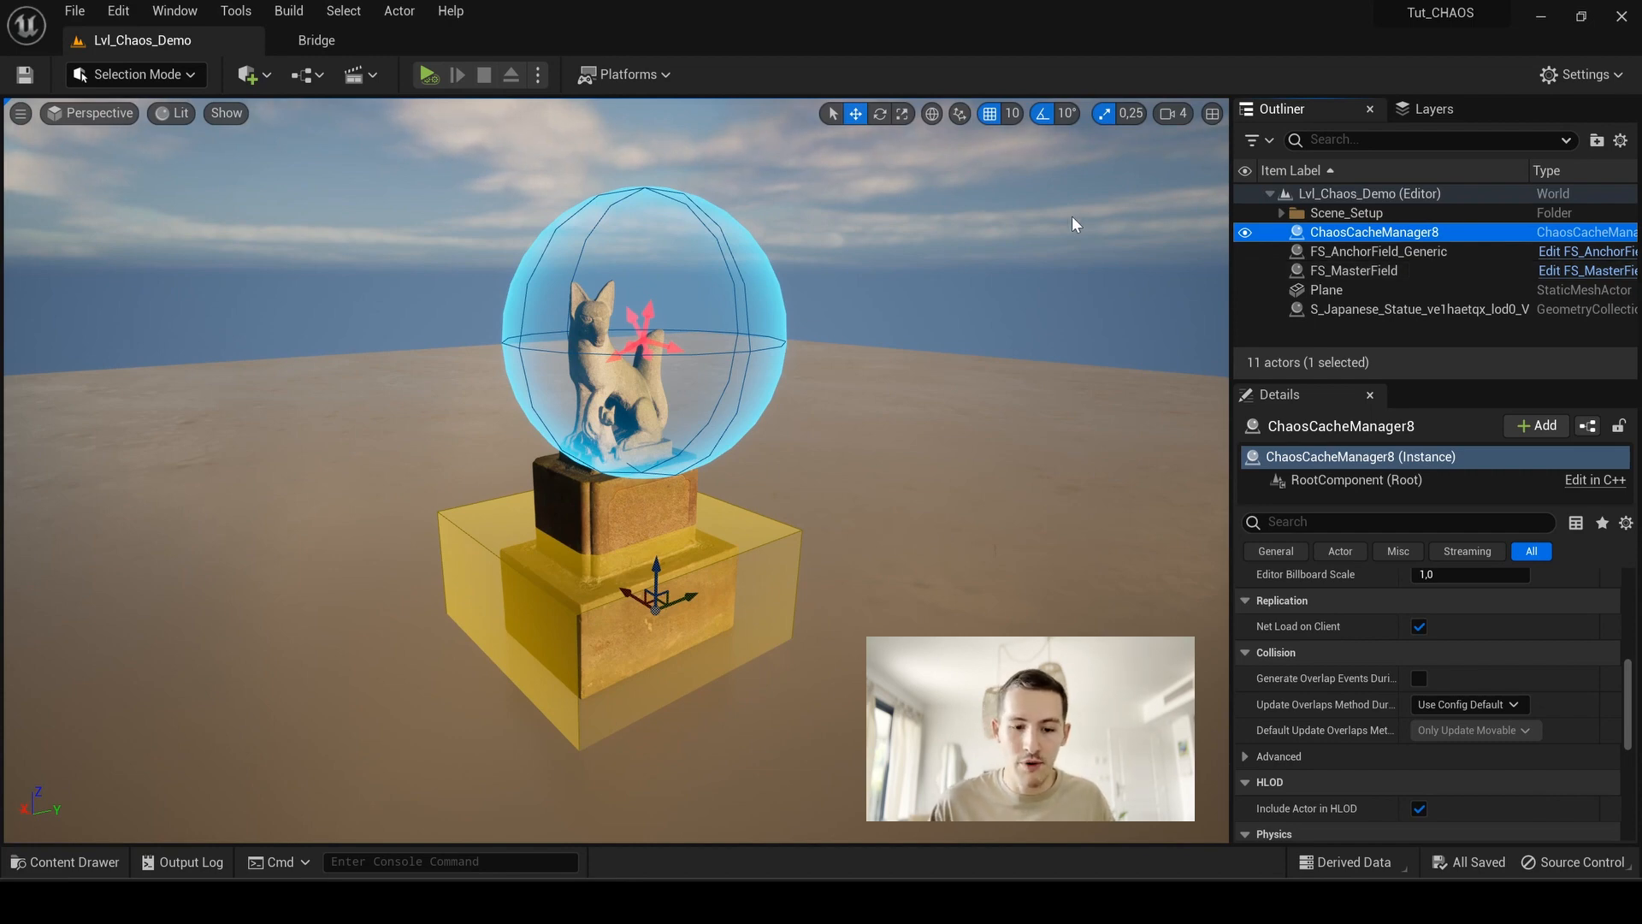
left_click(65, 861)
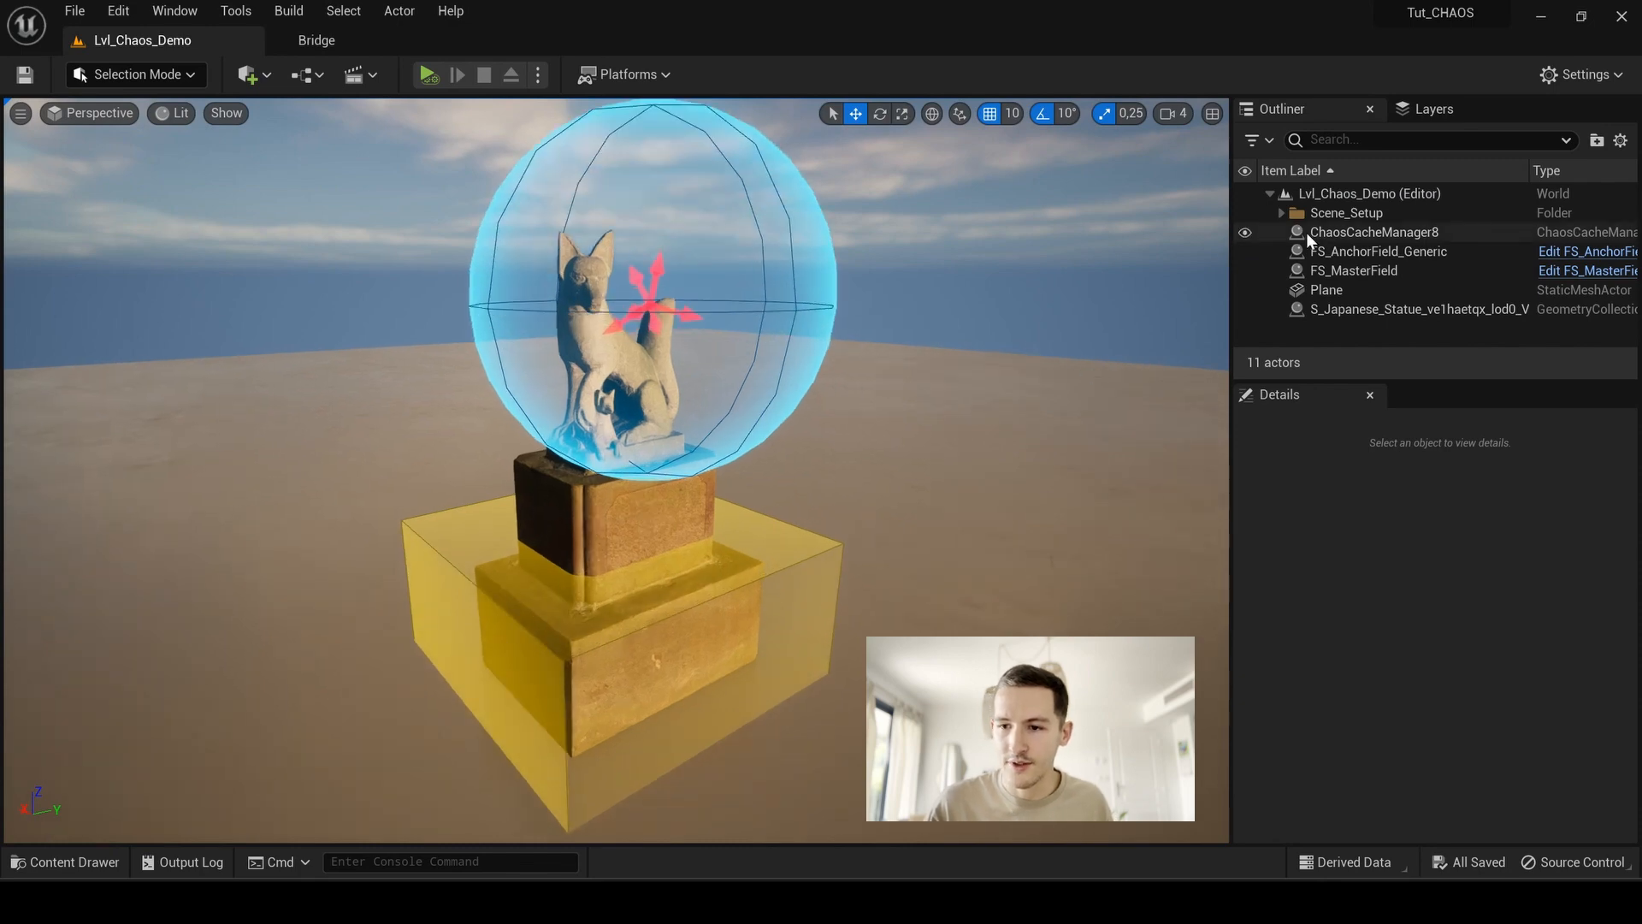
left_click(1376, 231)
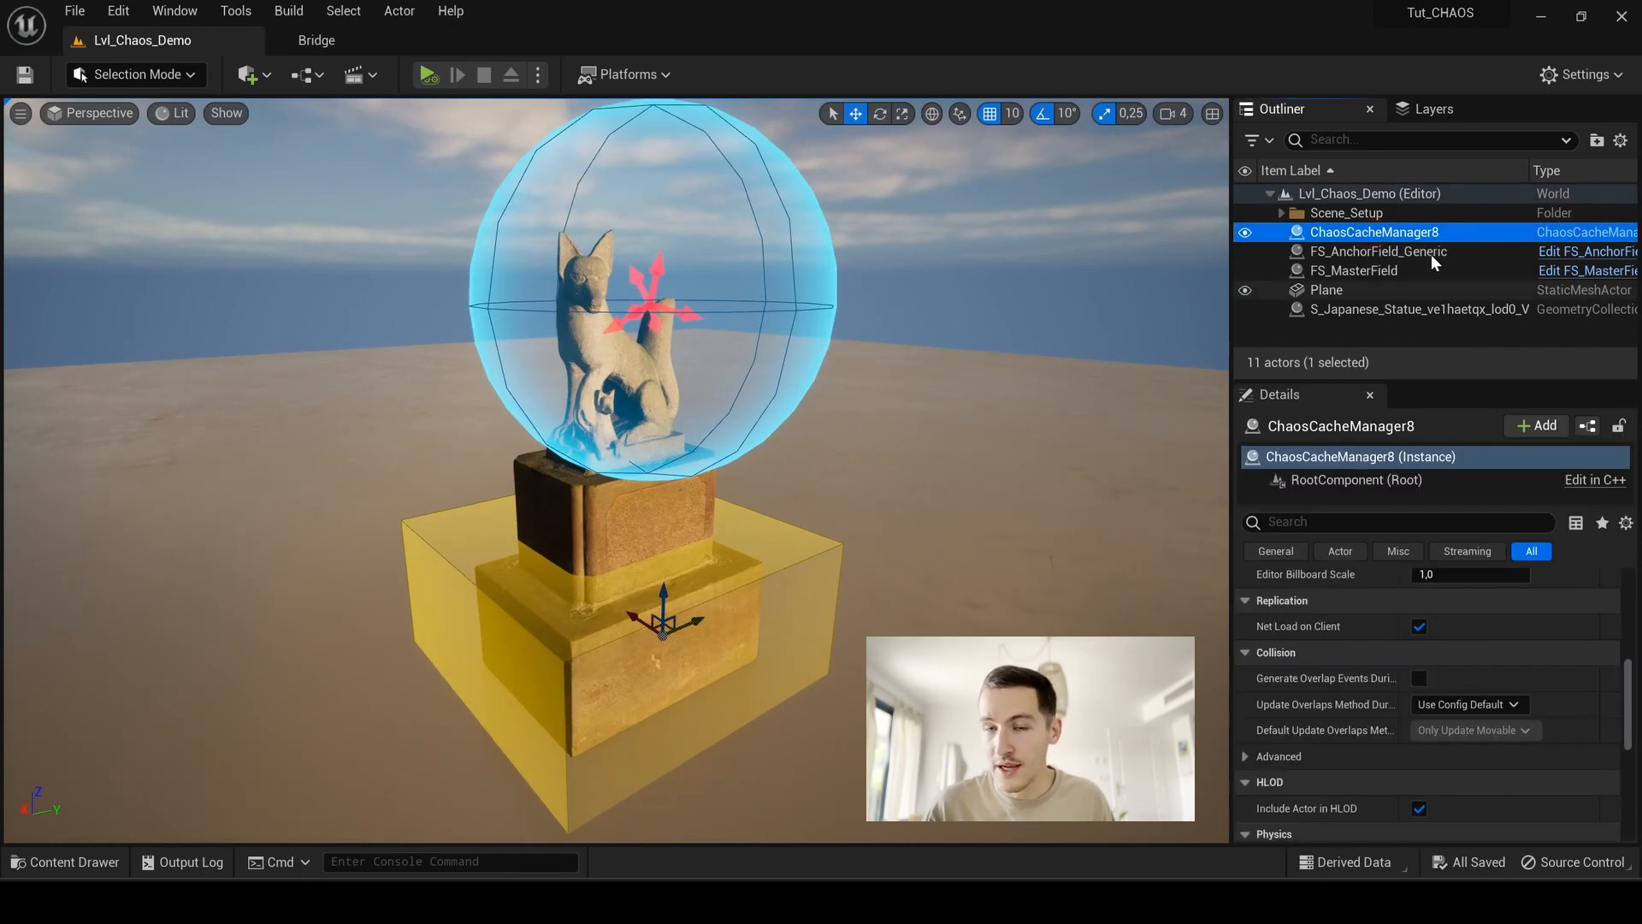
mouse_move(1435, 243)
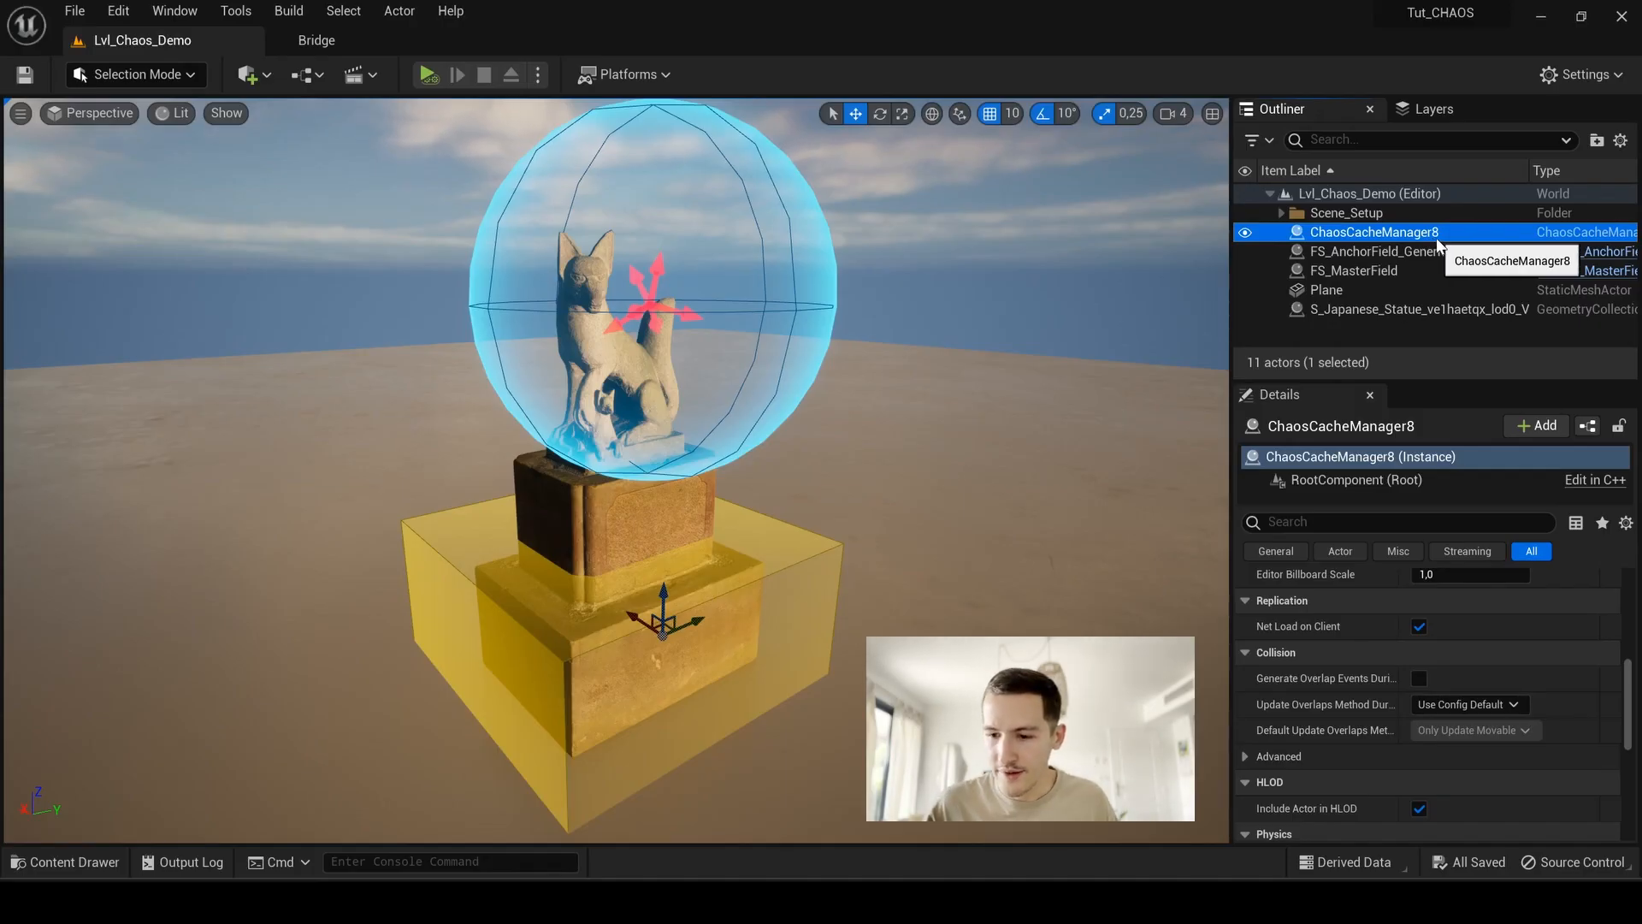
scroll("down", 3)
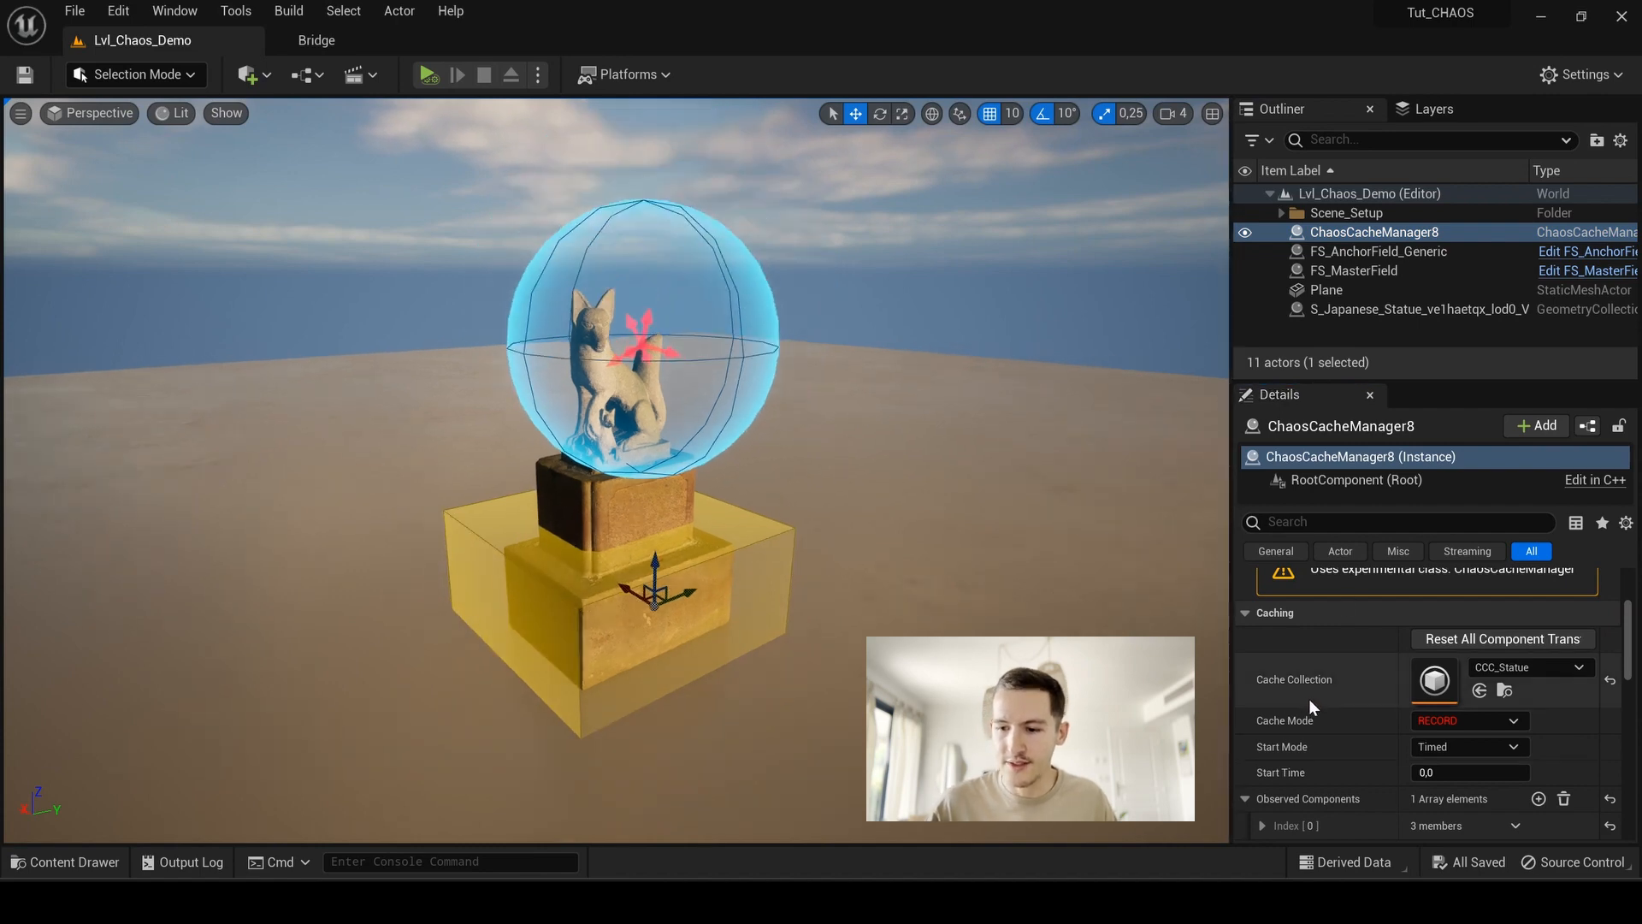
mouse_move(1529, 667)
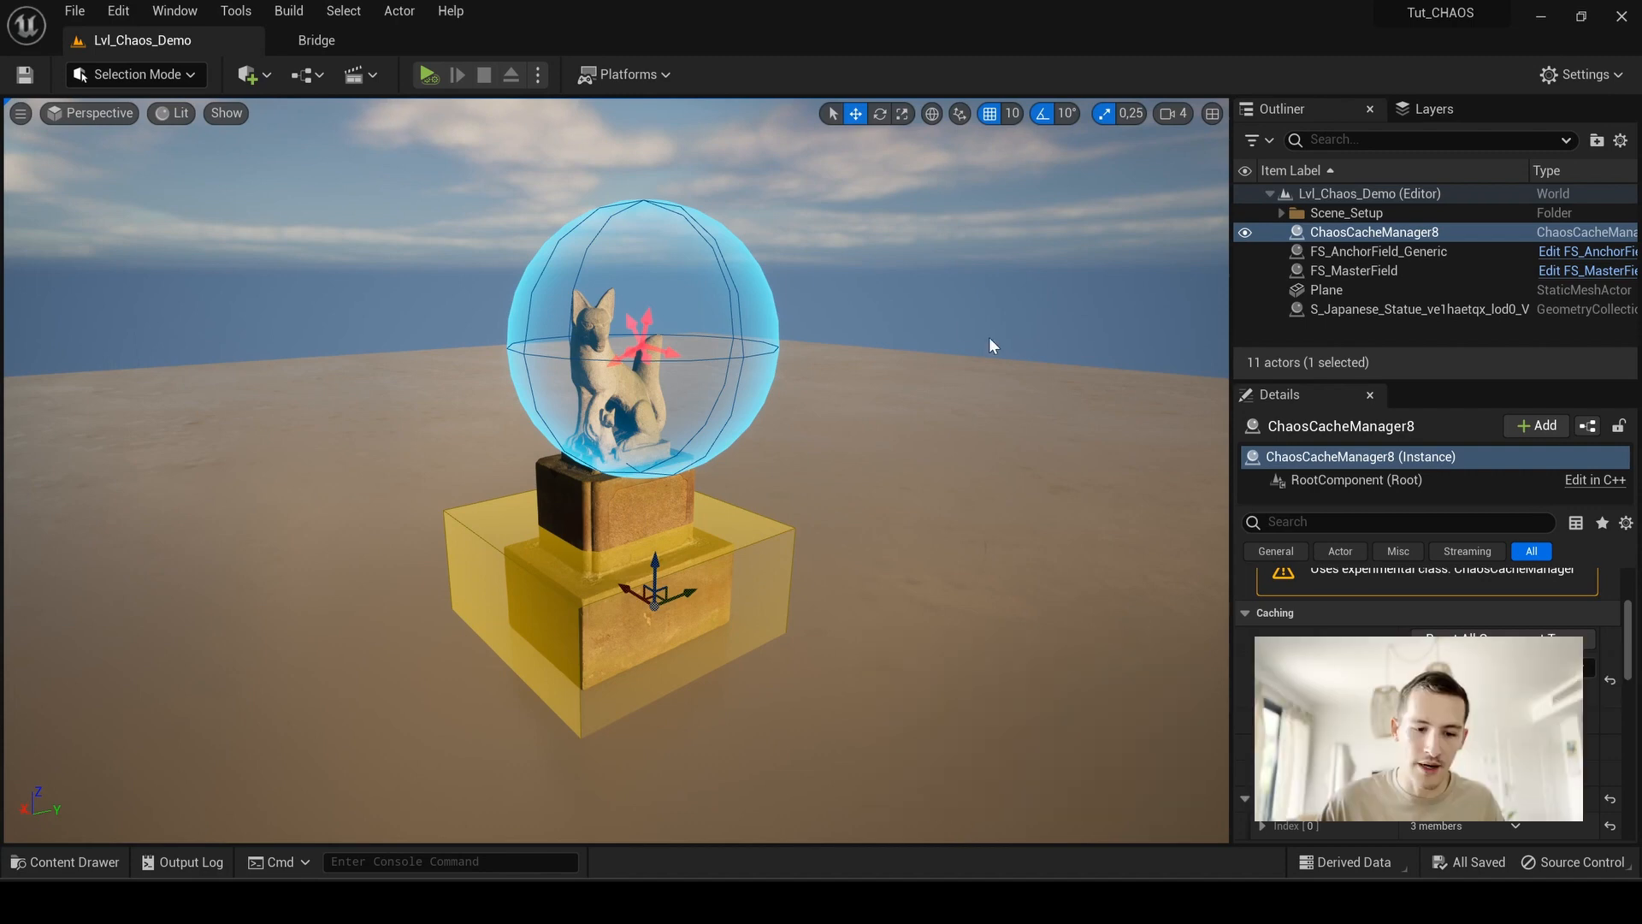
Step: Inspect the Observed Components entry showing the statue's geometry collection
left_click(63, 860)
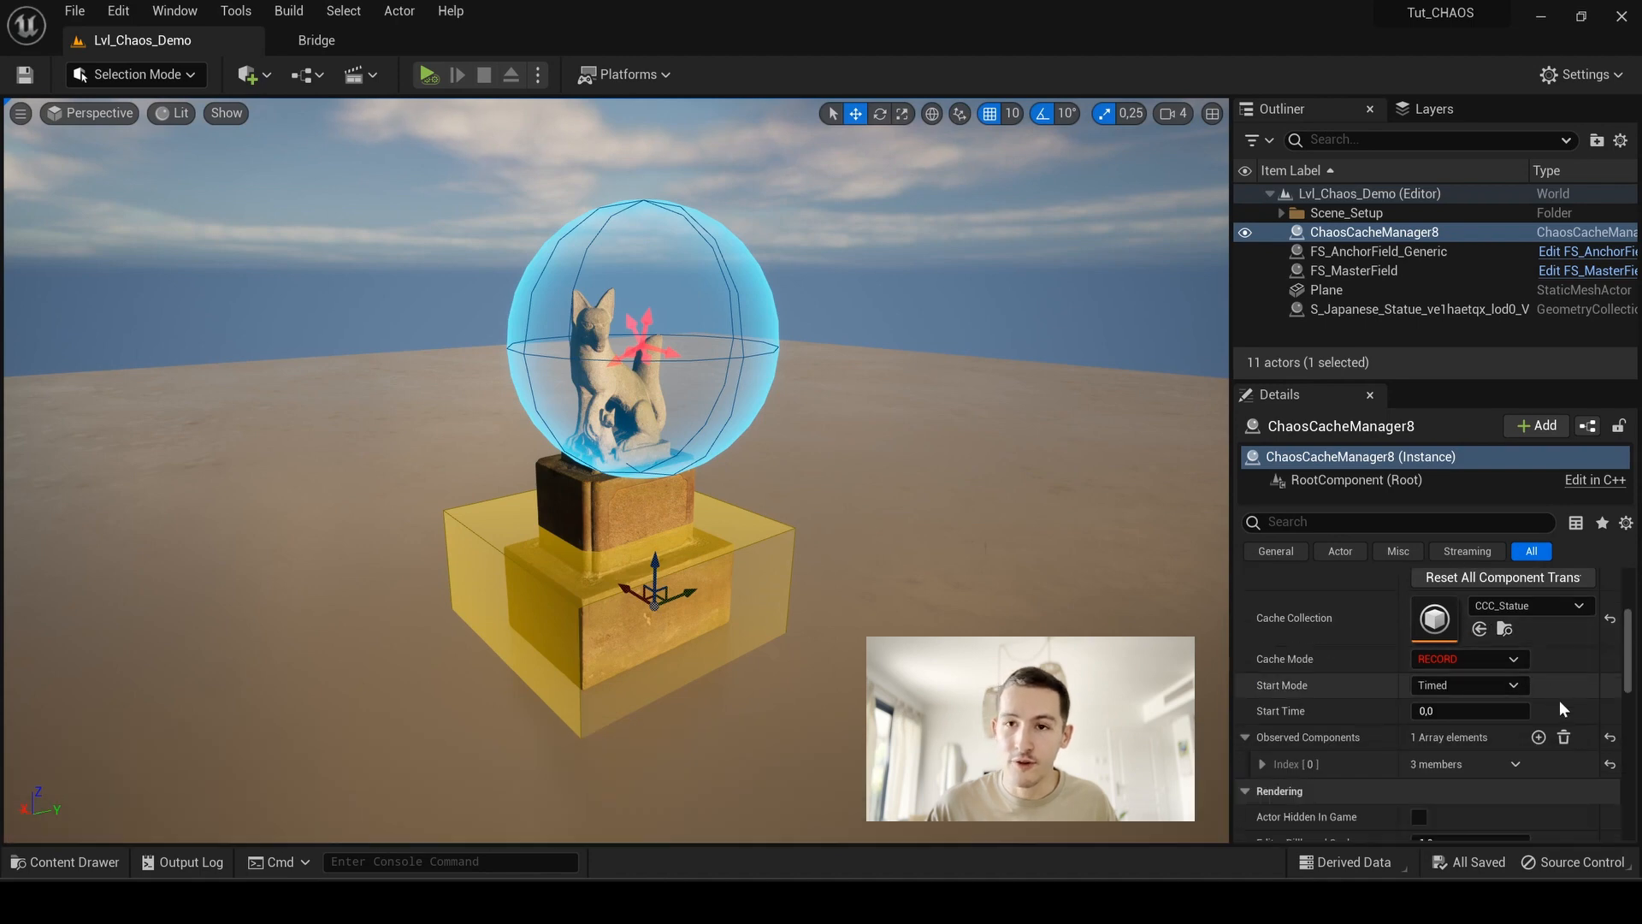
mouse_move(1262, 773)
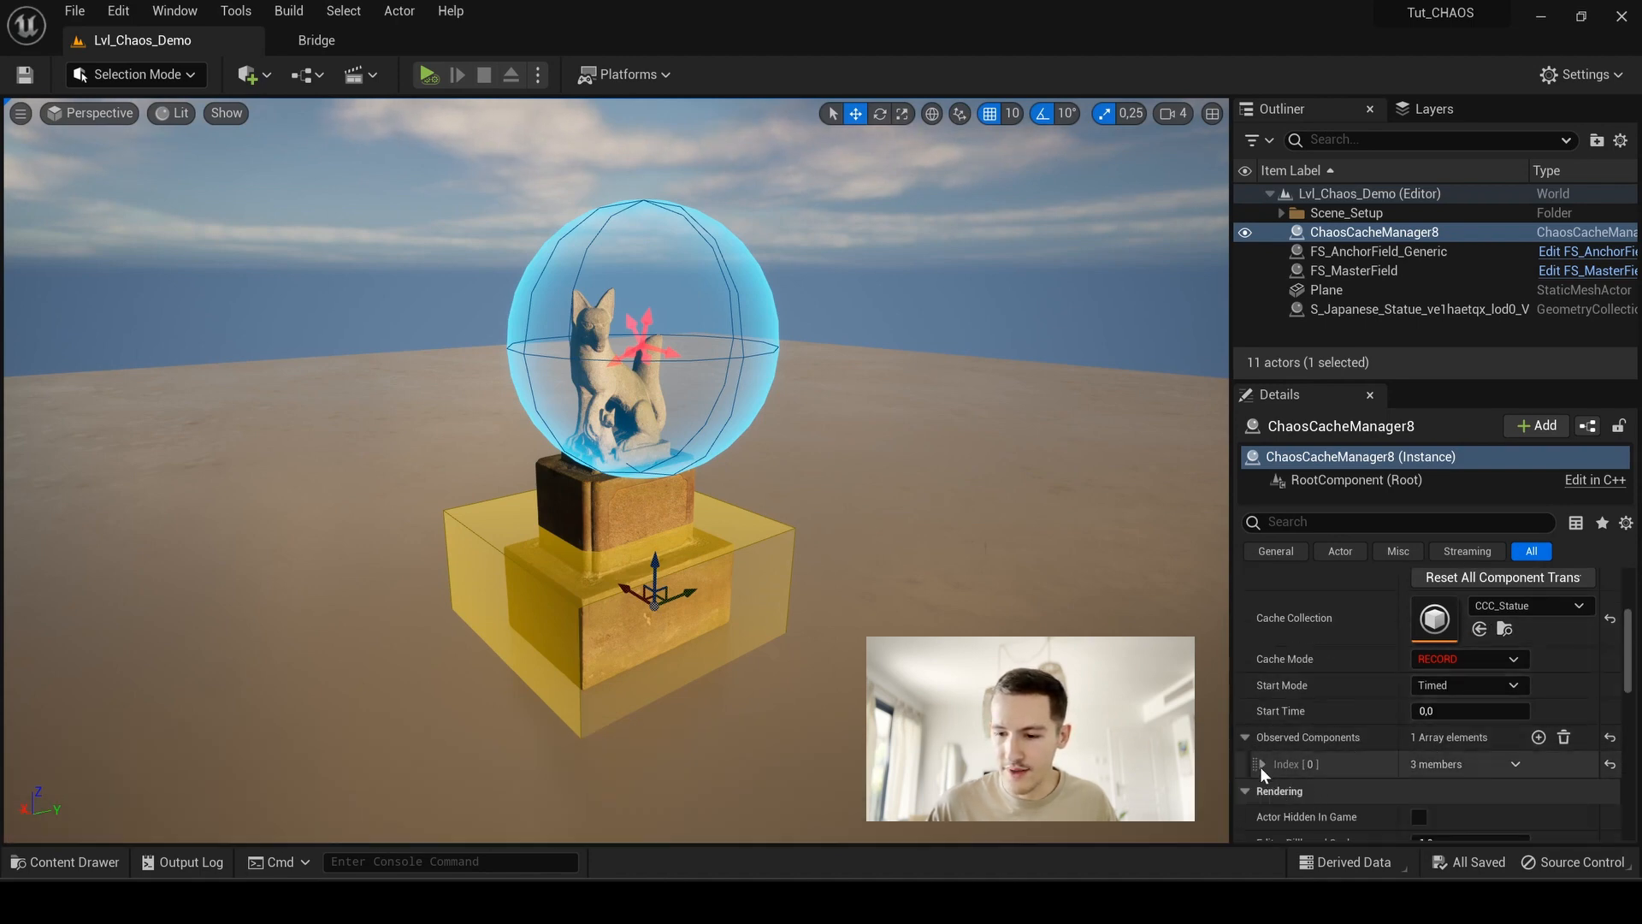
left_click(1263, 763)
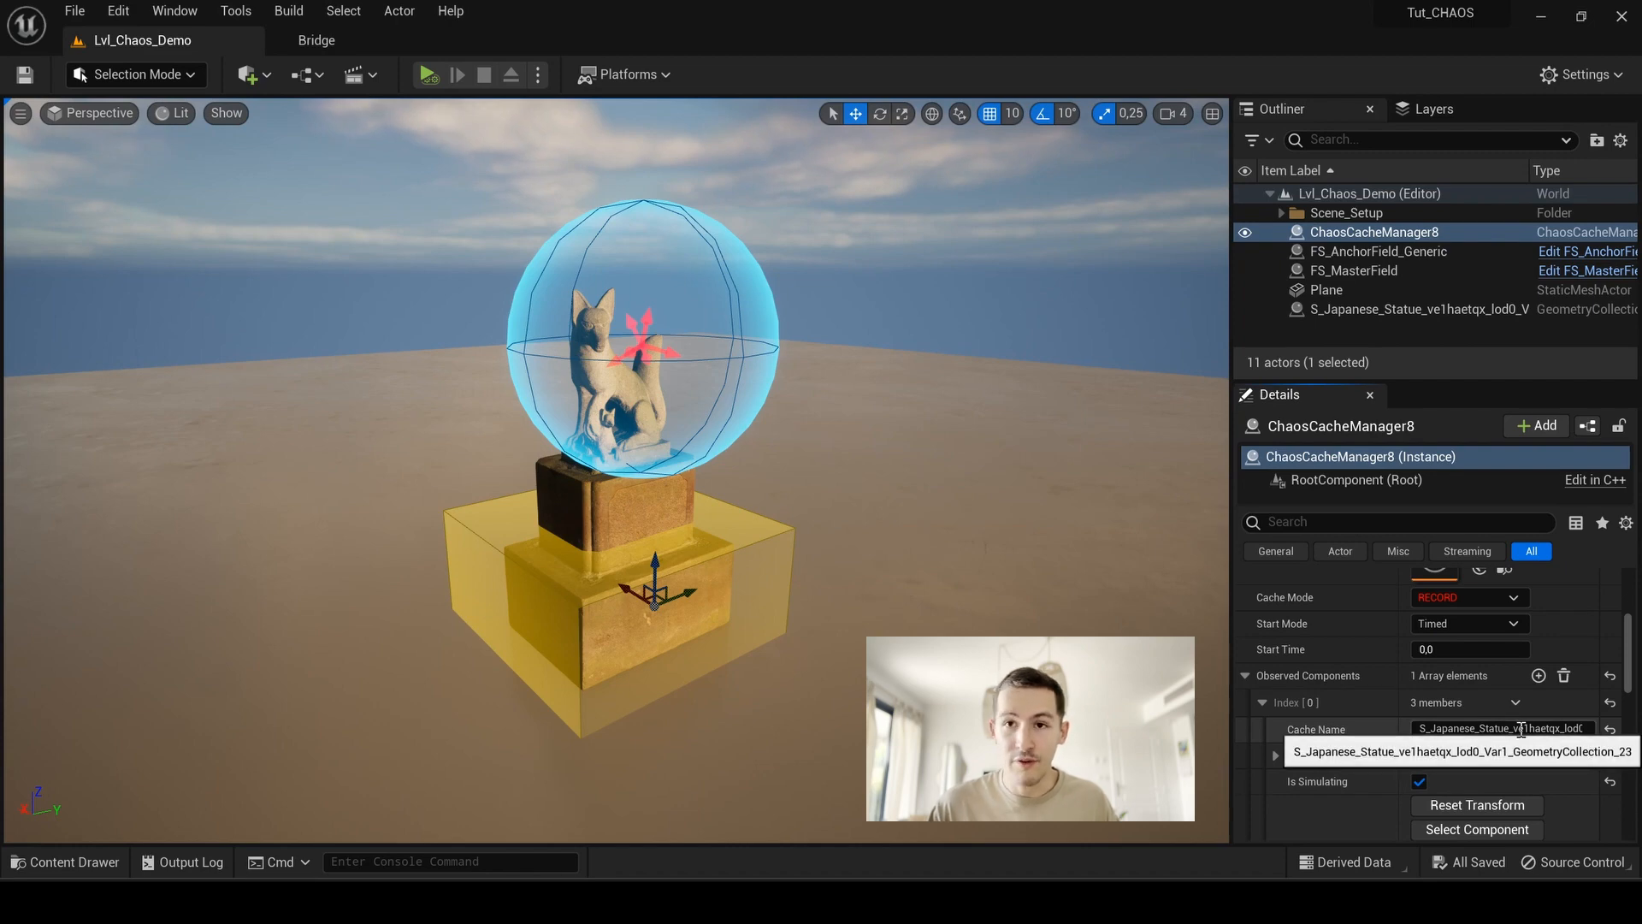
left_click(1277, 702)
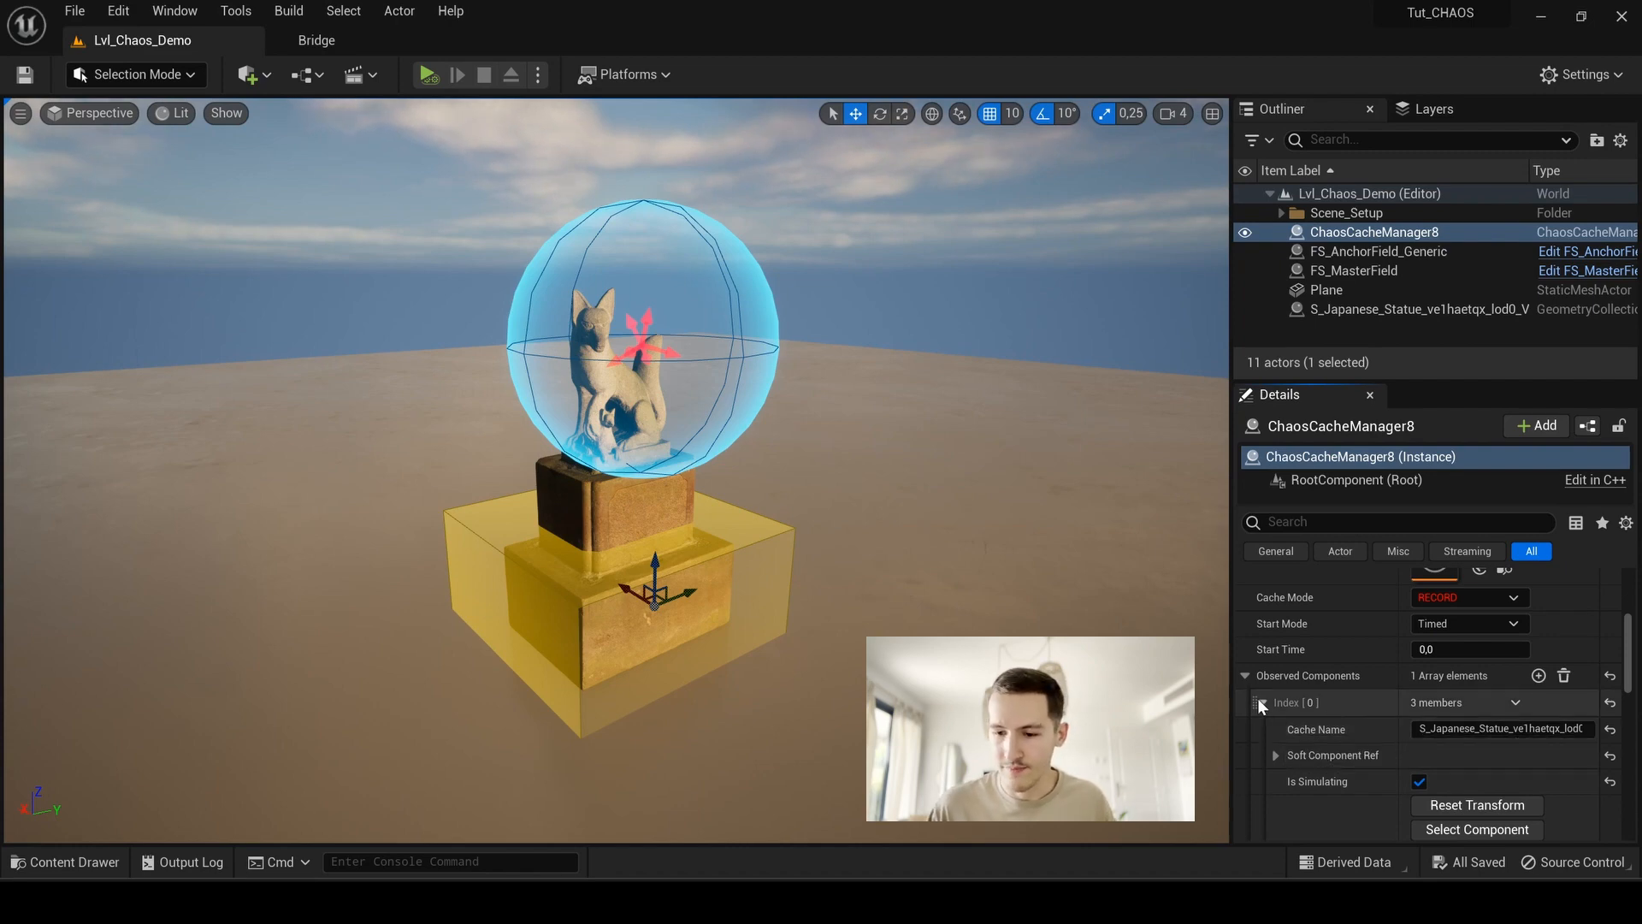
left_click(1261, 701)
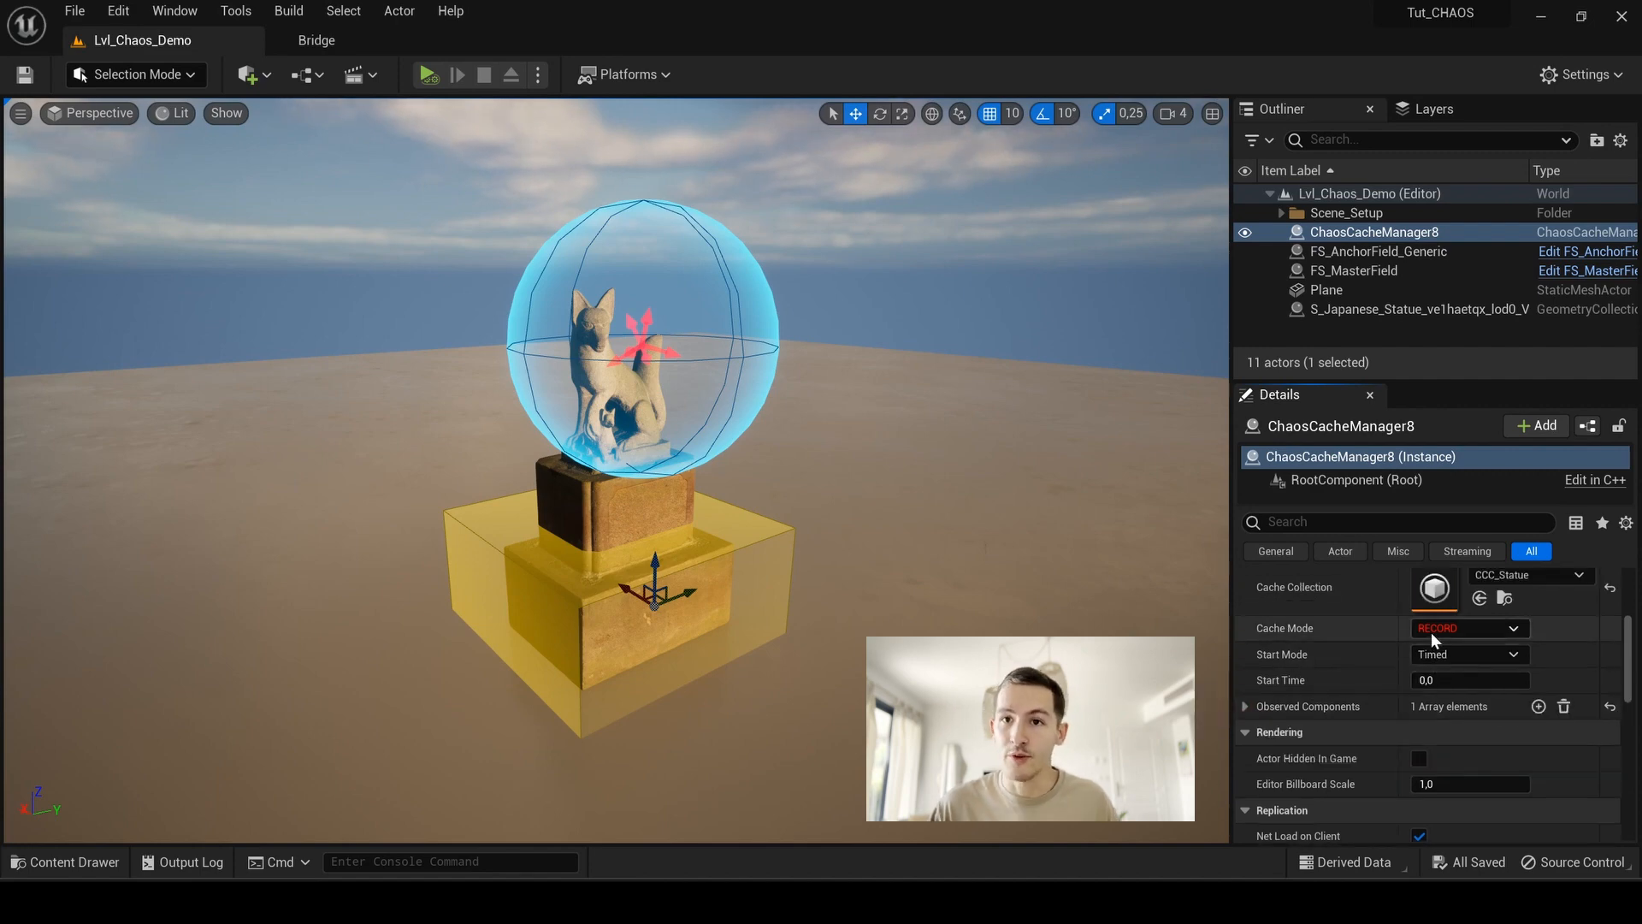
mouse_move(1466, 638)
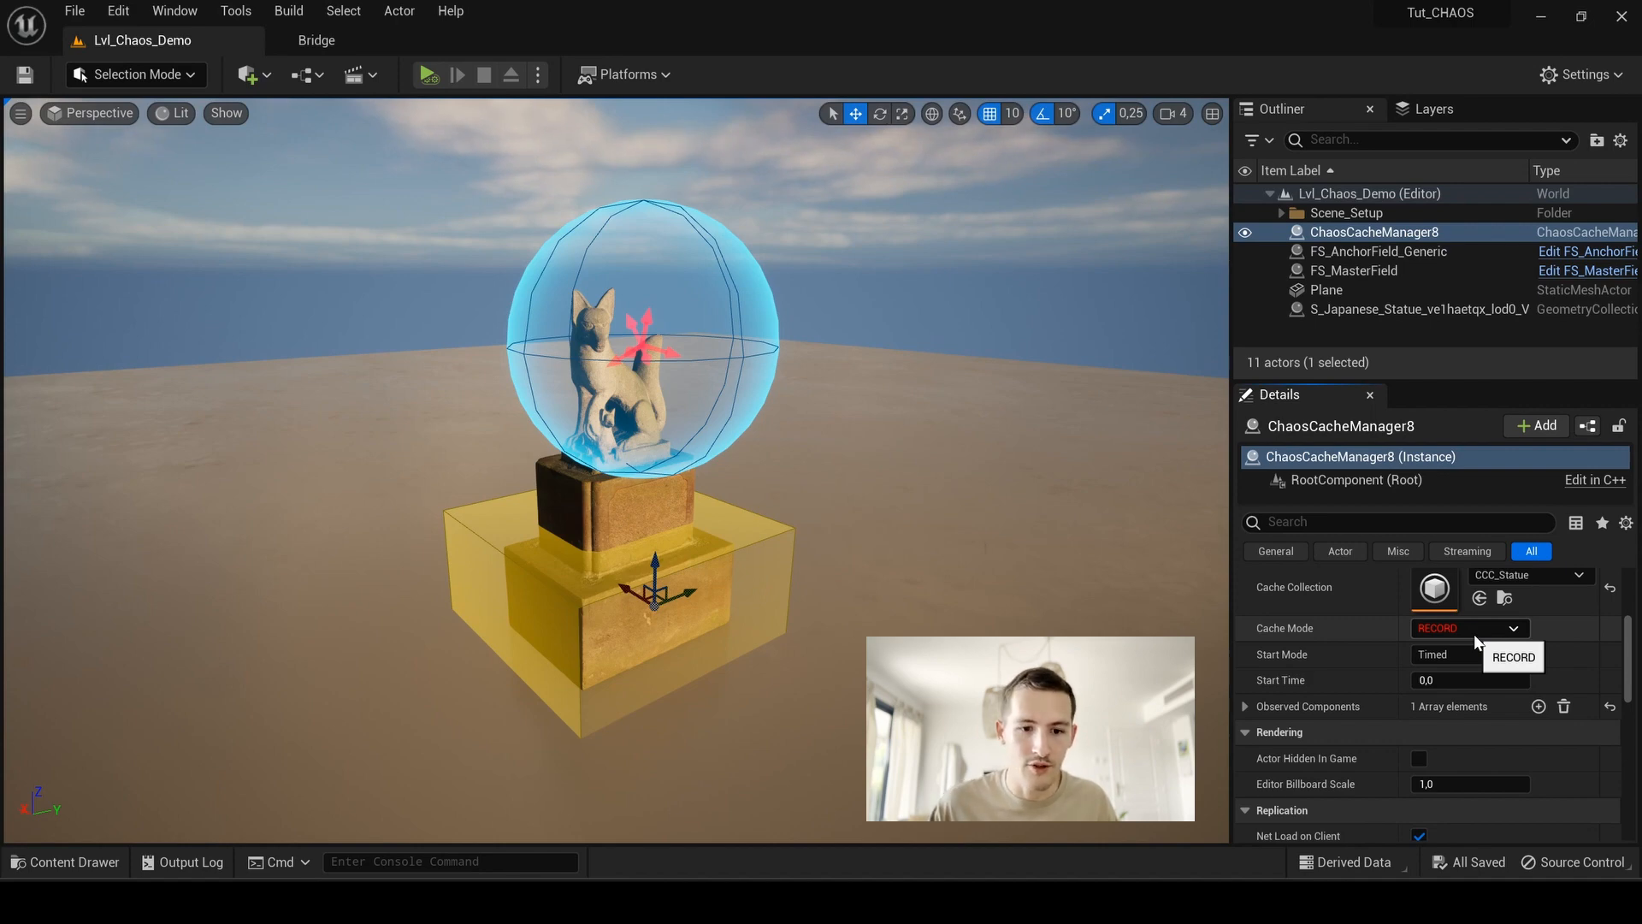
Step: Run a play session so the cache manager records the statue shattering, then stop it
left_click(425, 73)
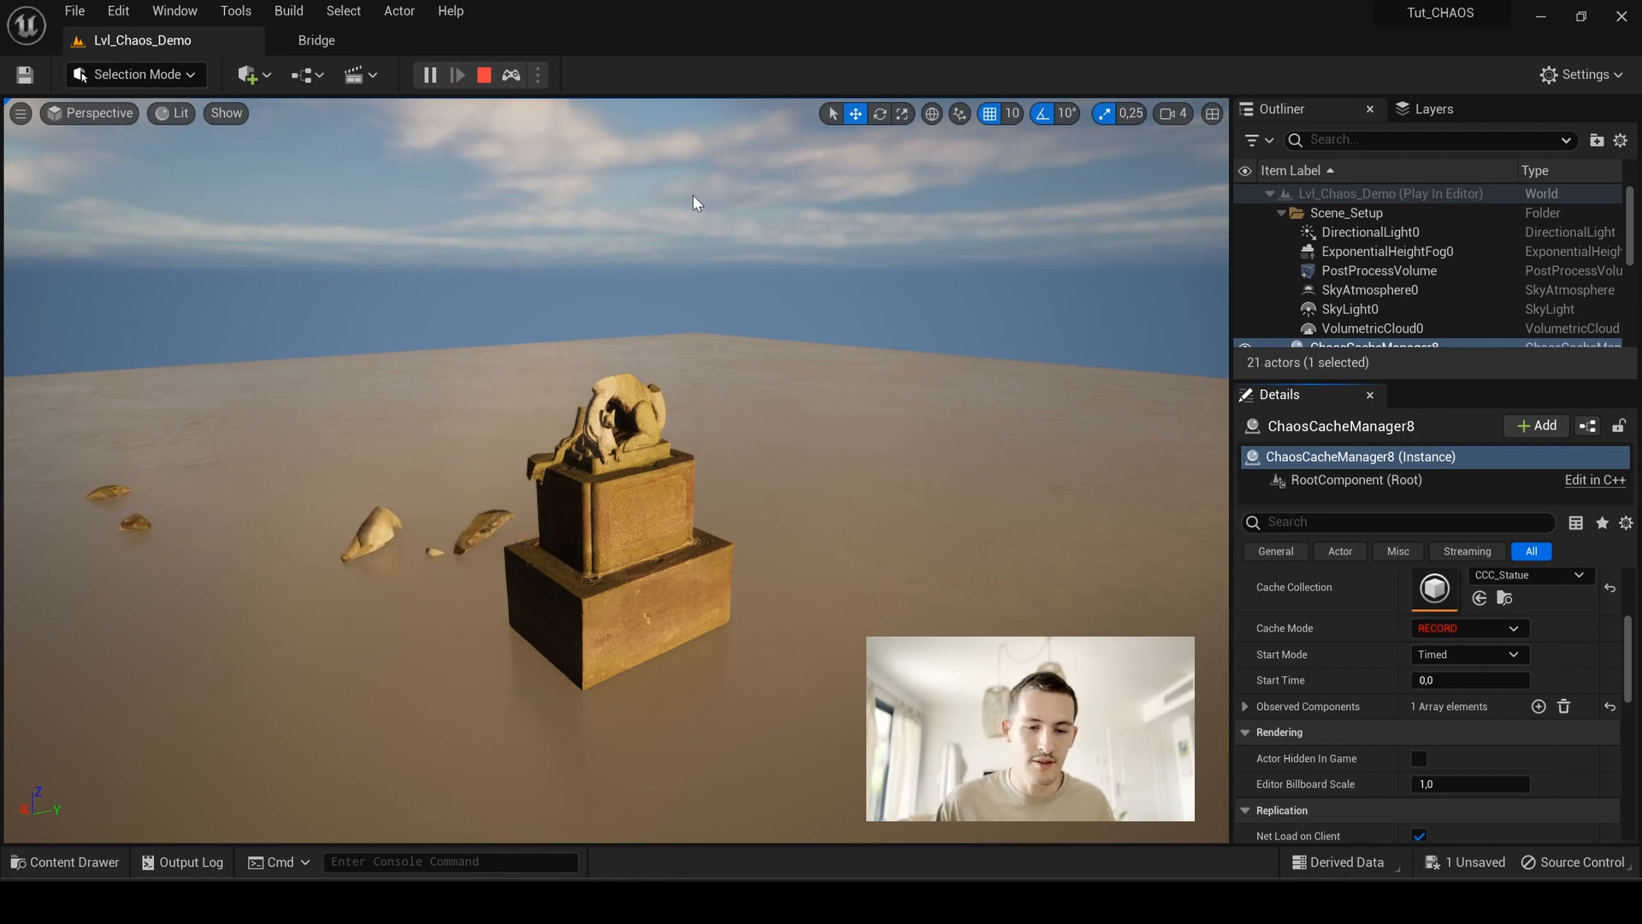
mouse_move(484, 178)
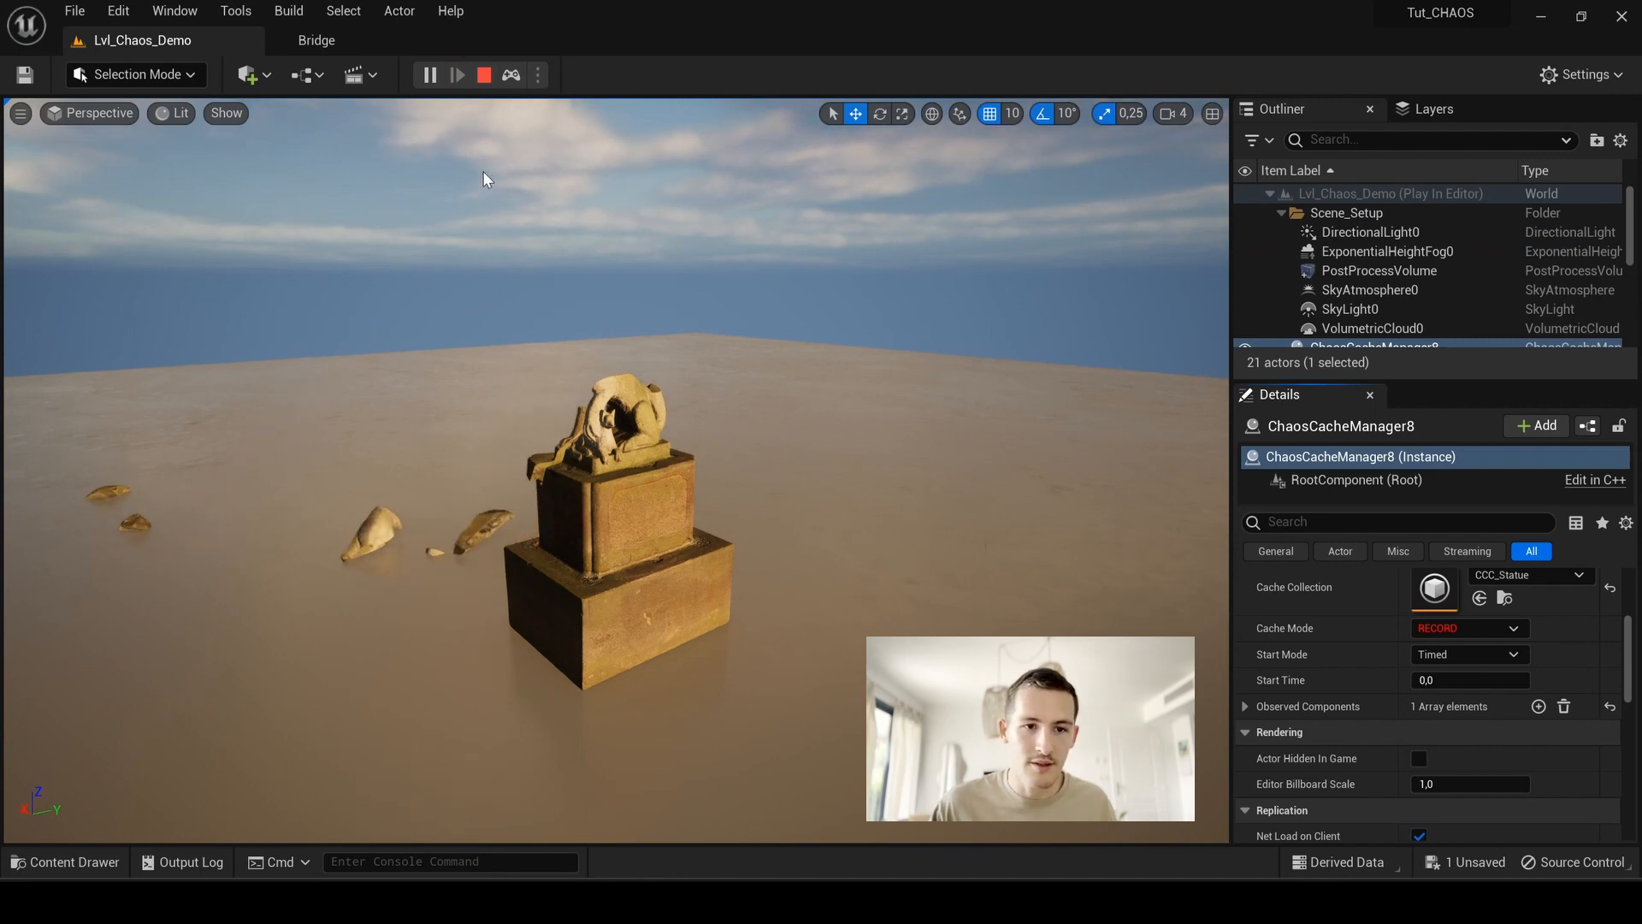
left_click(428, 73)
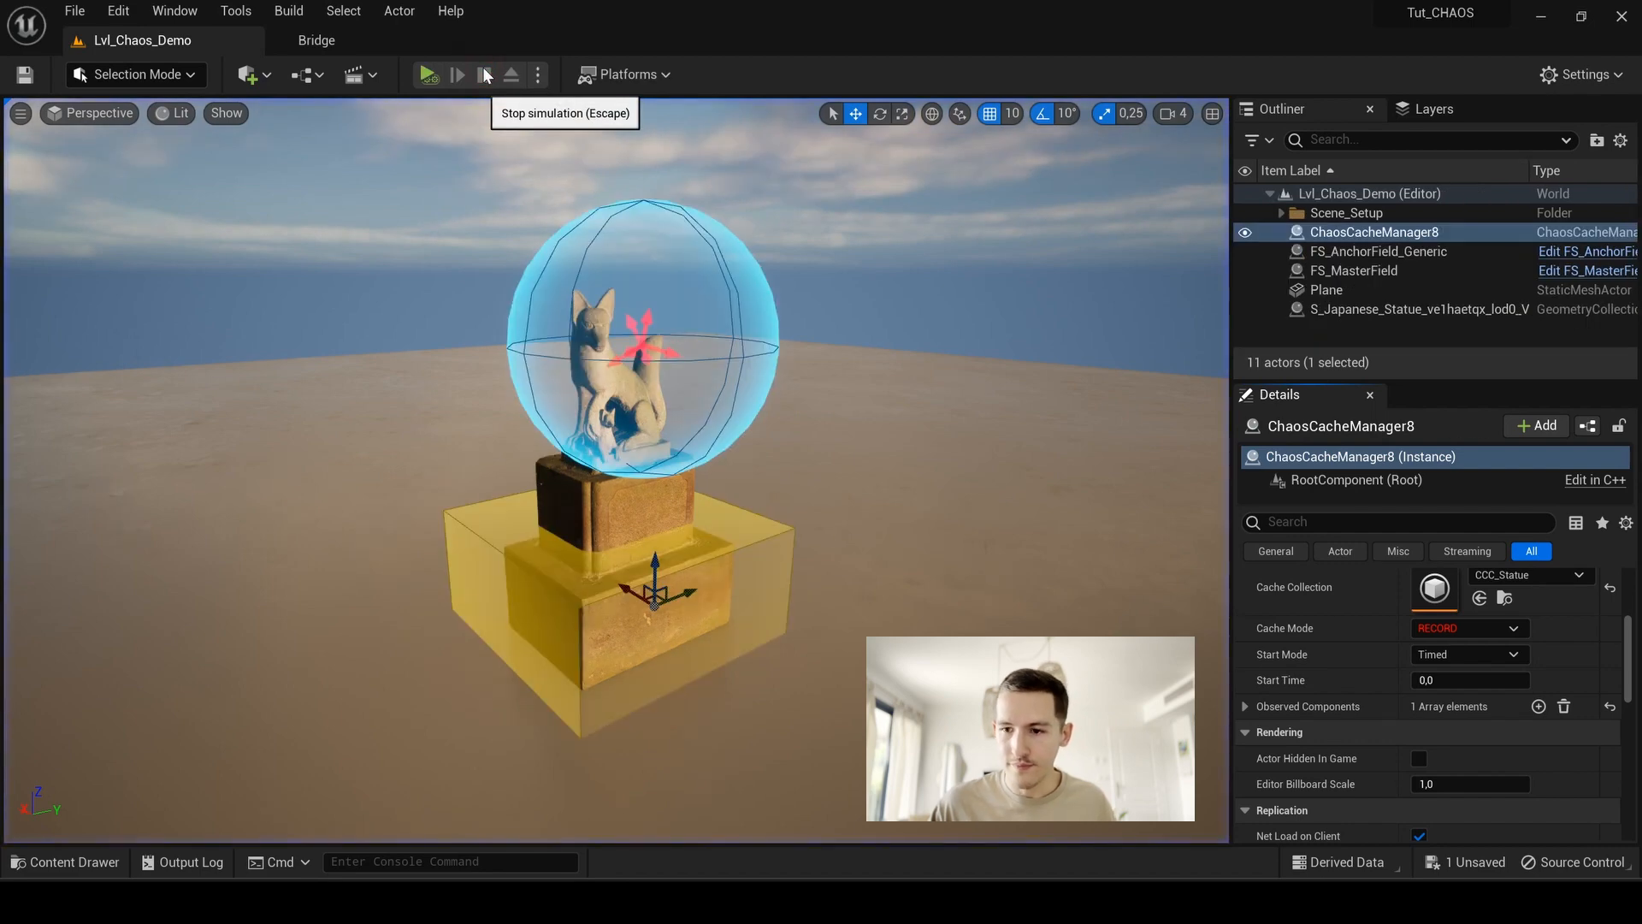
left_click(482, 74)
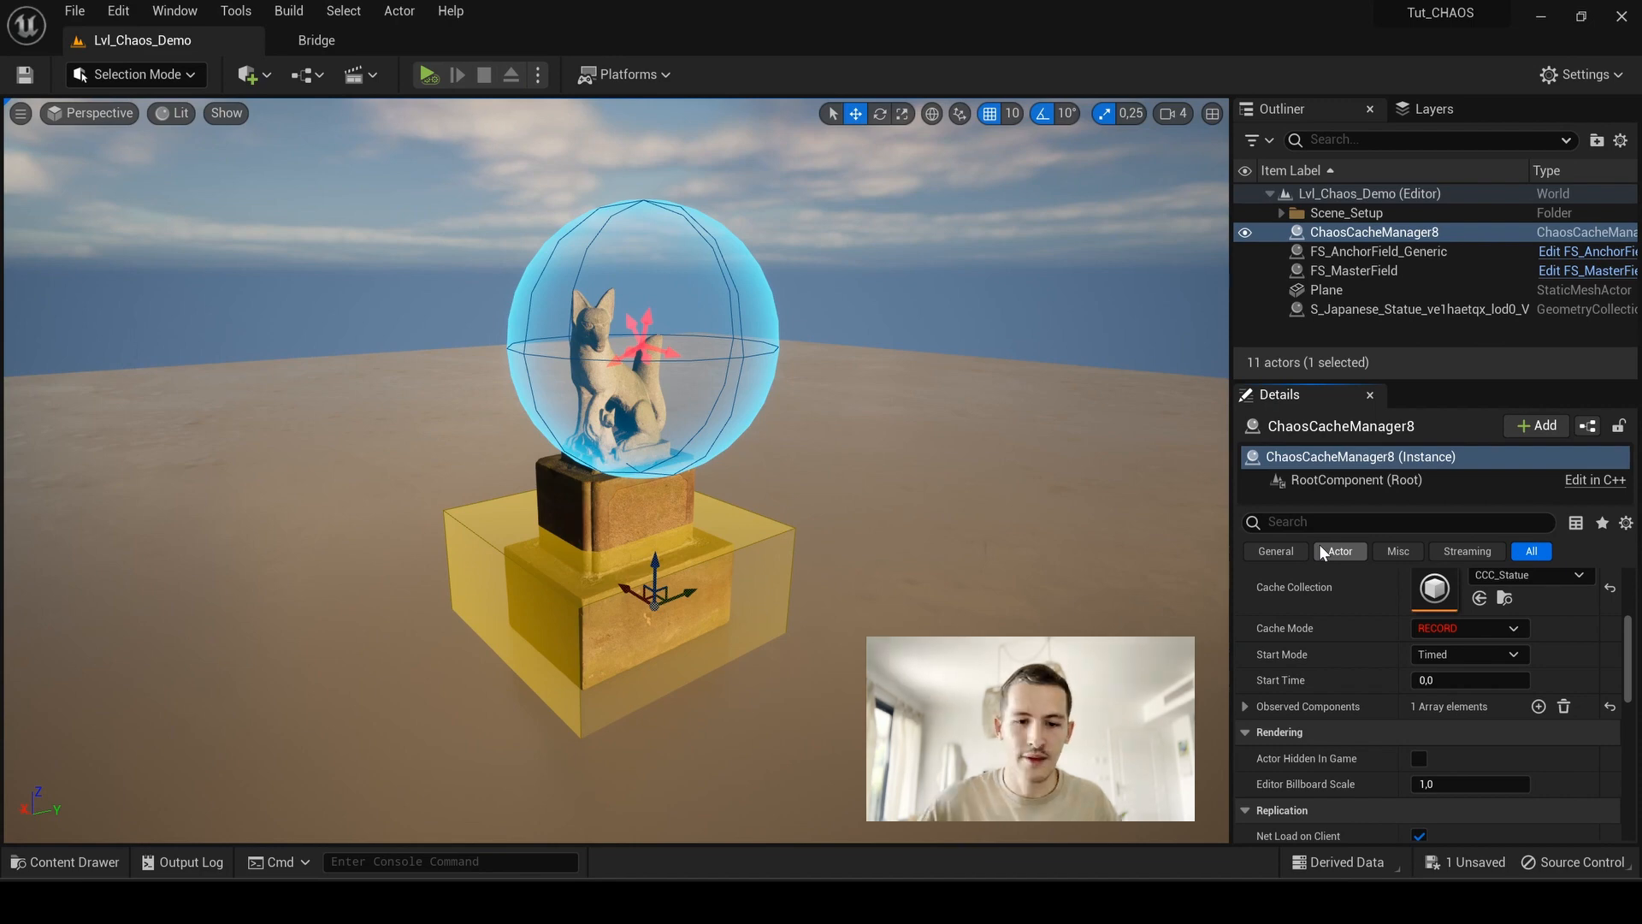
Step: Set ChaosCacheManager8's Cache Mode to Static Pose and scrub its Start Time to about 0,79
left_click(825, 258)
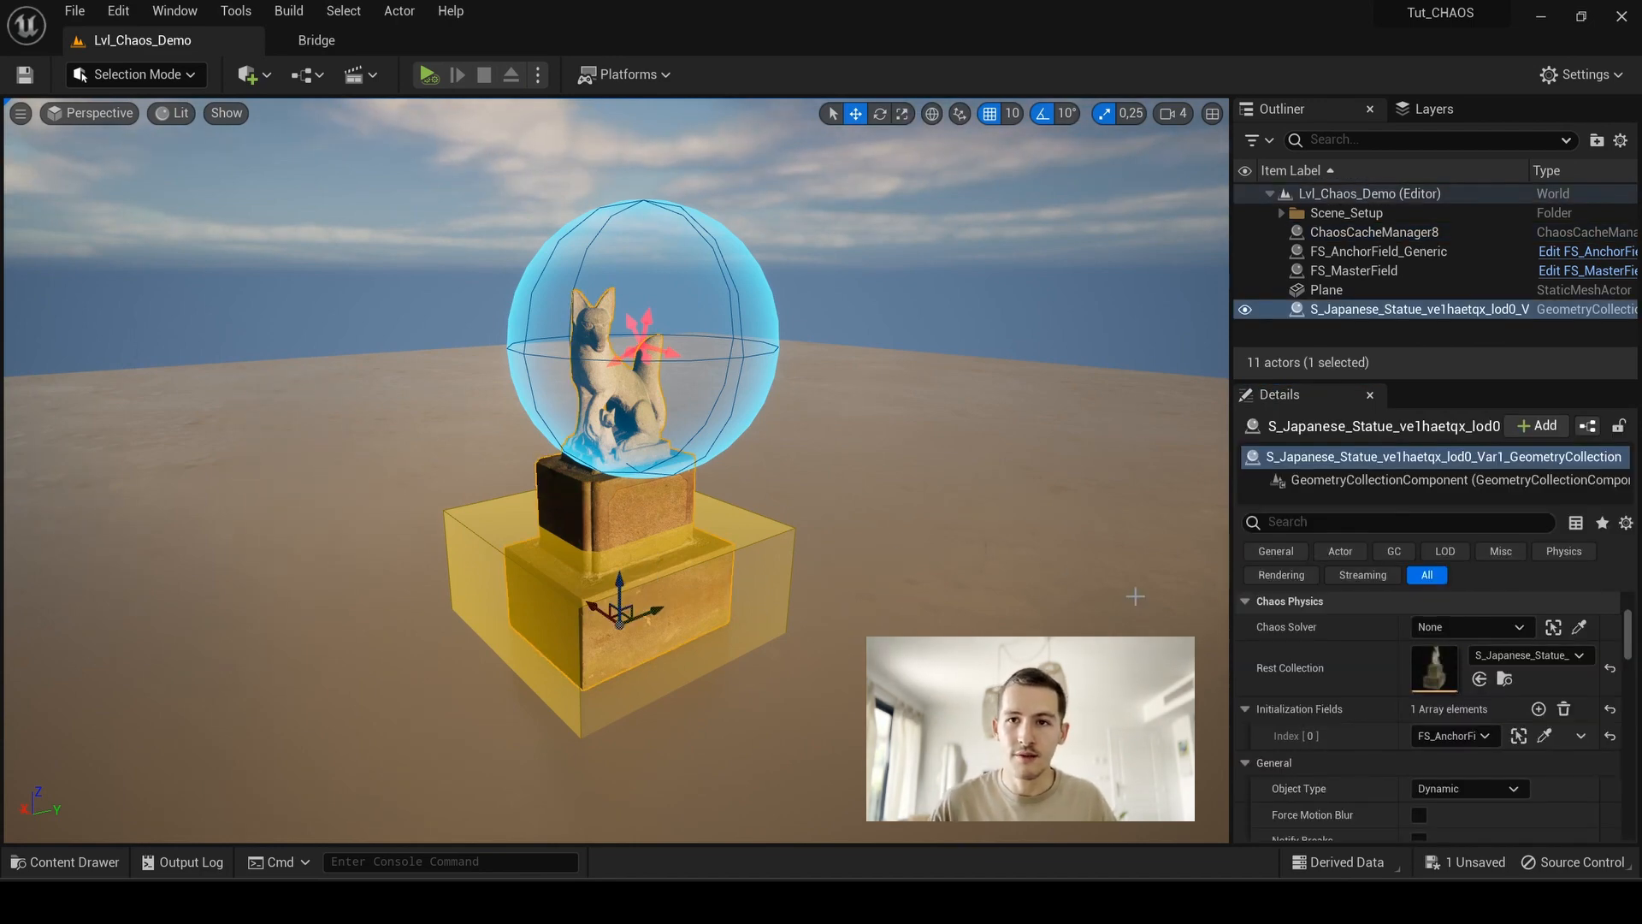
left_click(1247, 763)
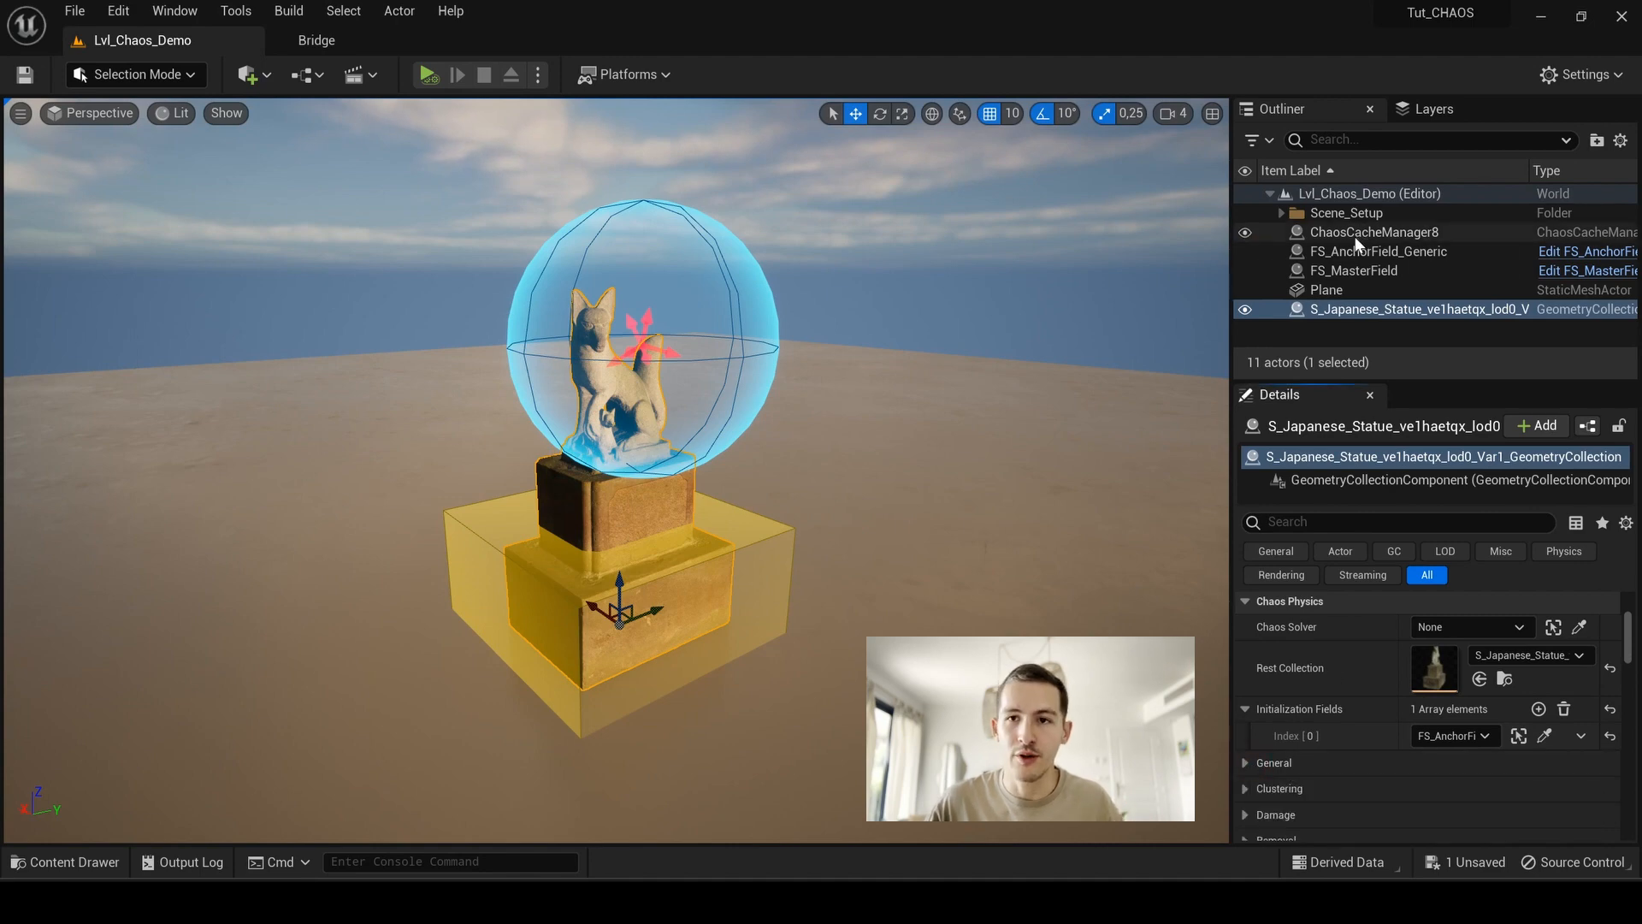
left_click(1374, 231)
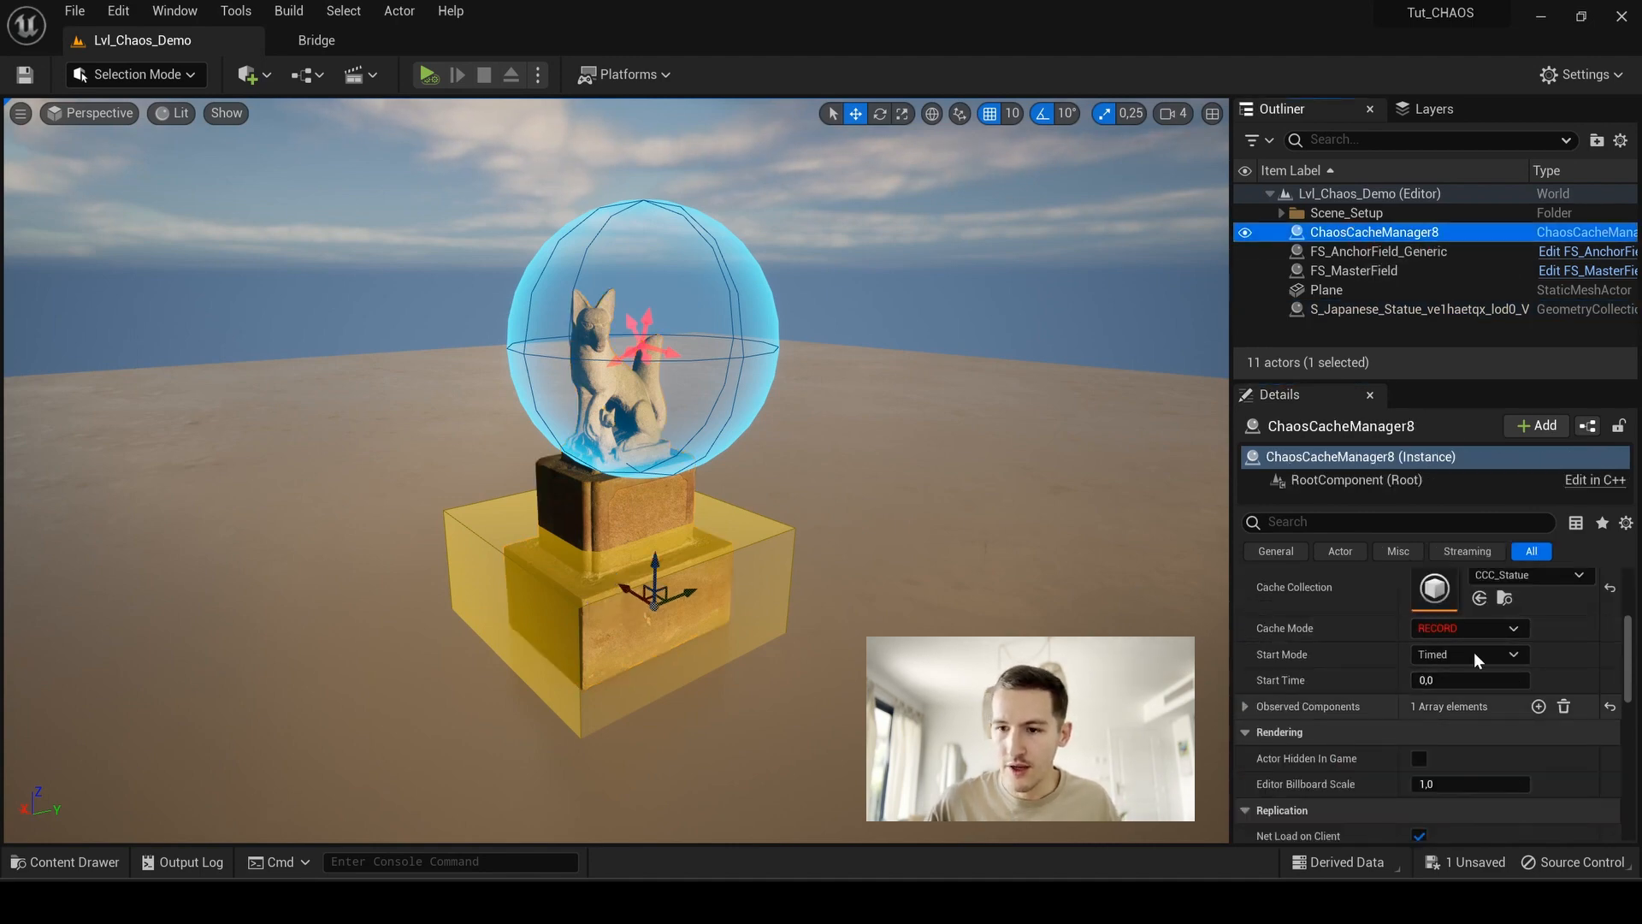
left_click(1466, 628)
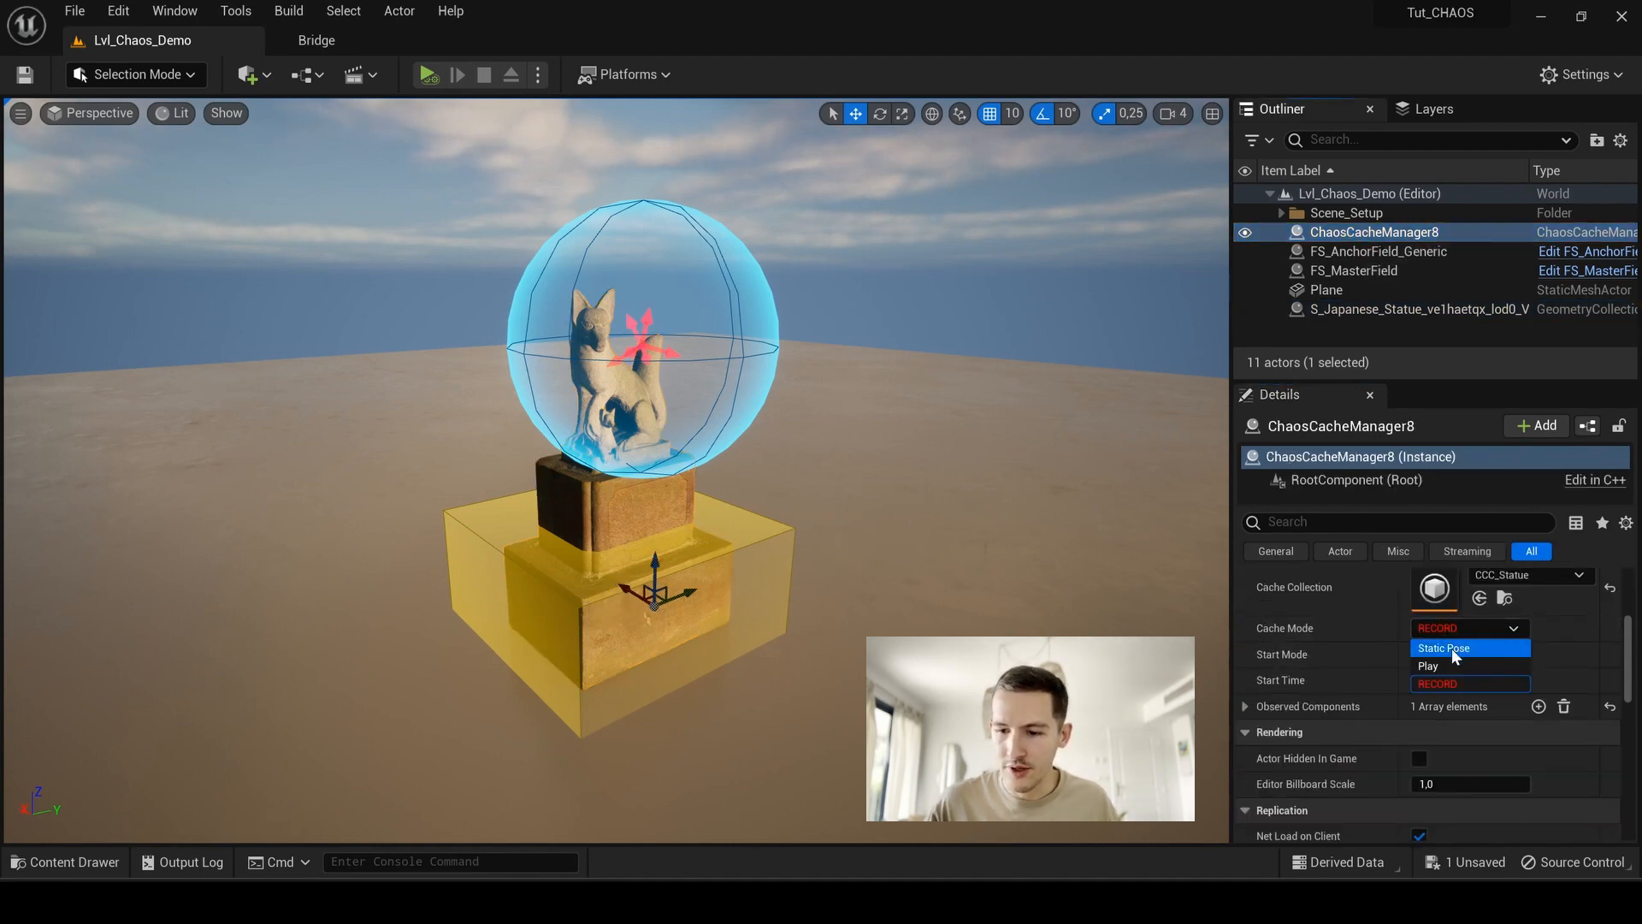
left_click(1444, 647)
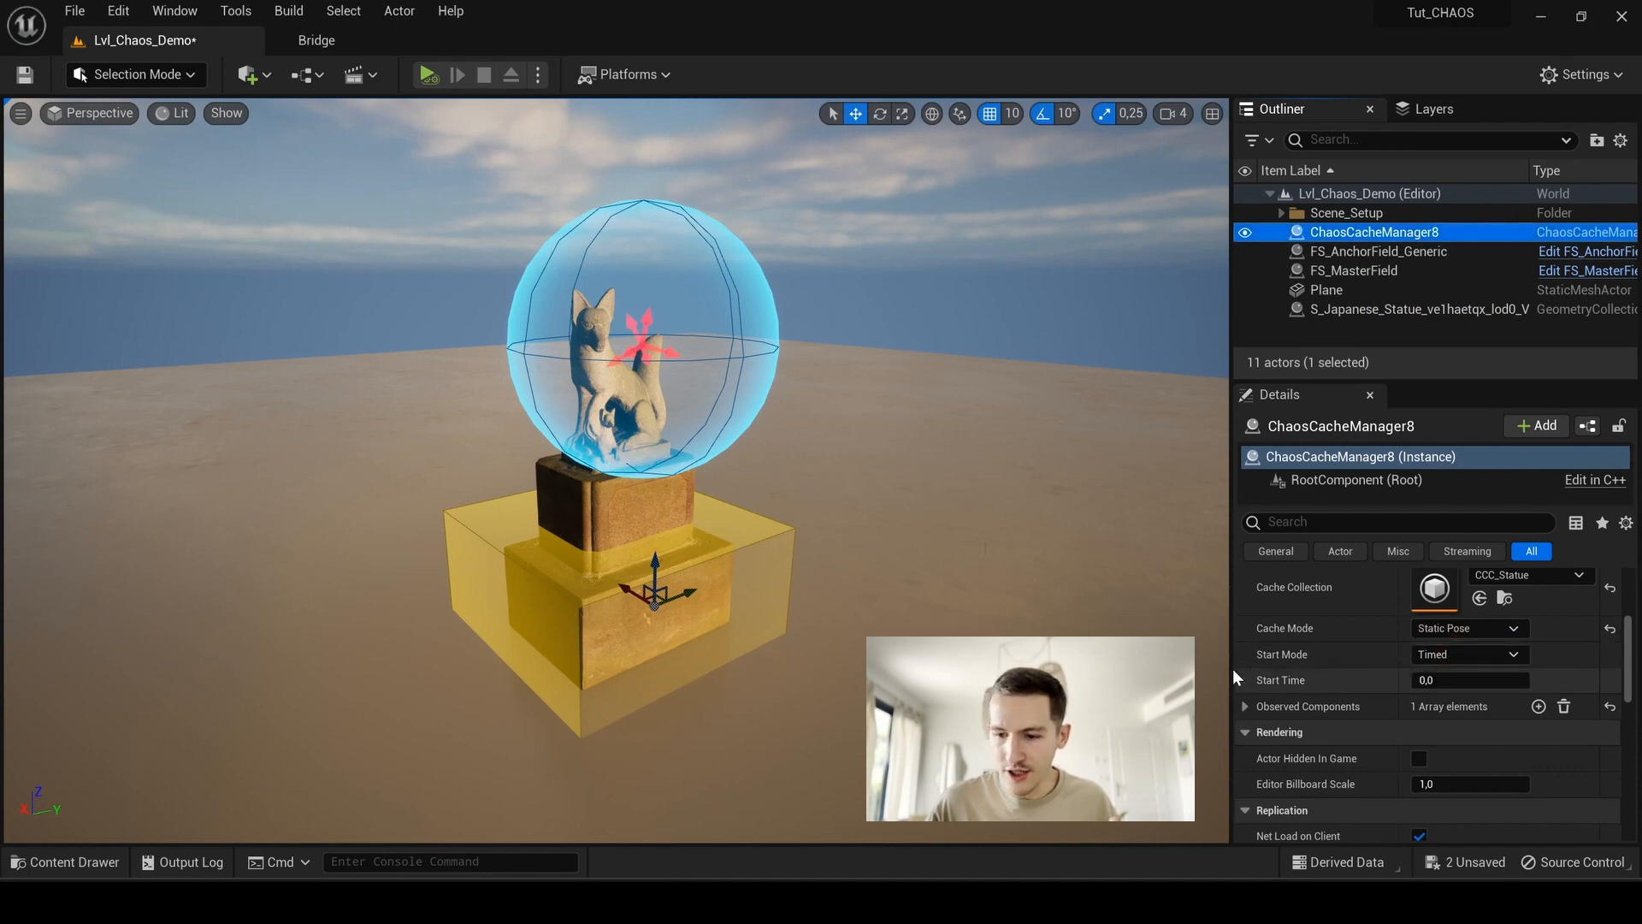
mouse_move(1373, 693)
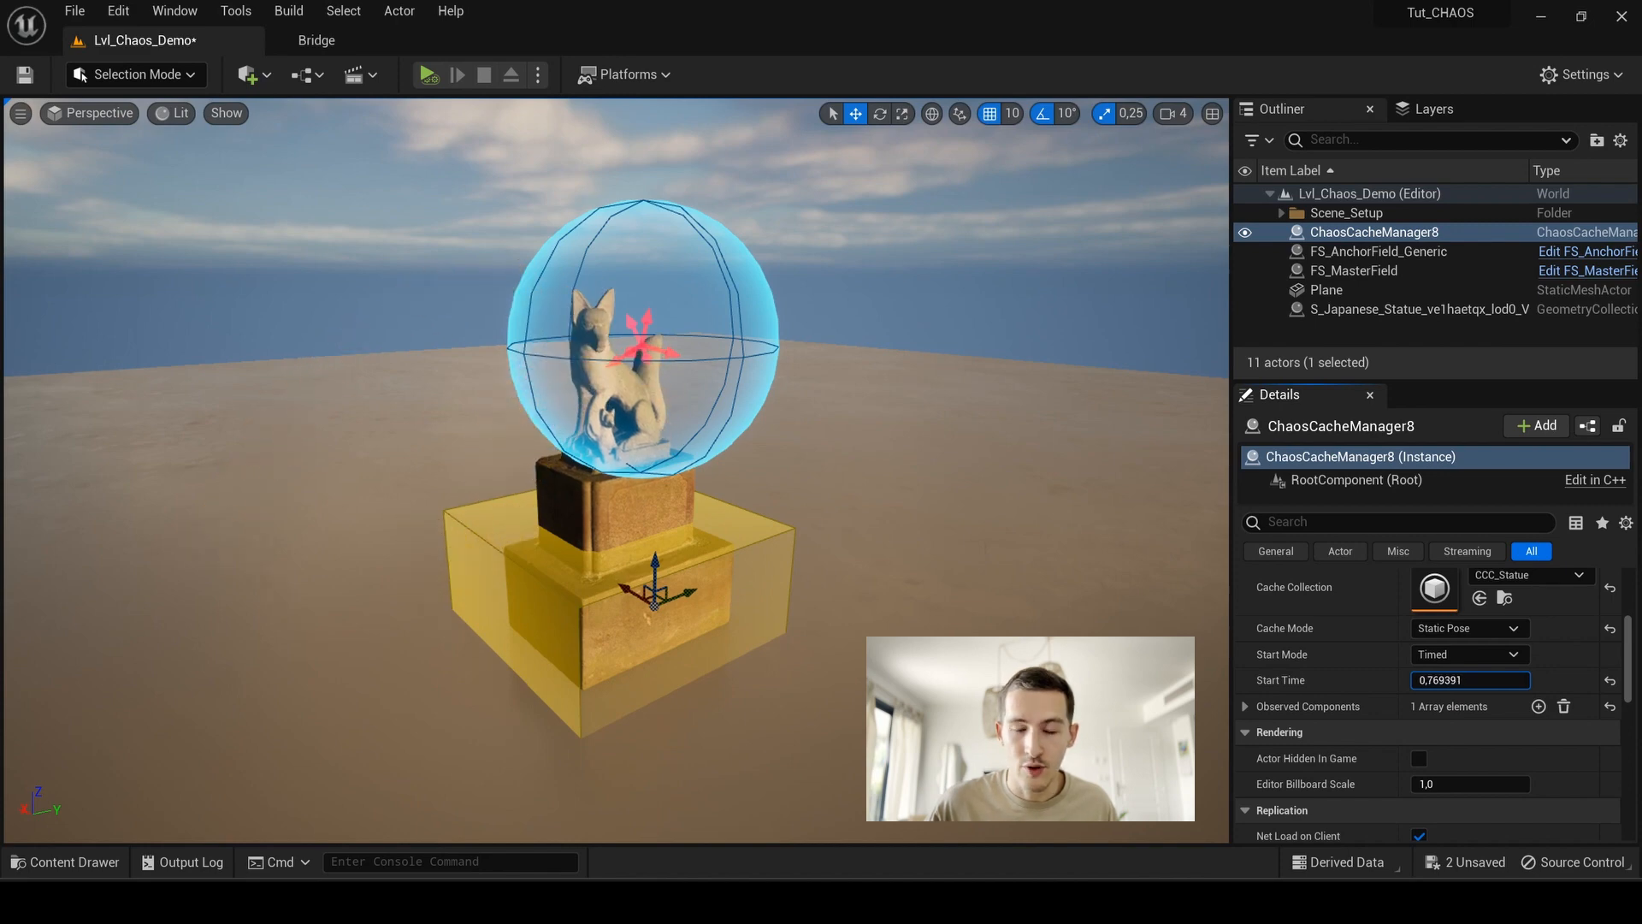
type("3,080737")
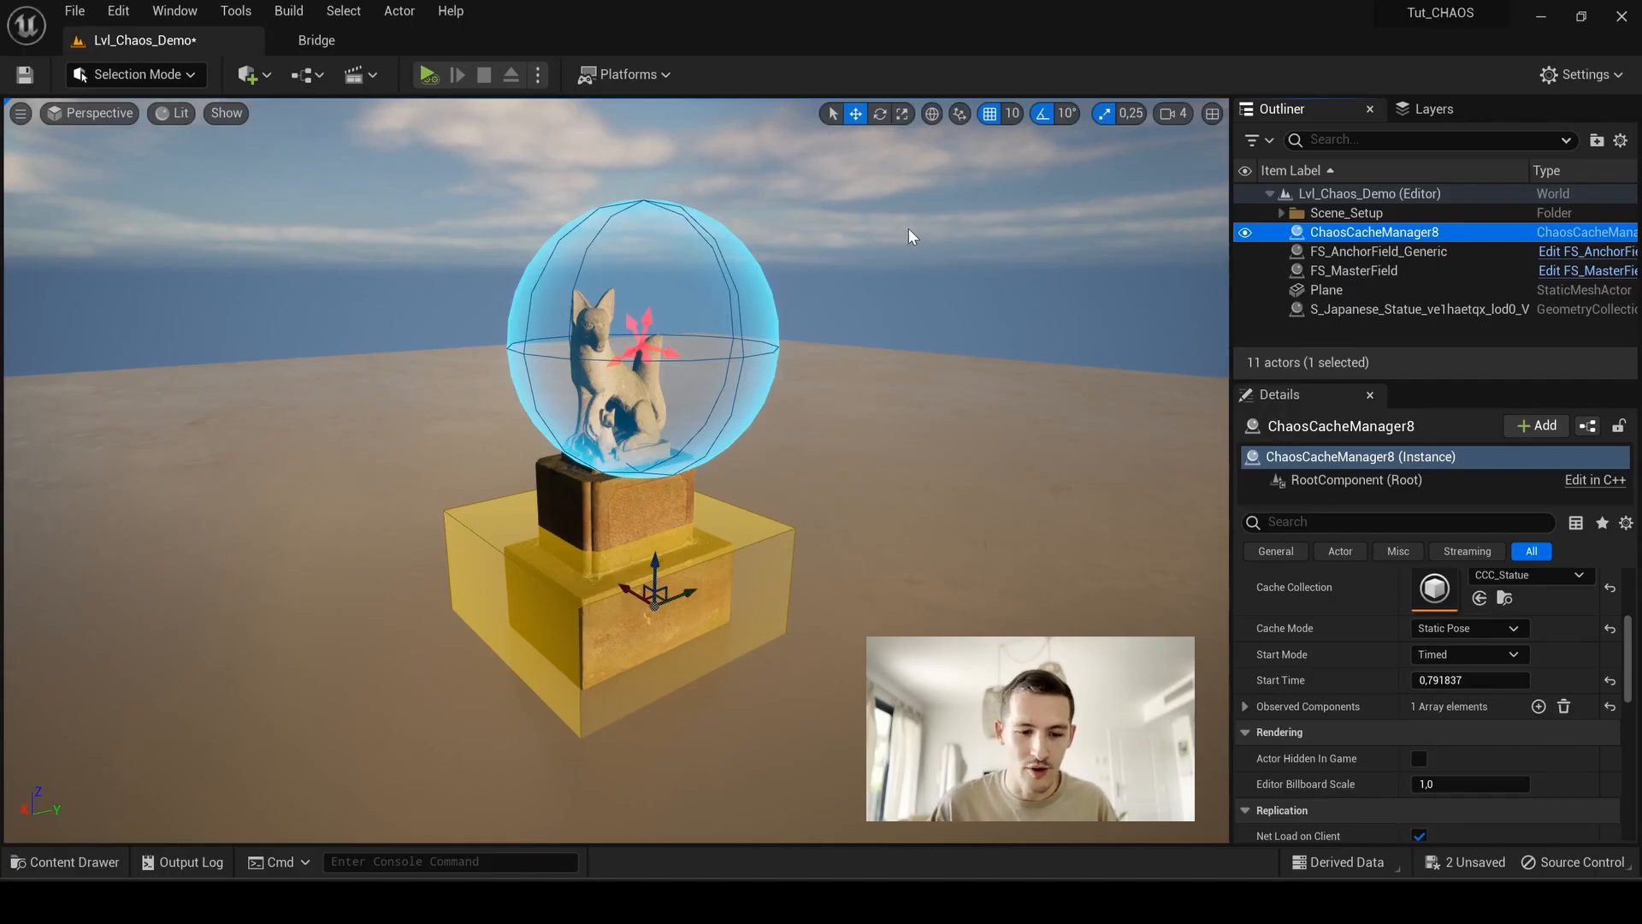
Step: Create a level sequence LS_Chaos in CHAOS_Tut and open it in the Sequencer
left_click(63, 860)
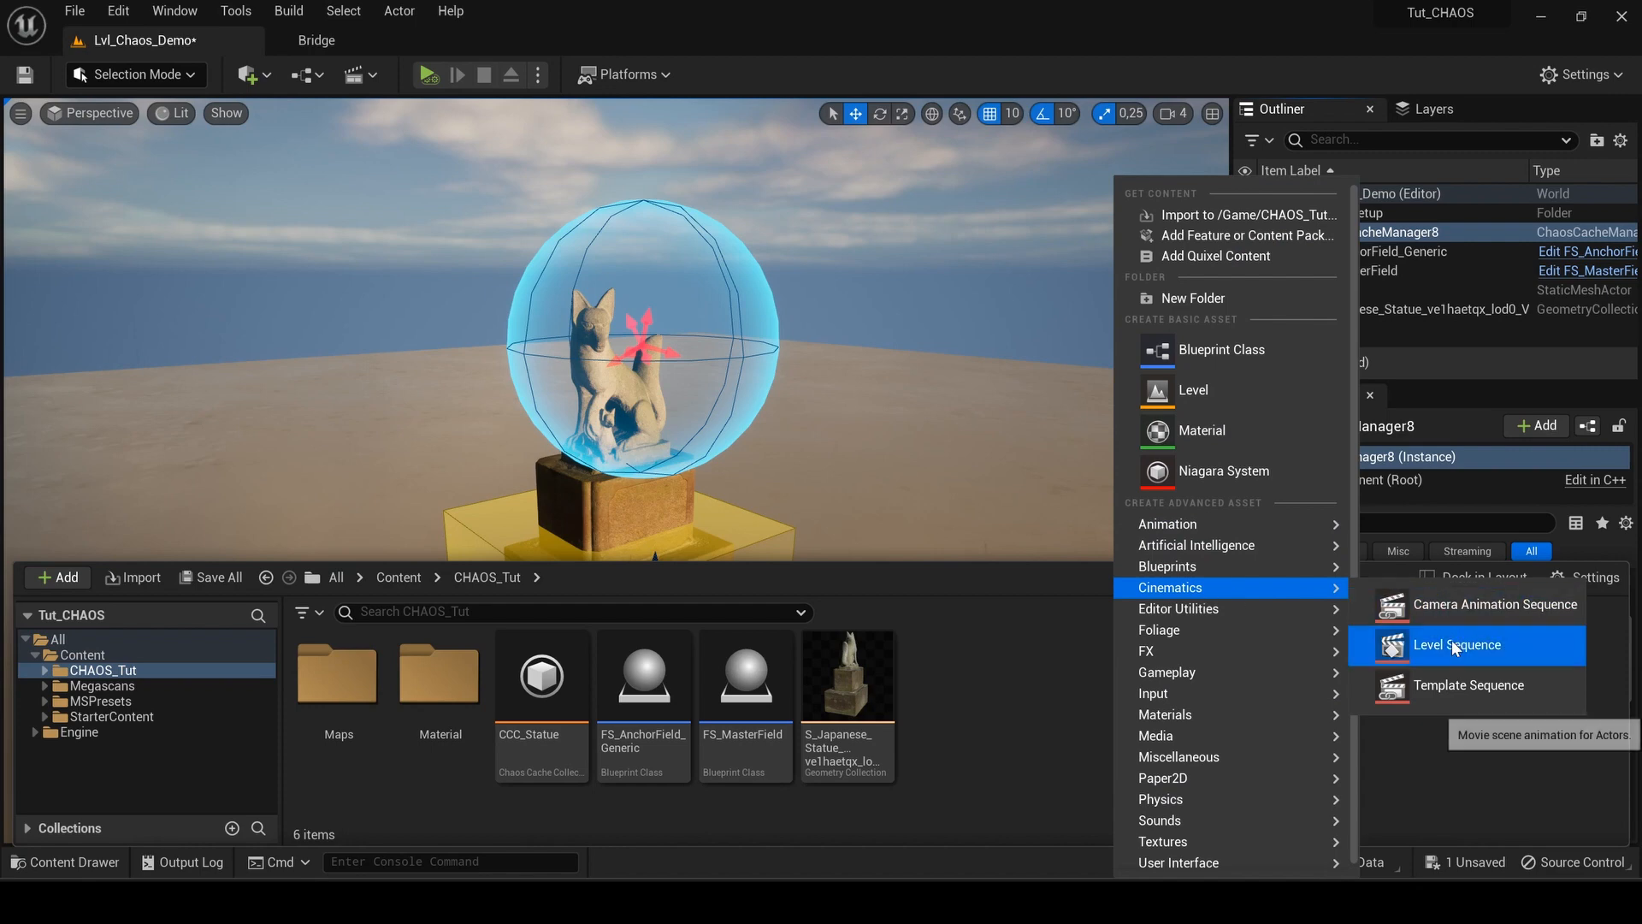
left_click(1456, 645)
type("LS_Chaos")
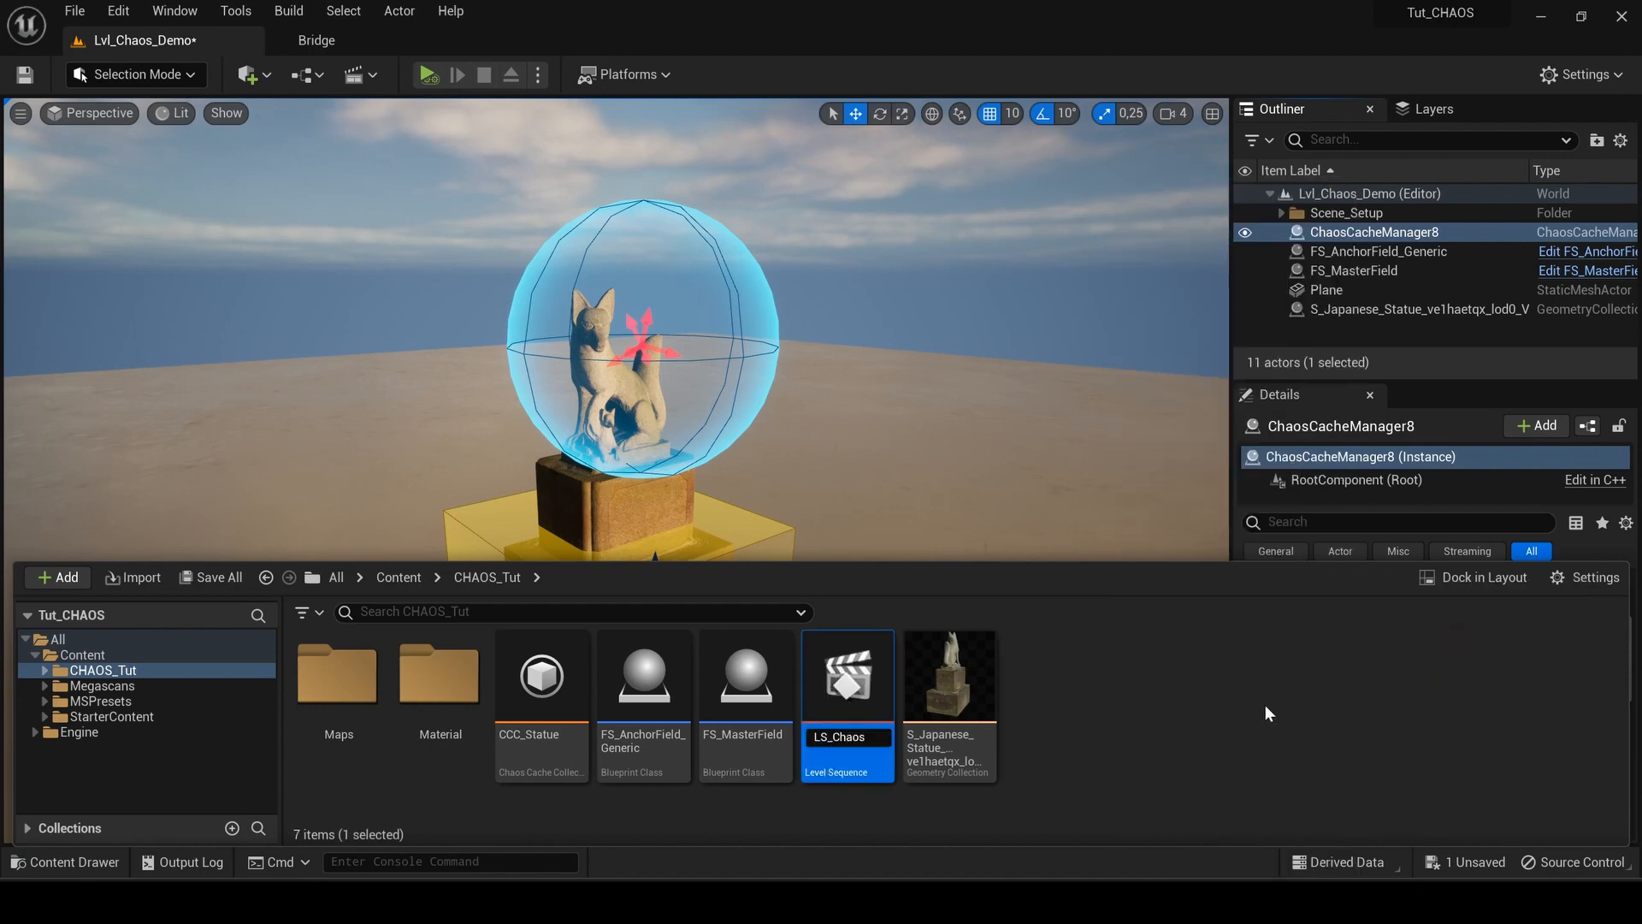
double_click(847, 674)
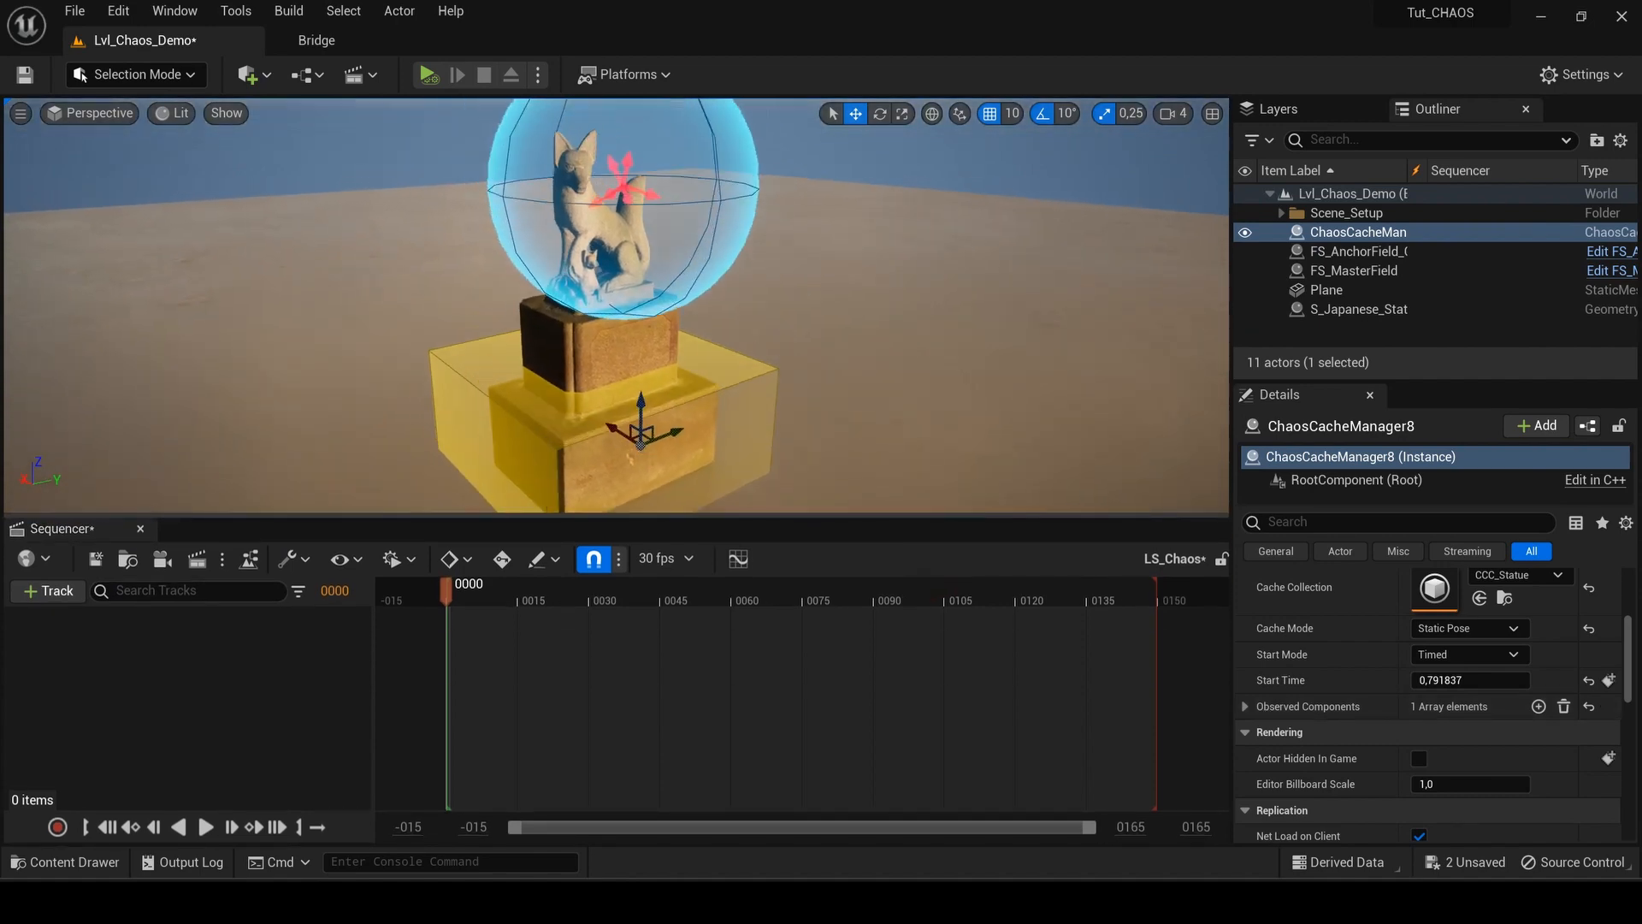
Step: Add the fox statue as a track in LS_Chaos, then select ChaosCacheManager8 with Start Time back at 0
left_click(1358, 307)
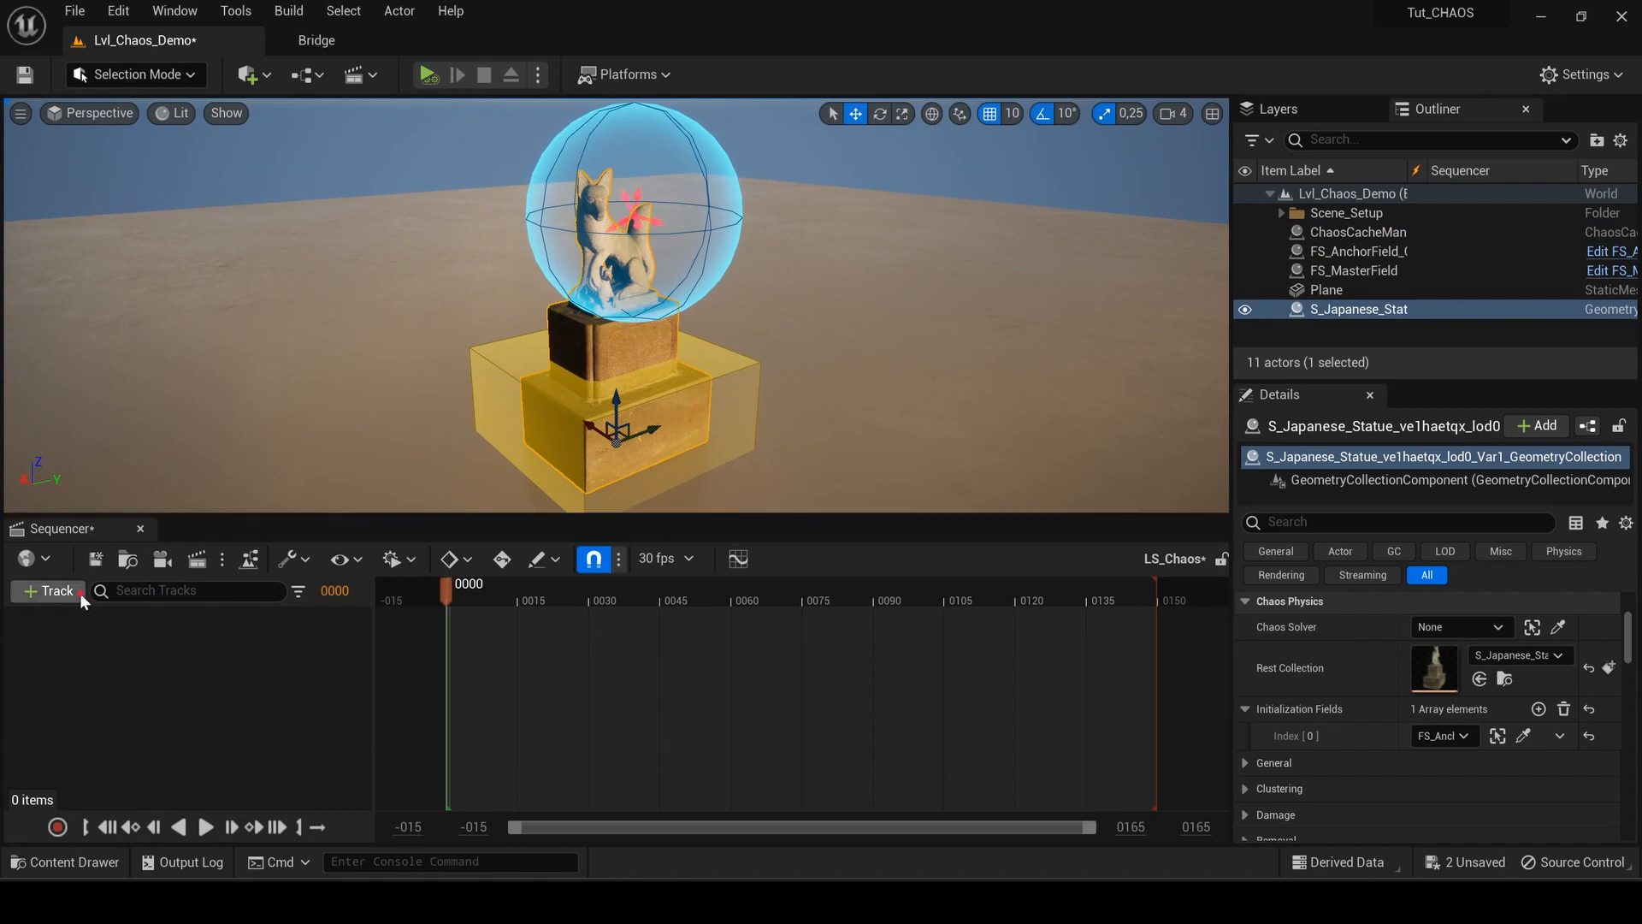
left_click(46, 591)
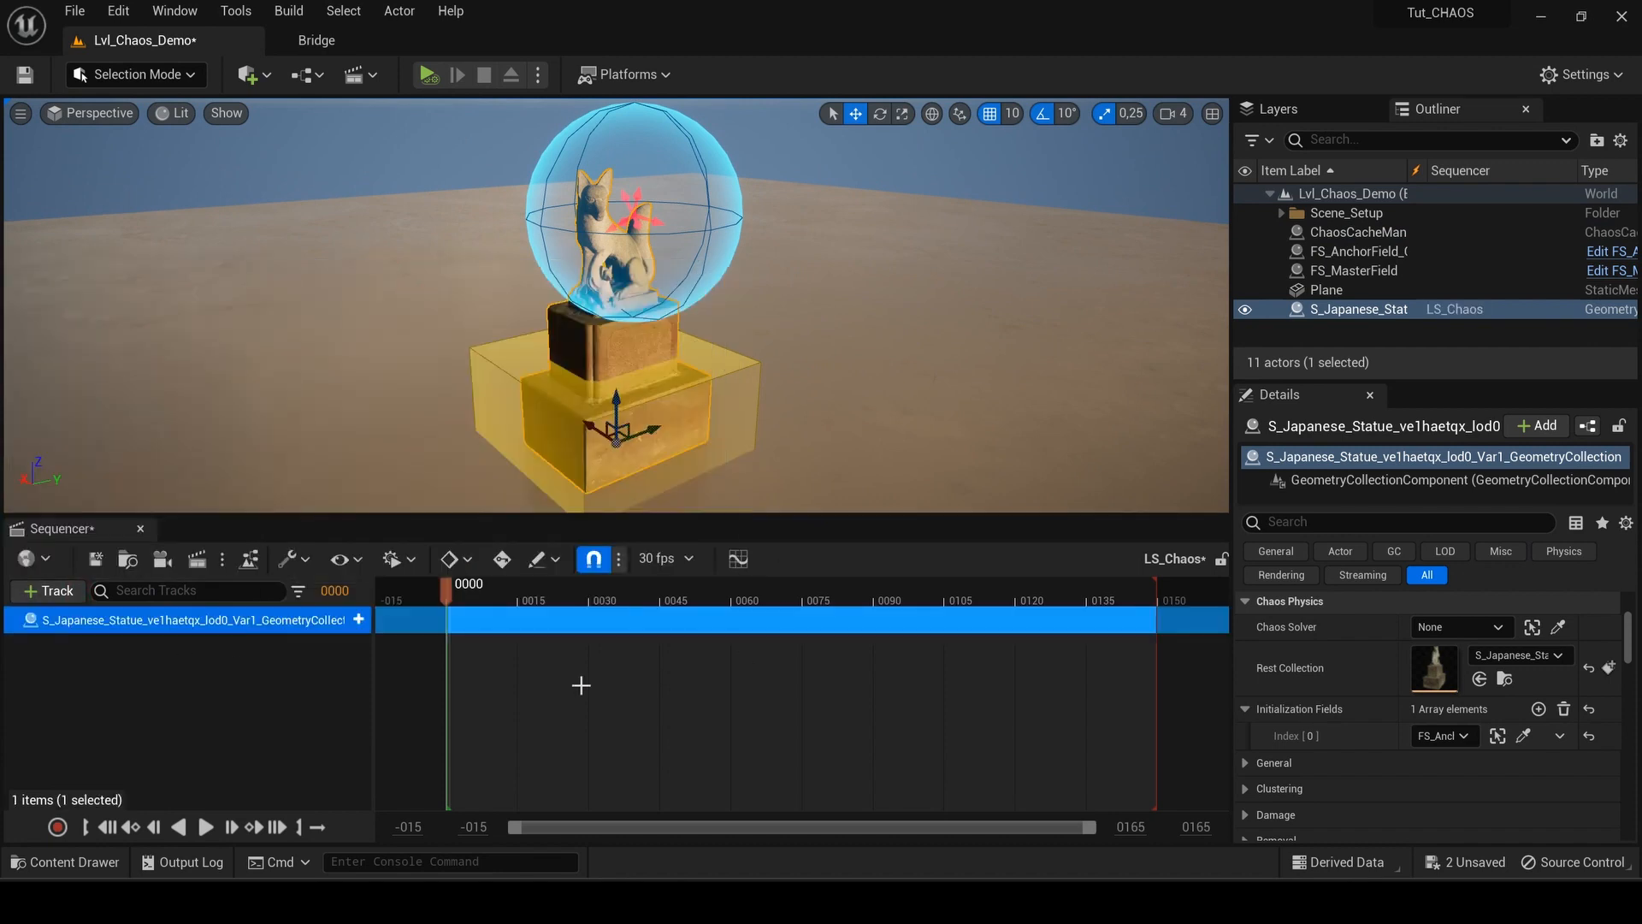
left_click(579, 348)
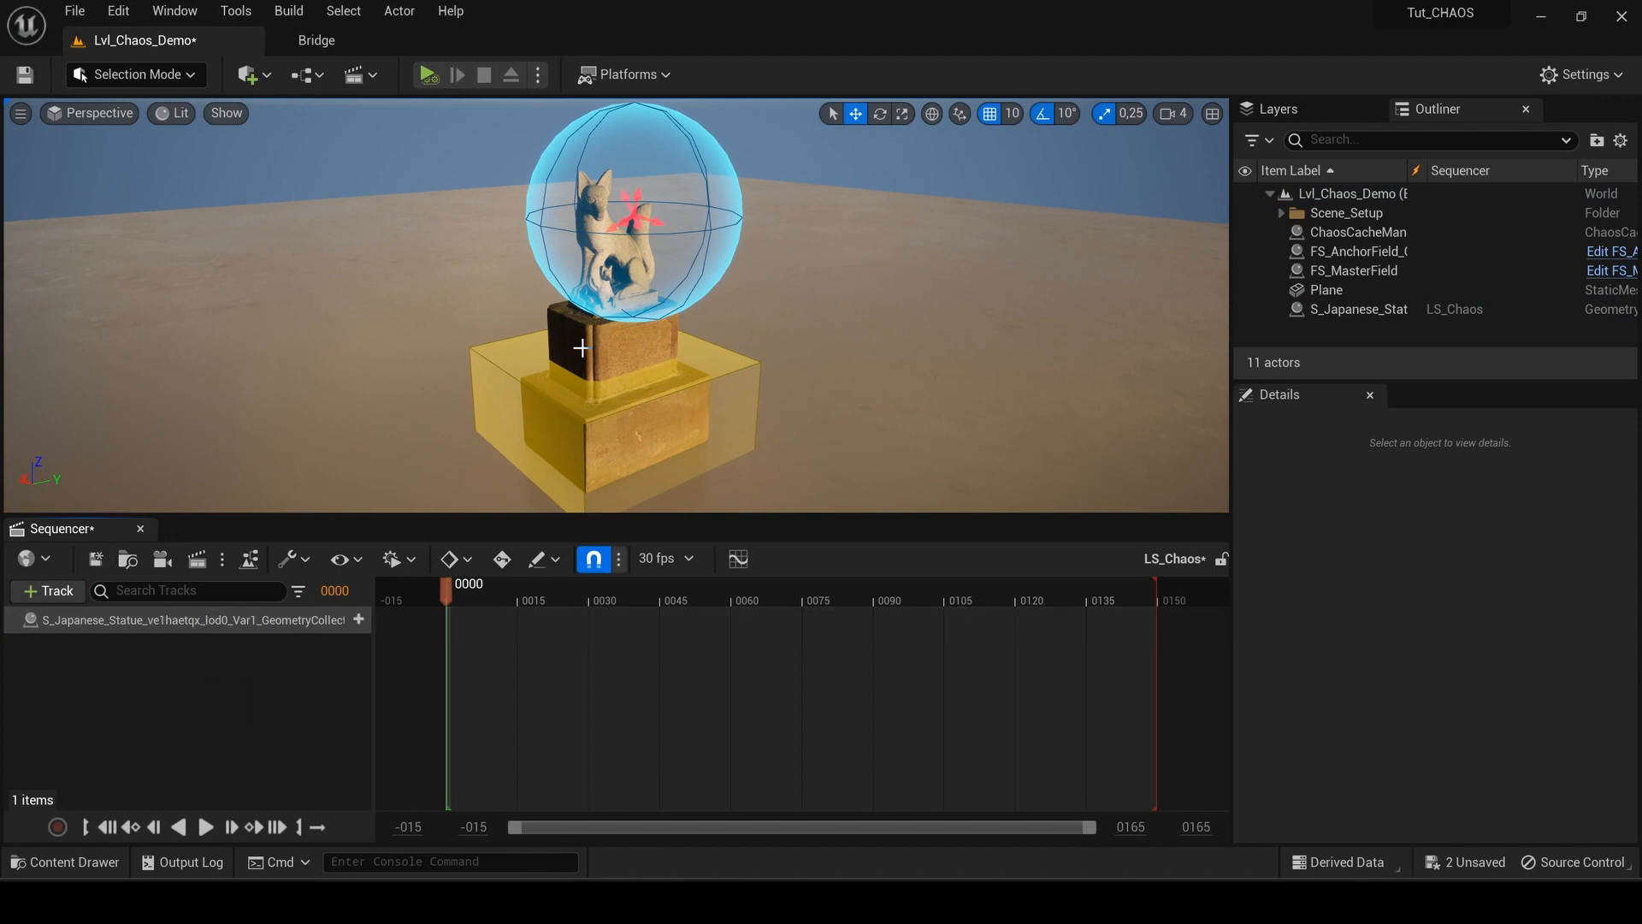
mouse_move(1204, 330)
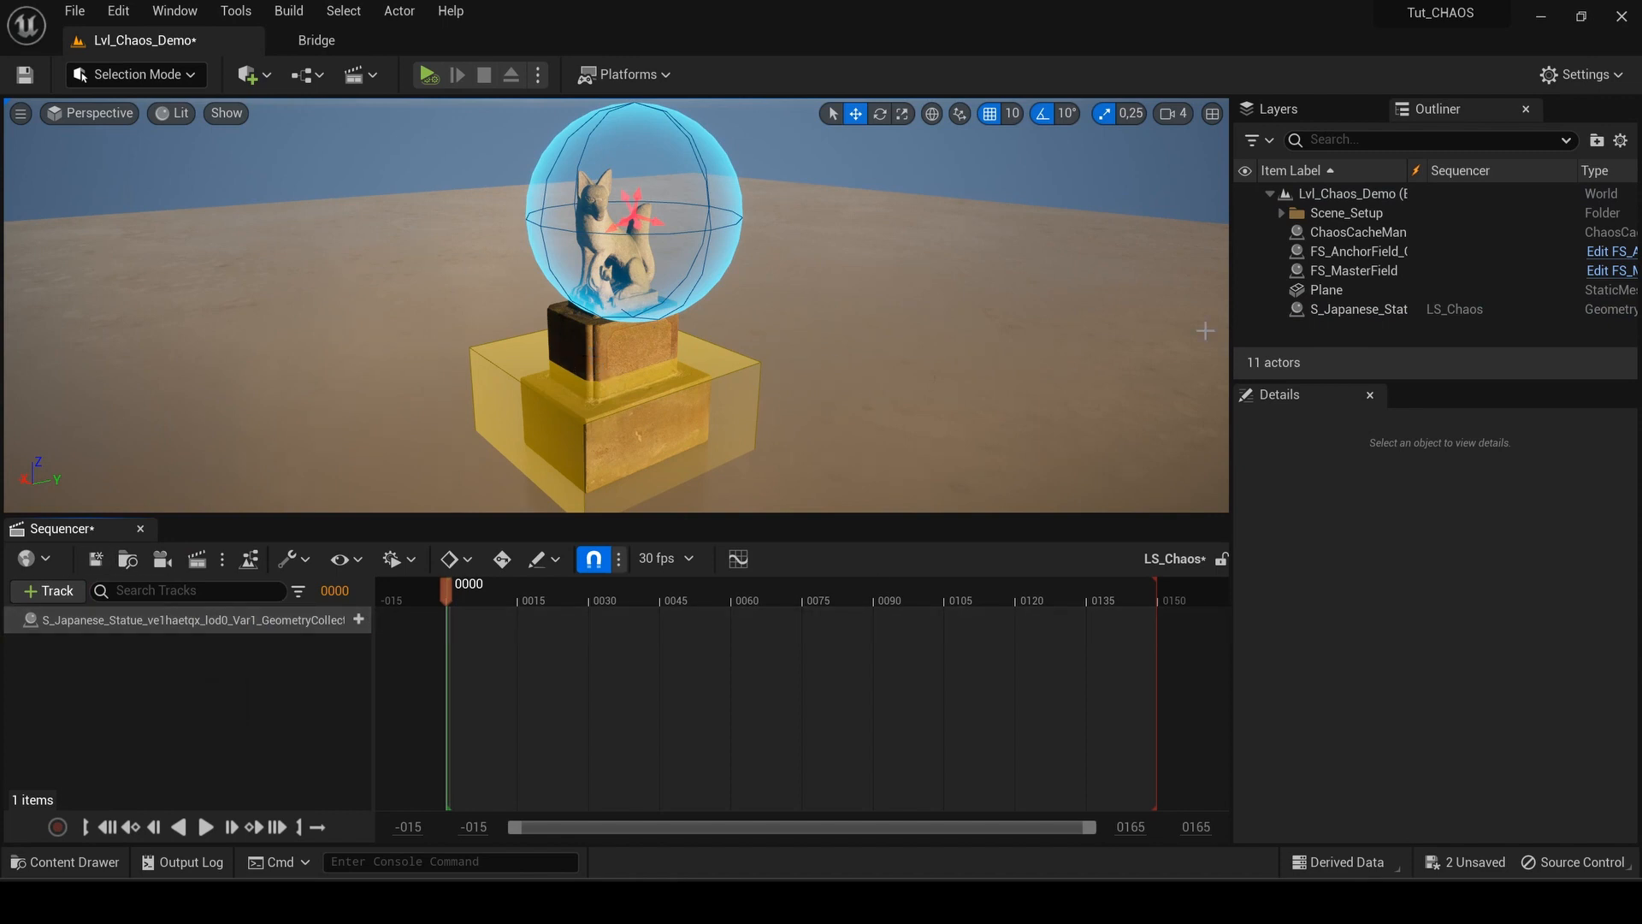
left_click(1359, 231)
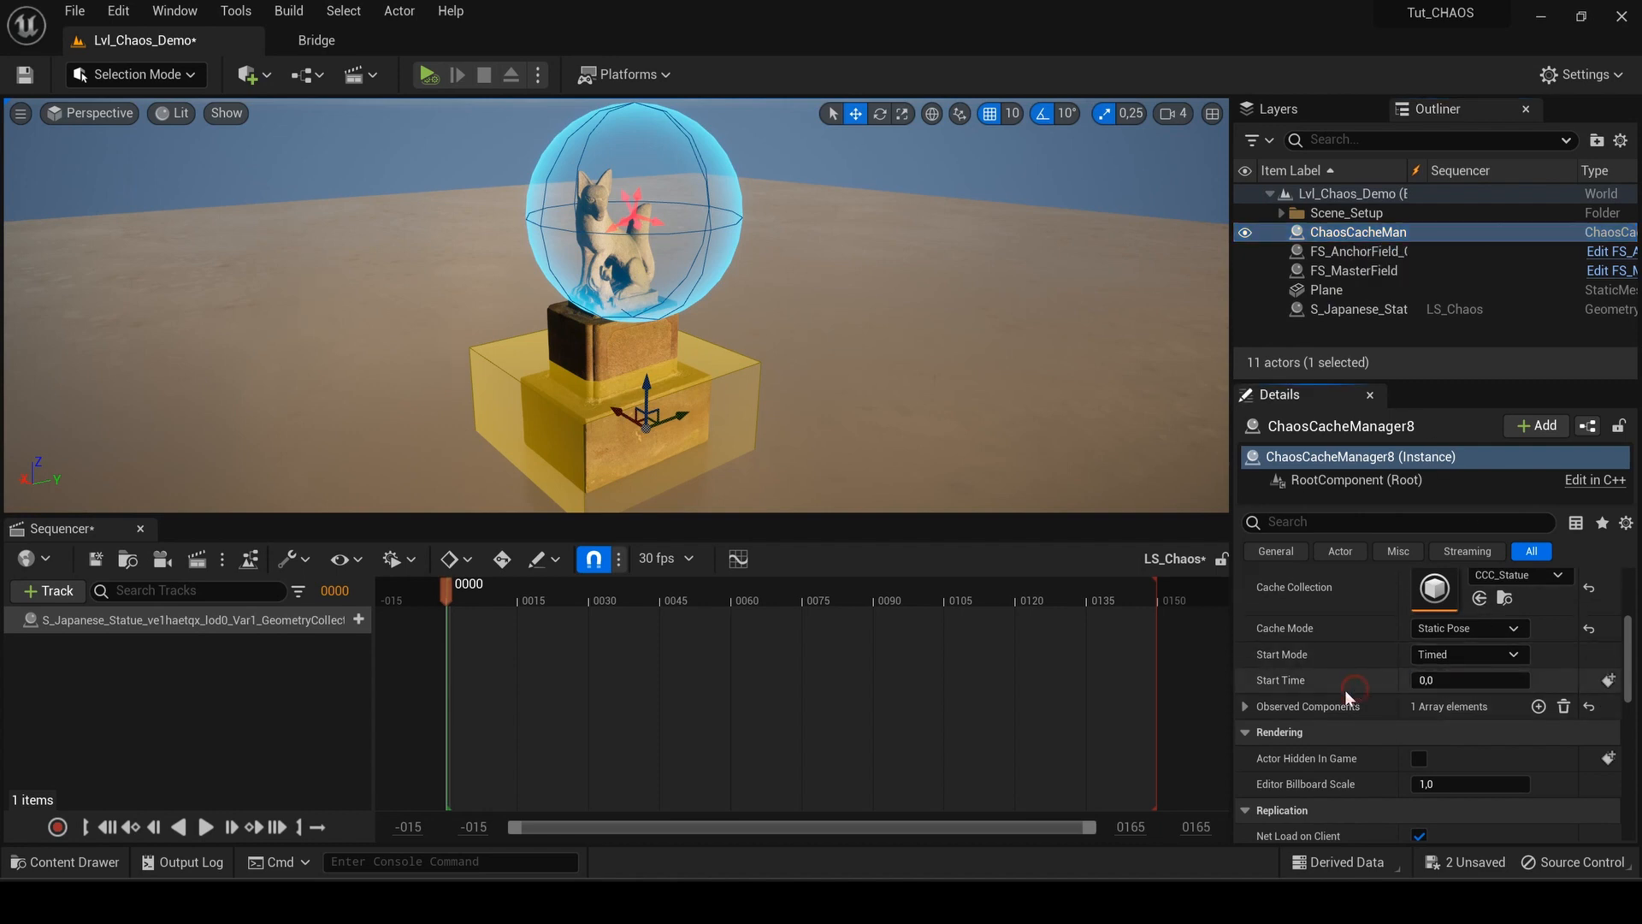
mouse_move(1593, 693)
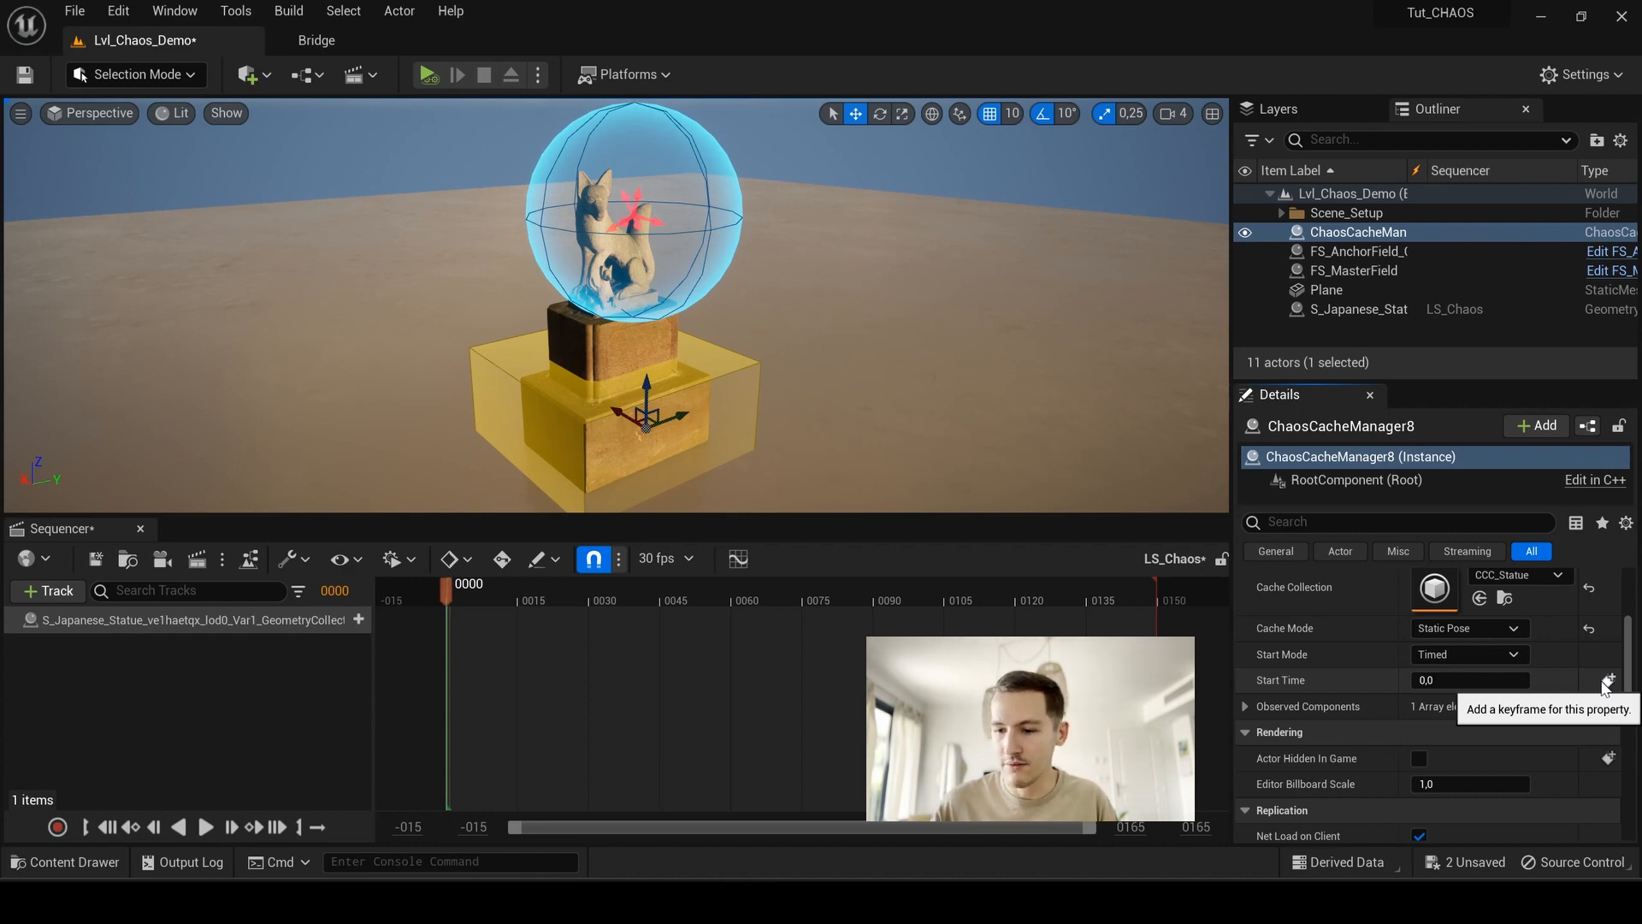
Step: Keyframe the cache manager's Start Time at frame 0 in LS_Chaos
left_click(1608, 679)
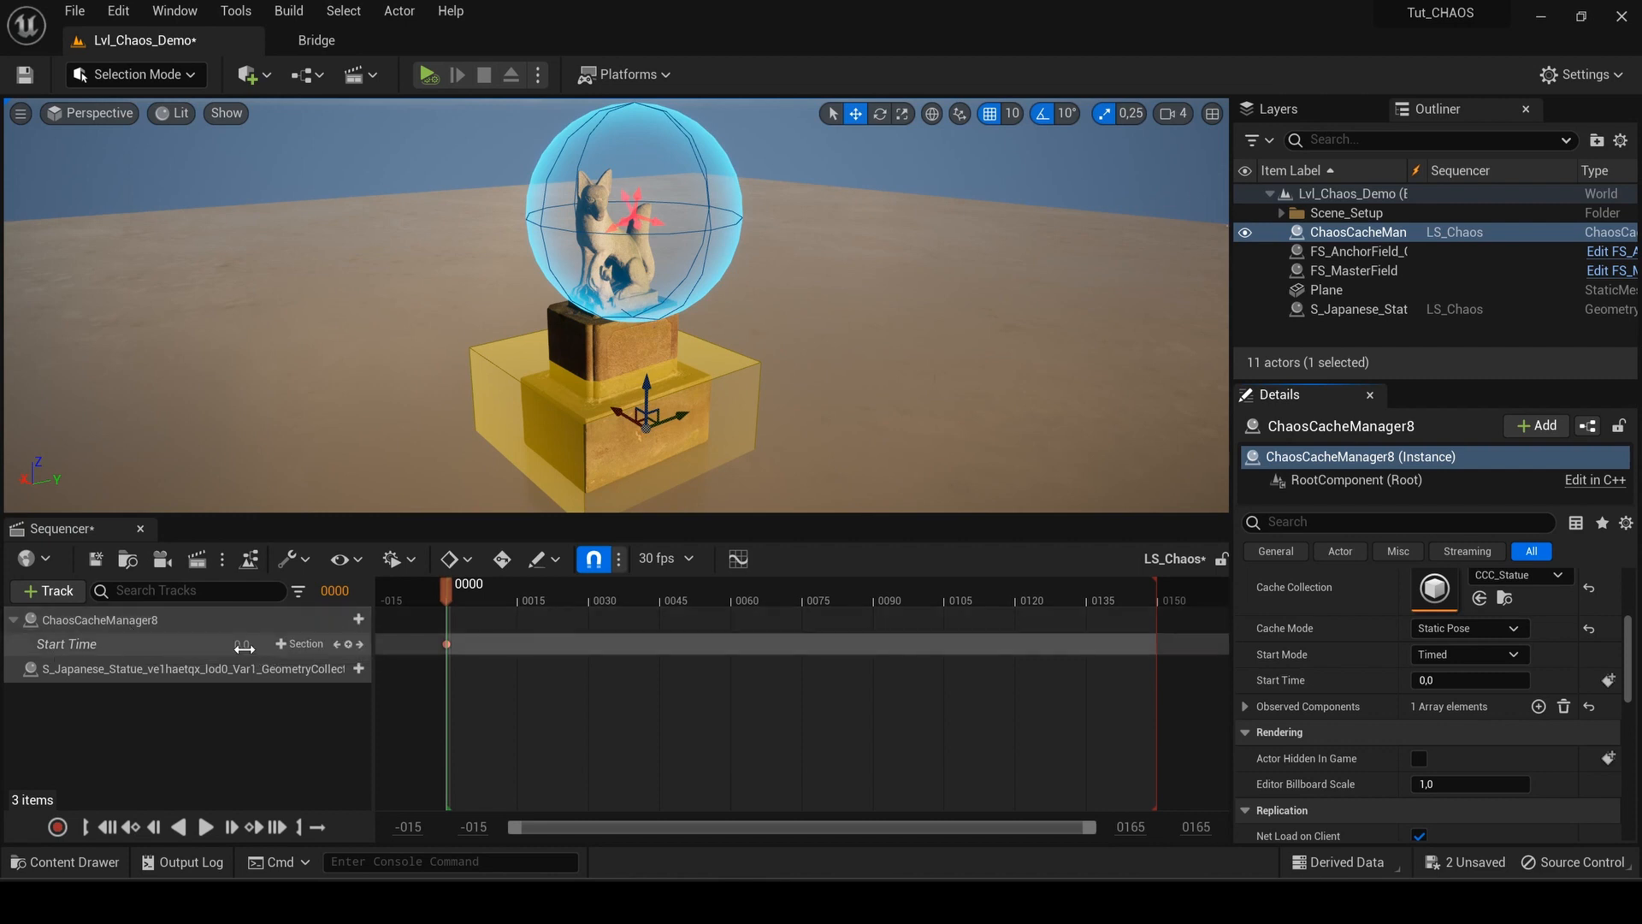
mouse_move(88, 669)
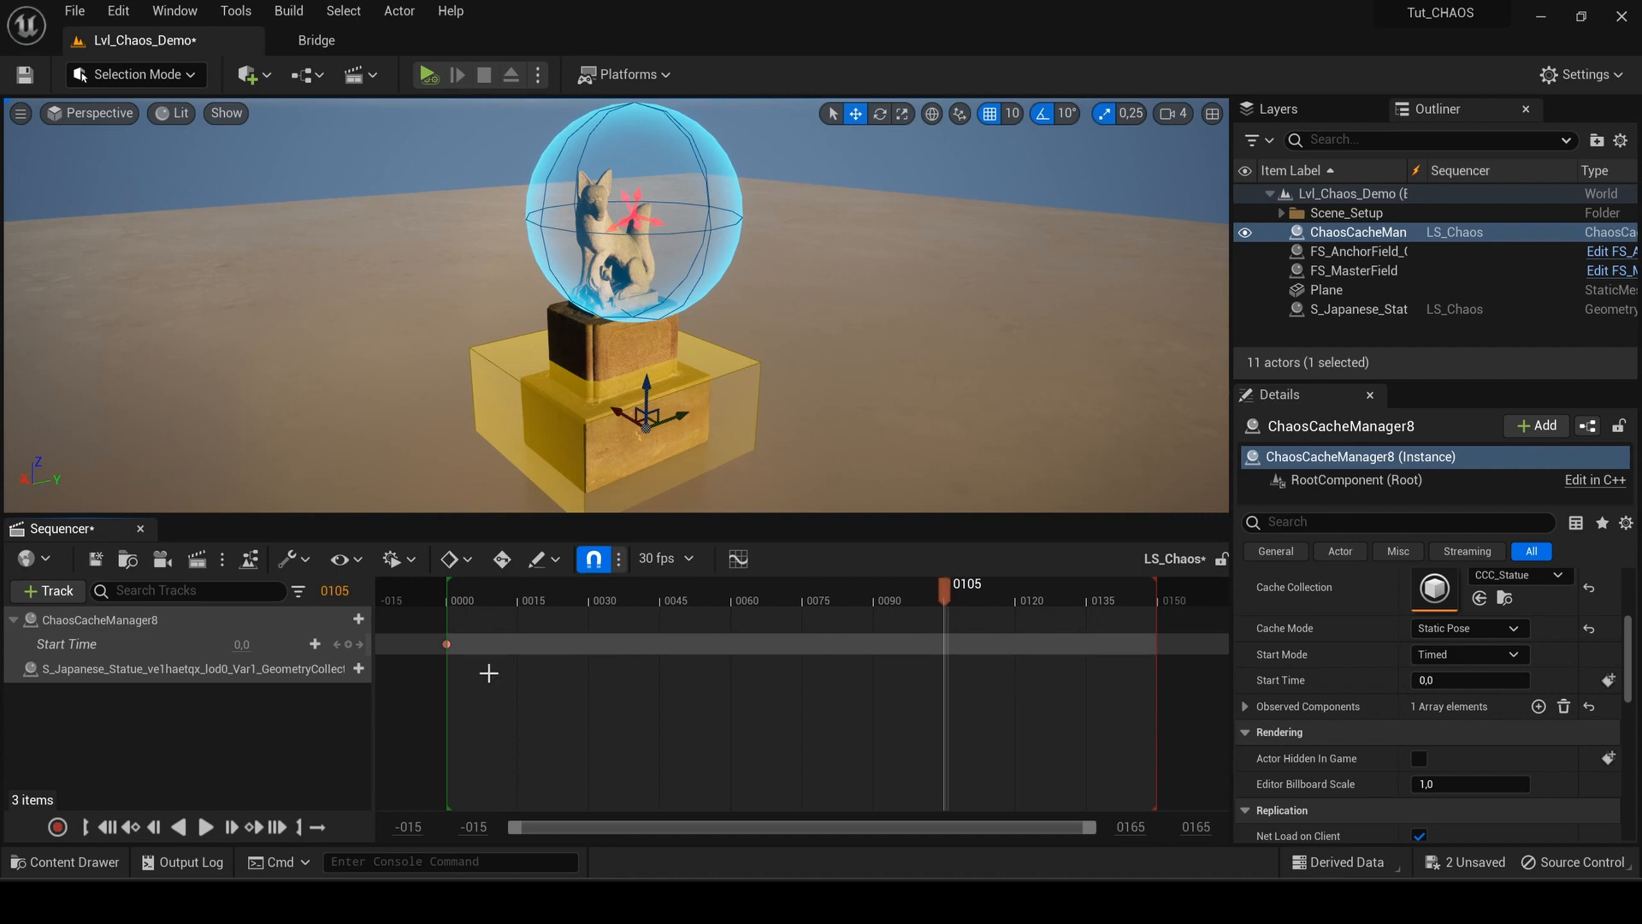
mouse_move(306, 713)
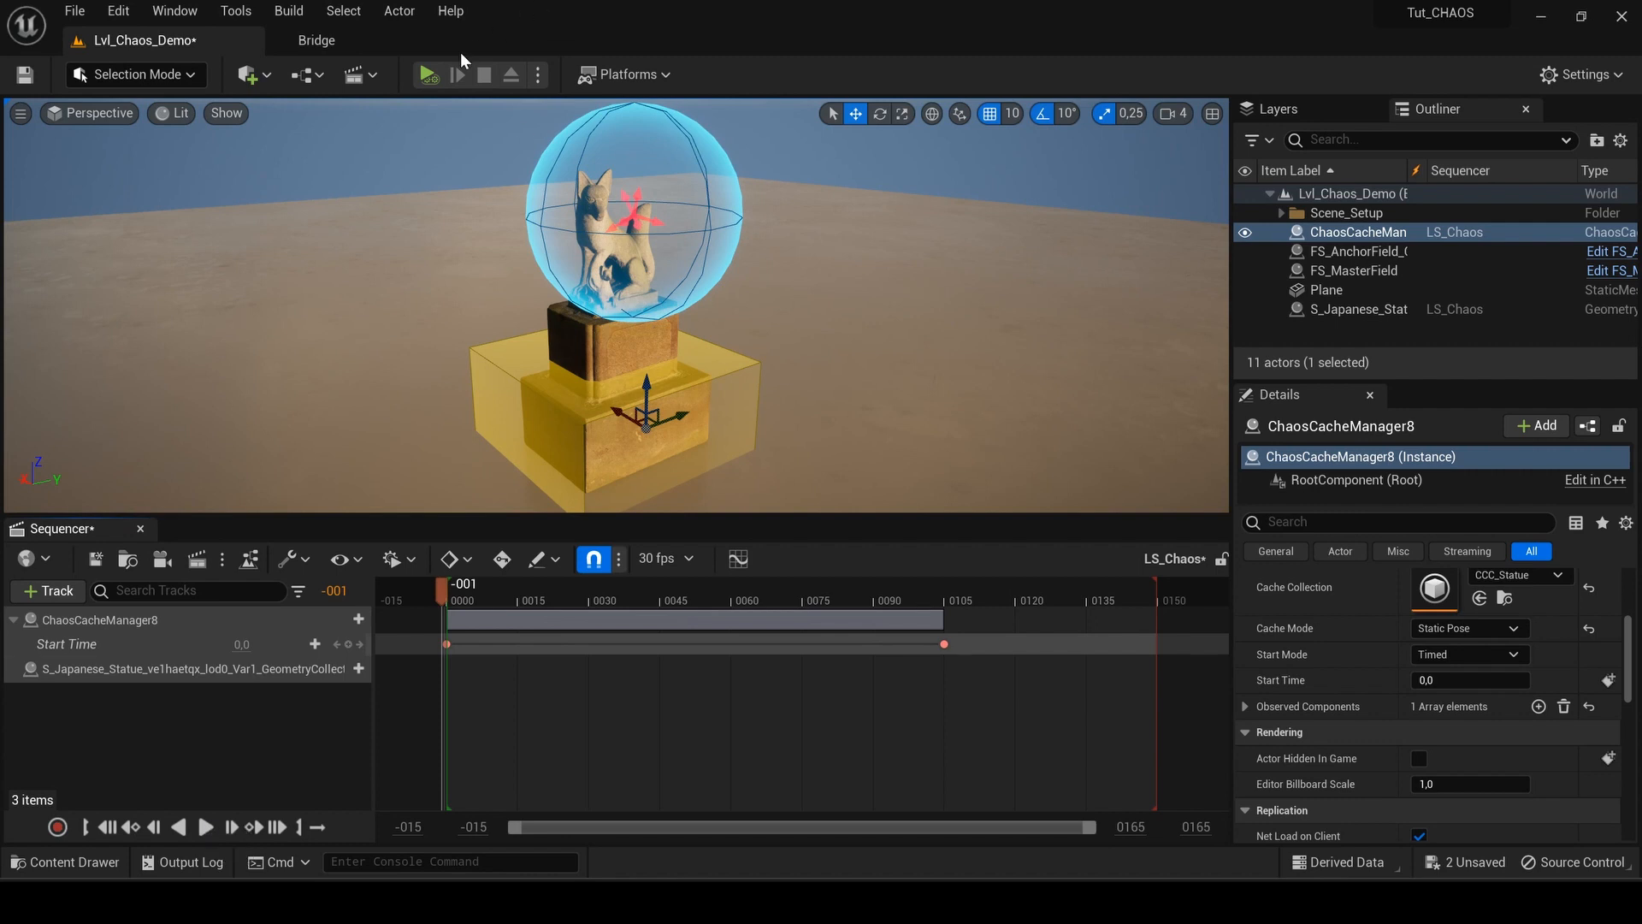
mouse_move(205, 826)
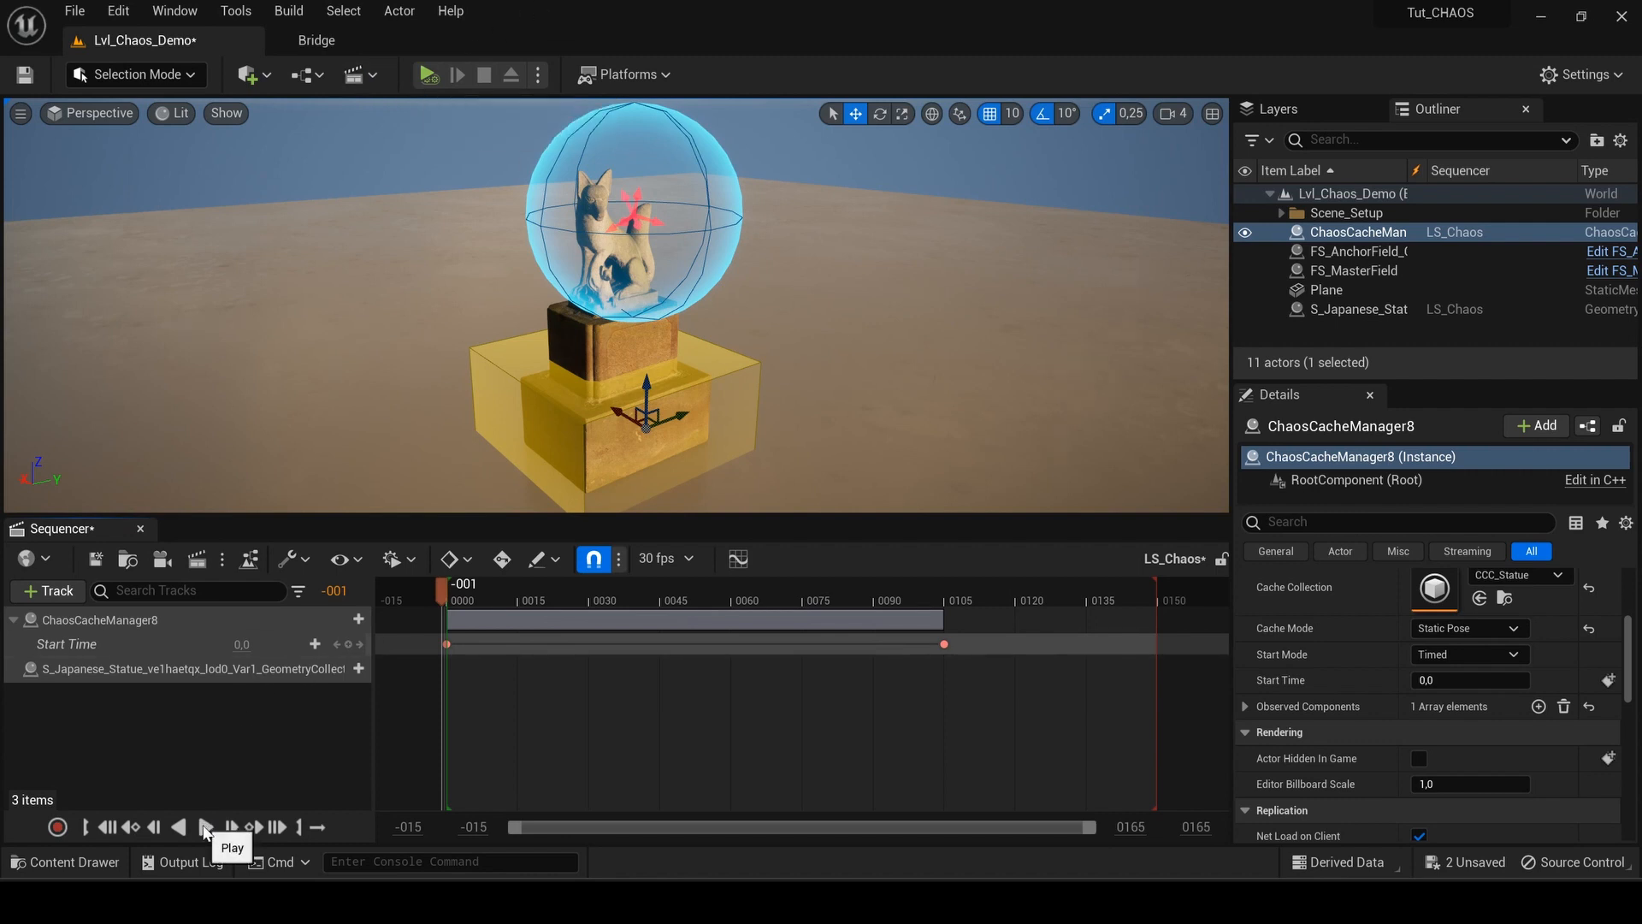
Step: Play LS_Chaos so the cached simulation replays the statue breaking apart
left_click(206, 826)
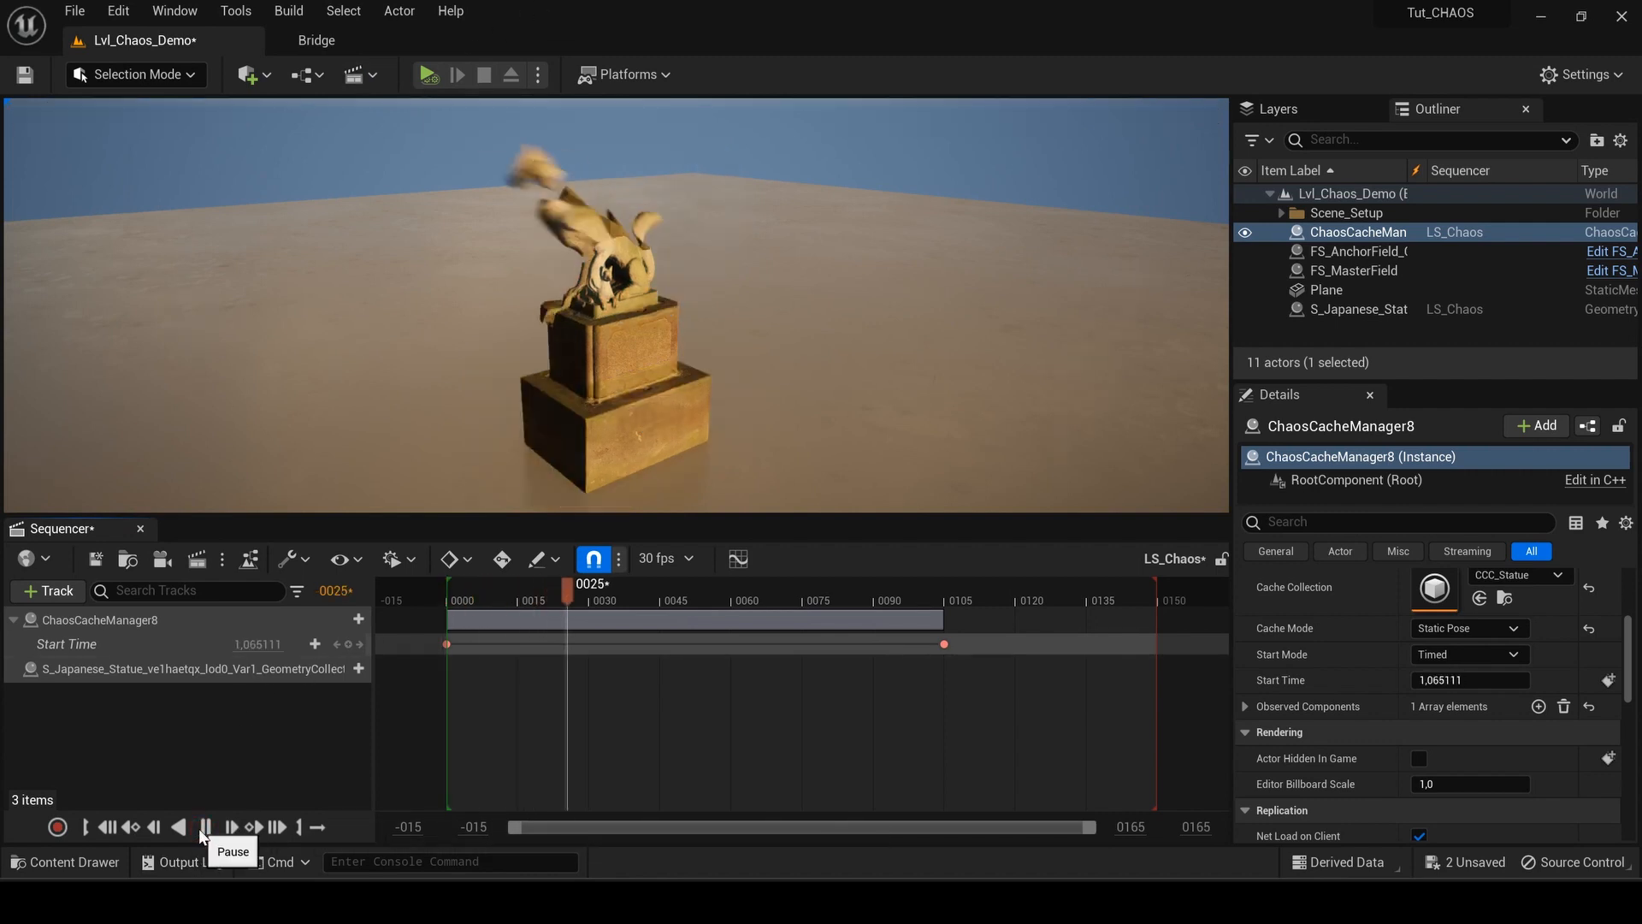